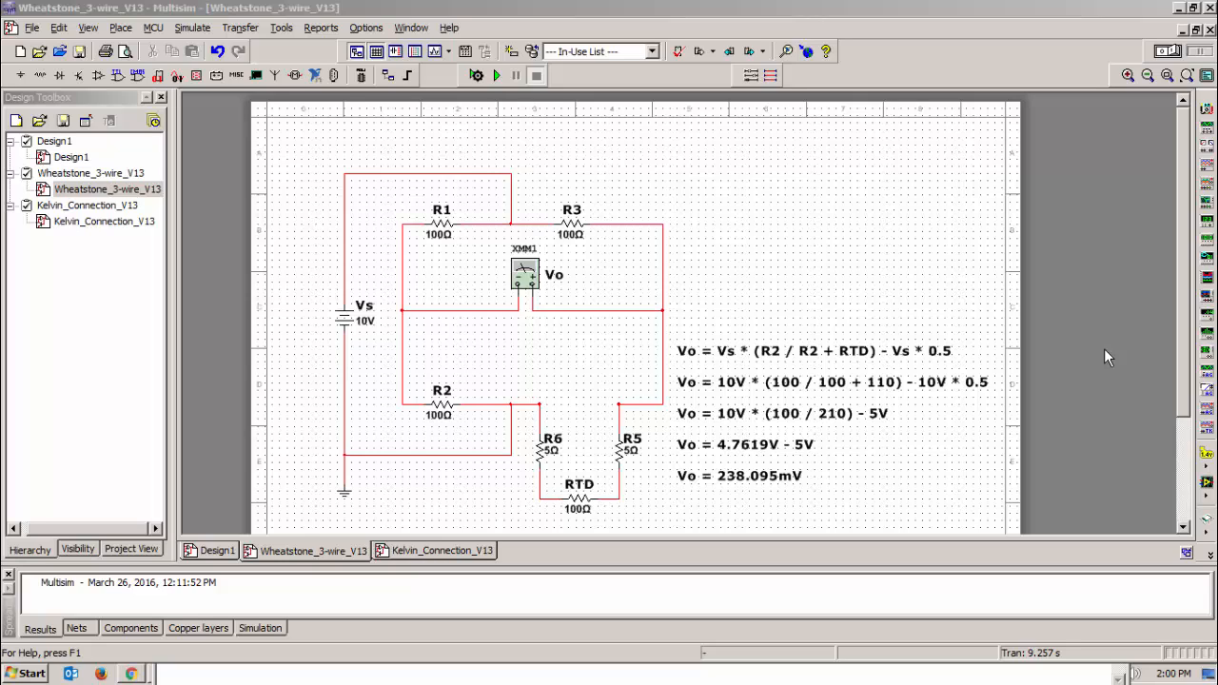
mouse_move(1101, 353)
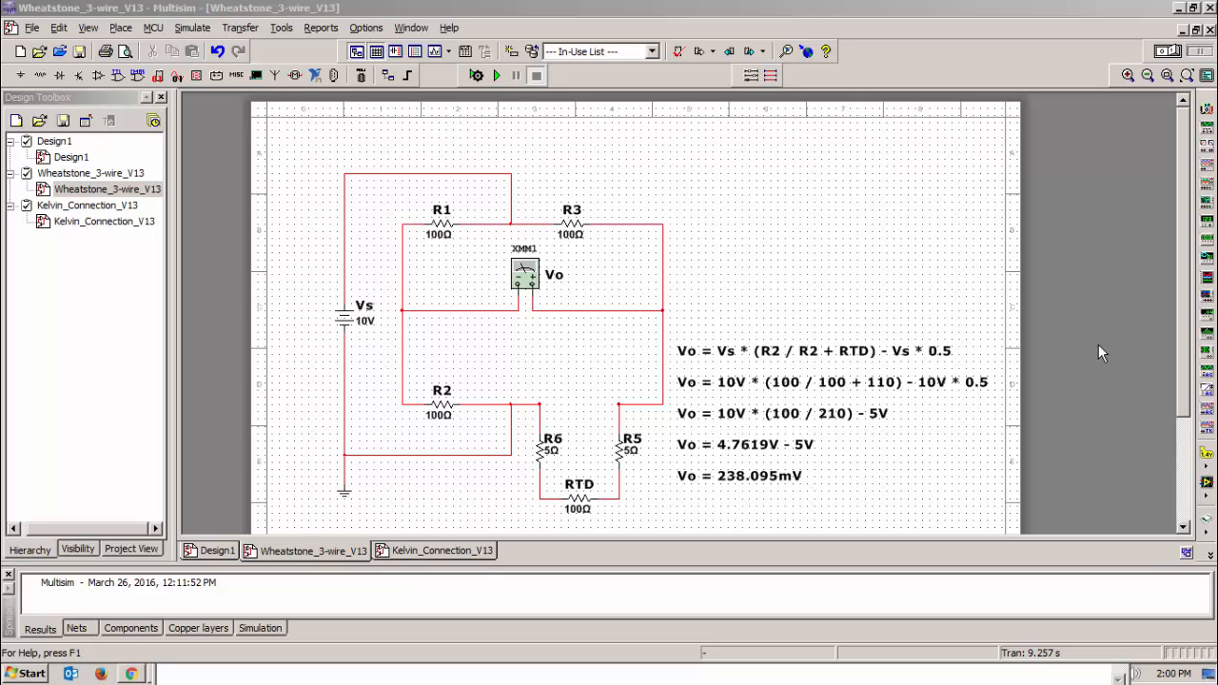
mouse_move(1090, 352)
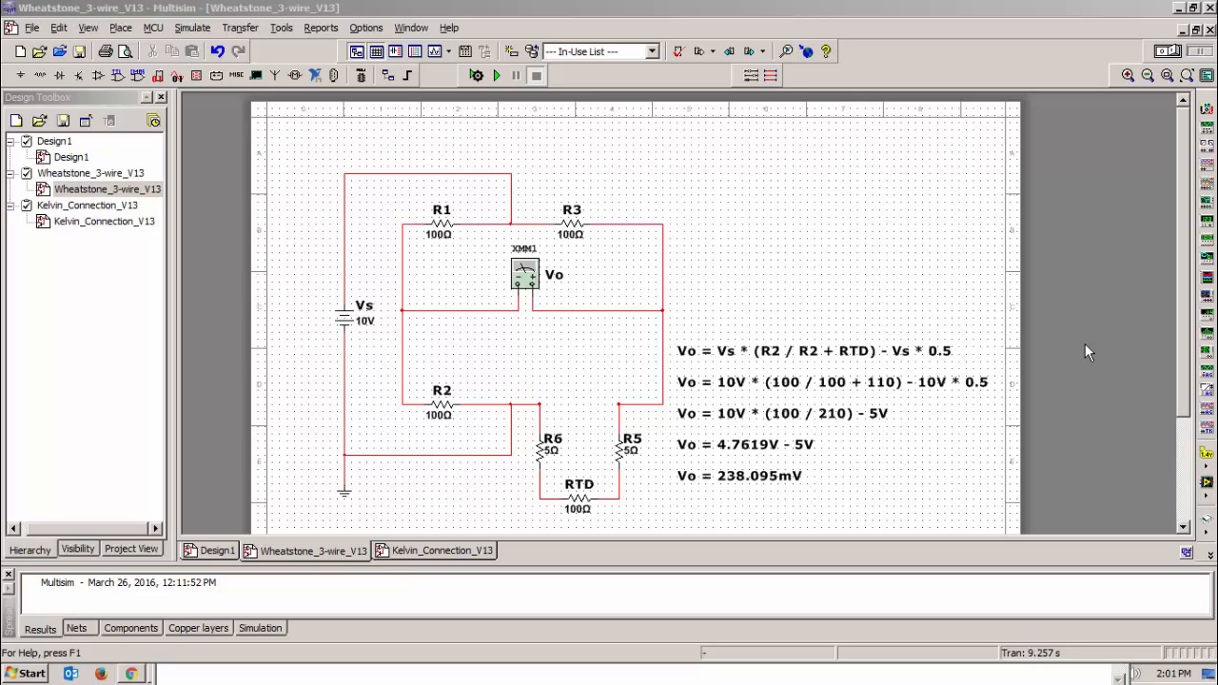
mouse_move(675, 223)
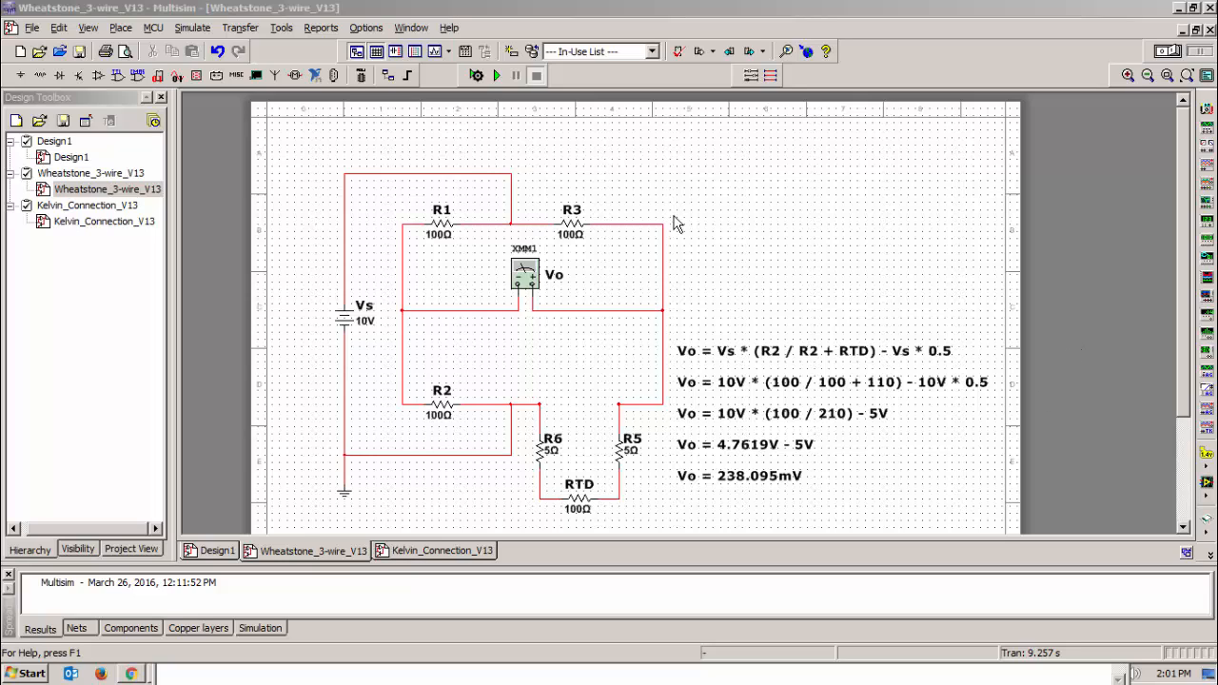
mouse_move(406, 180)
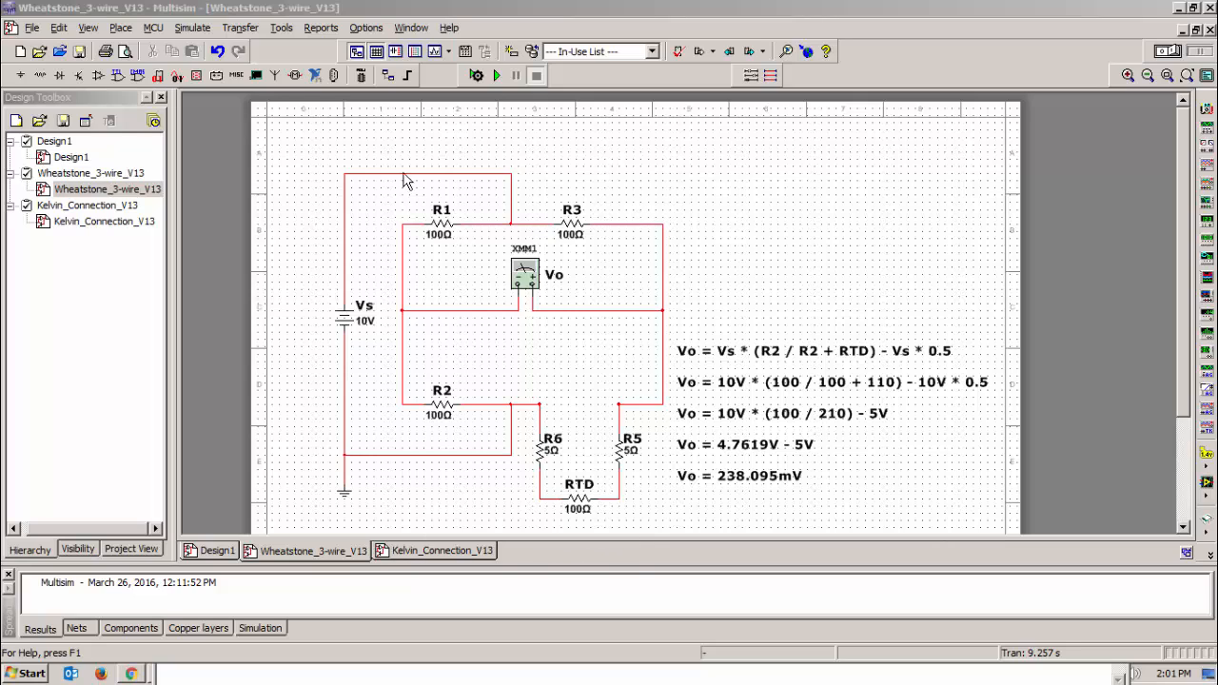
mouse_move(732, 255)
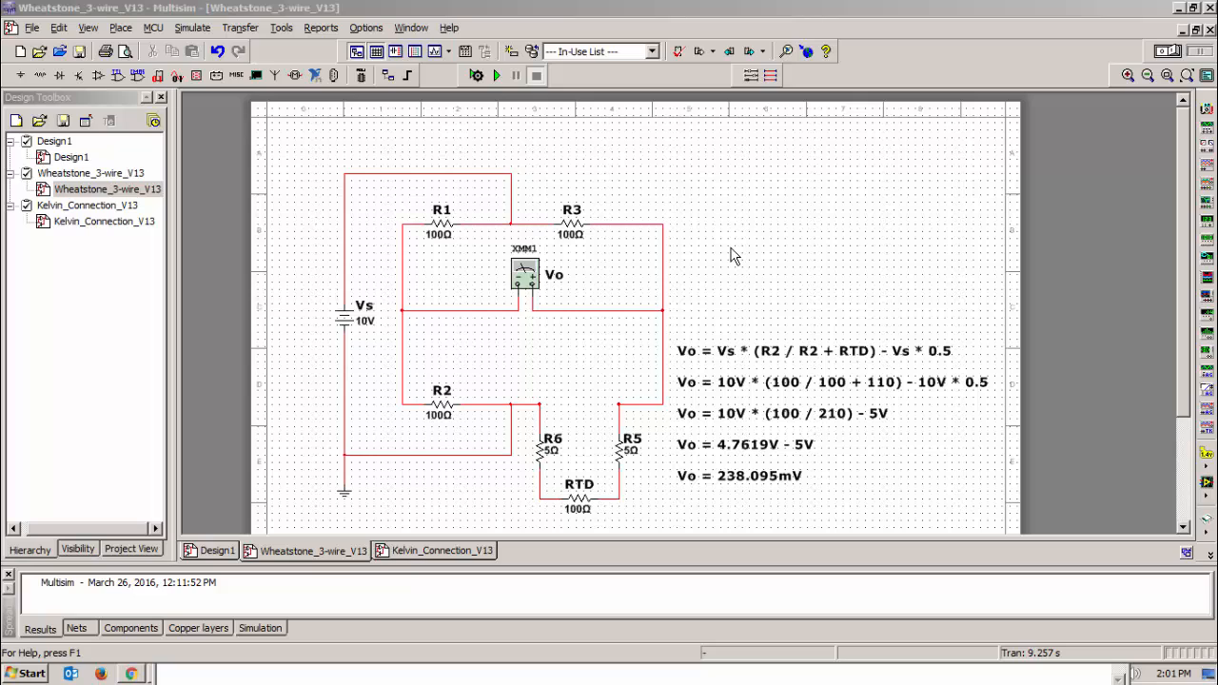
mouse_move(485, 238)
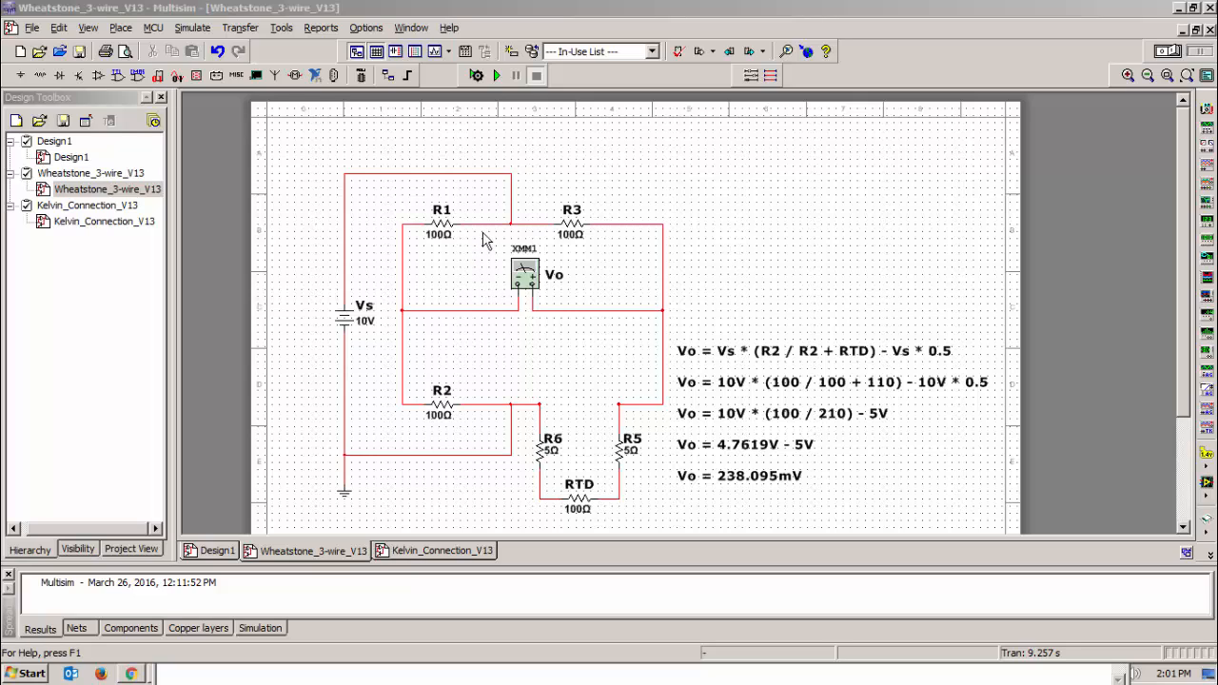
mouse_move(421, 277)
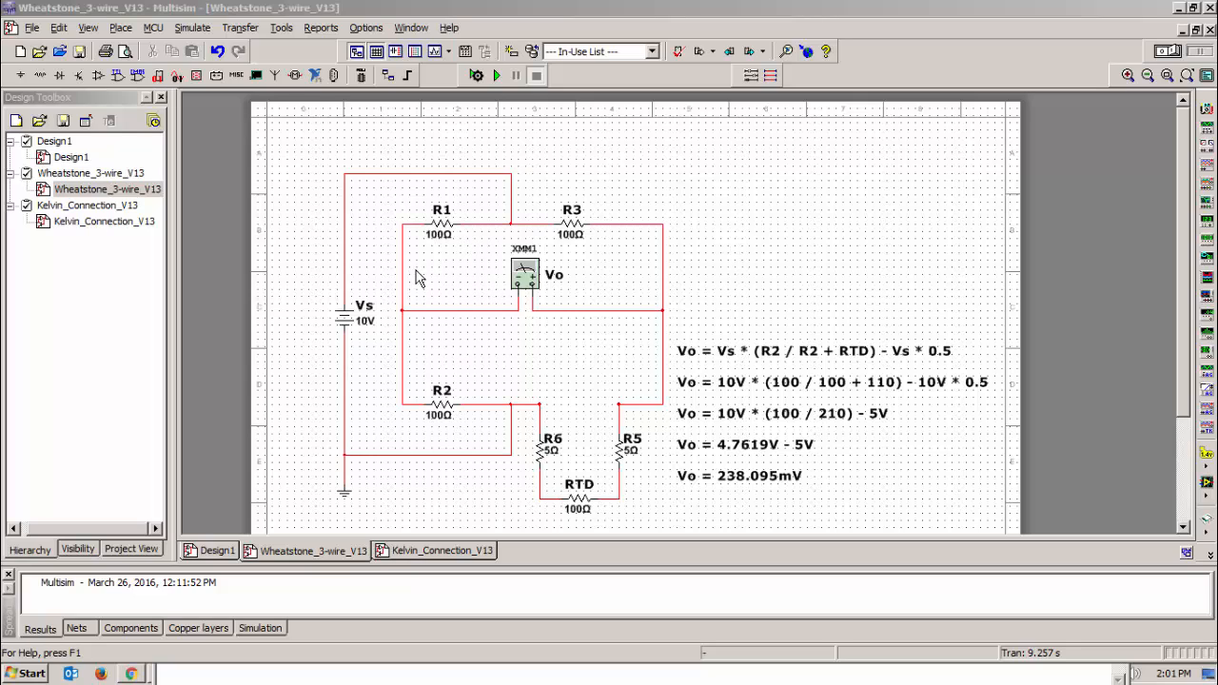
mouse_move(467, 380)
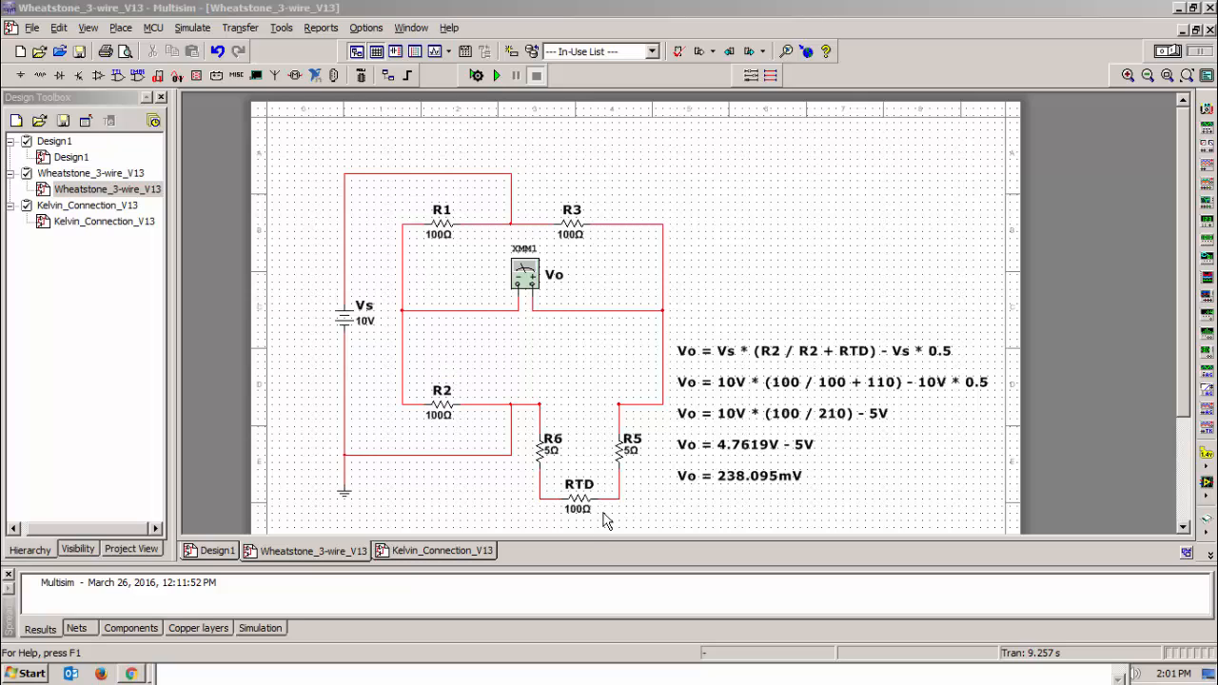
mouse_move(620, 511)
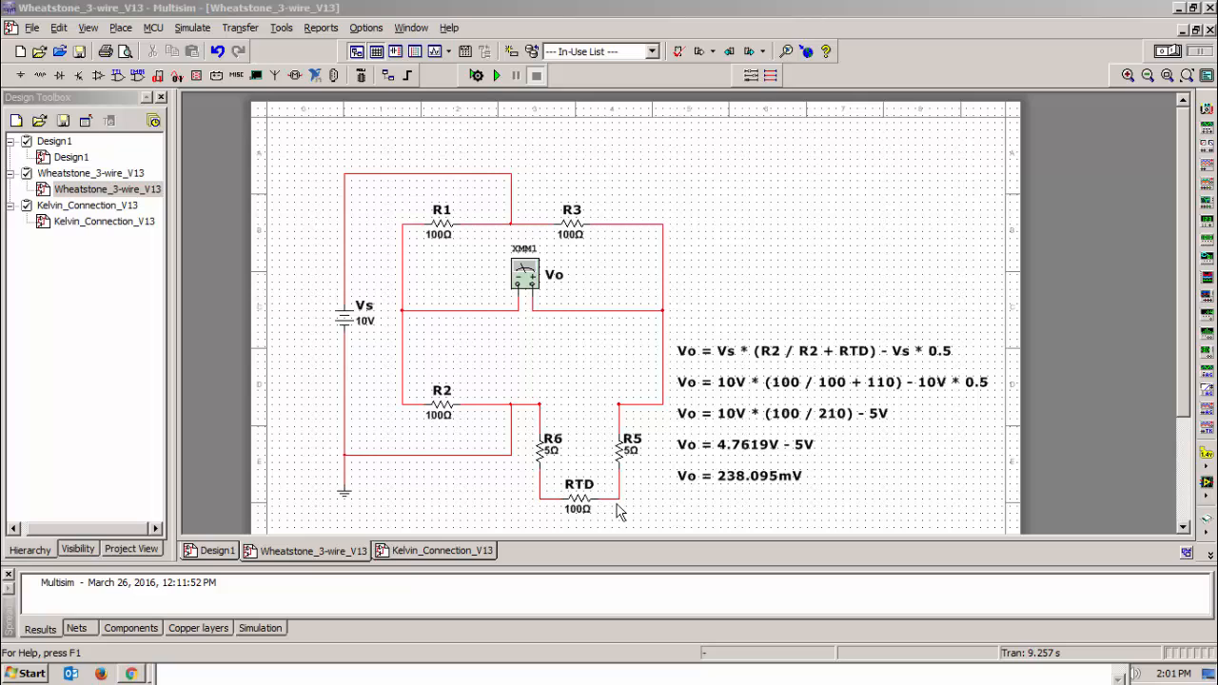
mouse_move(559, 473)
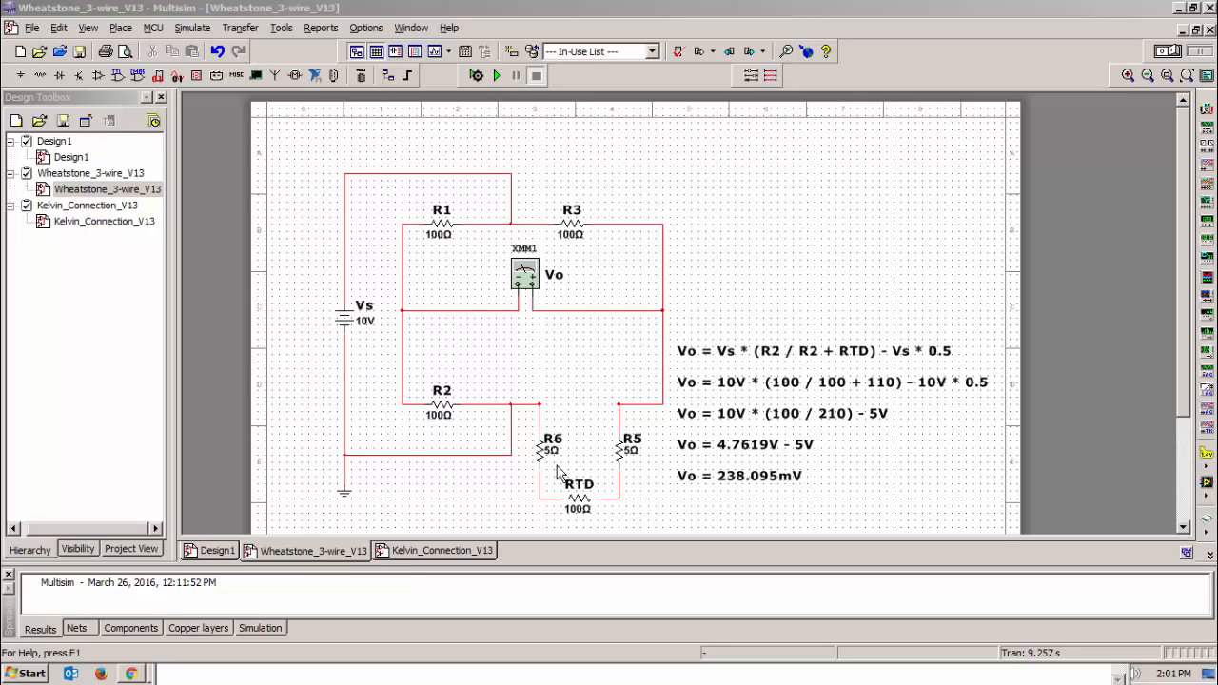
mouse_move(635, 473)
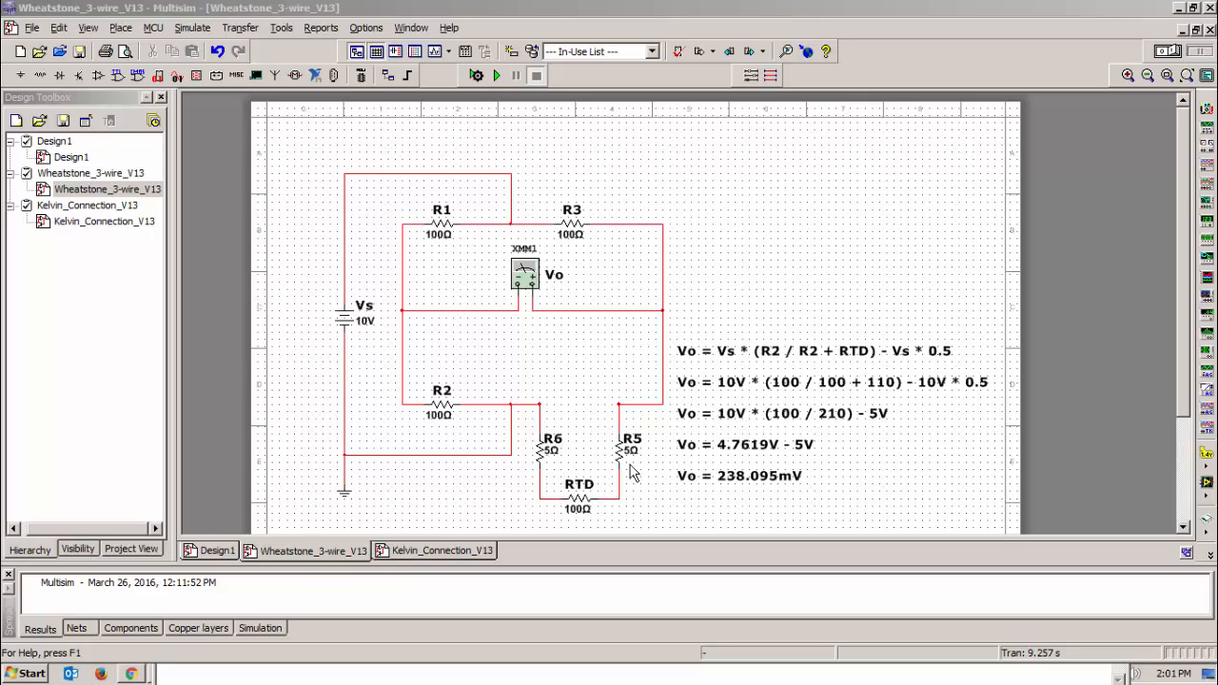
mouse_move(550, 457)
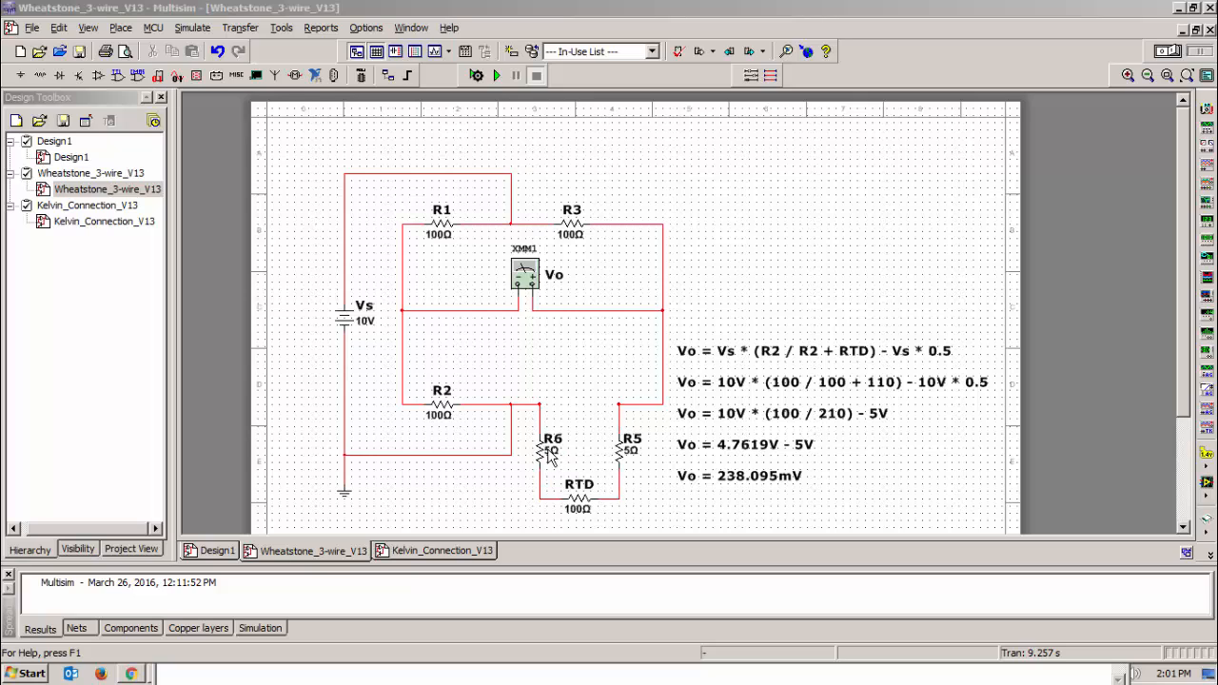
mouse_move(574, 516)
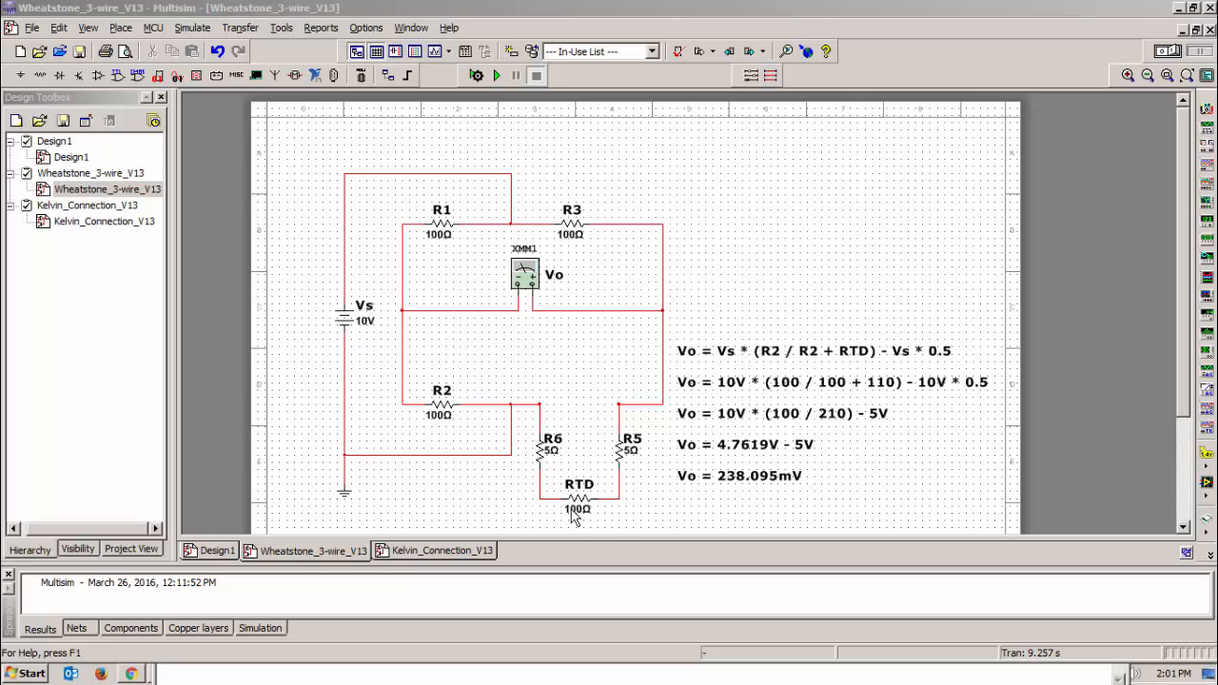
mouse_move(637, 499)
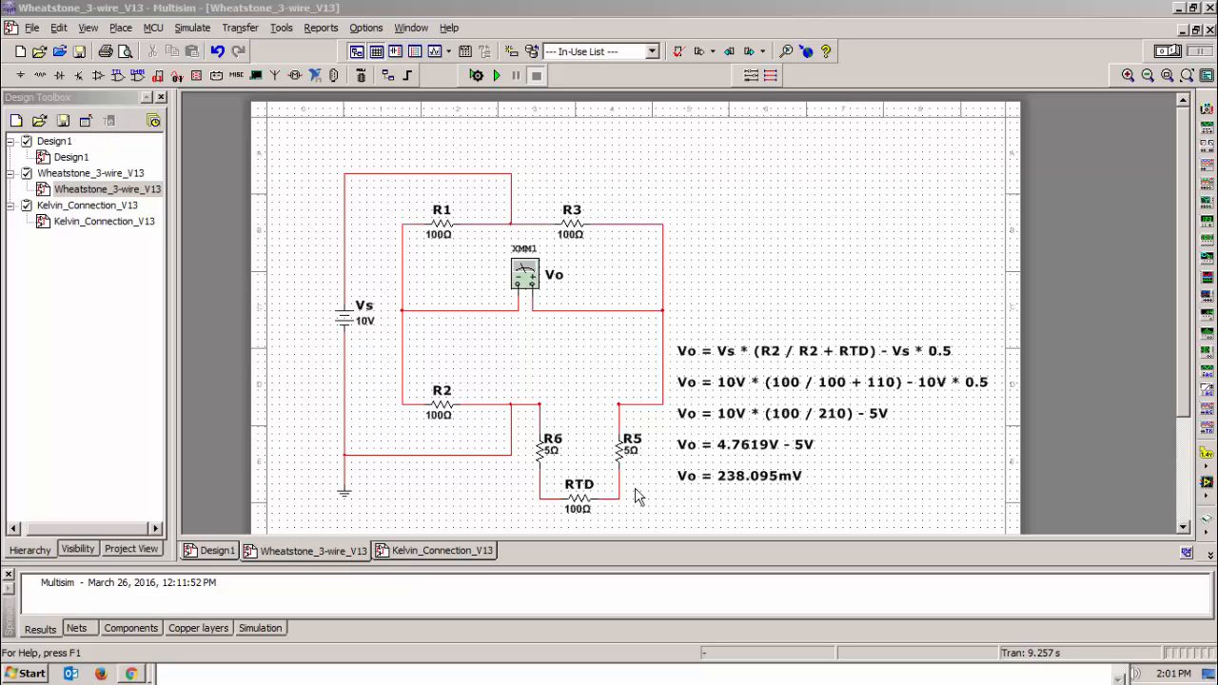
mouse_move(554, 463)
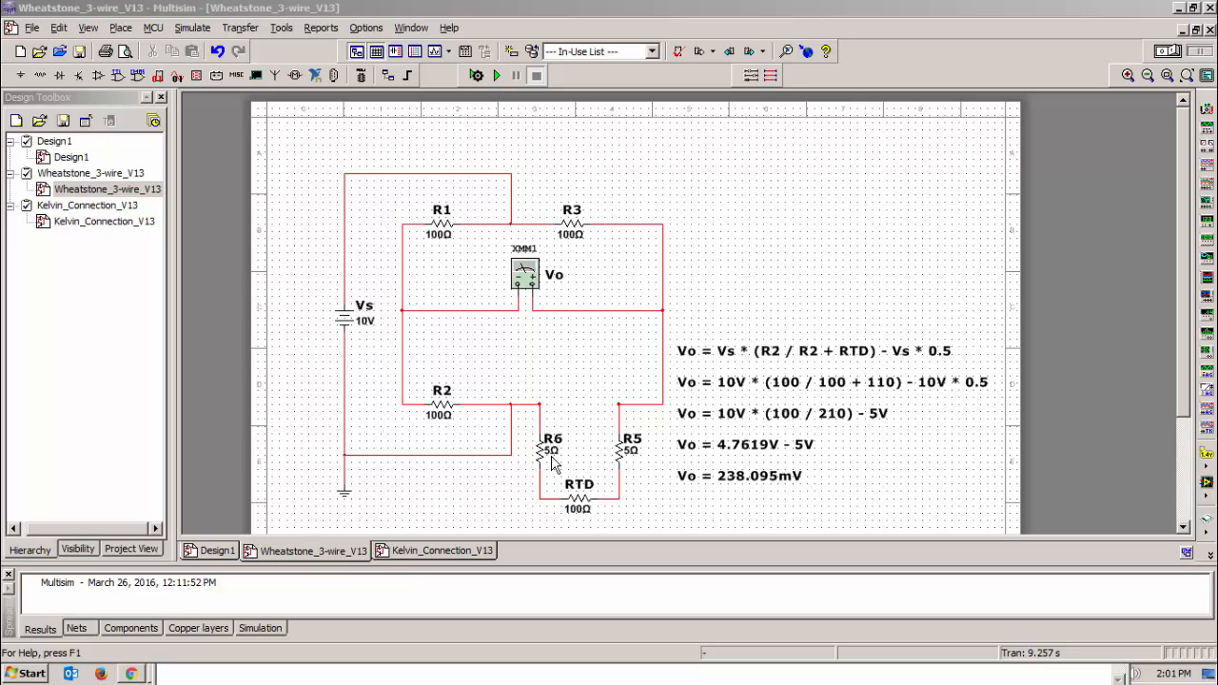
mouse_move(645, 473)
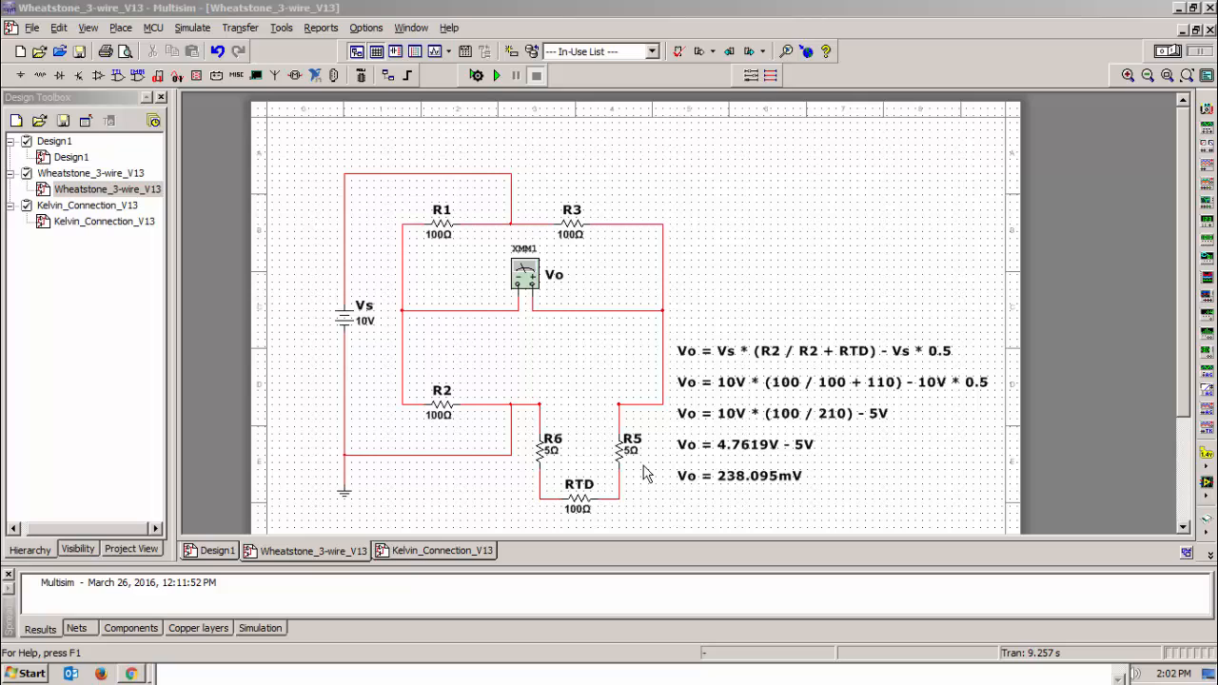
mouse_move(550, 469)
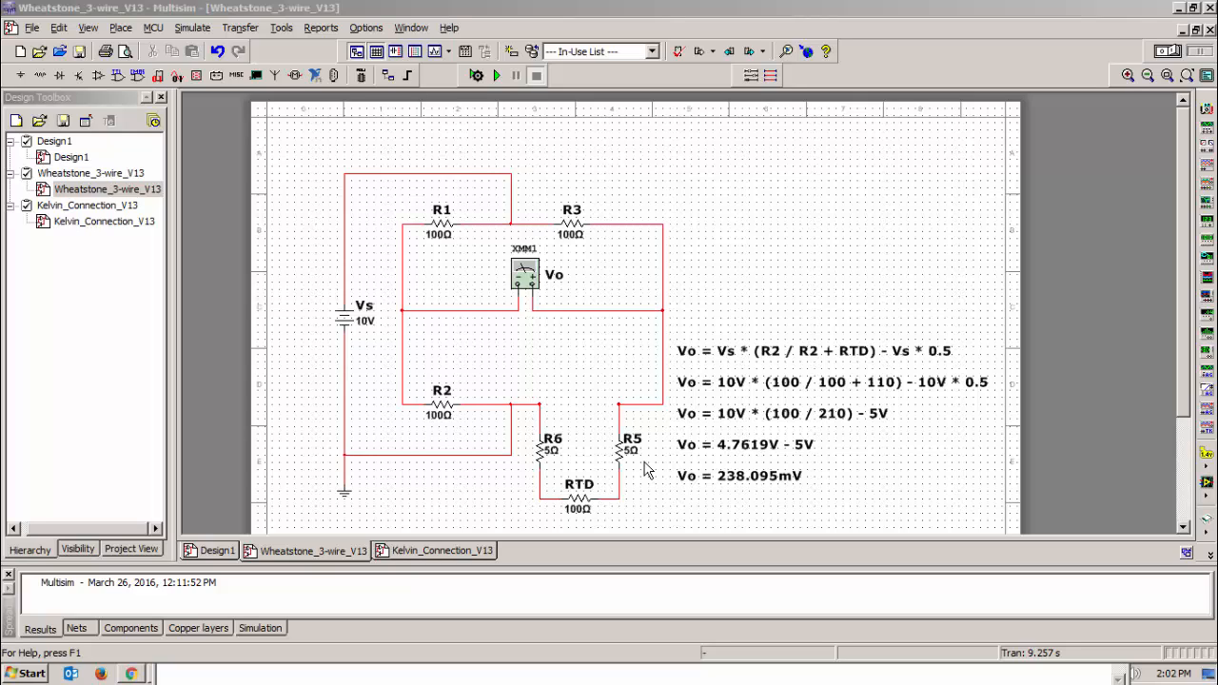
mouse_move(487, 214)
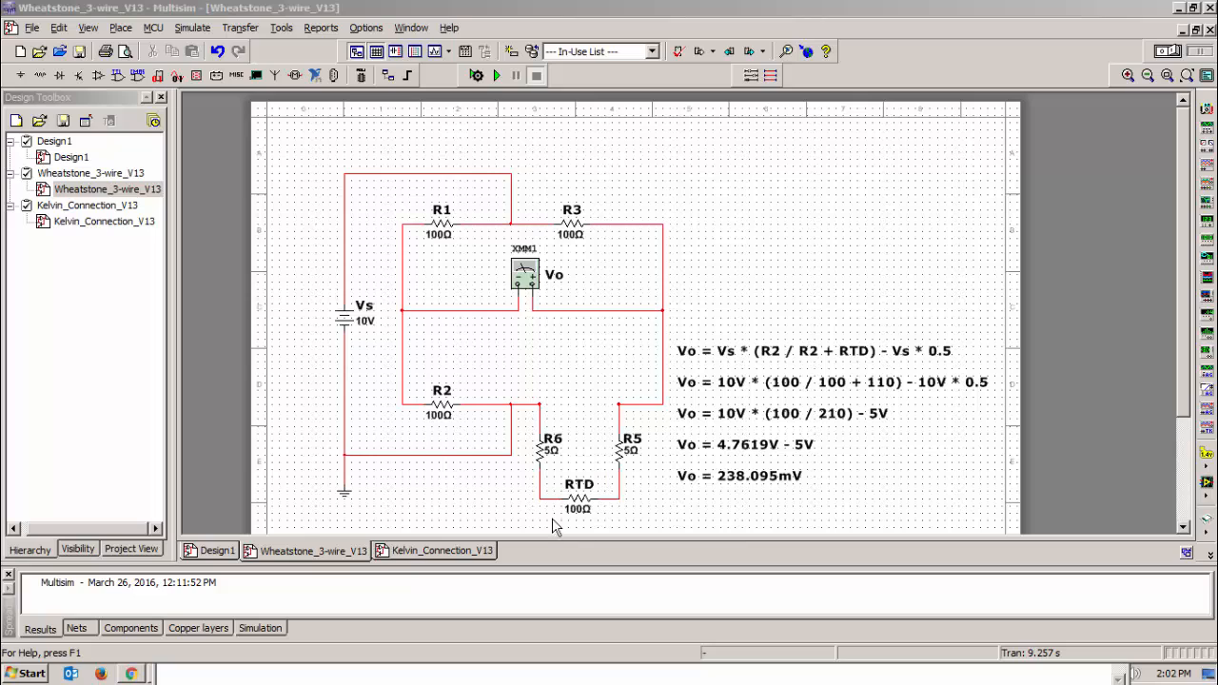
mouse_move(600, 521)
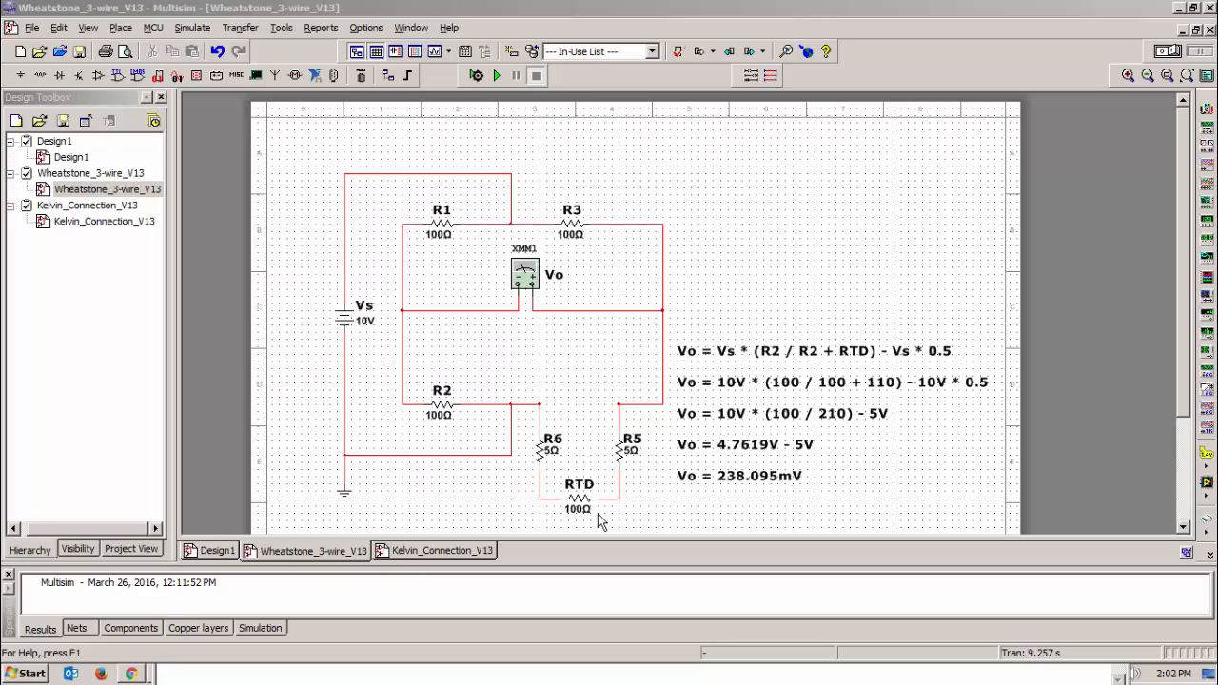
mouse_move(571, 461)
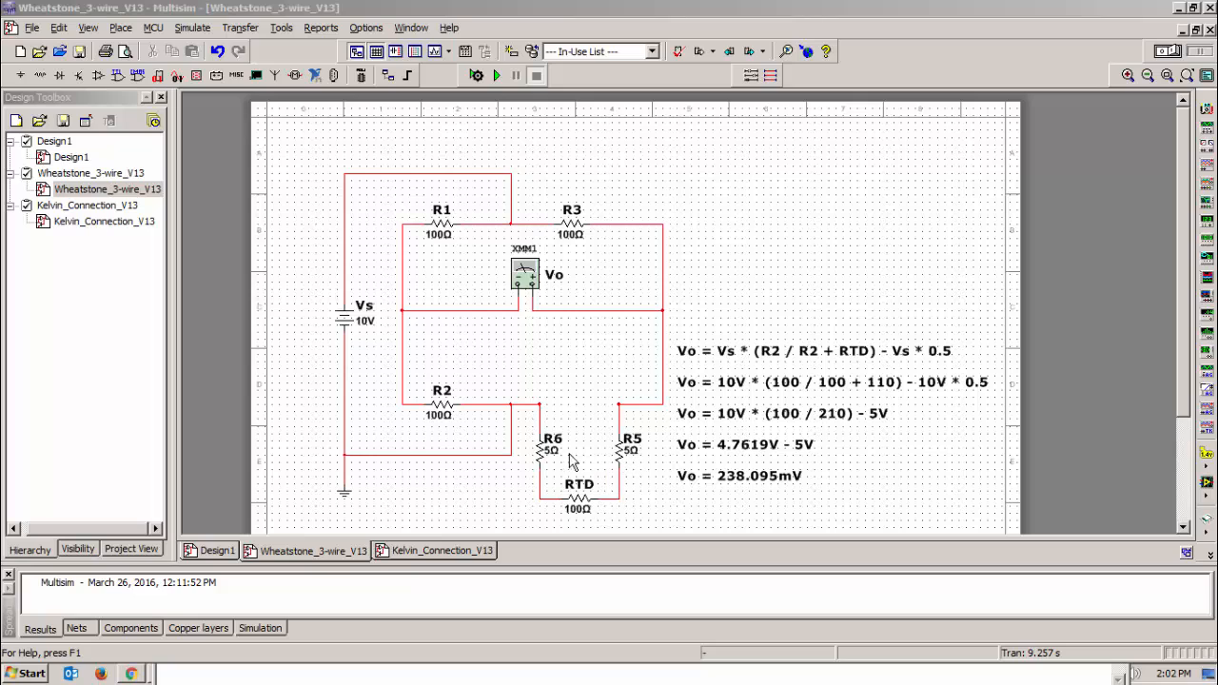
mouse_move(633, 463)
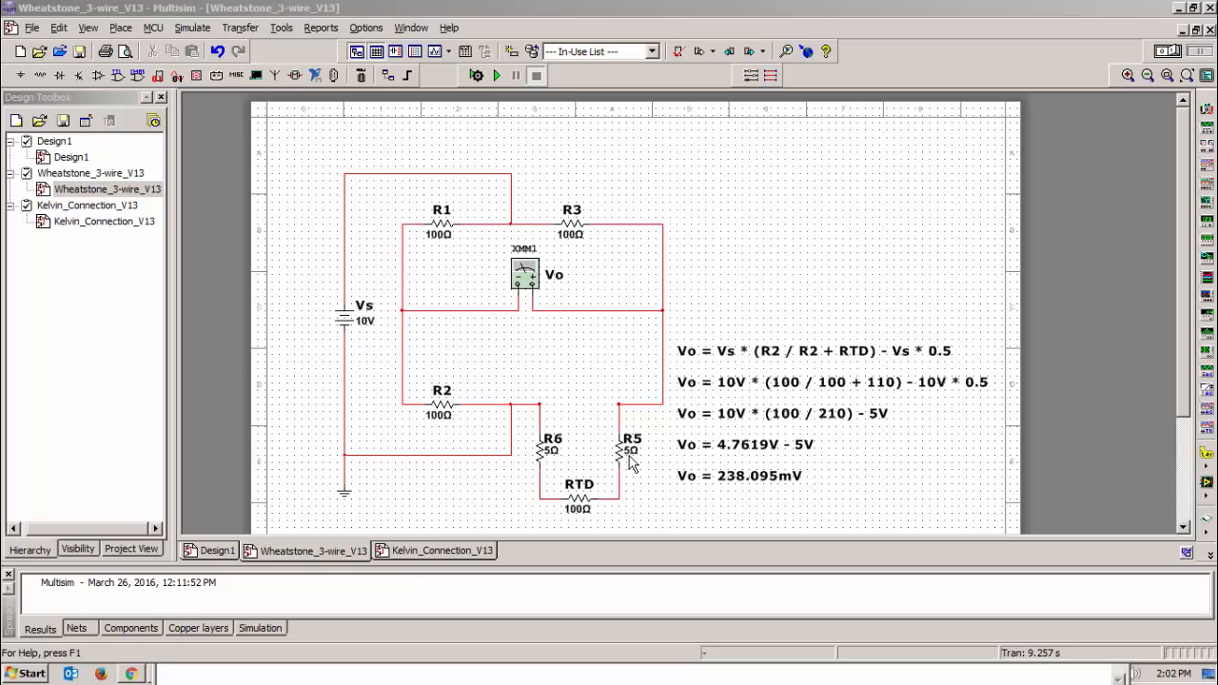
mouse_move(627, 455)
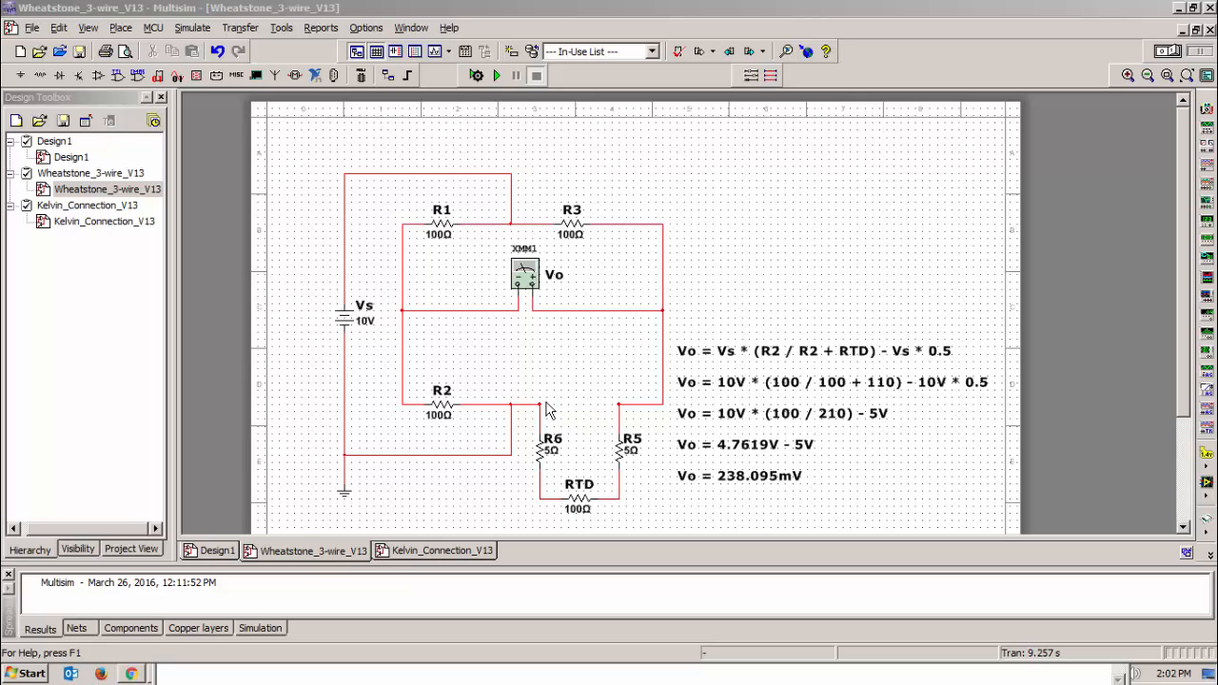
mouse_move(594, 411)
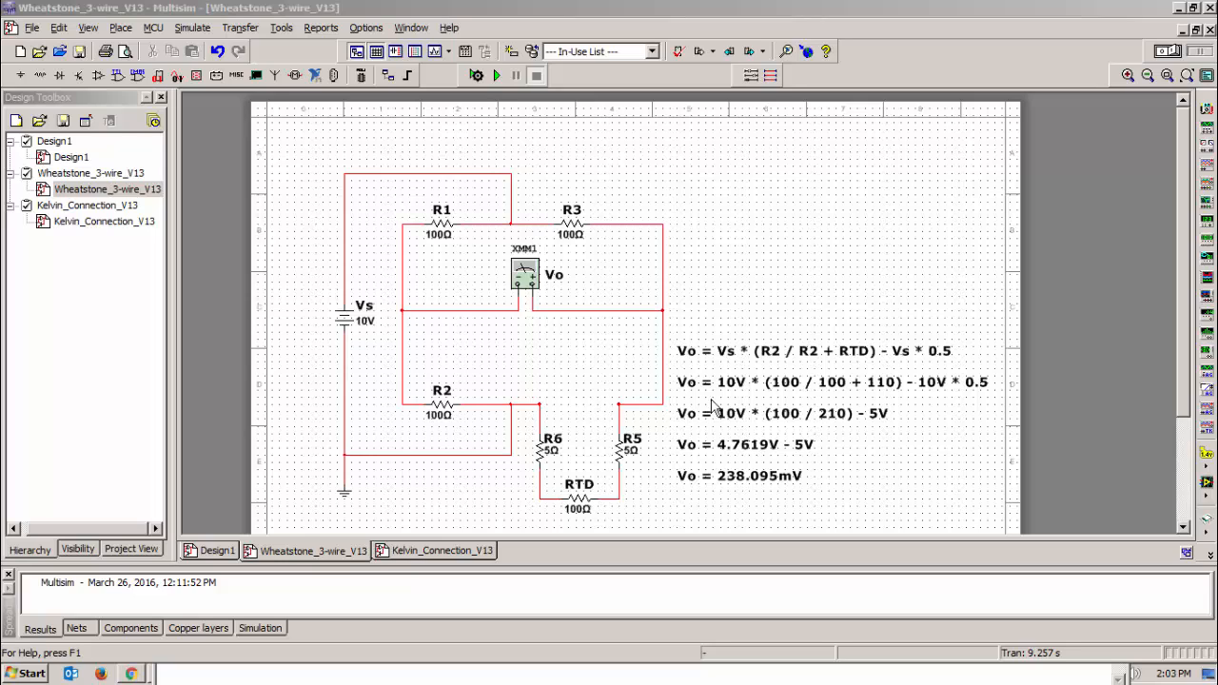
mouse_move(706, 383)
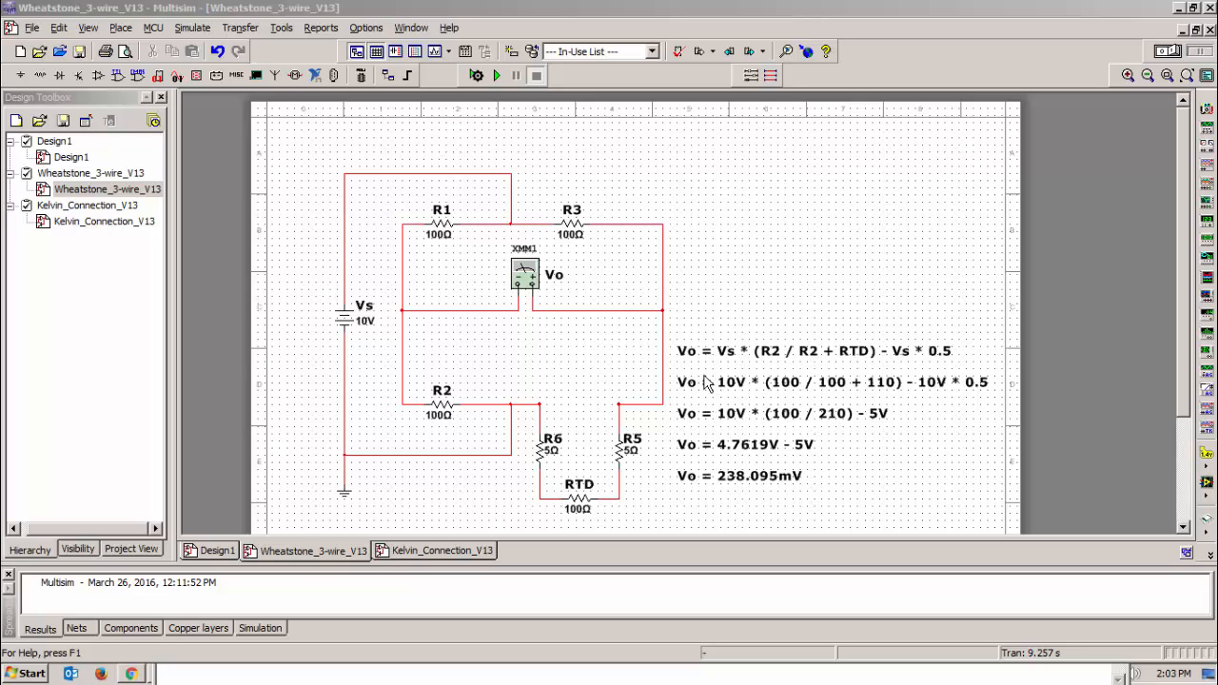
mouse_move(574, 322)
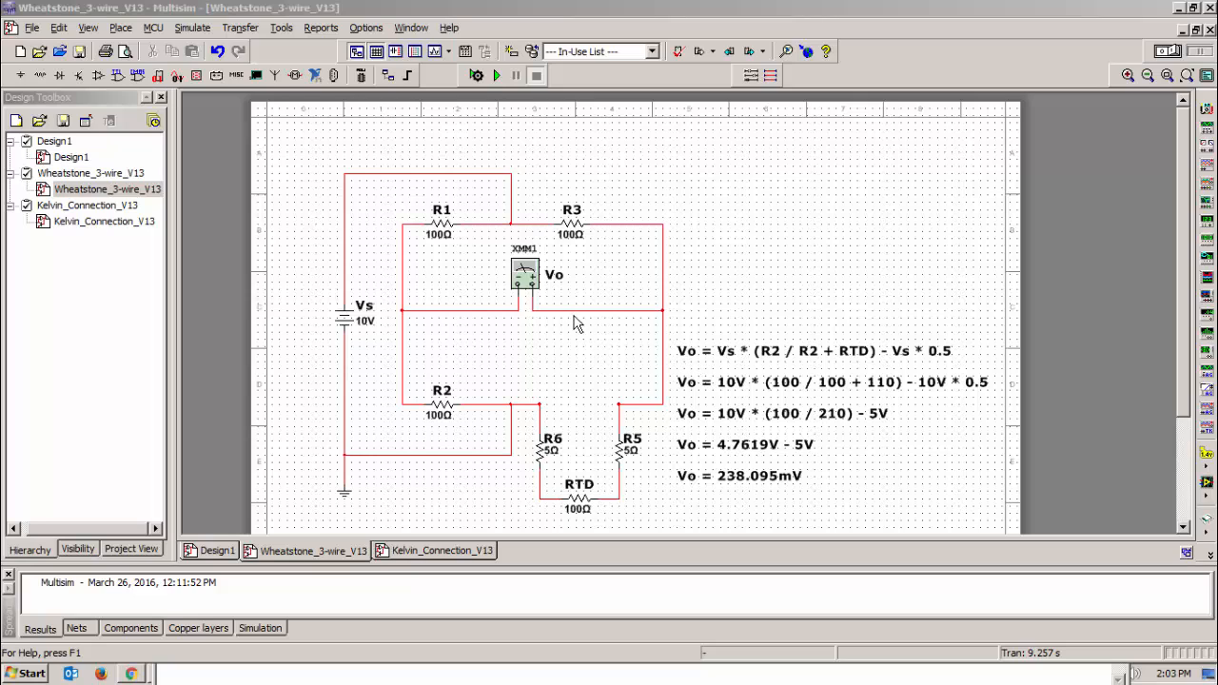
mouse_move(412, 317)
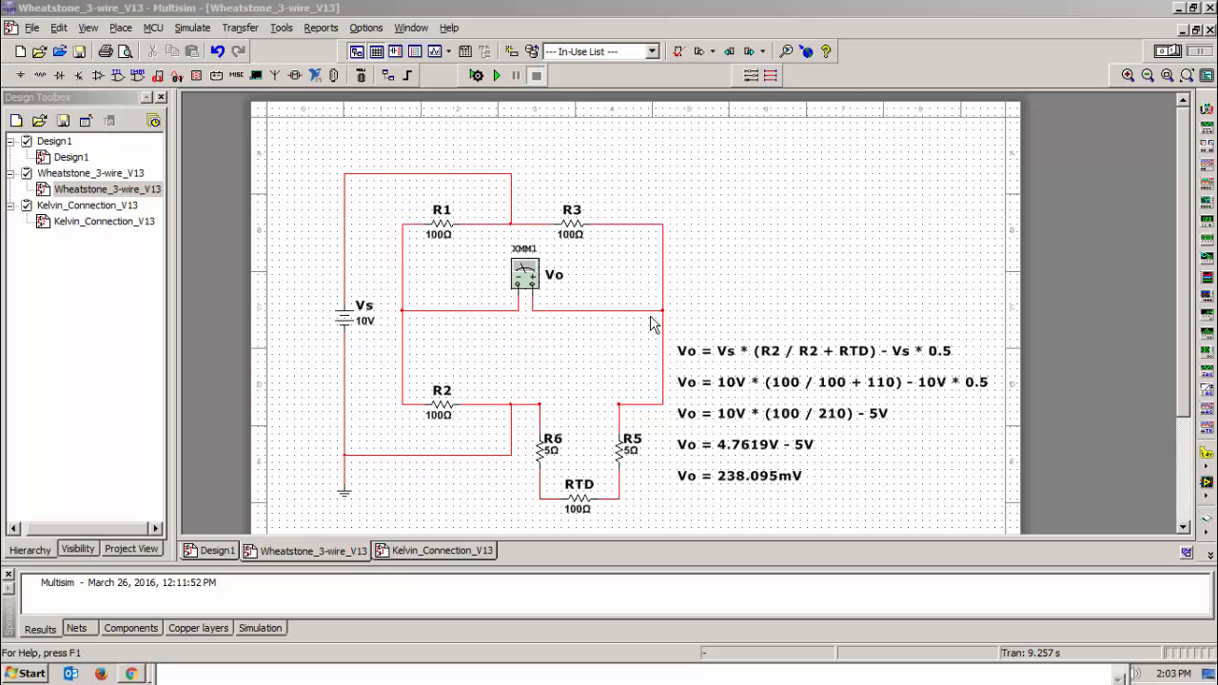
mouse_move(541, 341)
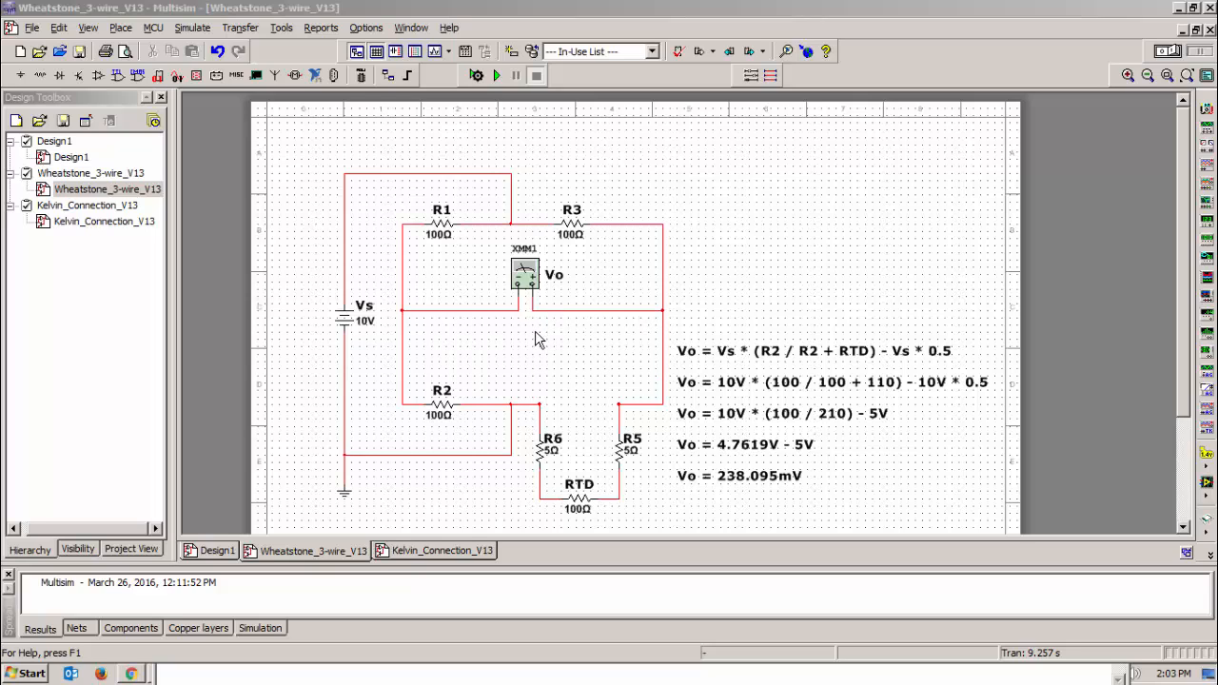
mouse_move(609, 353)
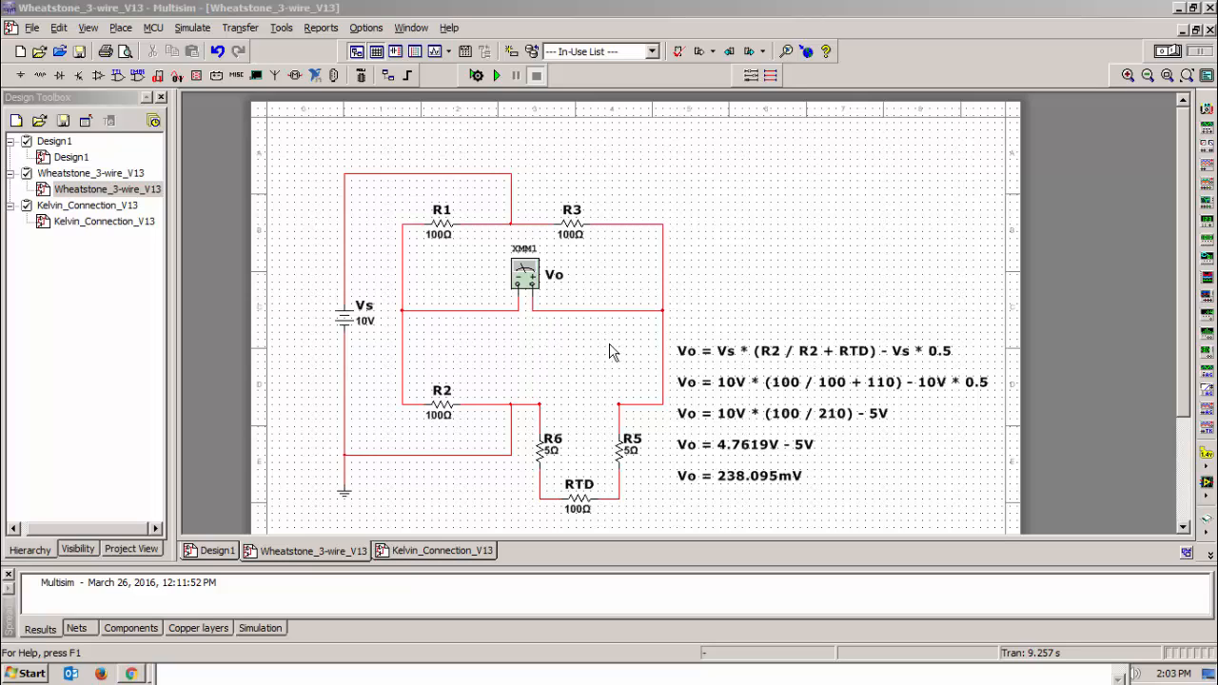
mouse_move(701, 359)
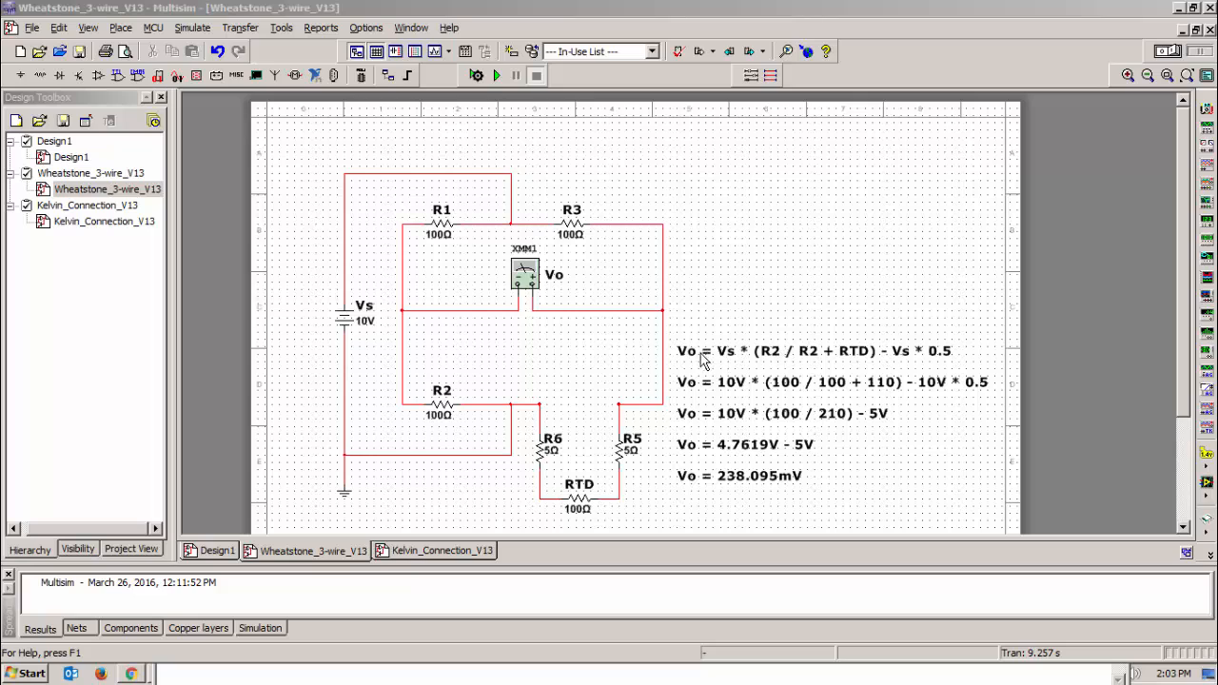
mouse_move(729, 371)
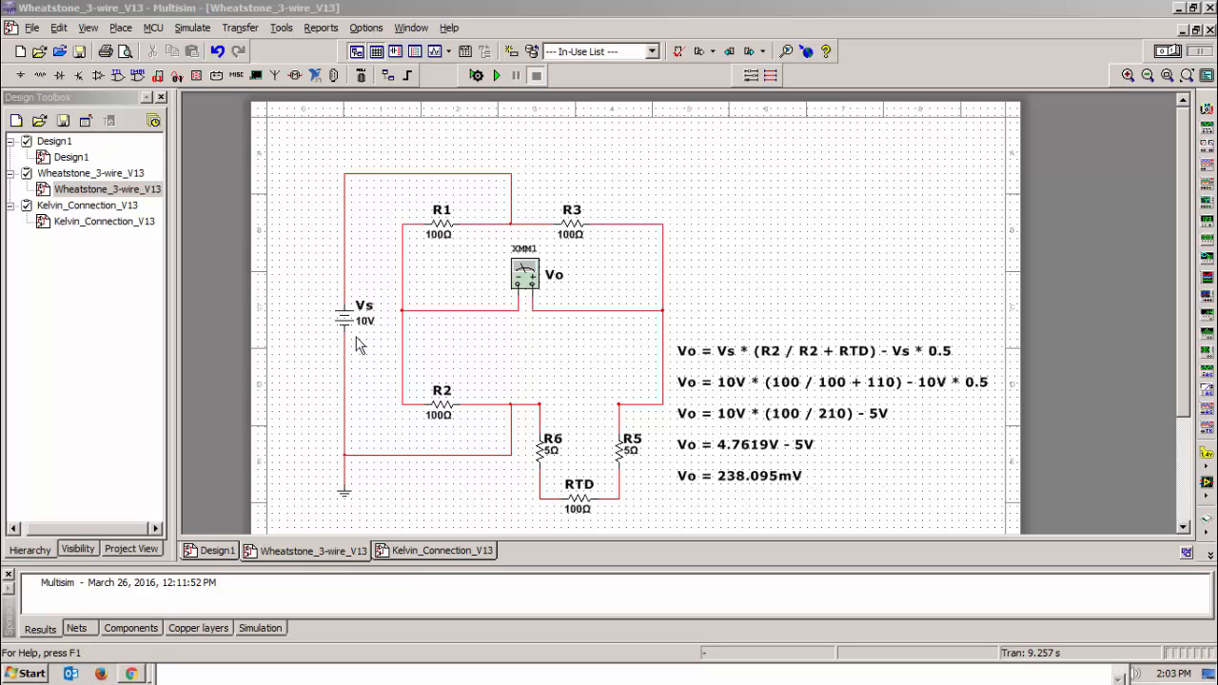
mouse_move(871, 359)
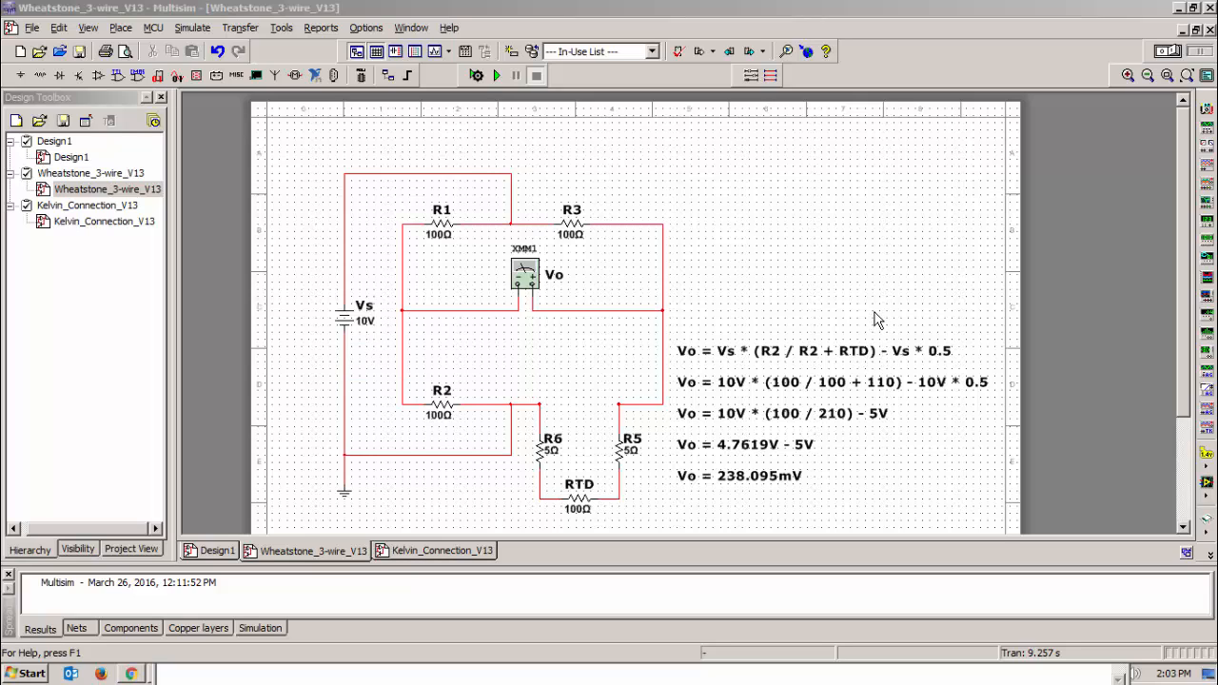
mouse_move(757, 376)
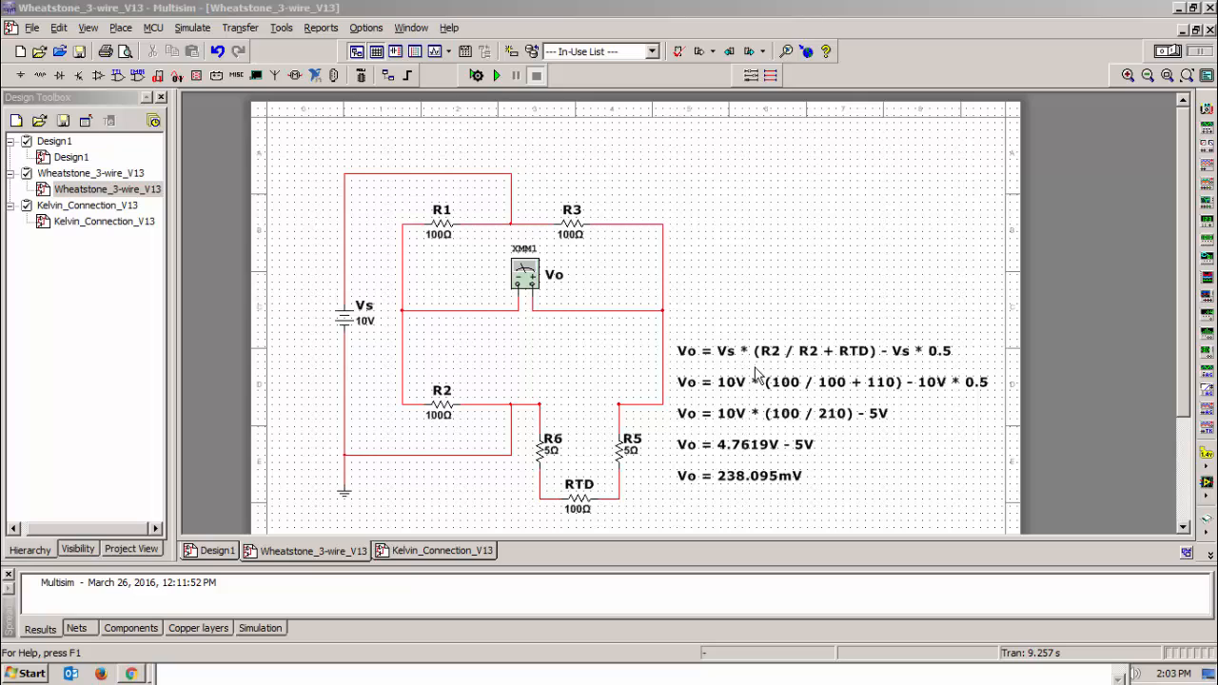
mouse_move(433, 392)
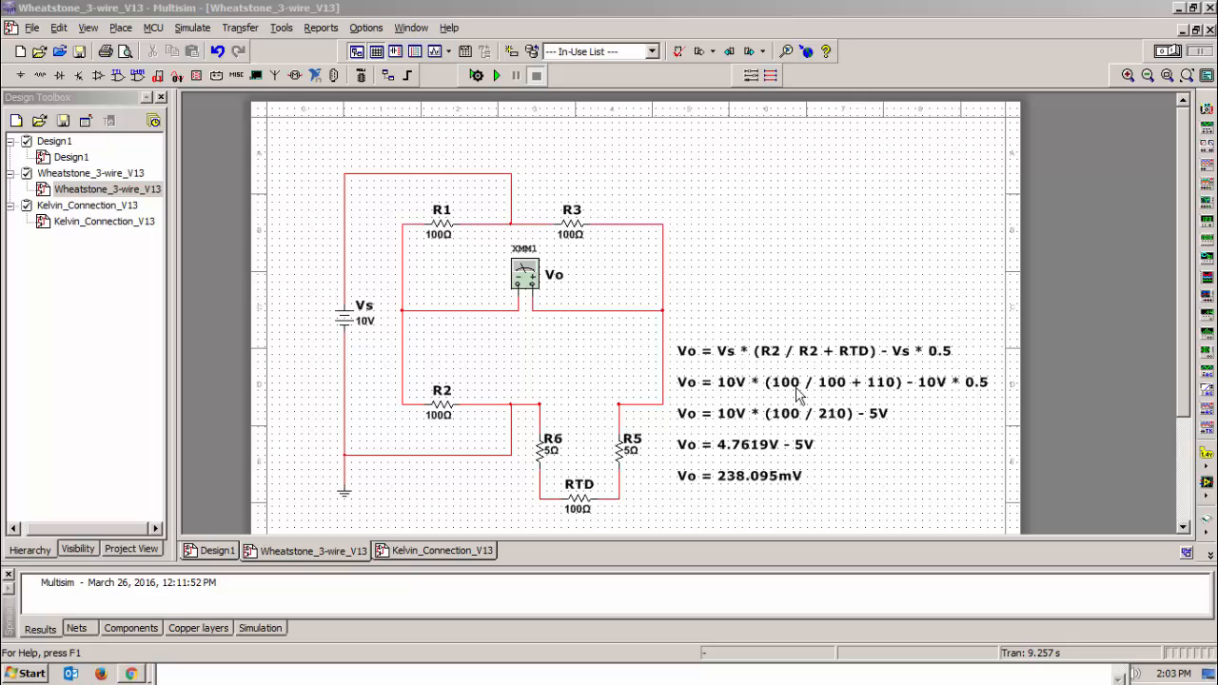
mouse_move(731, 388)
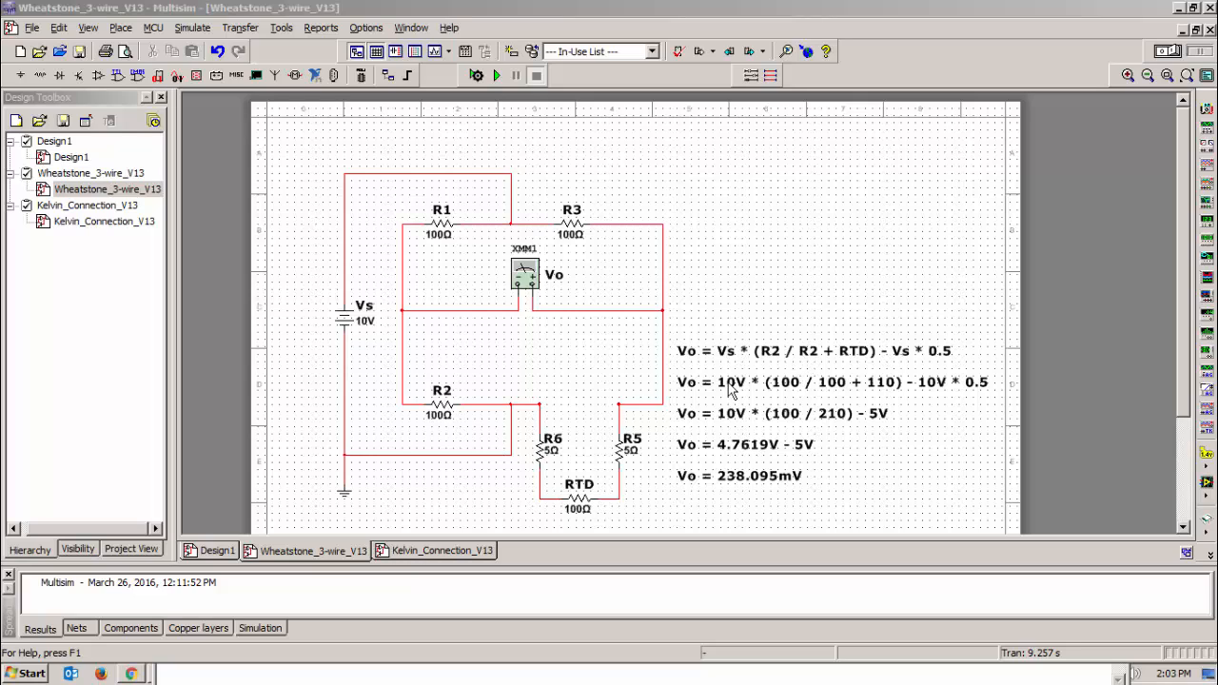
mouse_move(597, 473)
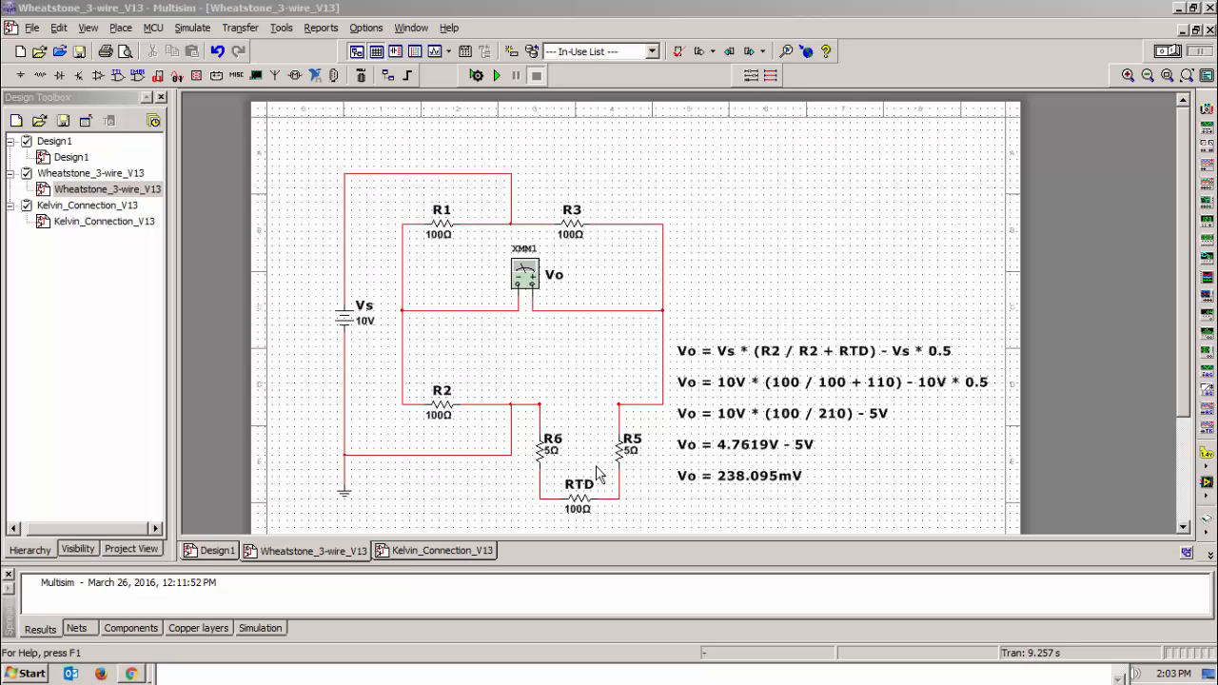
mouse_move(407, 350)
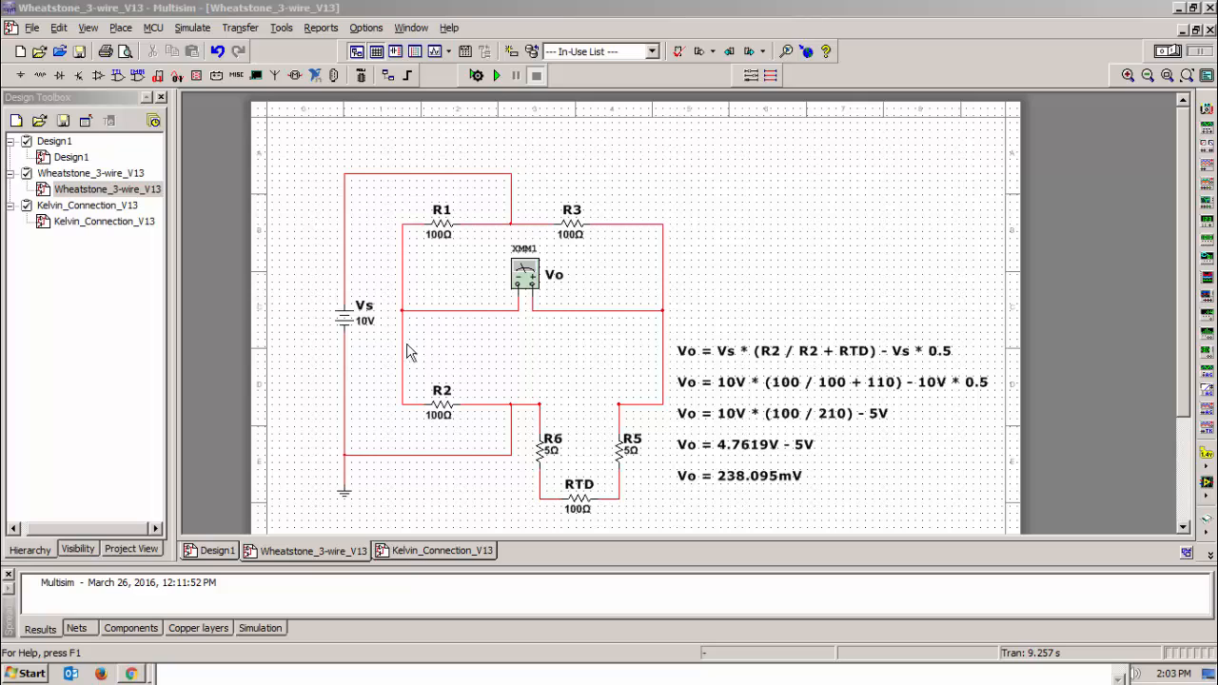
mouse_move(943, 357)
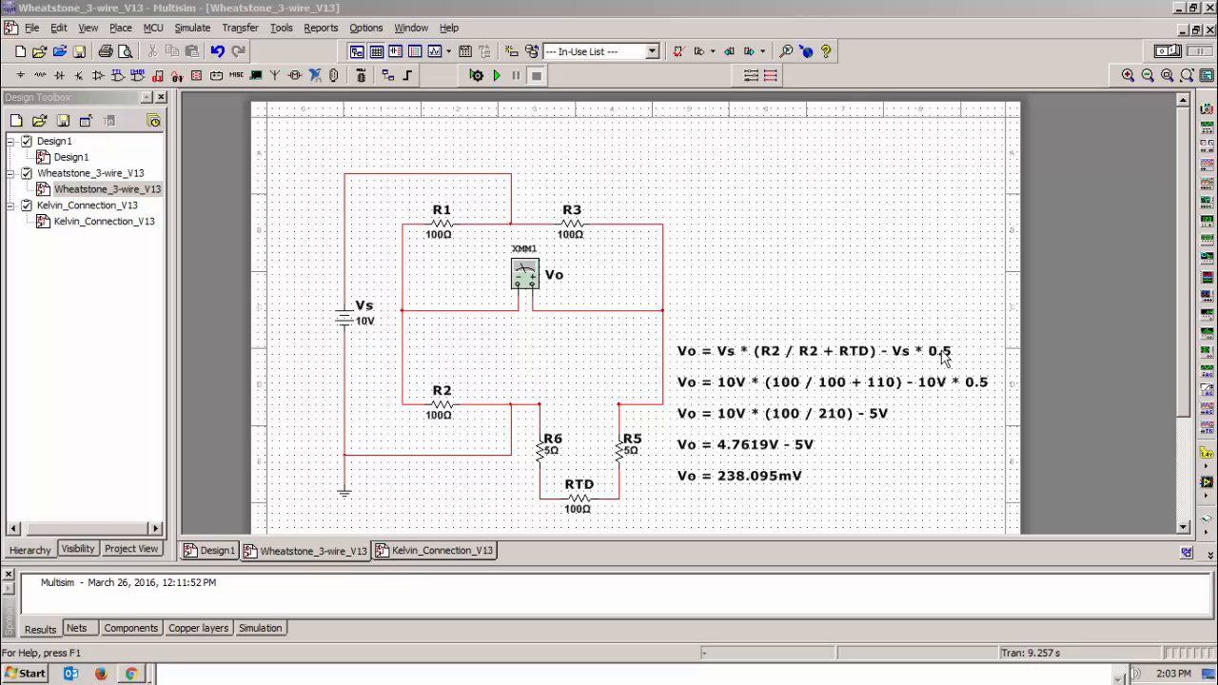
mouse_move(576, 376)
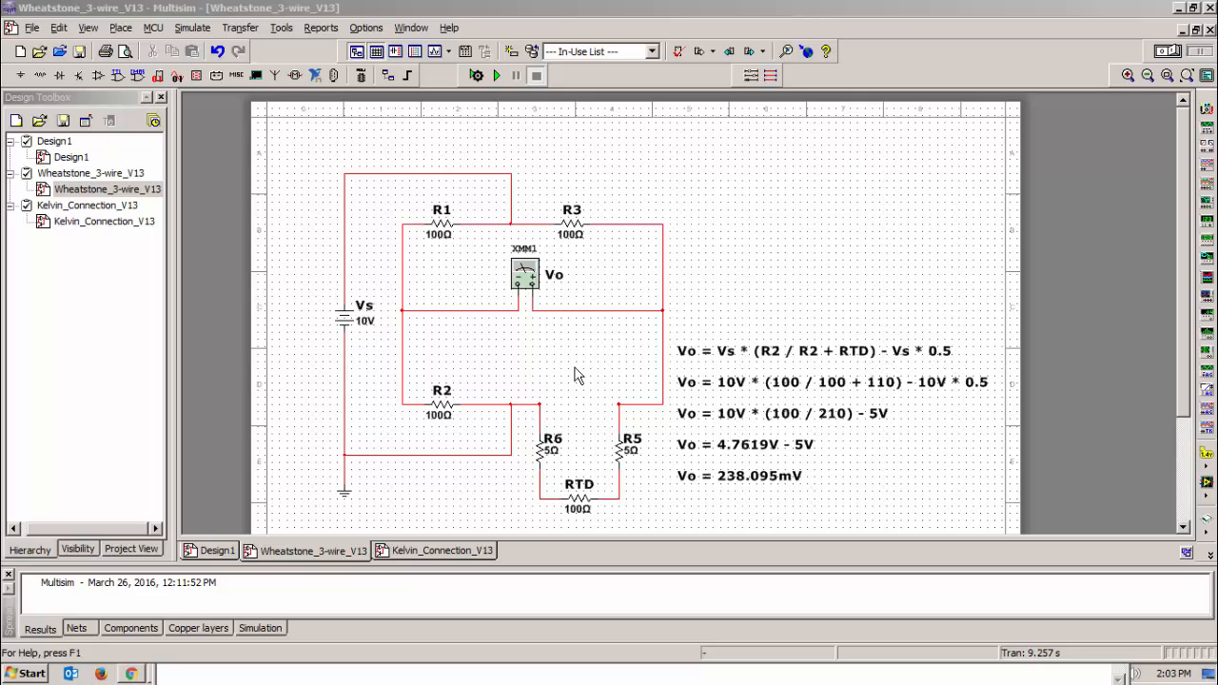
mouse_move(447, 409)
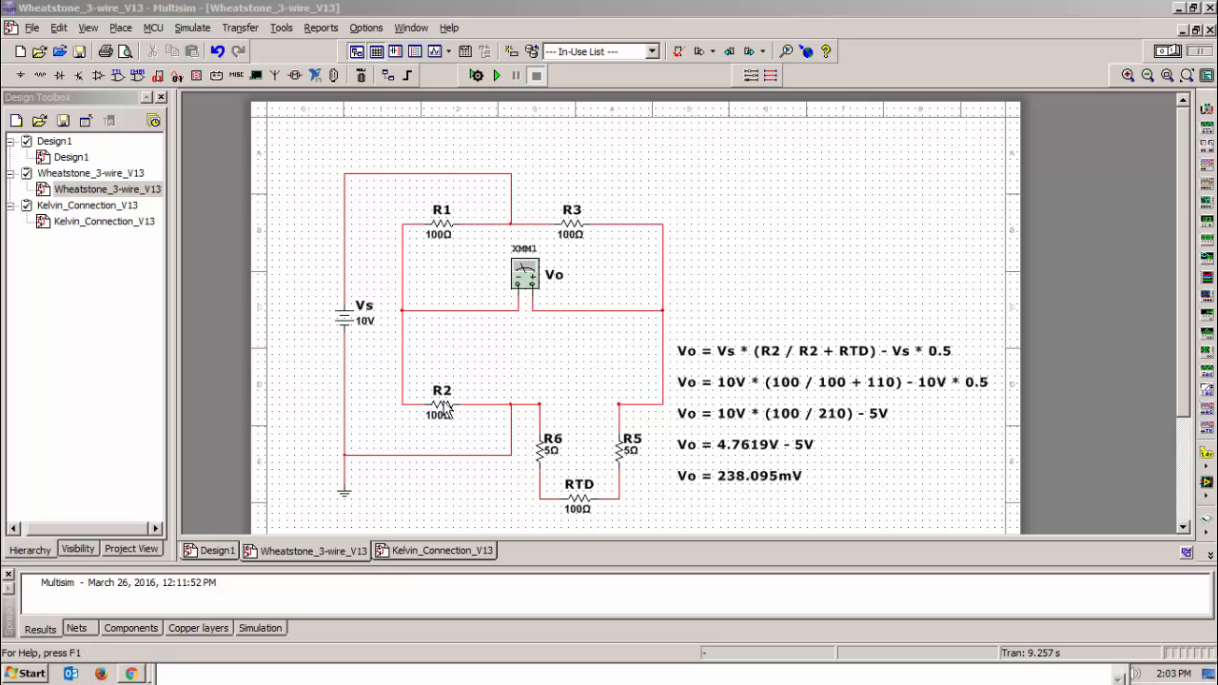
mouse_move(439, 415)
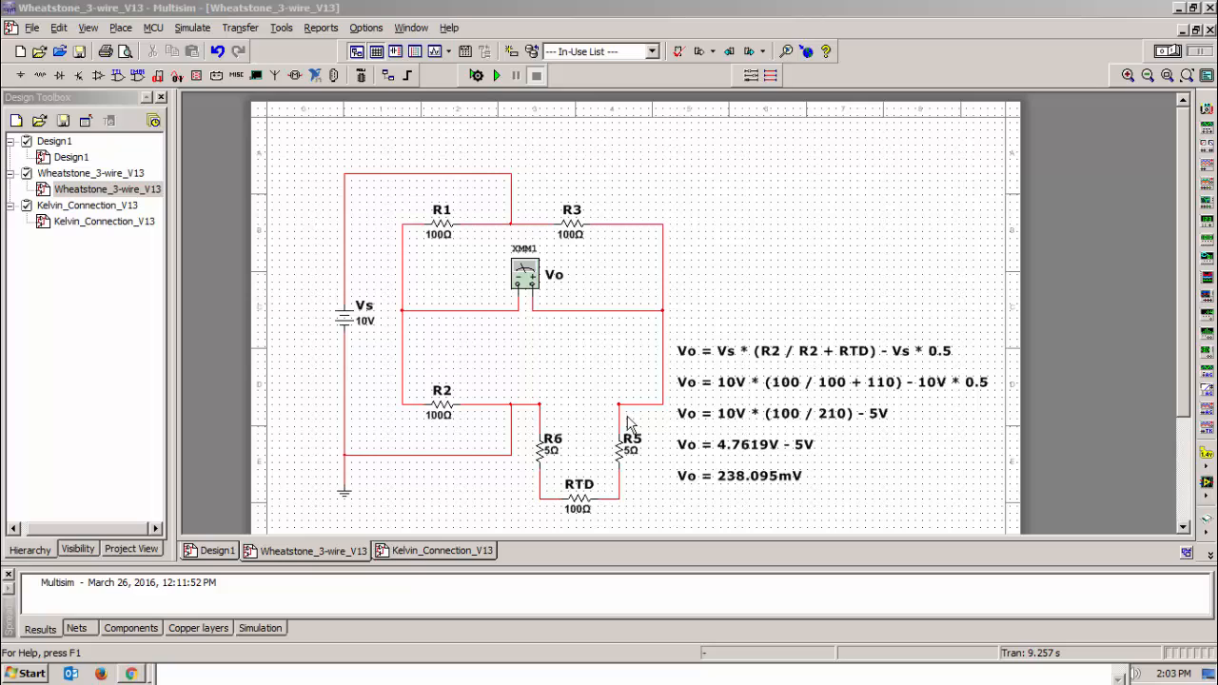
mouse_move(643, 419)
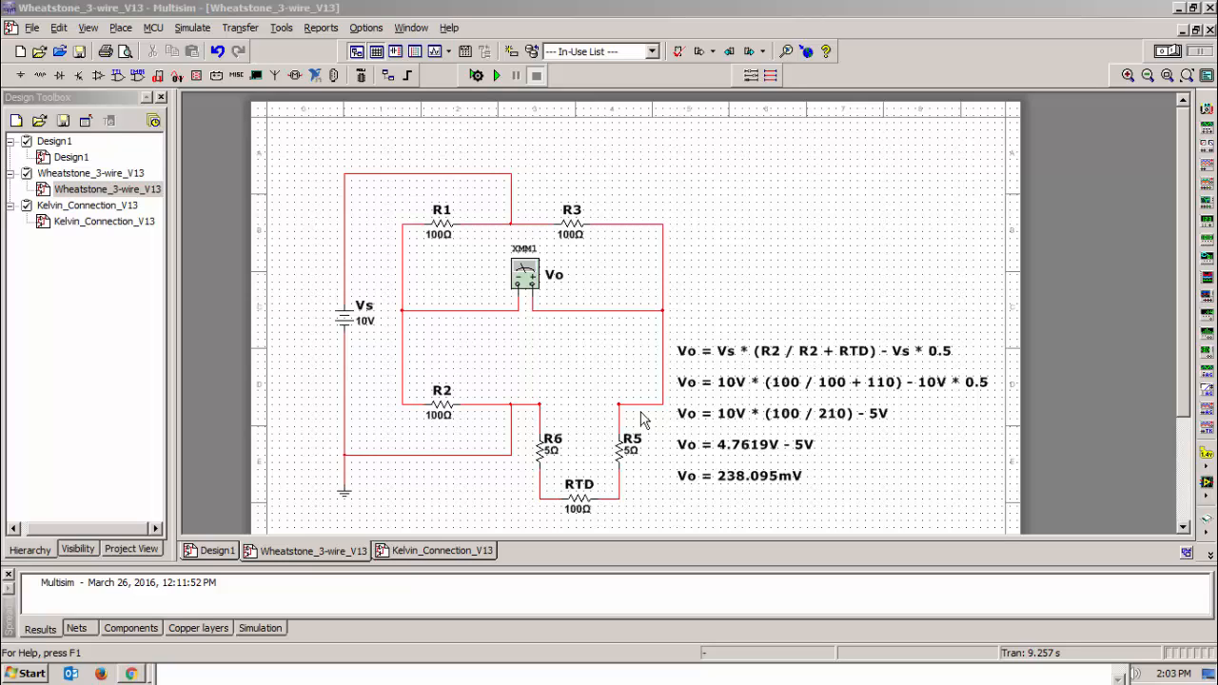
mouse_move(566, 426)
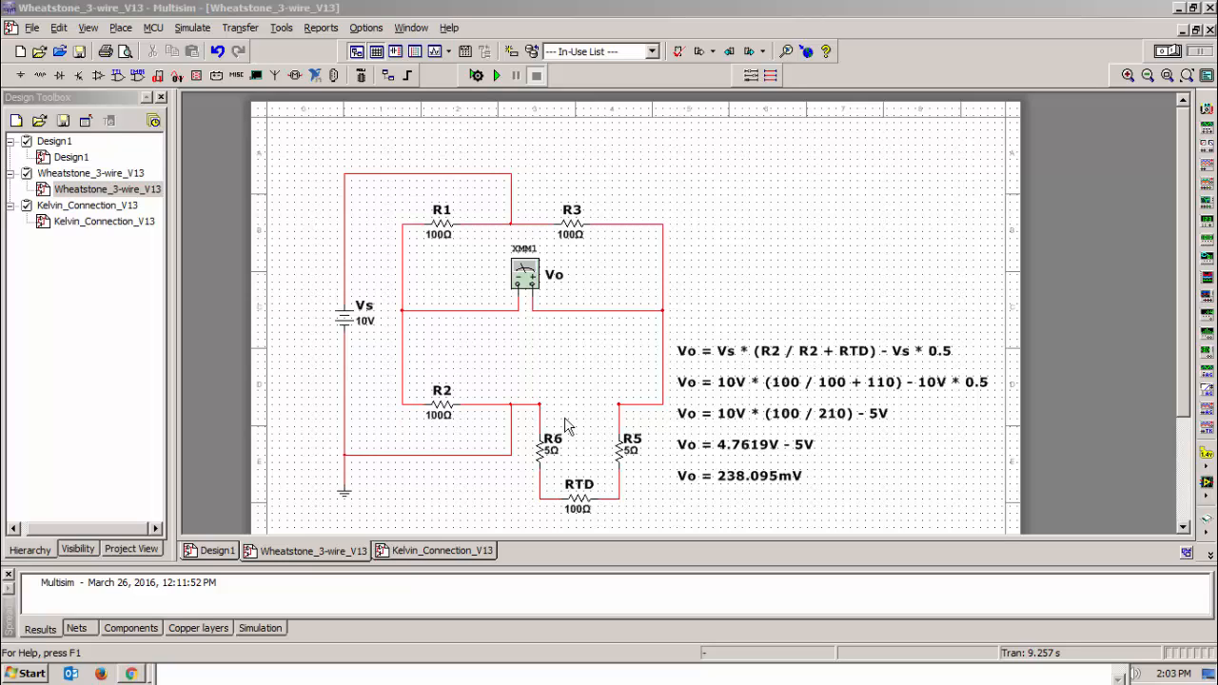
mouse_move(588, 255)
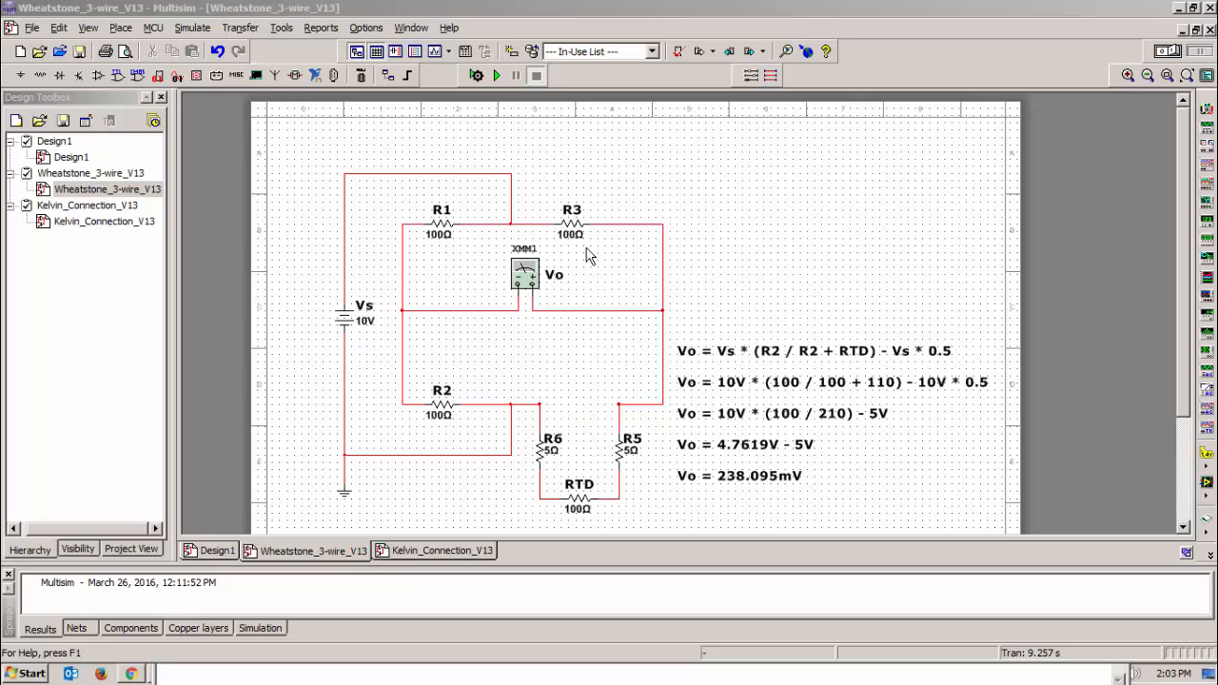
mouse_move(747, 423)
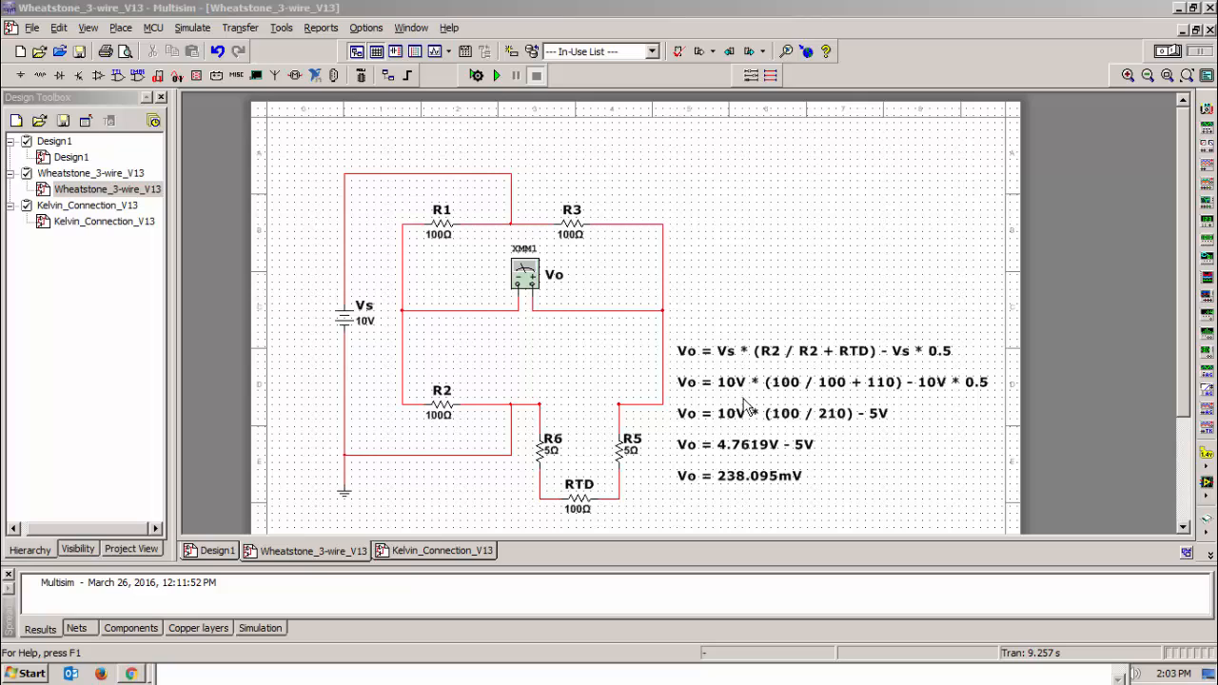
mouse_move(811, 411)
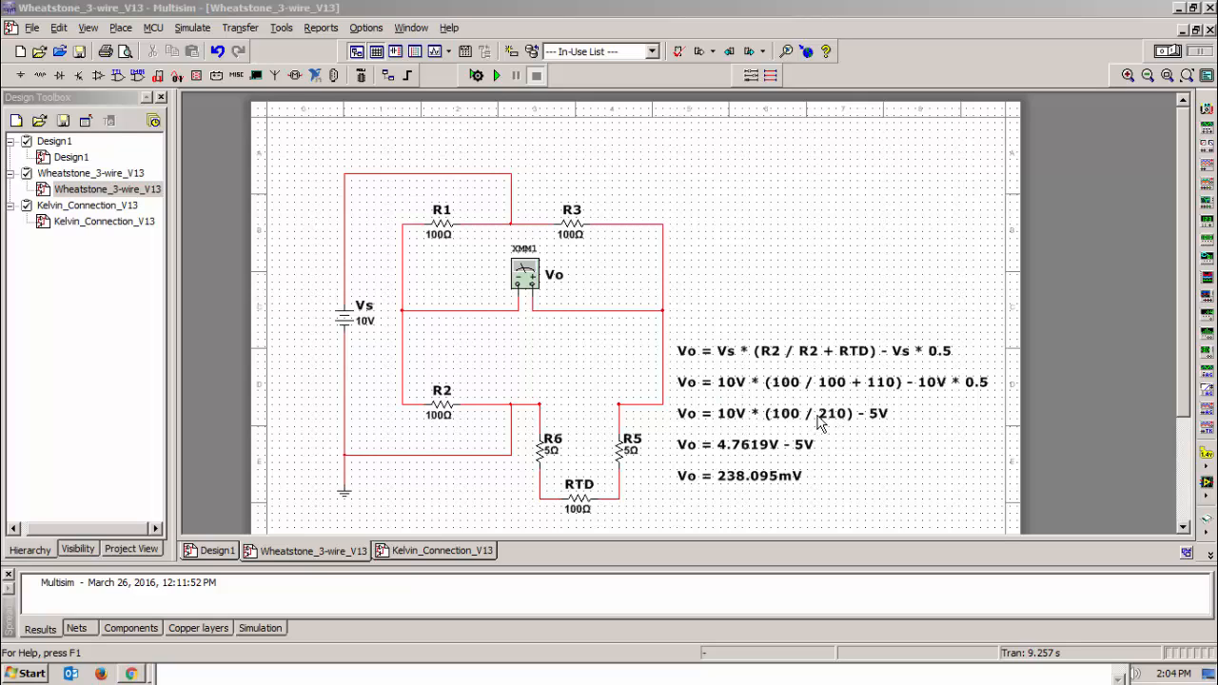
mouse_move(892, 398)
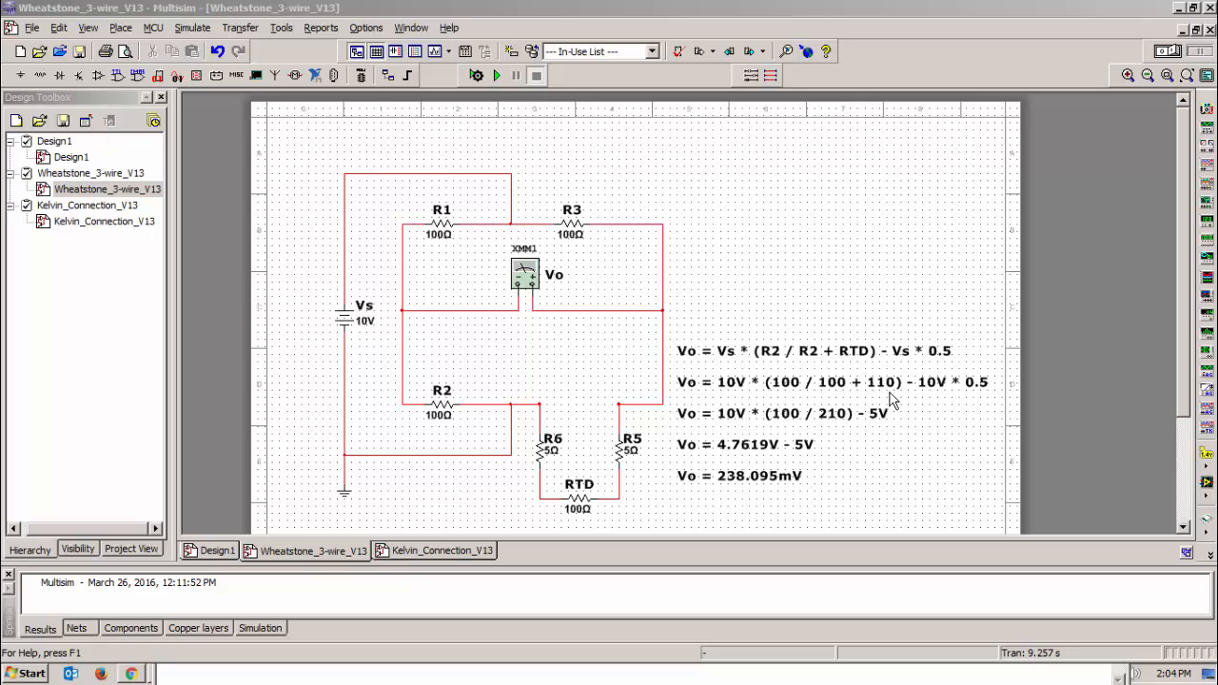
mouse_move(990, 402)
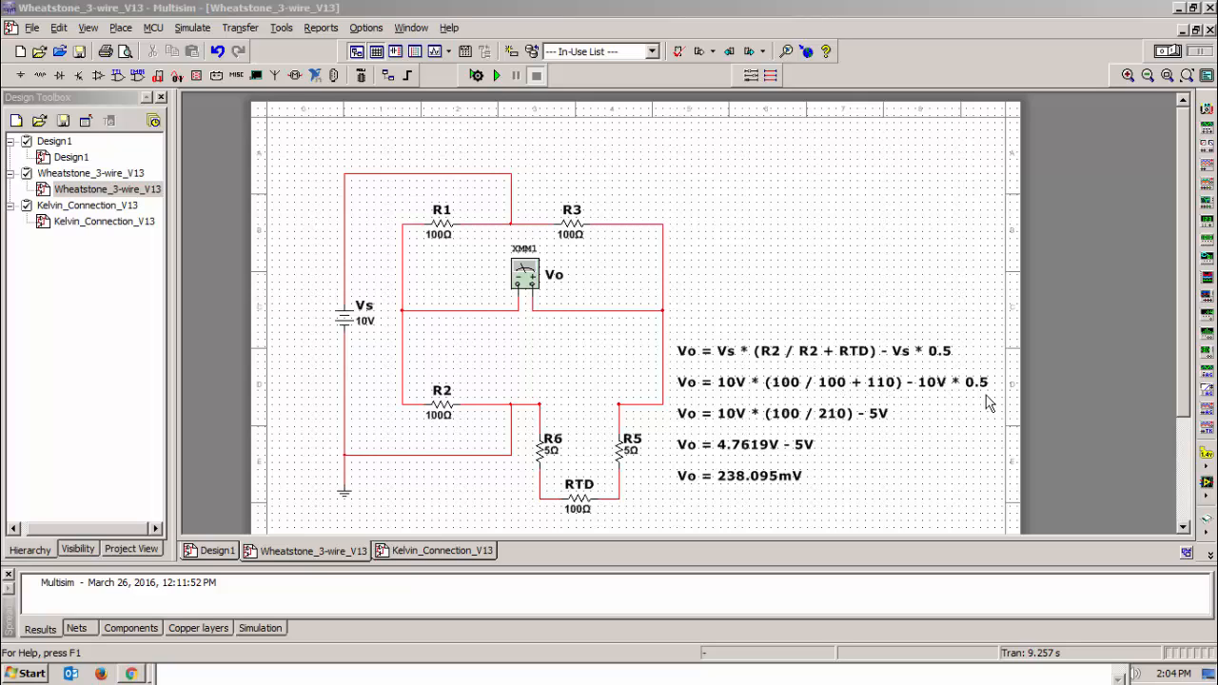
mouse_move(885, 433)
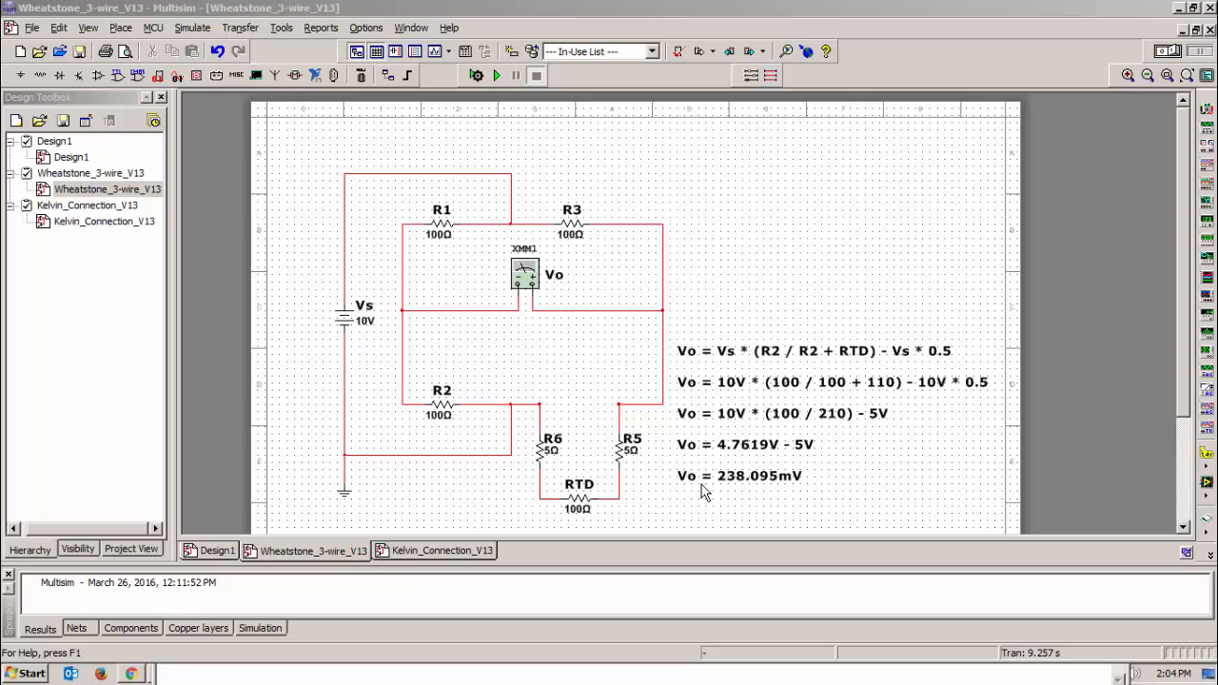
mouse_move(607, 490)
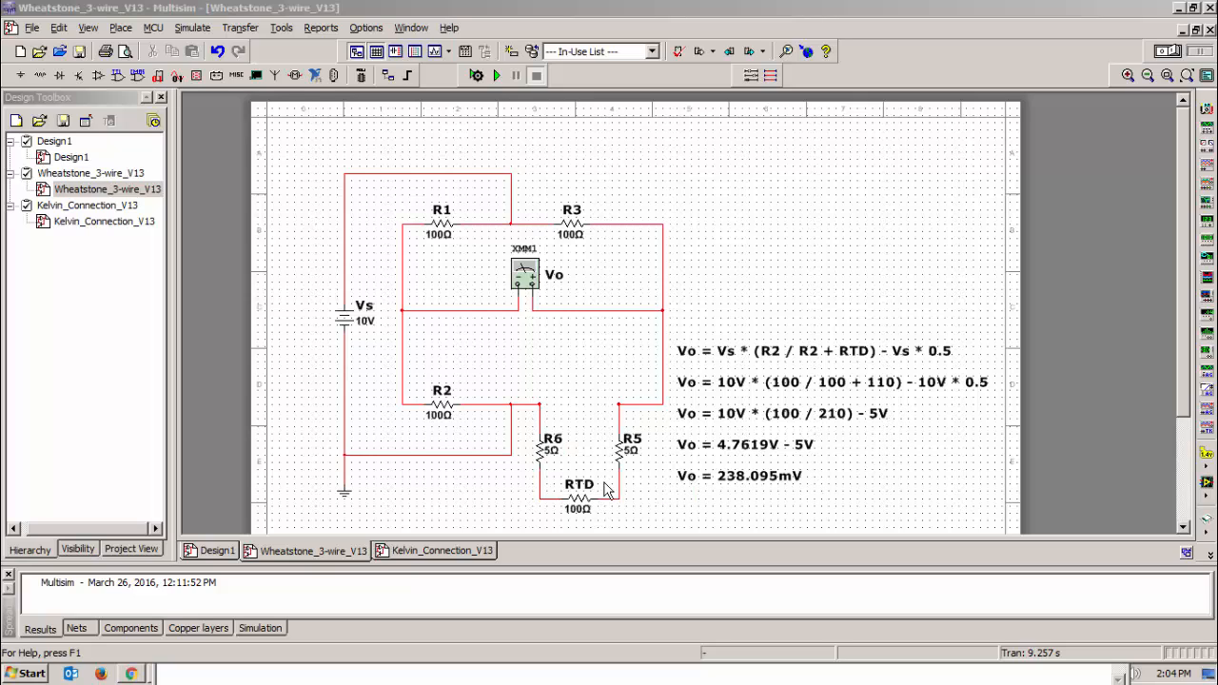
mouse_move(697, 490)
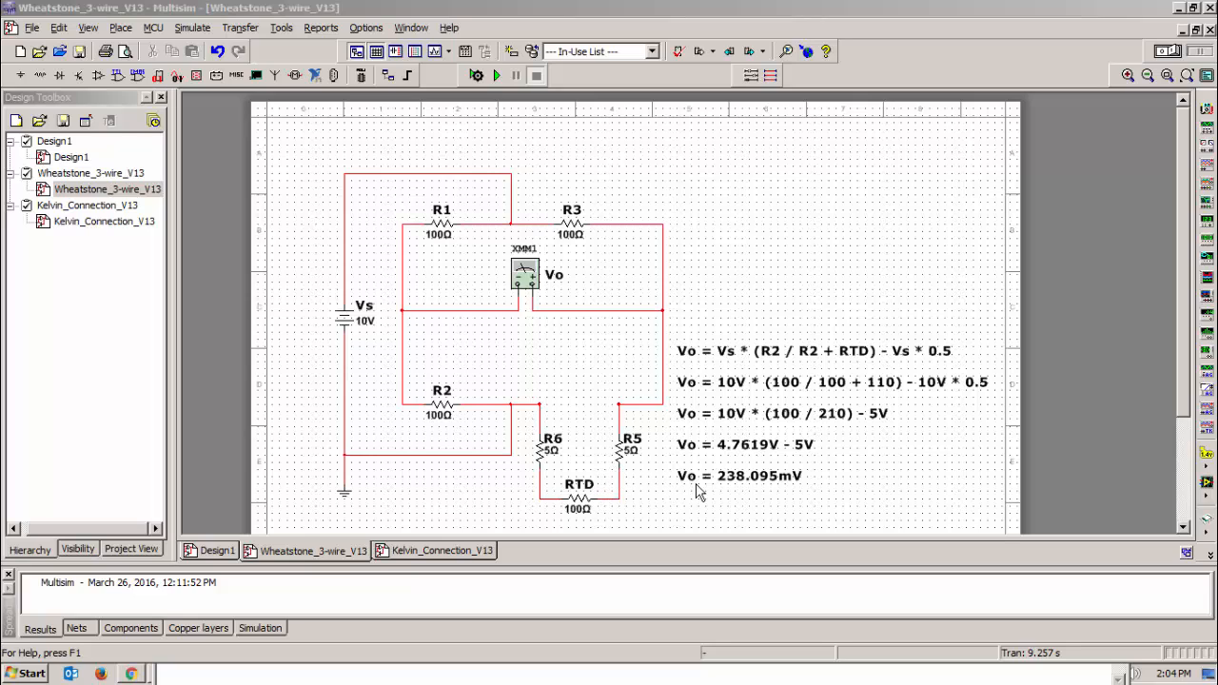
mouse_move(745, 493)
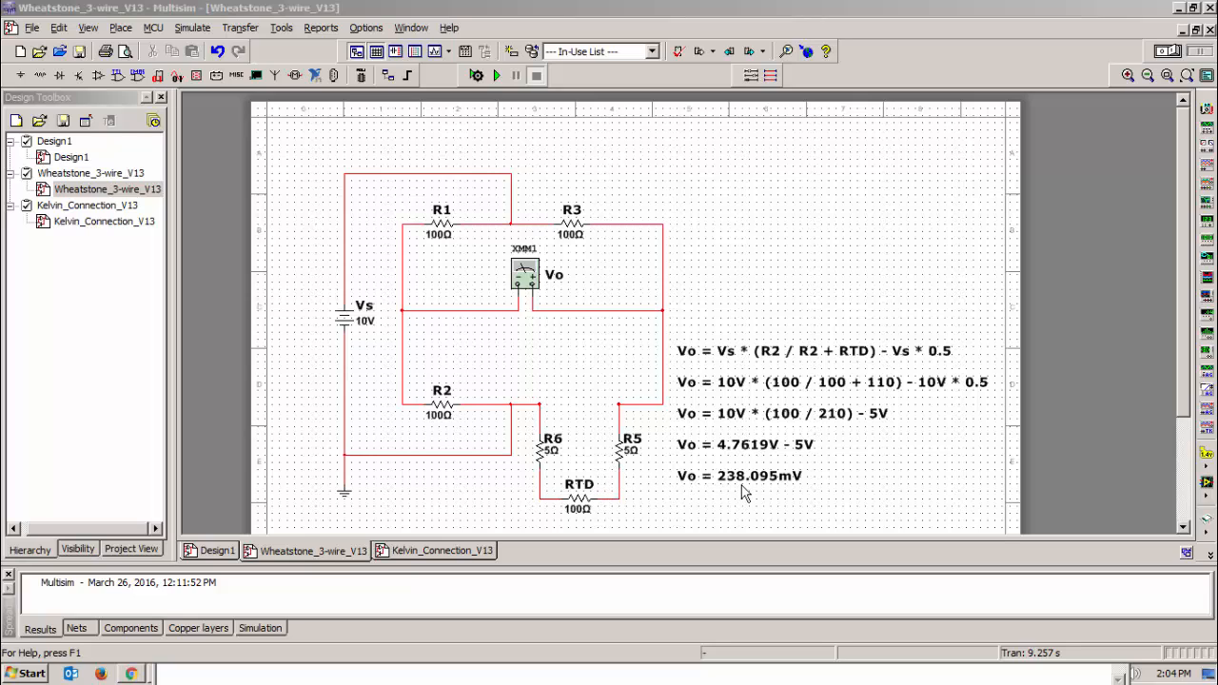
mouse_move(843, 303)
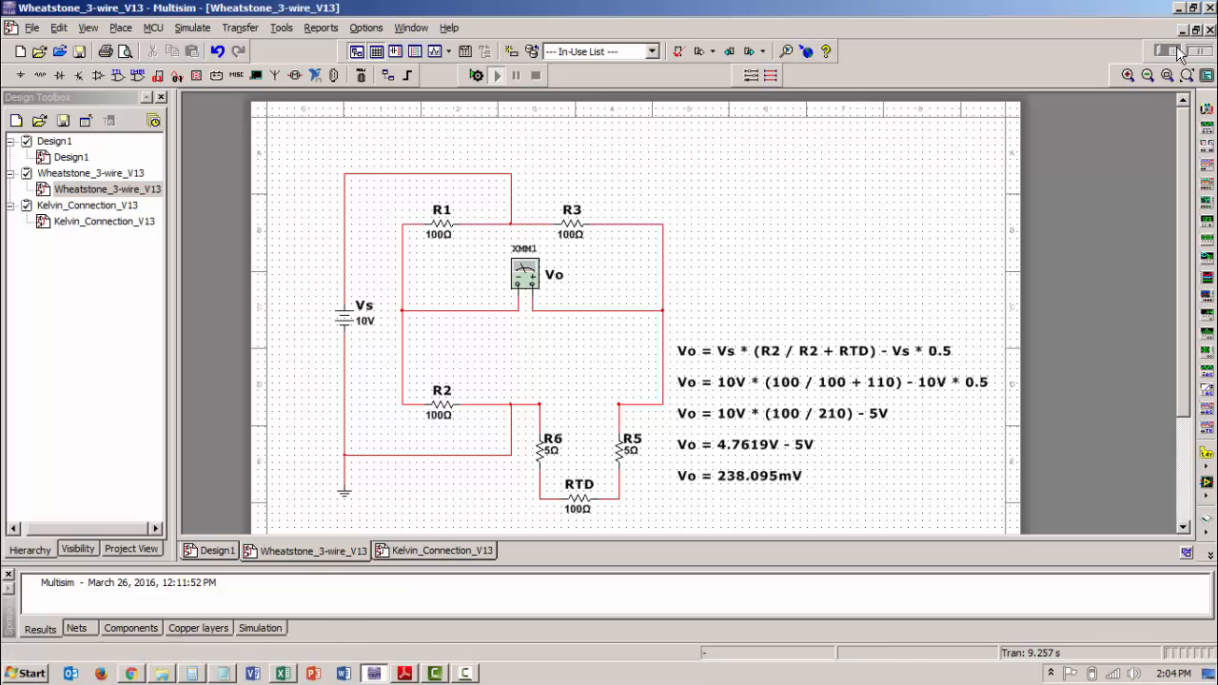
Show the bridge output voltage reading on multimeter XMM1.
double_click(524, 274)
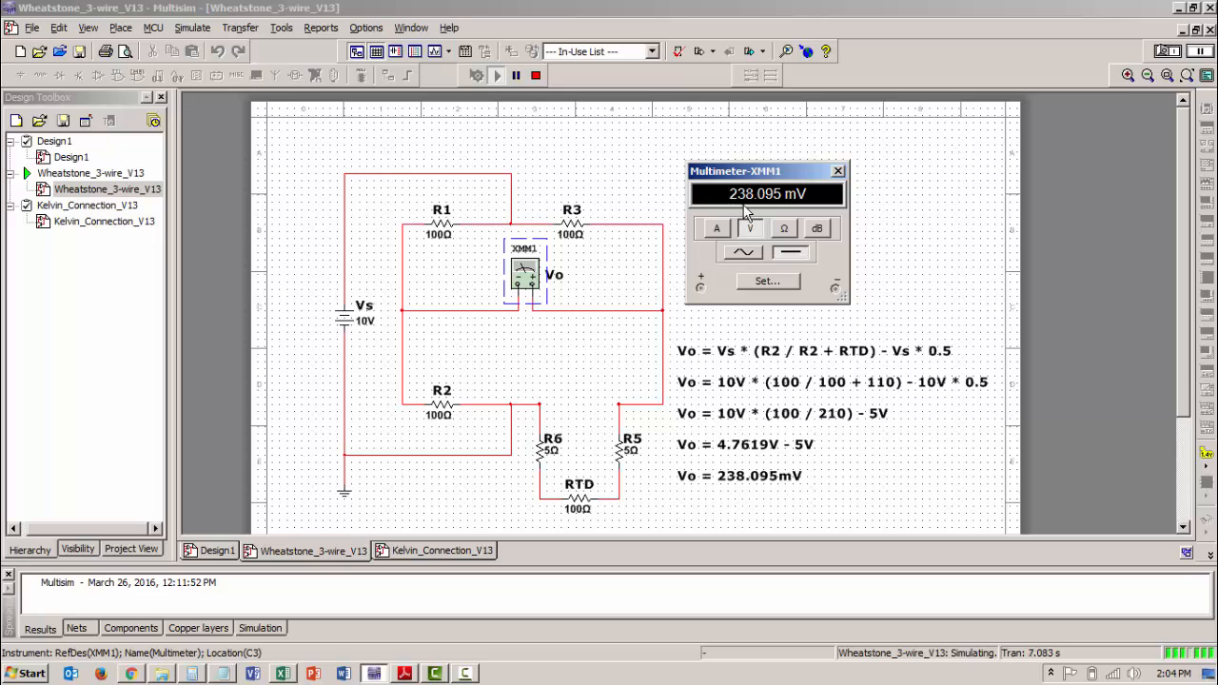
mouse_move(809, 205)
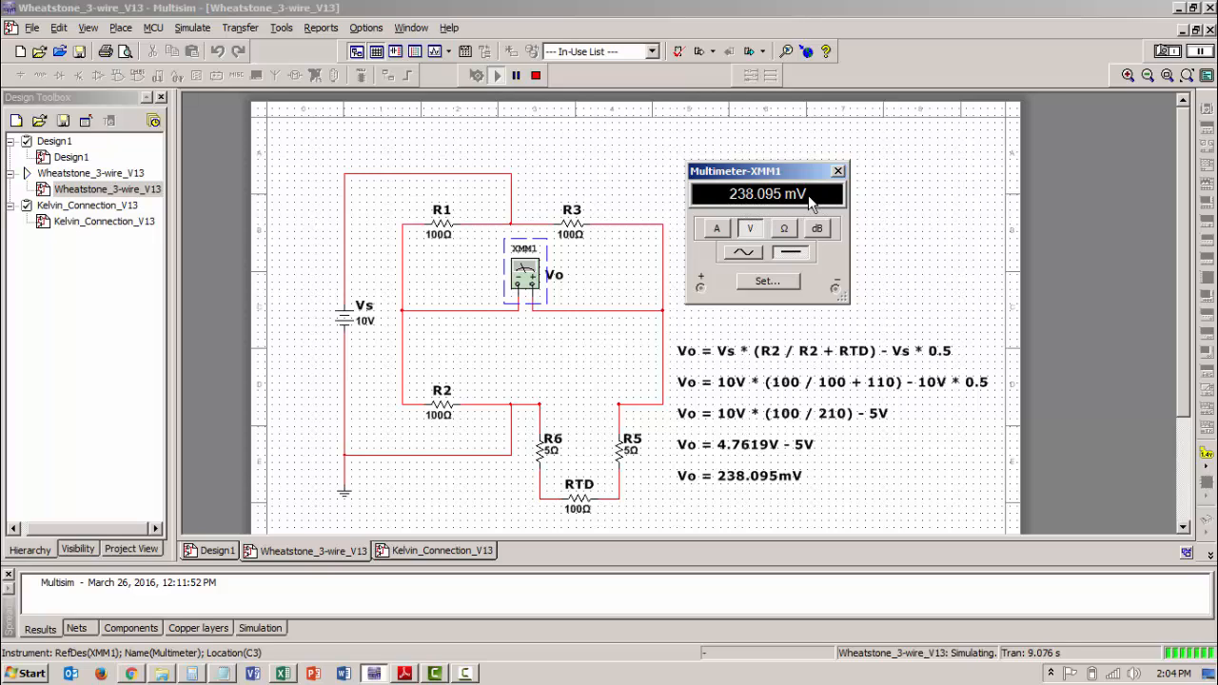
mouse_move(654, 331)
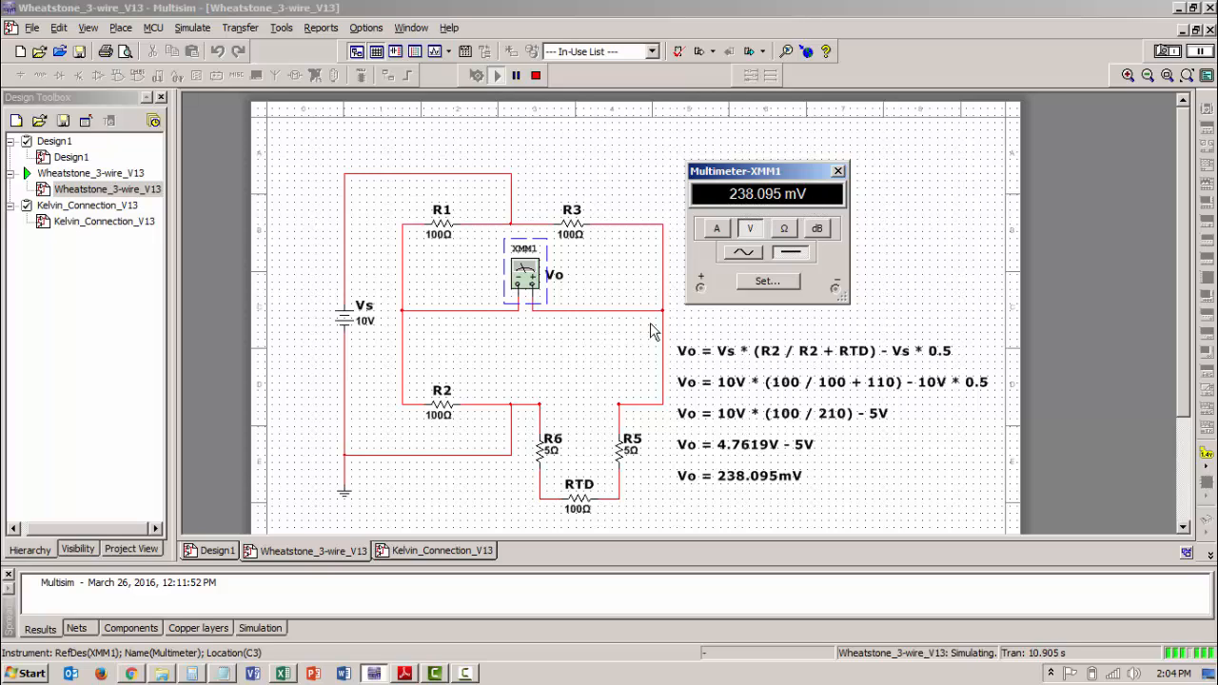
mouse_move(580, 364)
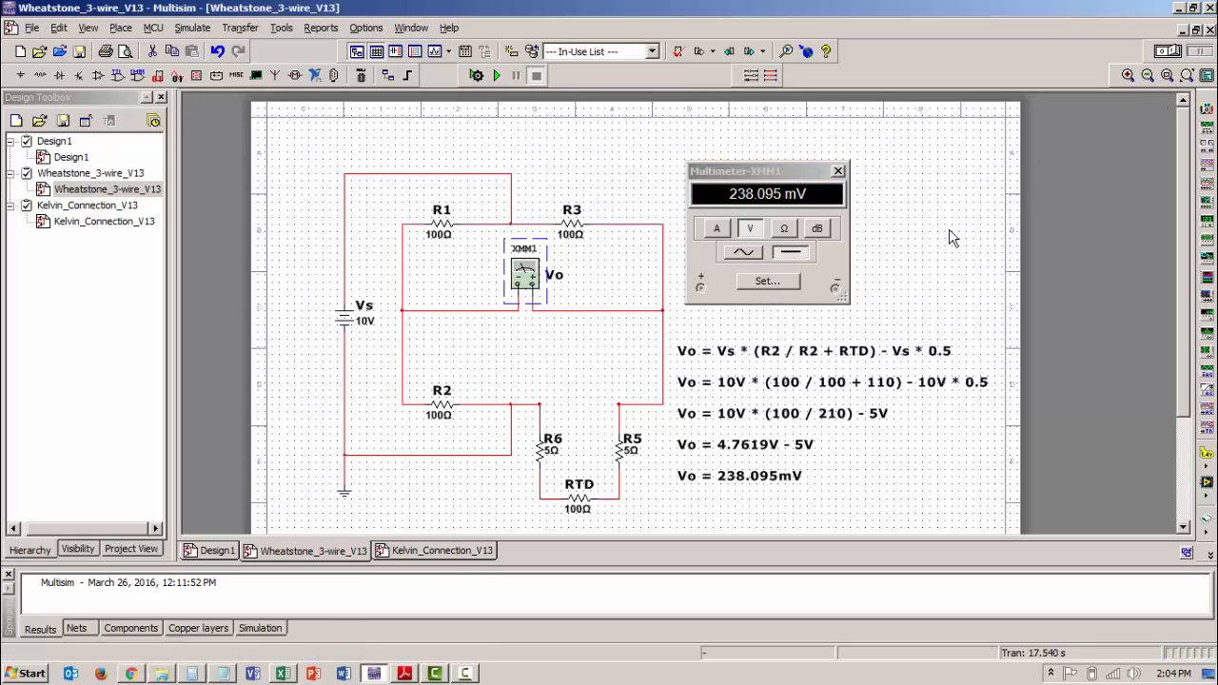
mouse_move(530, 438)
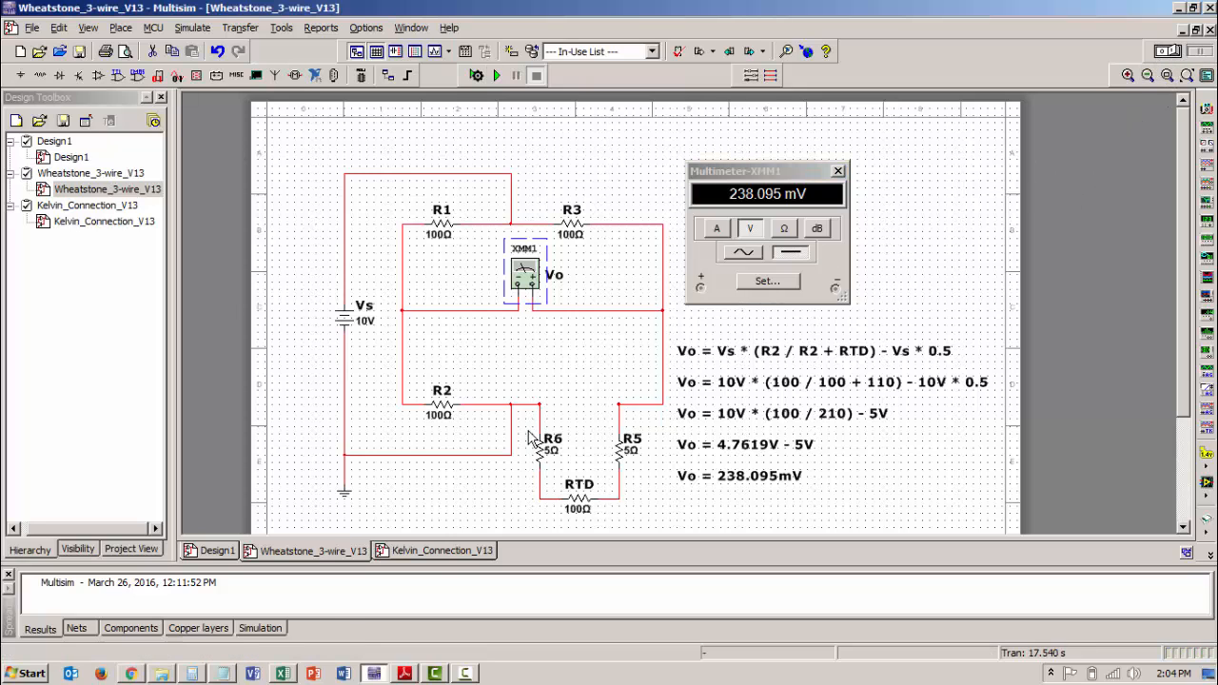
mouse_move(621, 455)
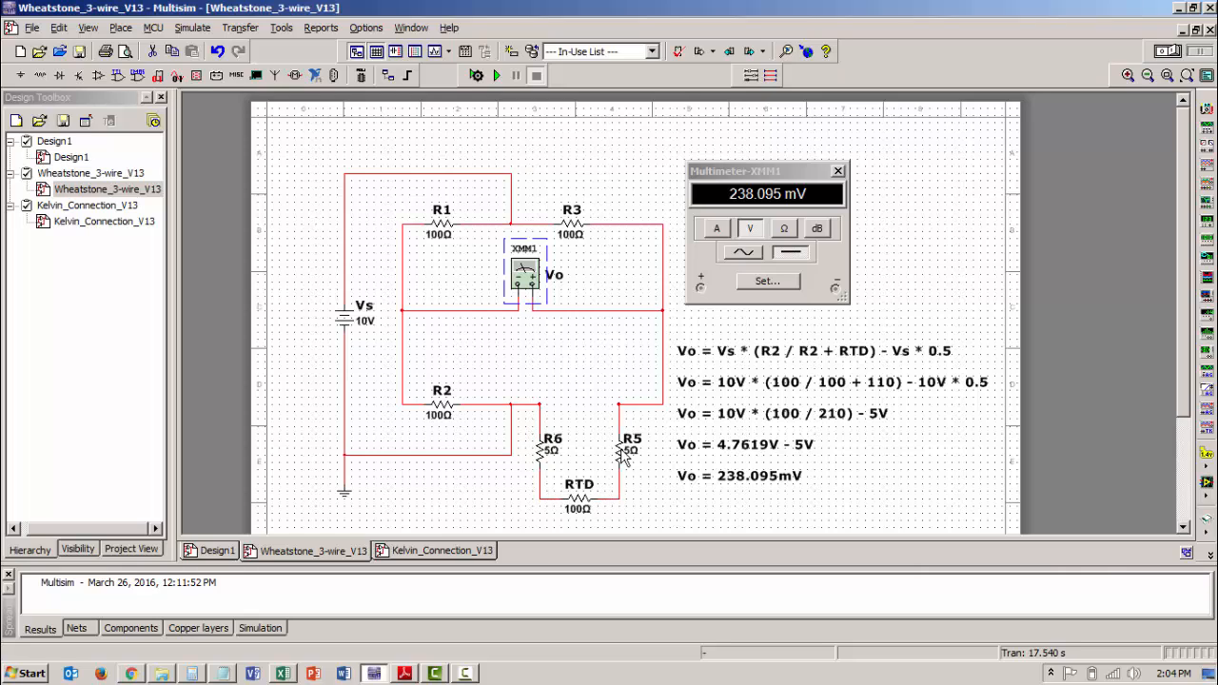
mouse_move(928, 274)
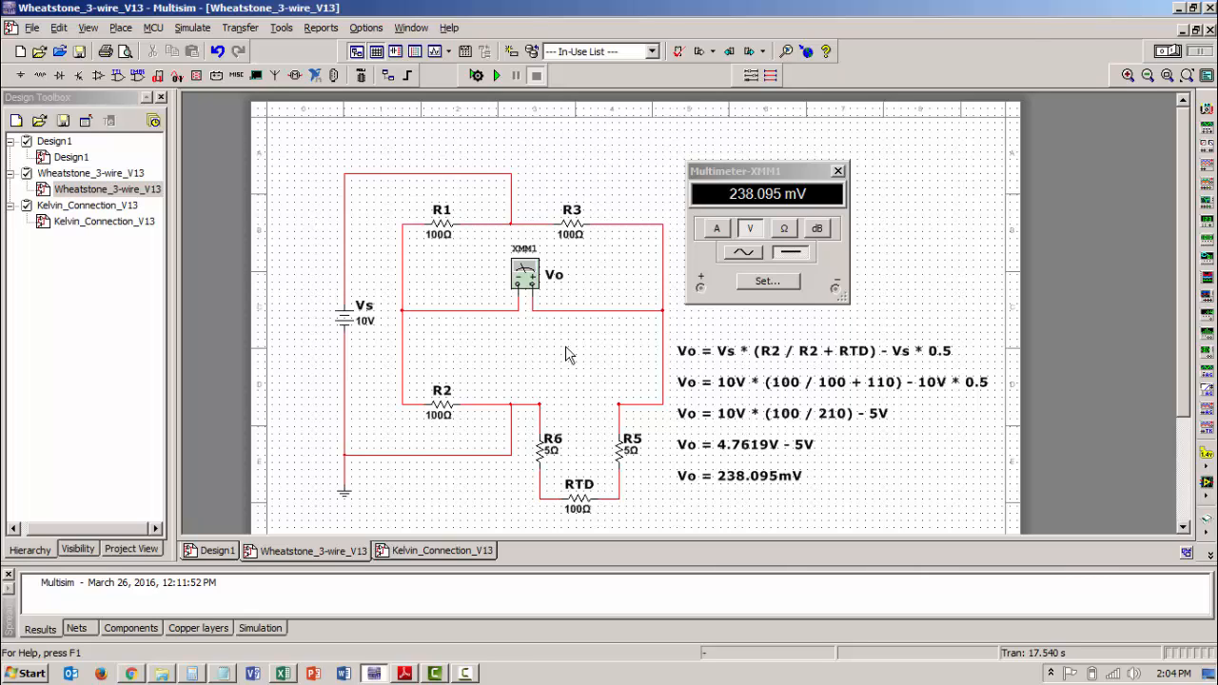
mouse_move(612, 322)
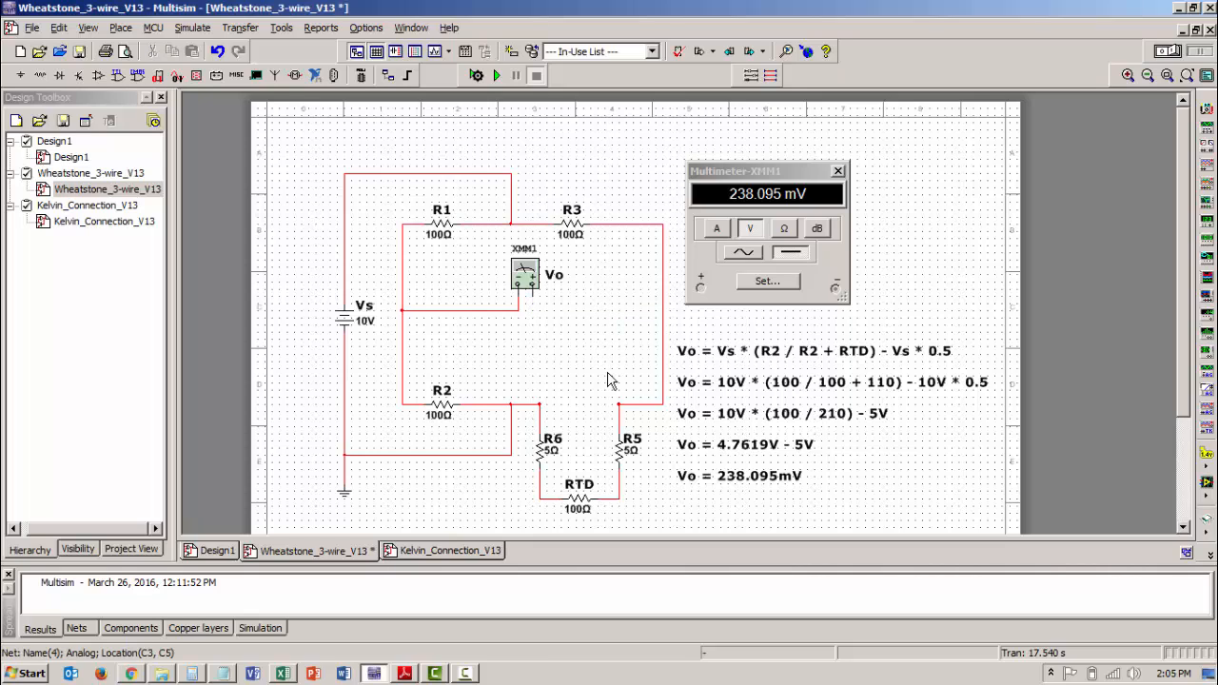
mouse_move(590, 417)
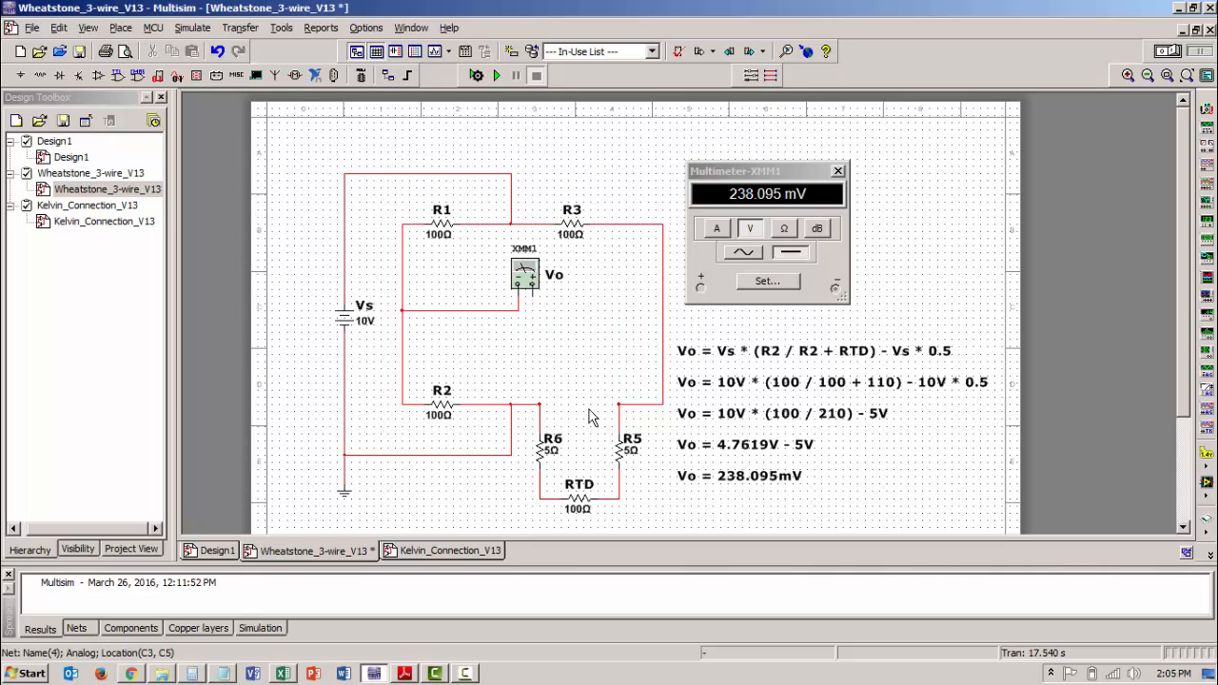
mouse_move(612, 417)
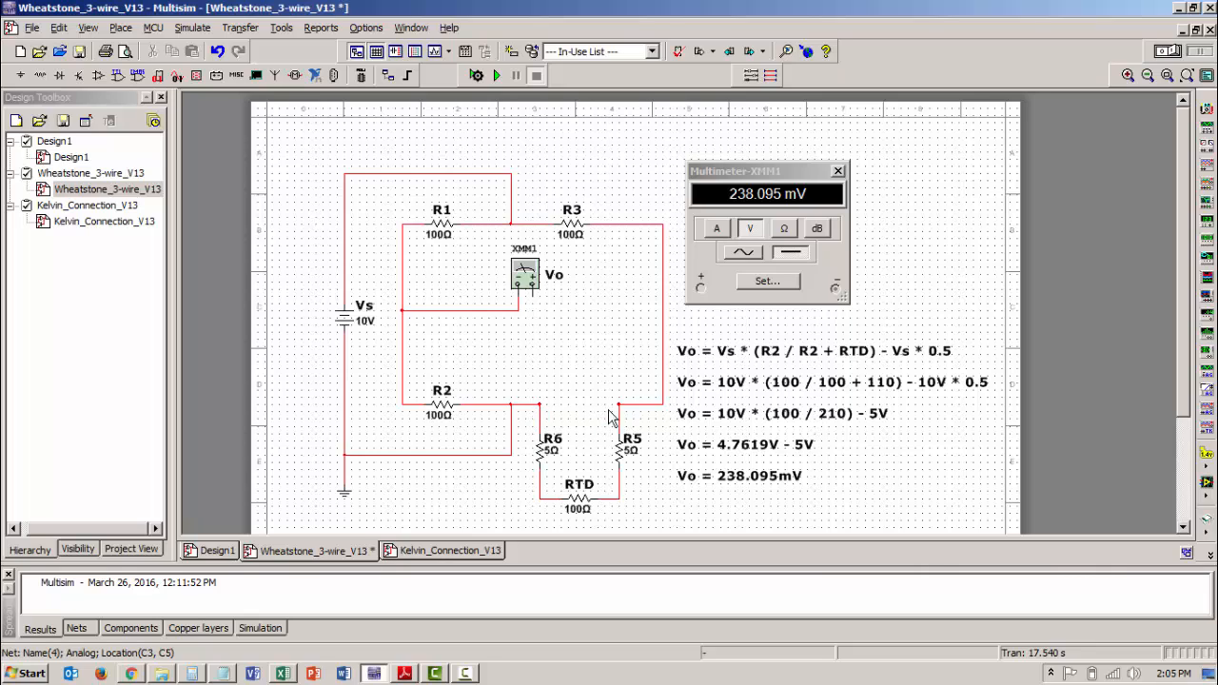
mouse_move(649, 469)
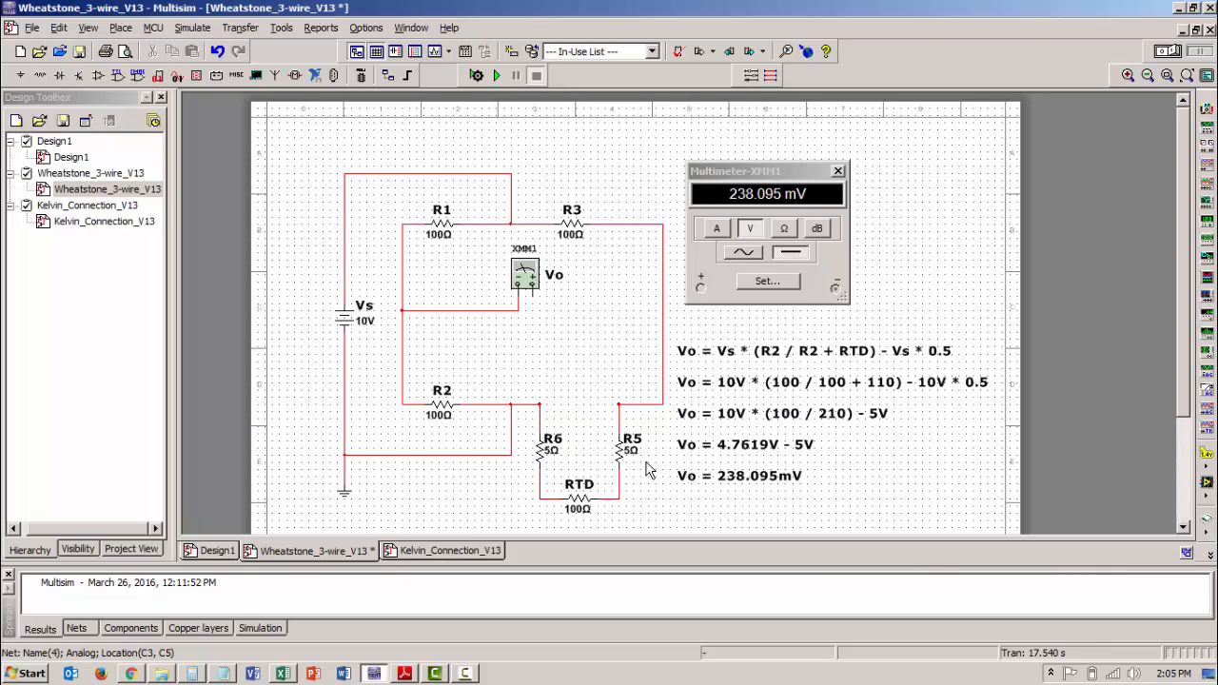
mouse_move(530, 296)
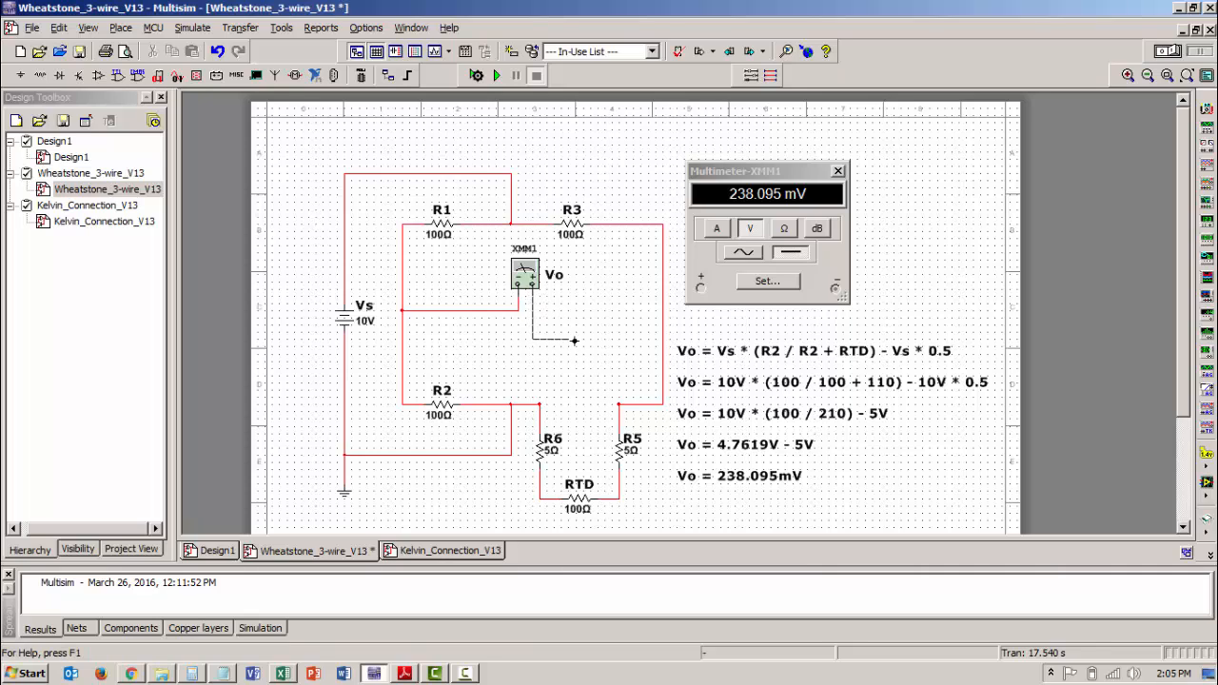
mouse_move(597, 340)
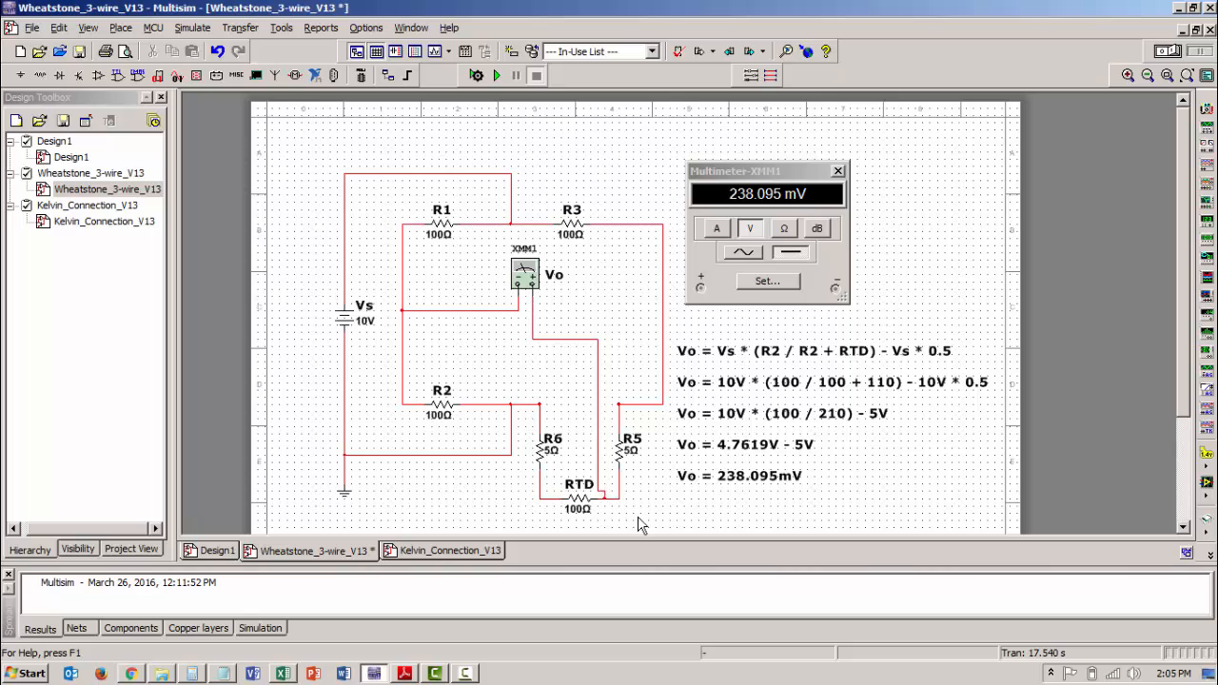
mouse_move(590, 528)
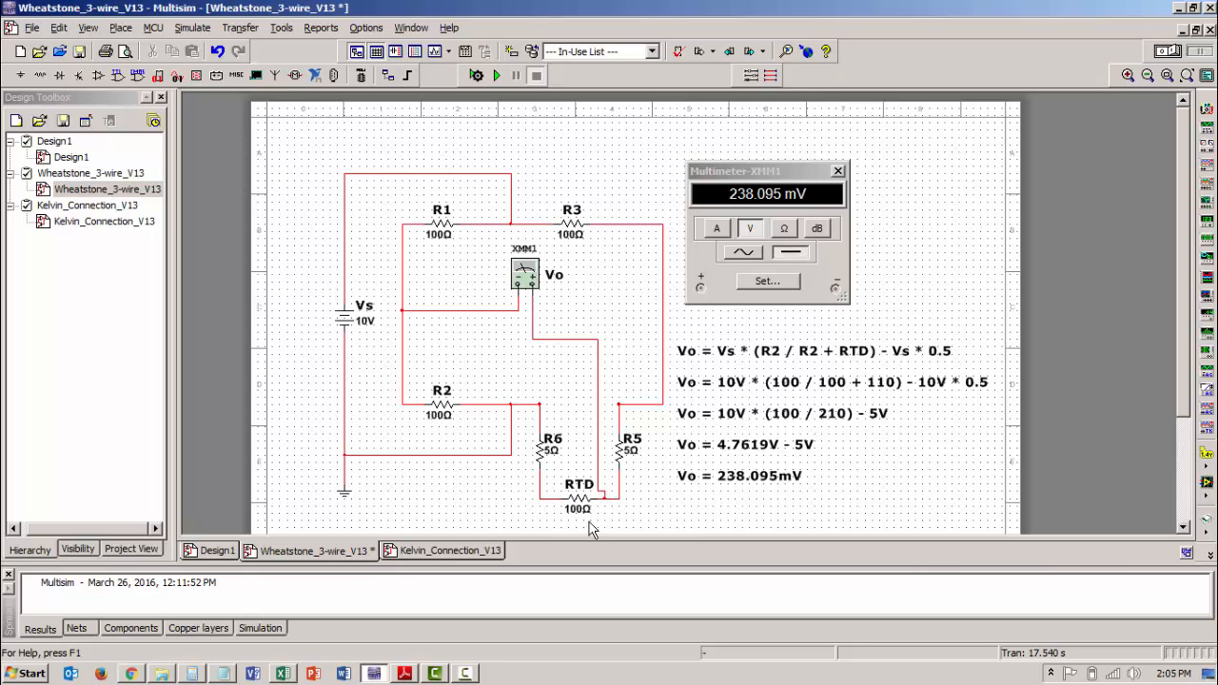
mouse_move(593, 510)
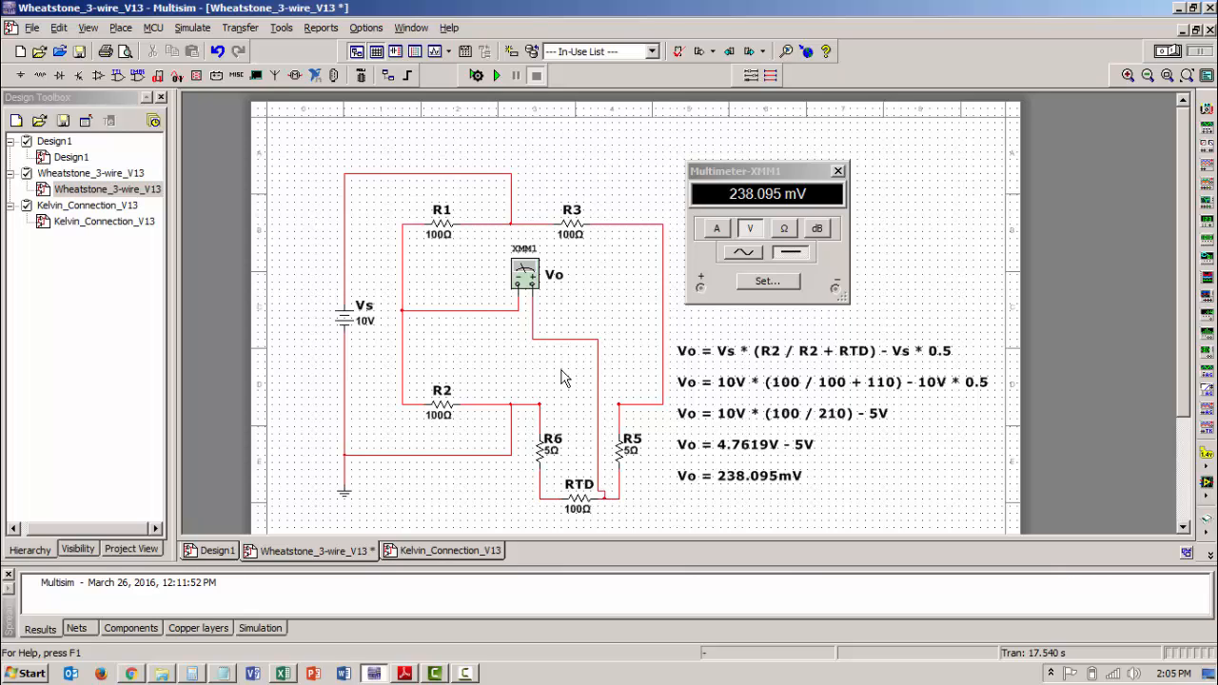
mouse_move(518, 312)
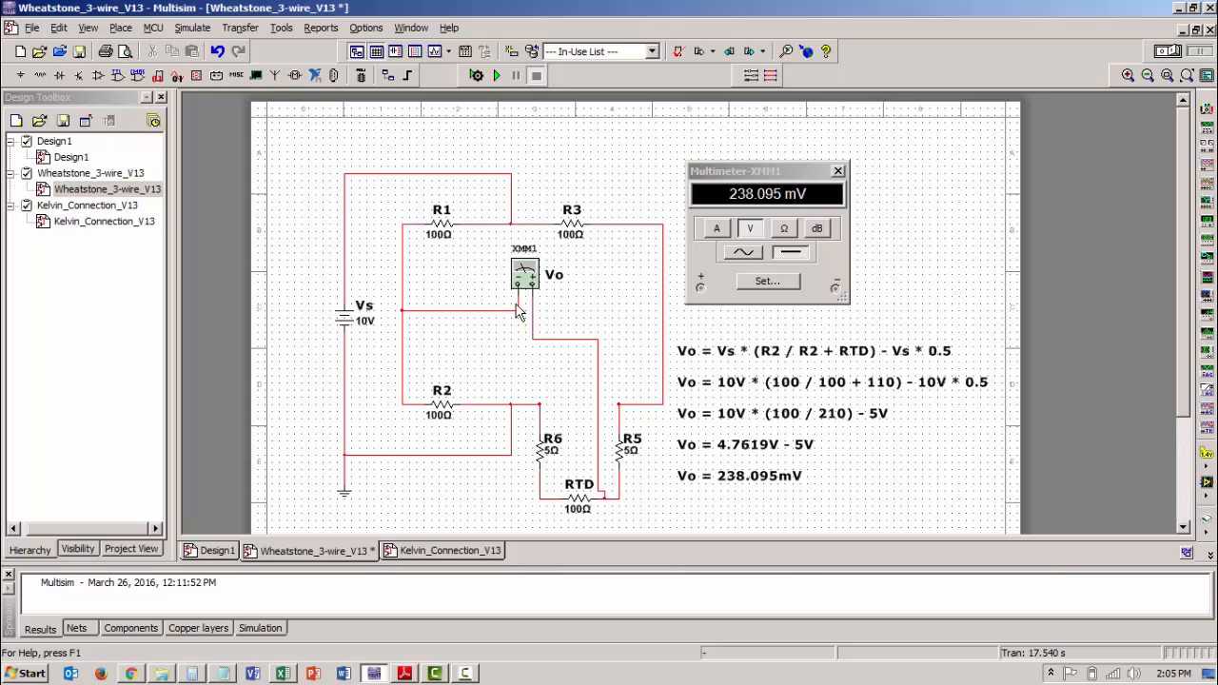
mouse_move(556, 300)
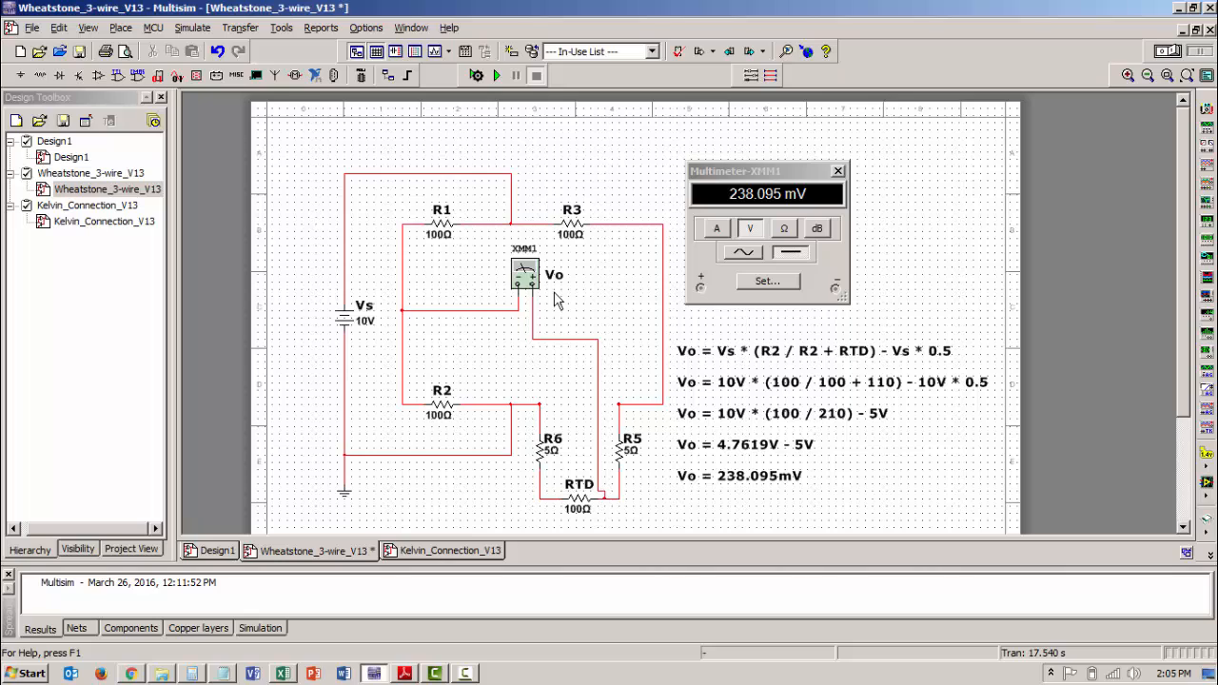
mouse_move(556, 306)
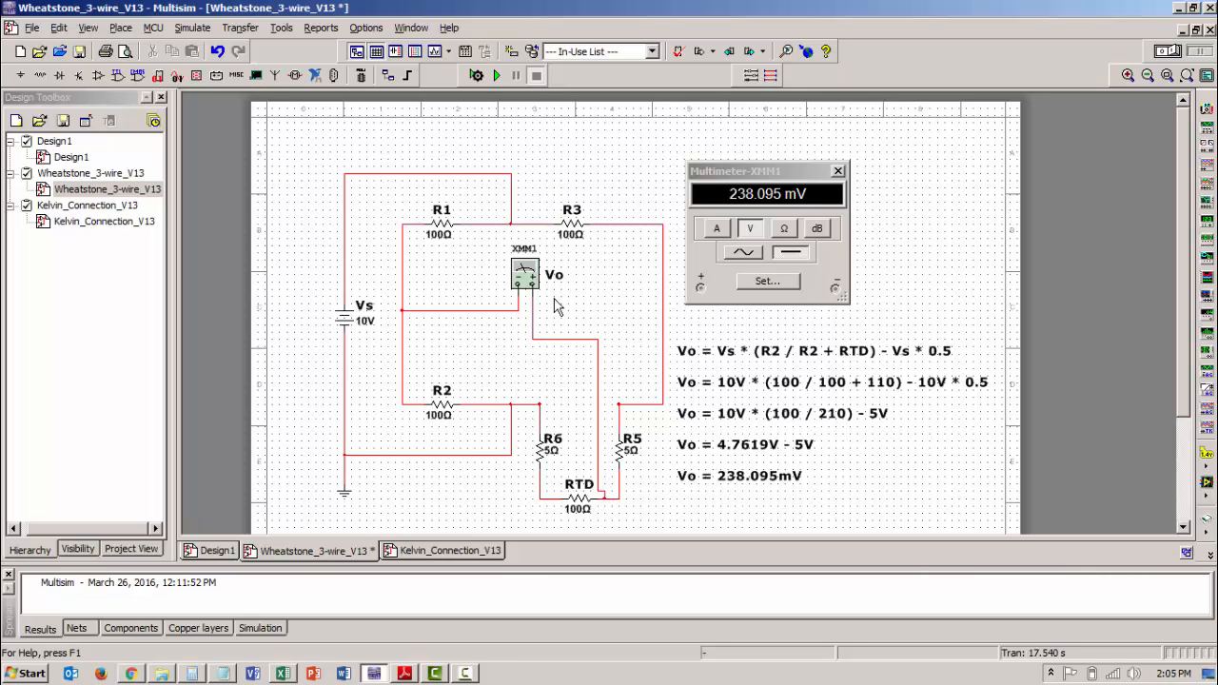
mouse_move(561, 288)
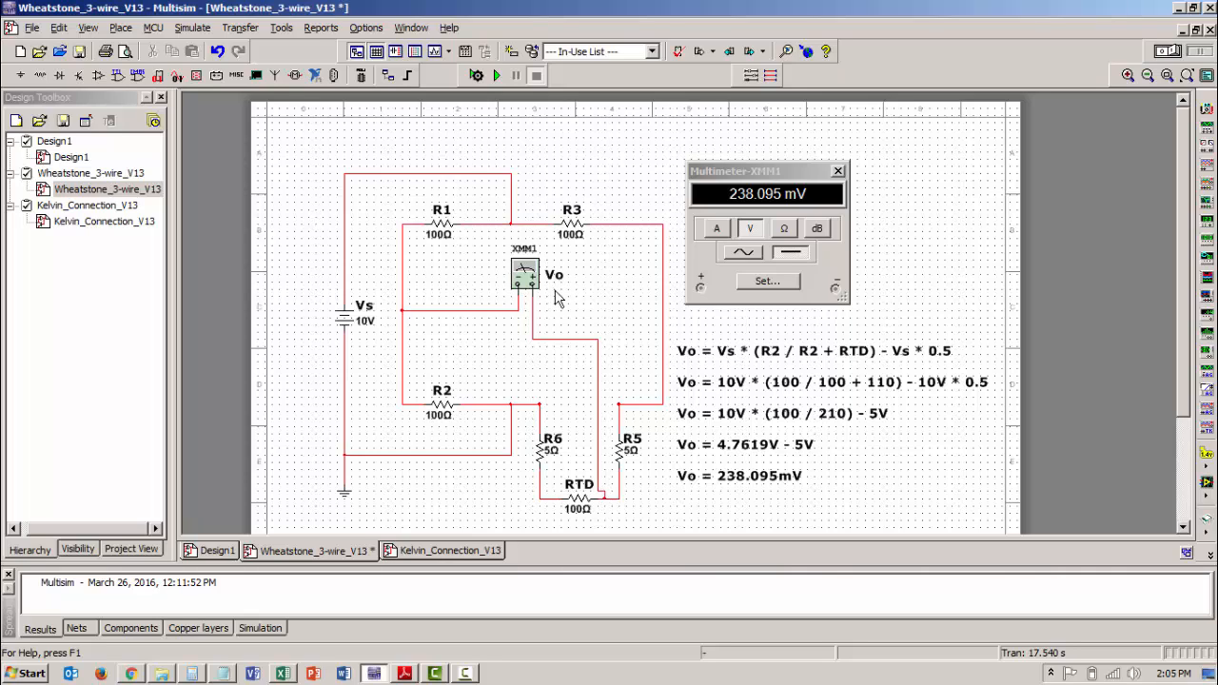
mouse_move(556, 291)
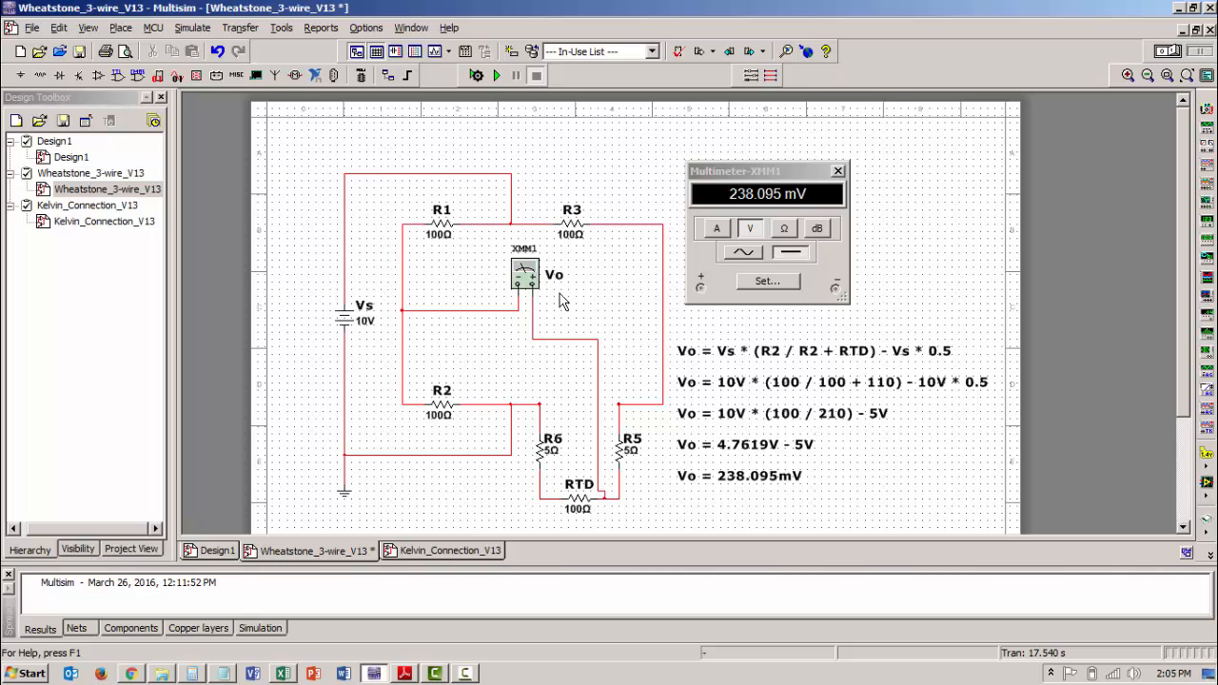
mouse_move(559, 307)
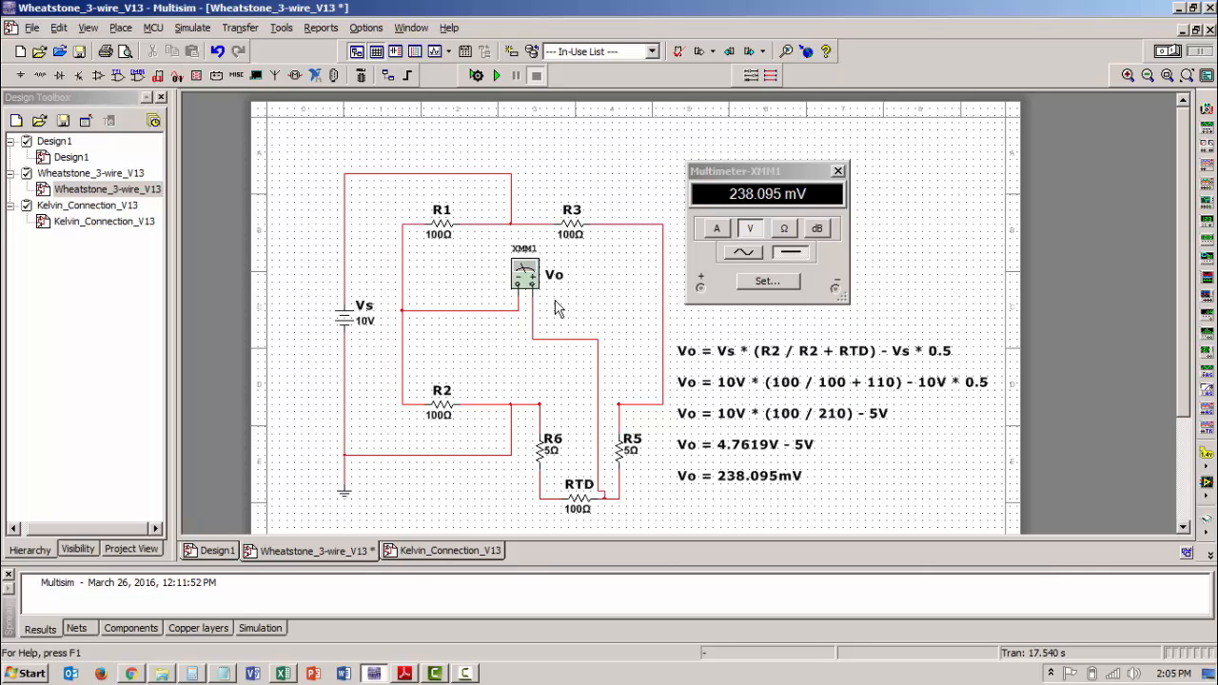
mouse_move(556, 307)
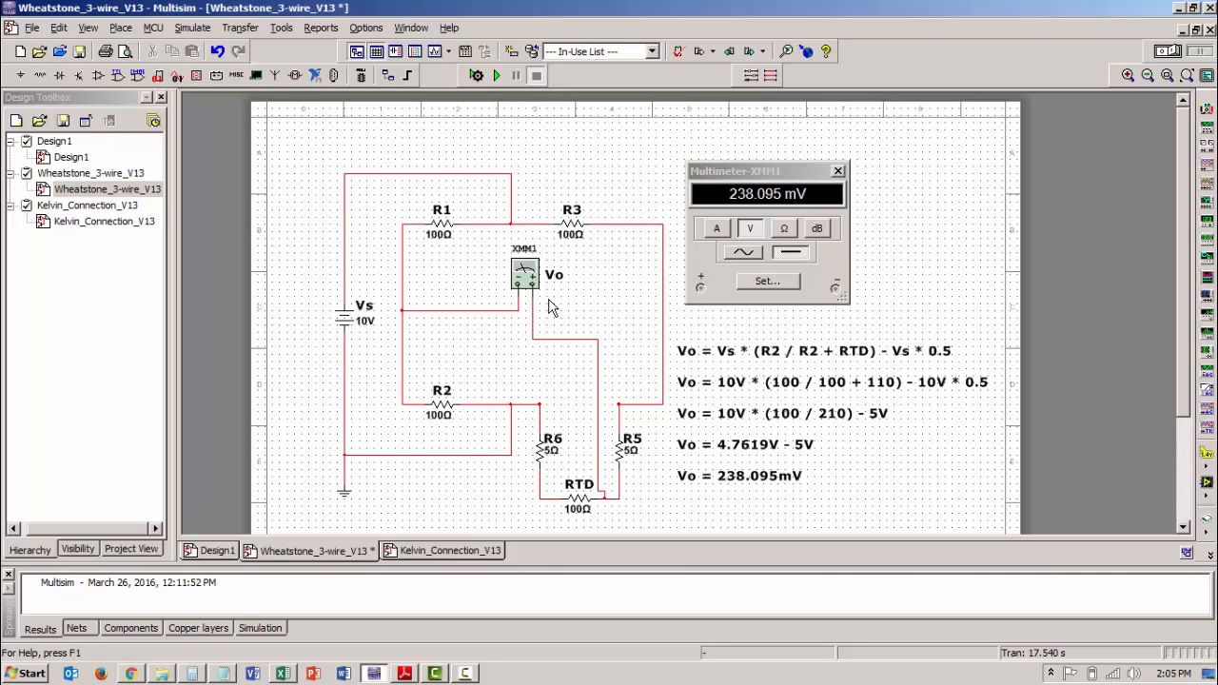
mouse_move(456, 318)
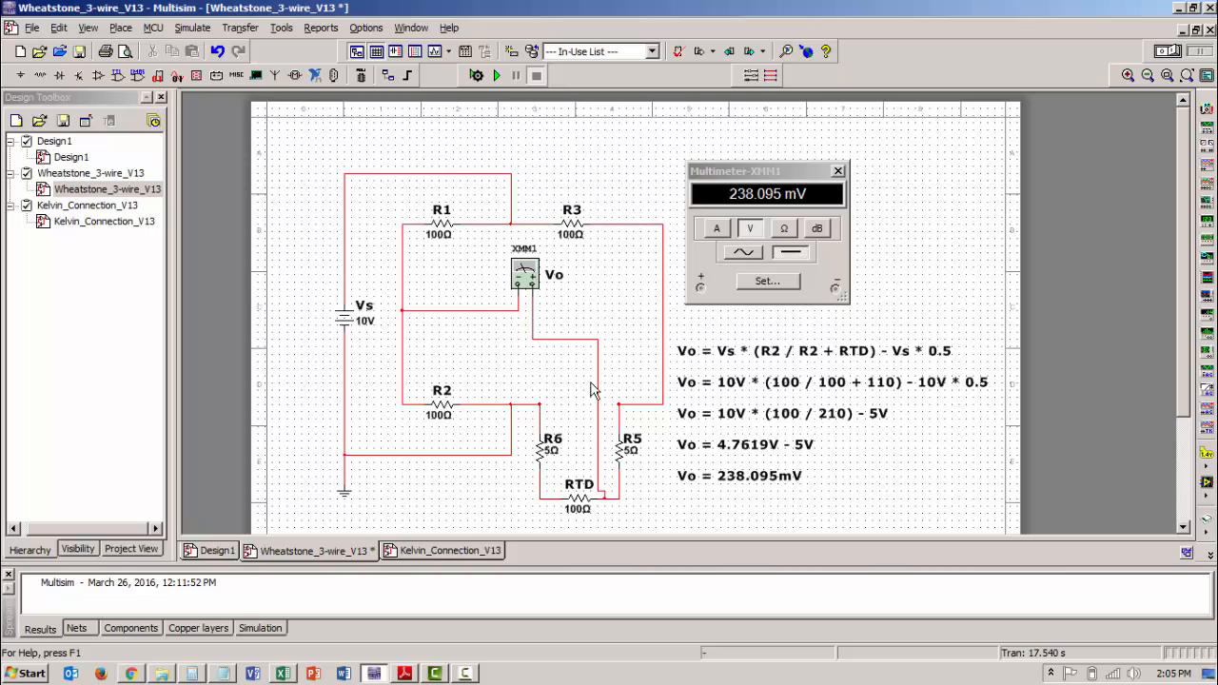
mouse_move(602, 478)
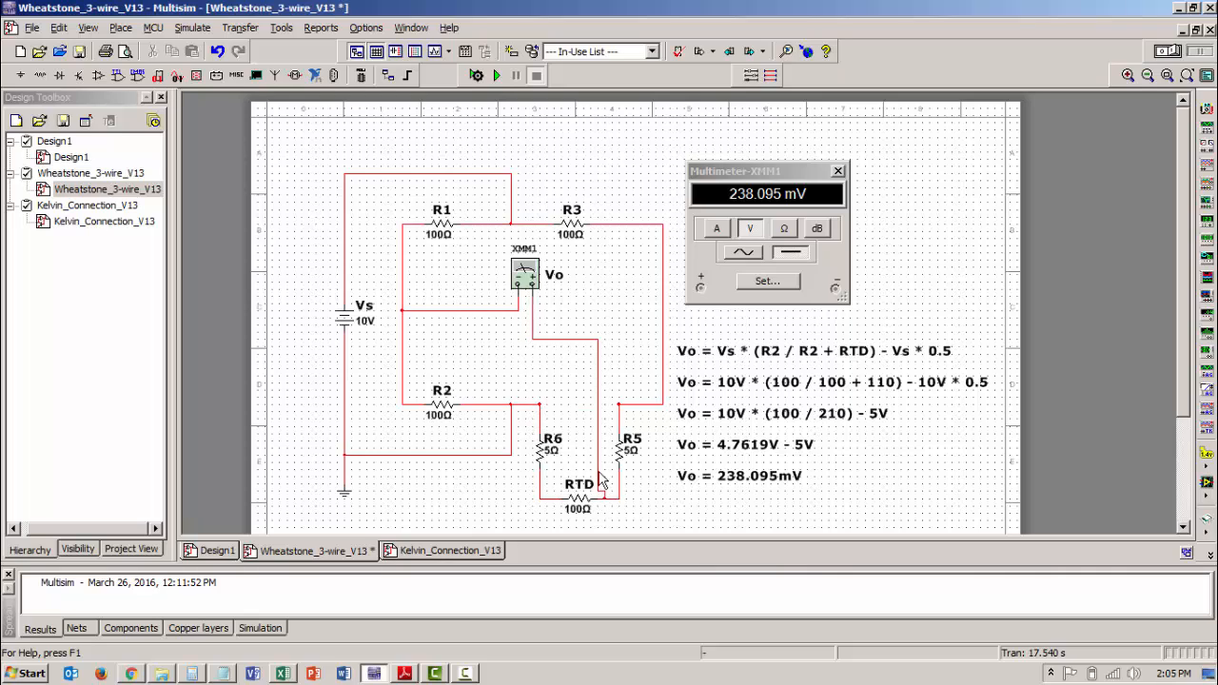
mouse_move(571, 326)
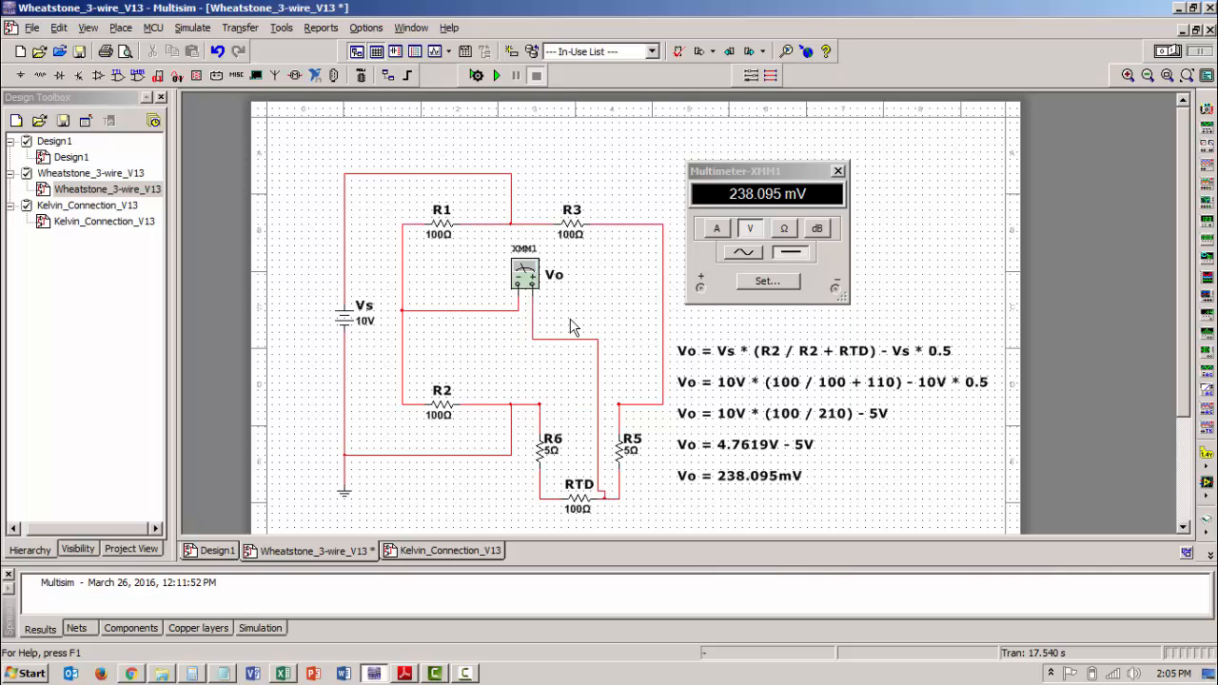
mouse_move(614, 312)
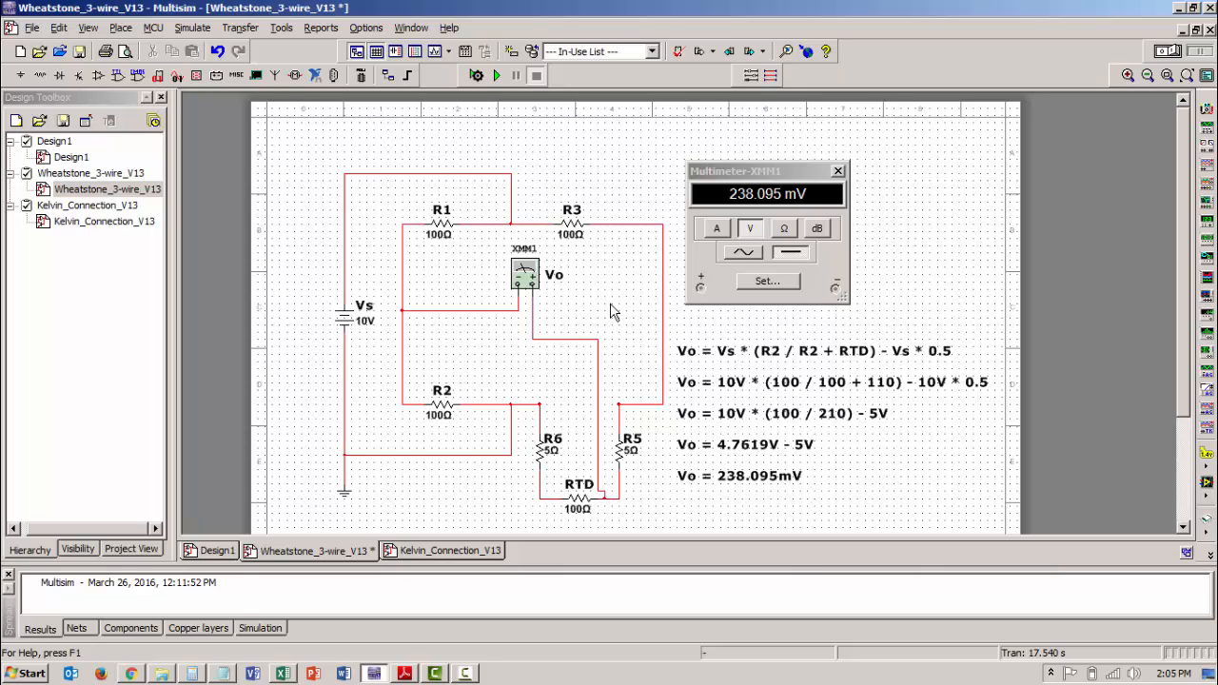
mouse_move(409, 319)
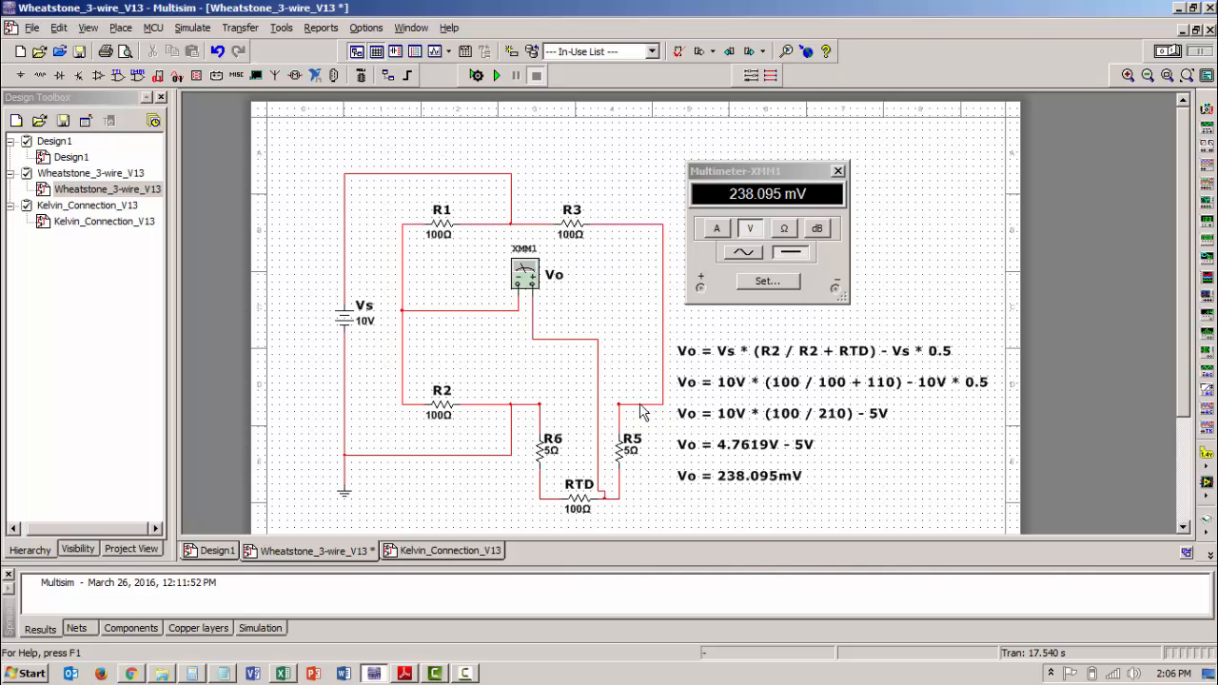
mouse_move(626, 495)
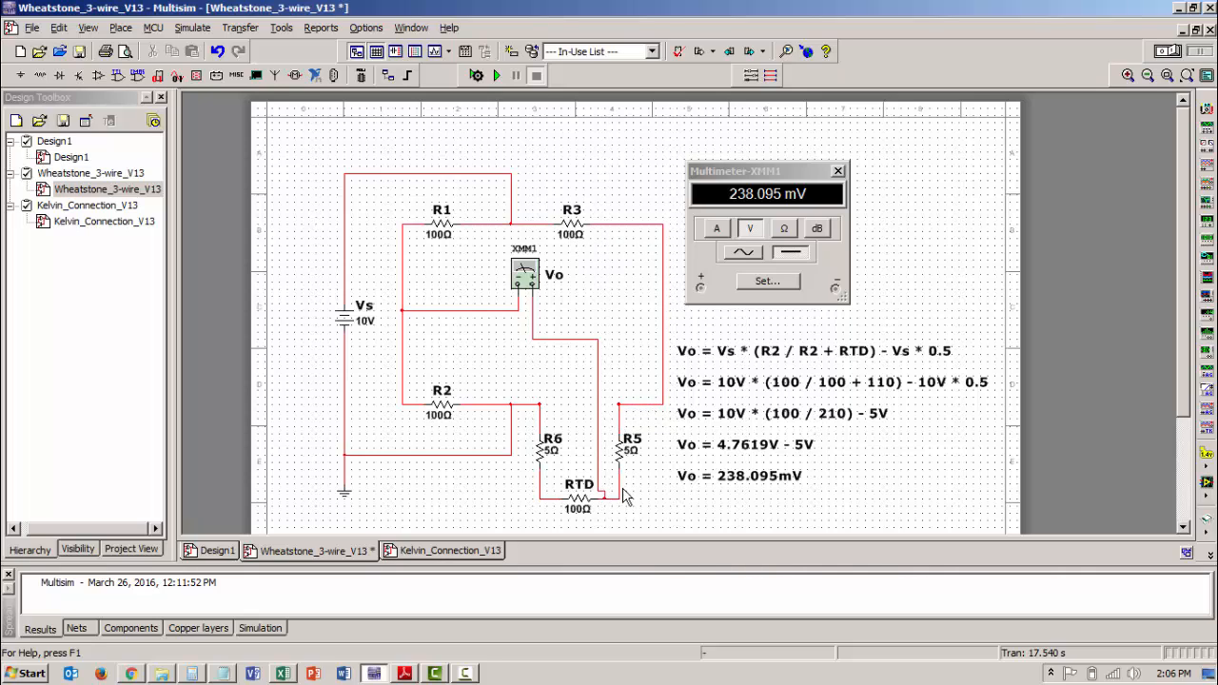
mouse_move(666, 265)
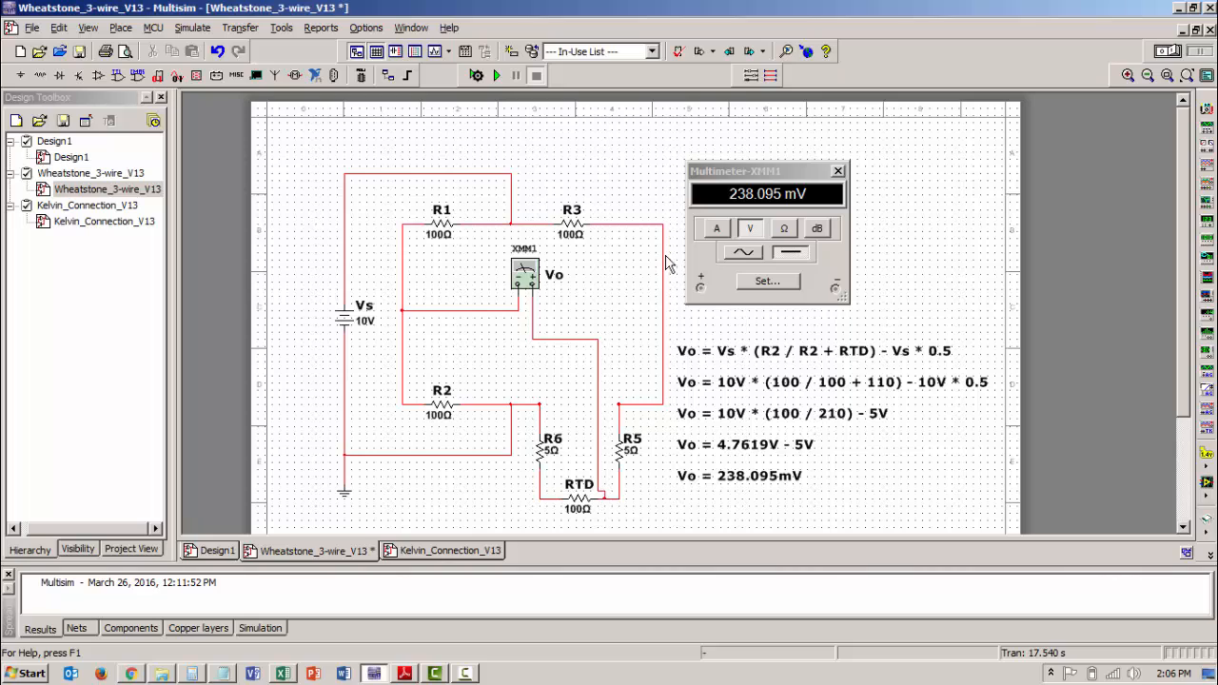
mouse_move(490, 471)
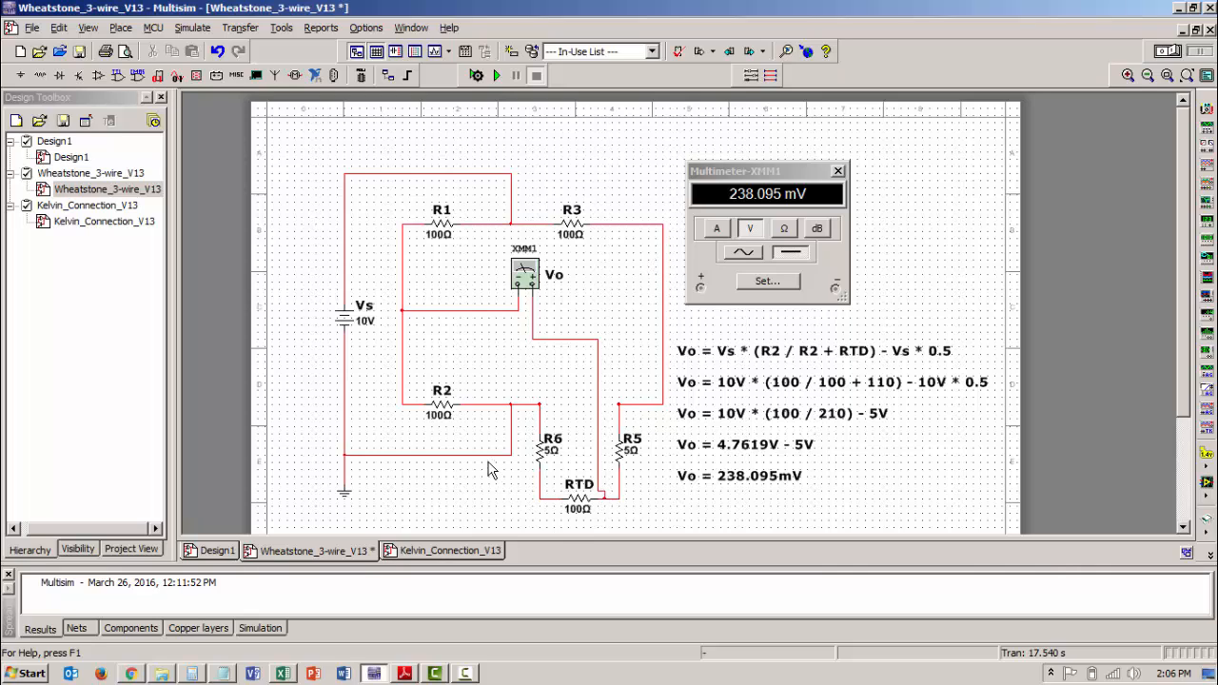
mouse_move(466, 404)
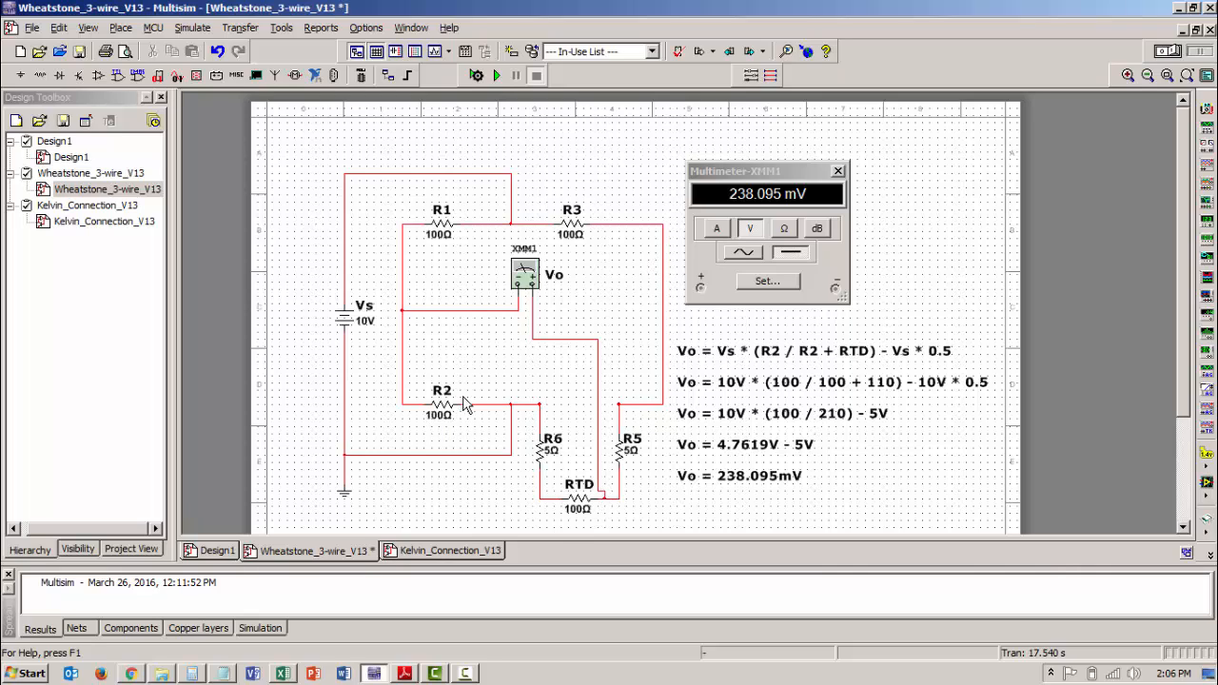
mouse_move(474, 447)
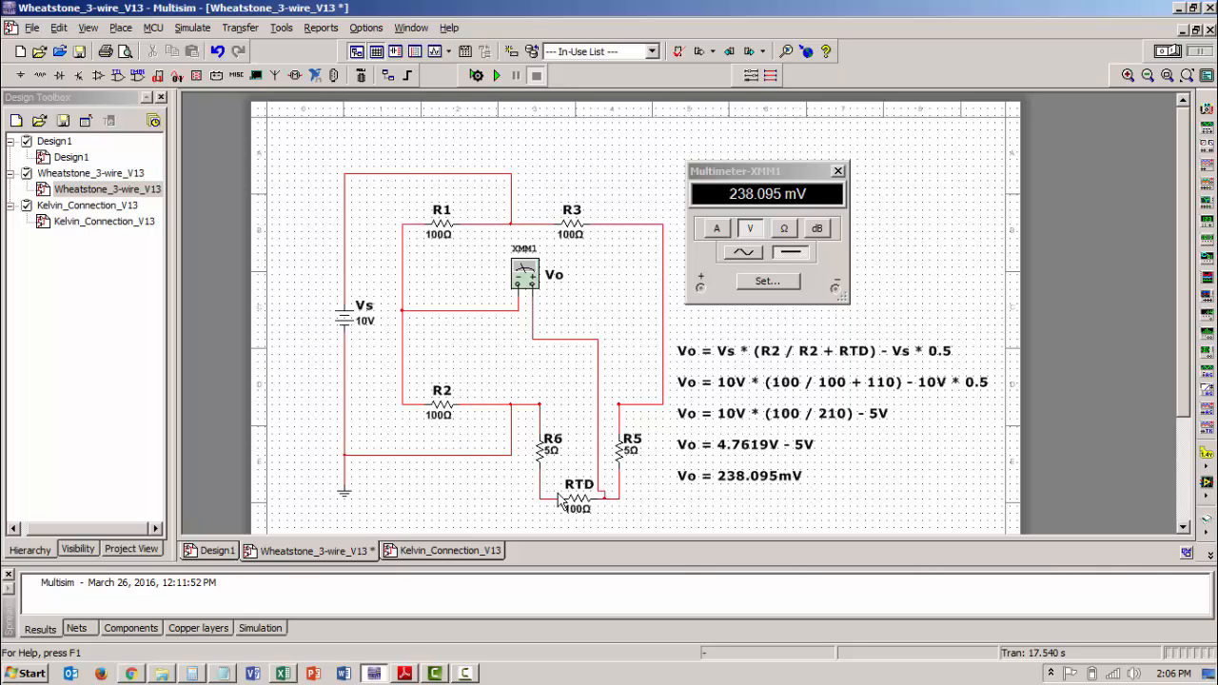
mouse_move(461, 303)
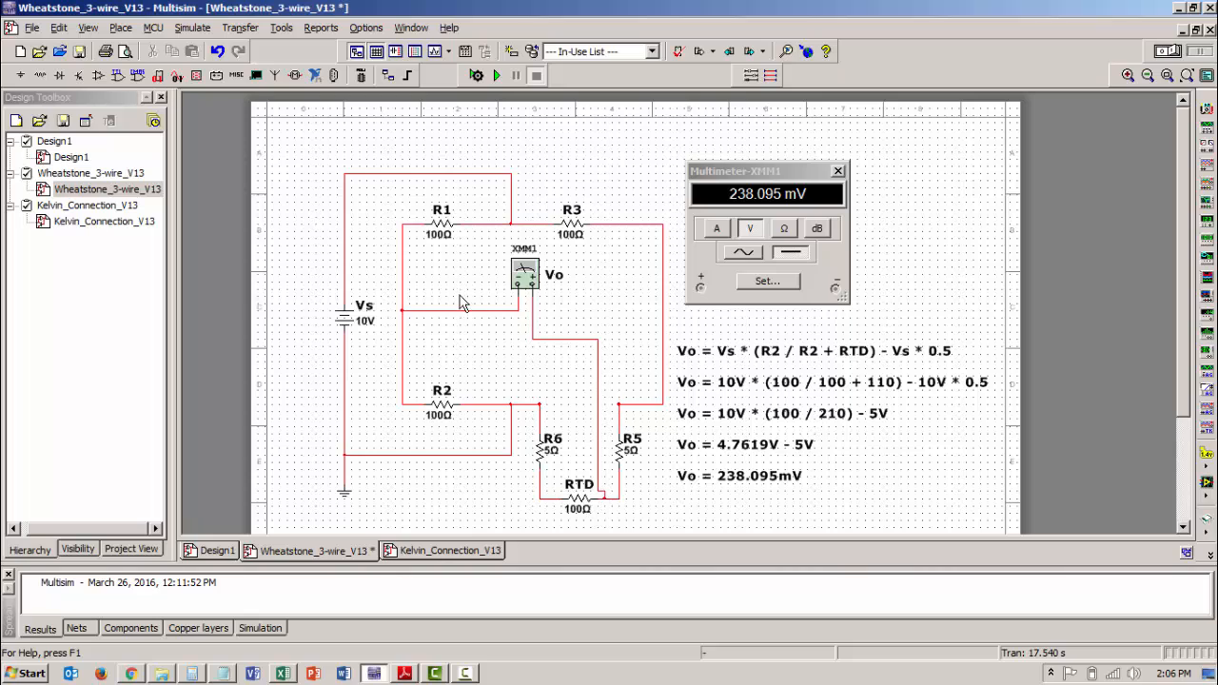
mouse_move(595, 455)
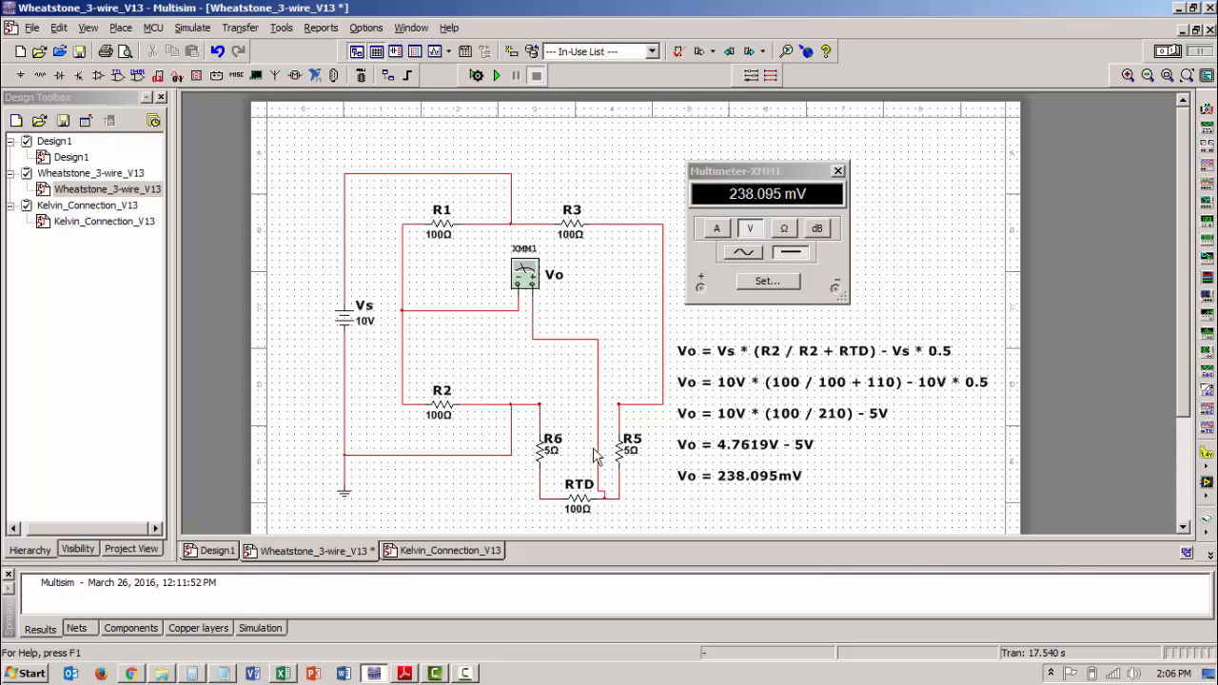
mouse_move(566, 518)
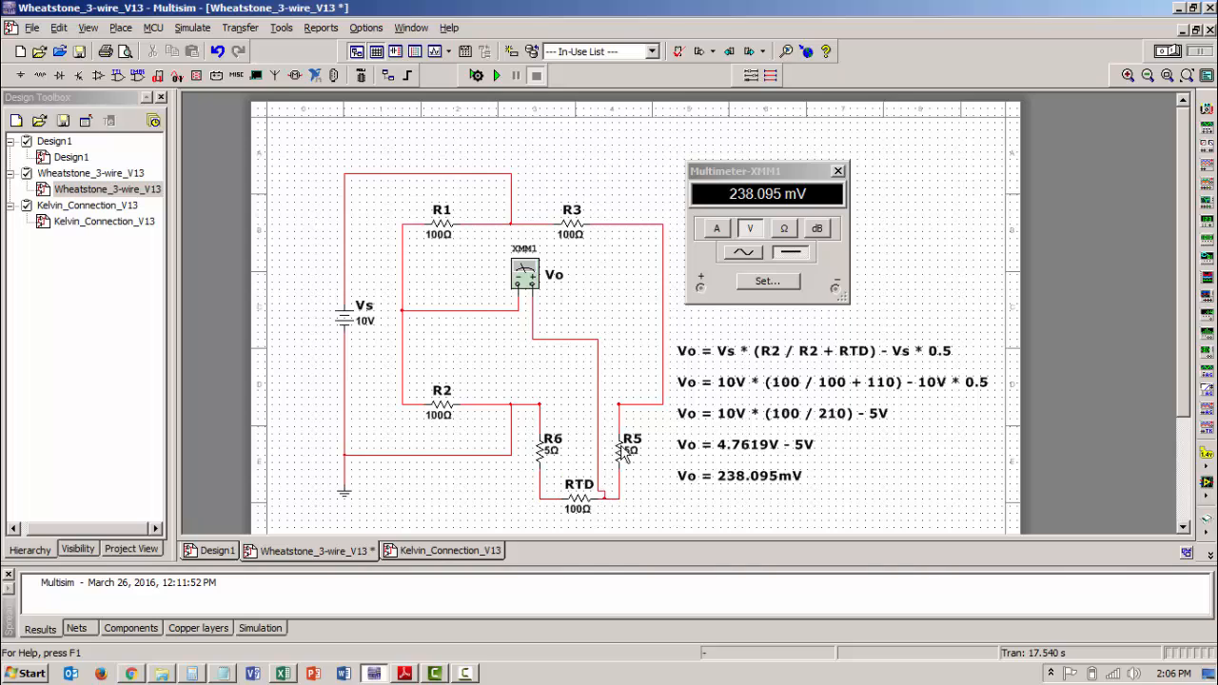
mouse_move(570, 476)
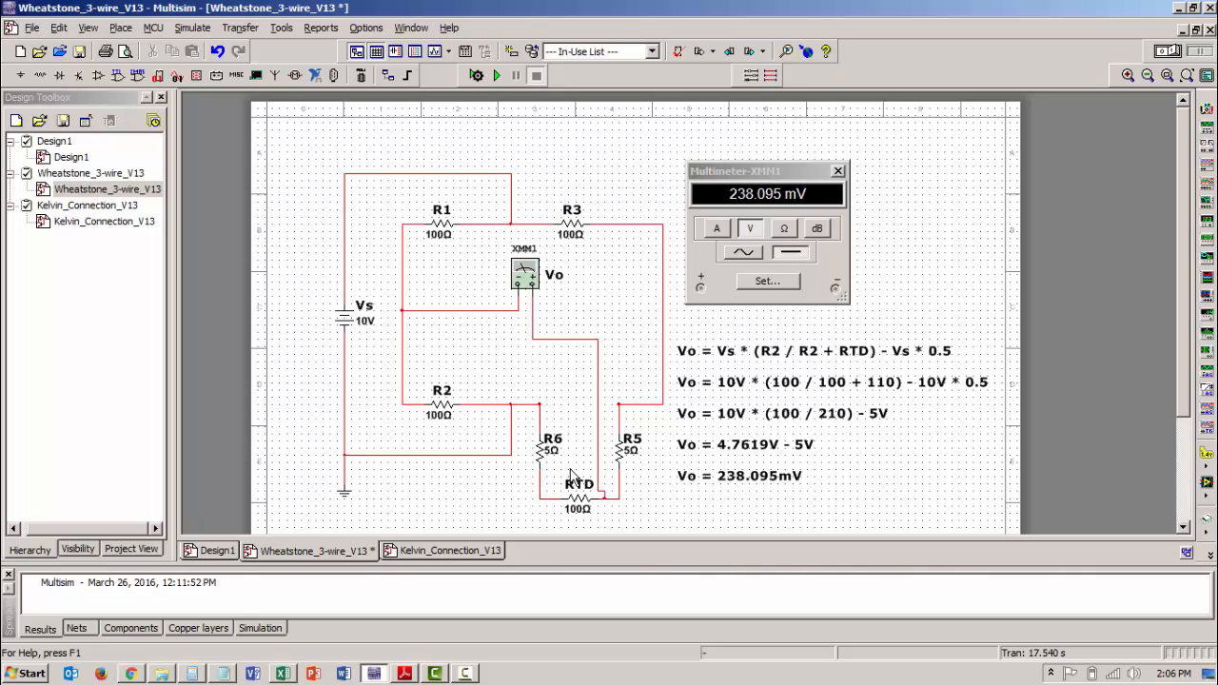
mouse_move(533, 284)
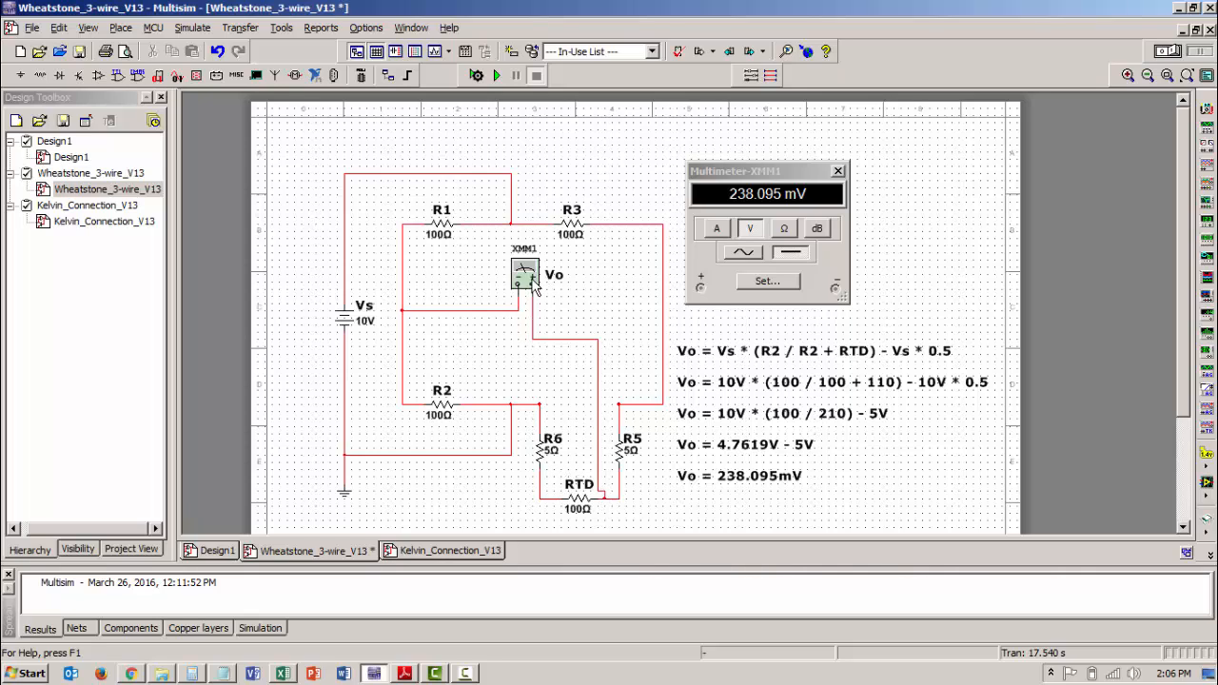
mouse_move(766, 249)
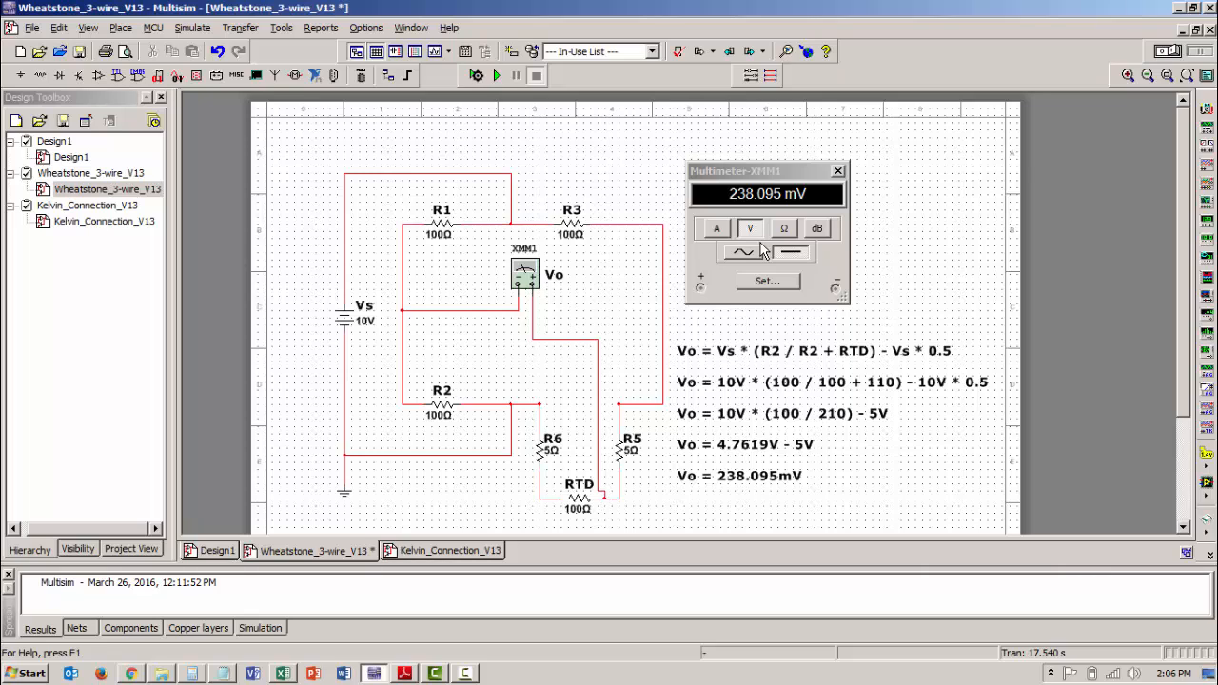
mouse_move(1168, 52)
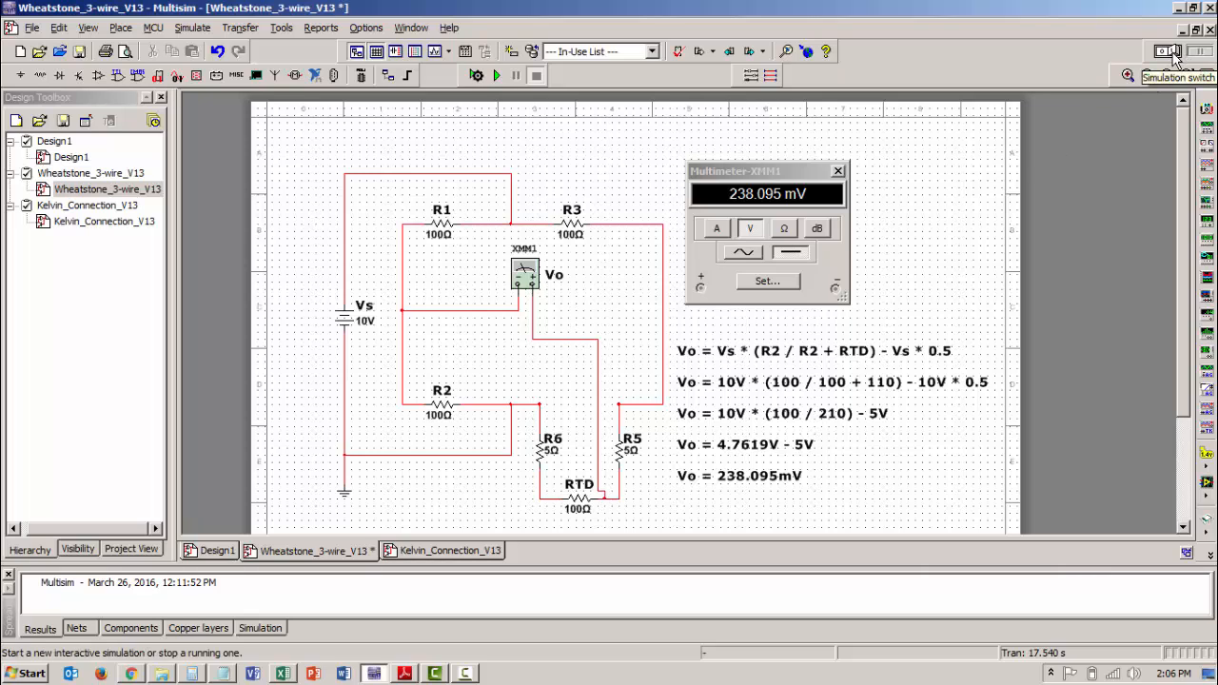
Start the interactive simulation of the rewired bridge; XMM1 reads about -275 pV.
left_click(494, 75)
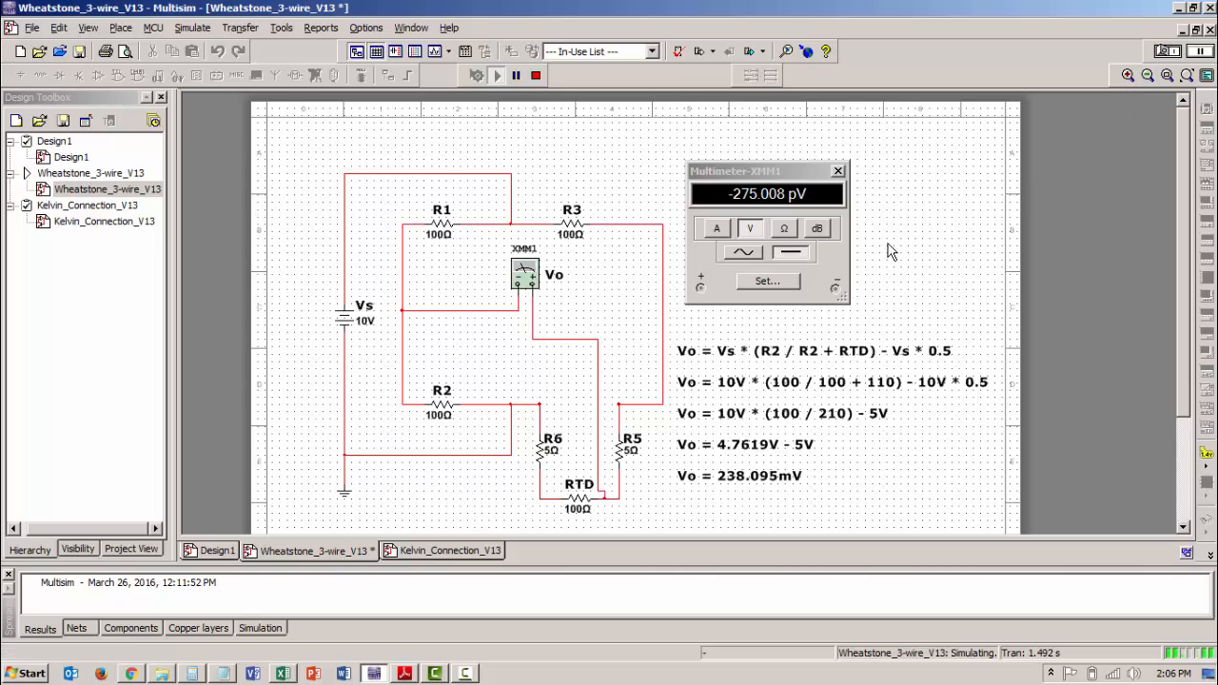
mouse_move(766, 211)
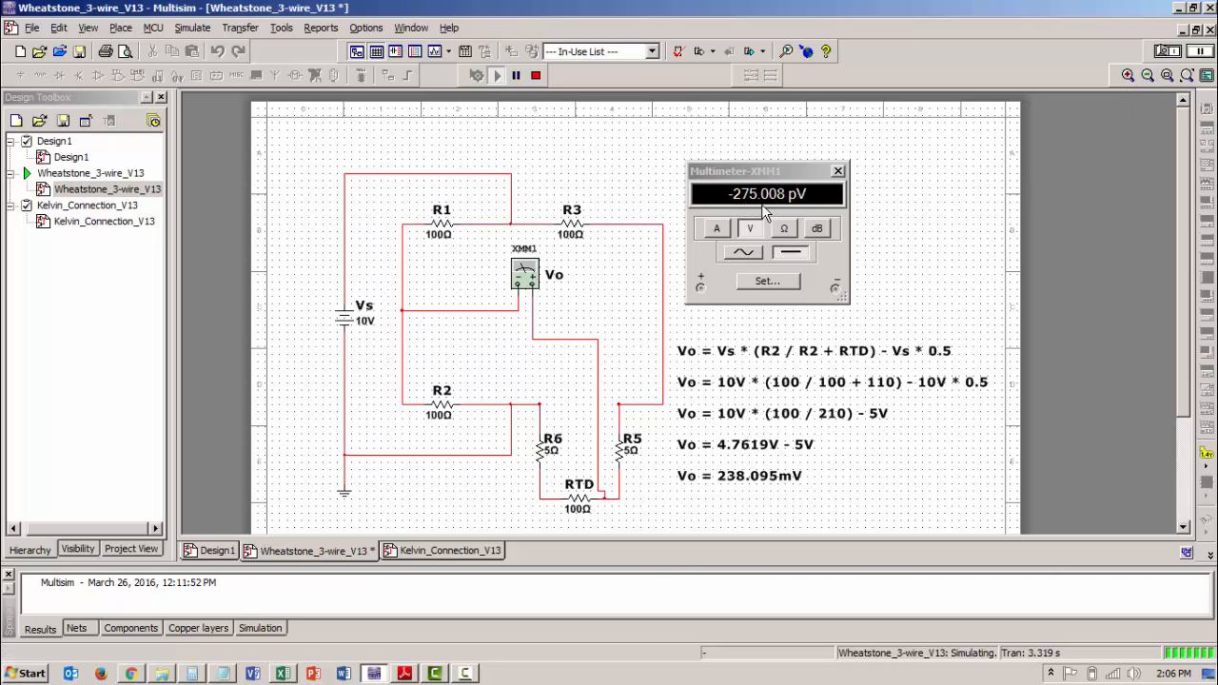
mouse_move(813, 211)
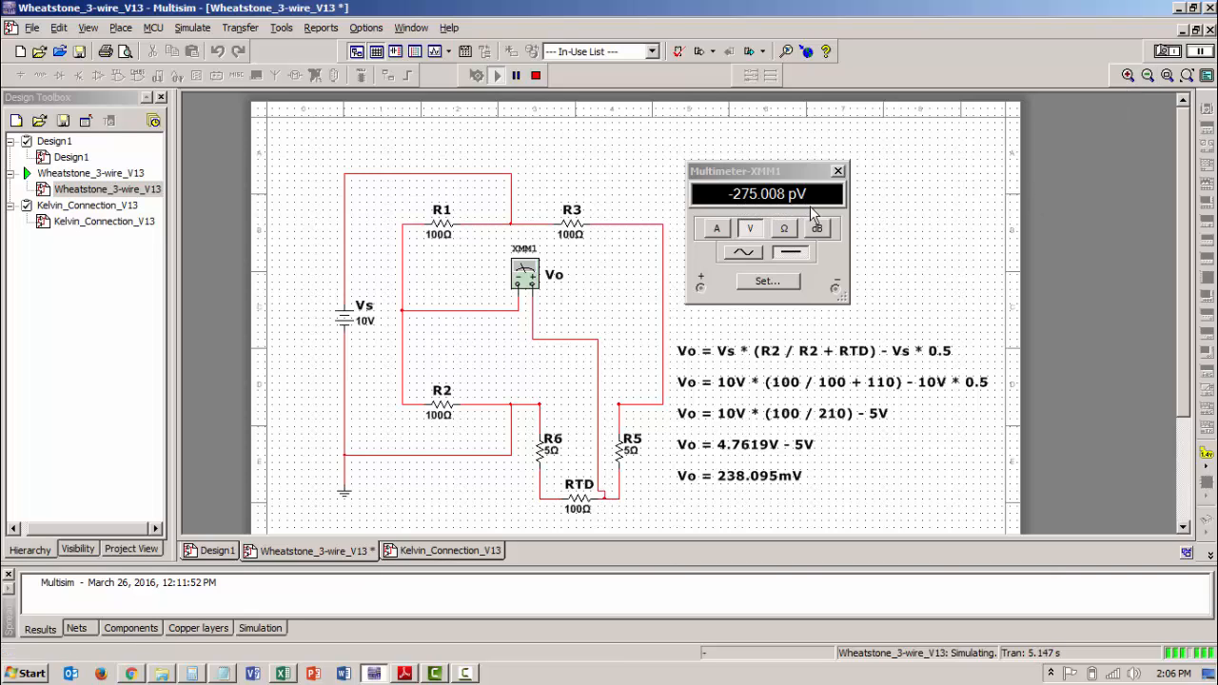
mouse_move(828, 209)
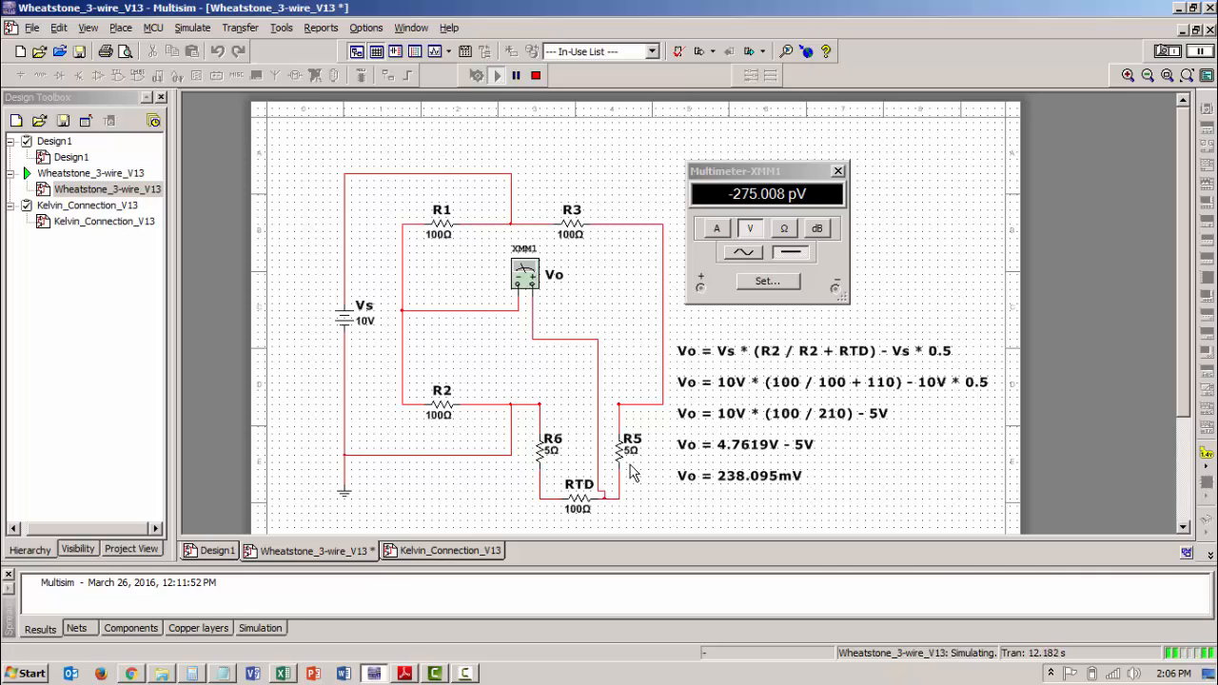
mouse_move(635, 484)
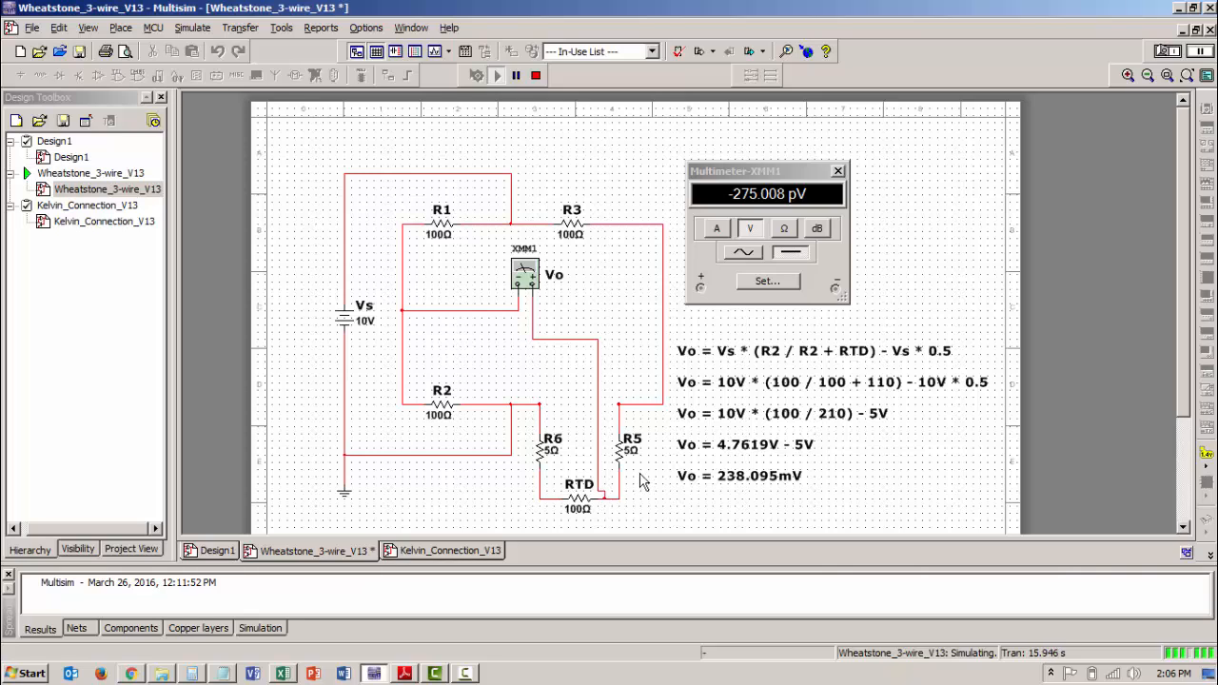
mouse_move(623, 467)
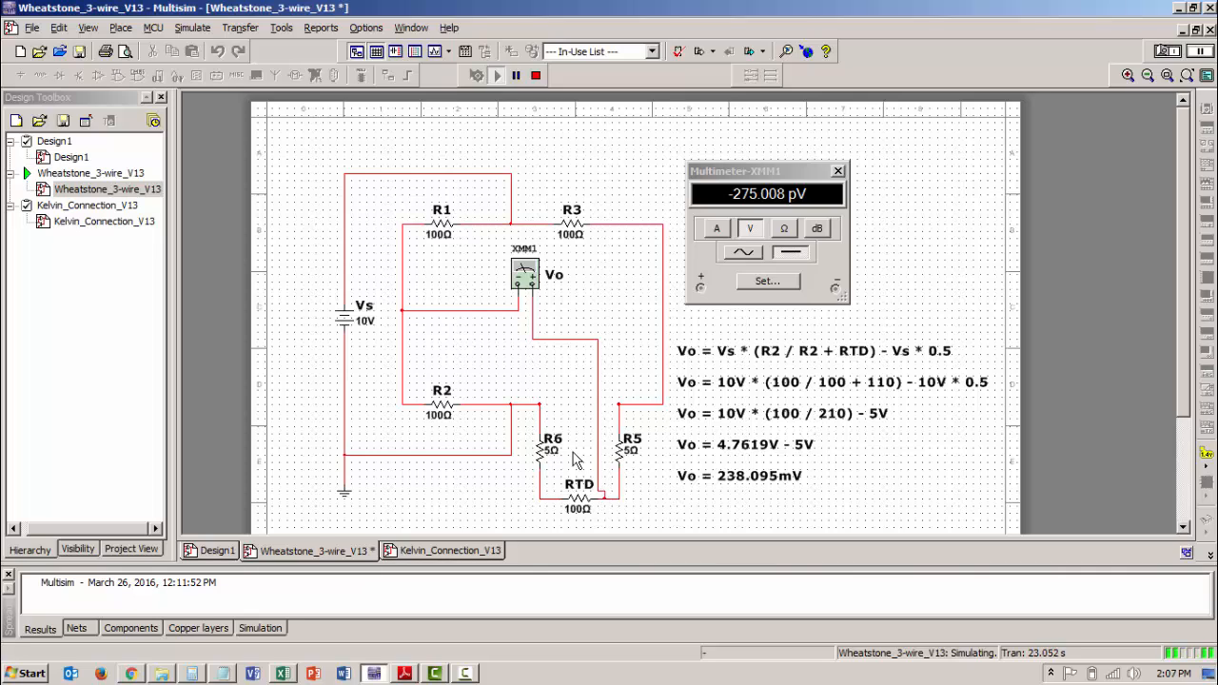
mouse_move(619, 462)
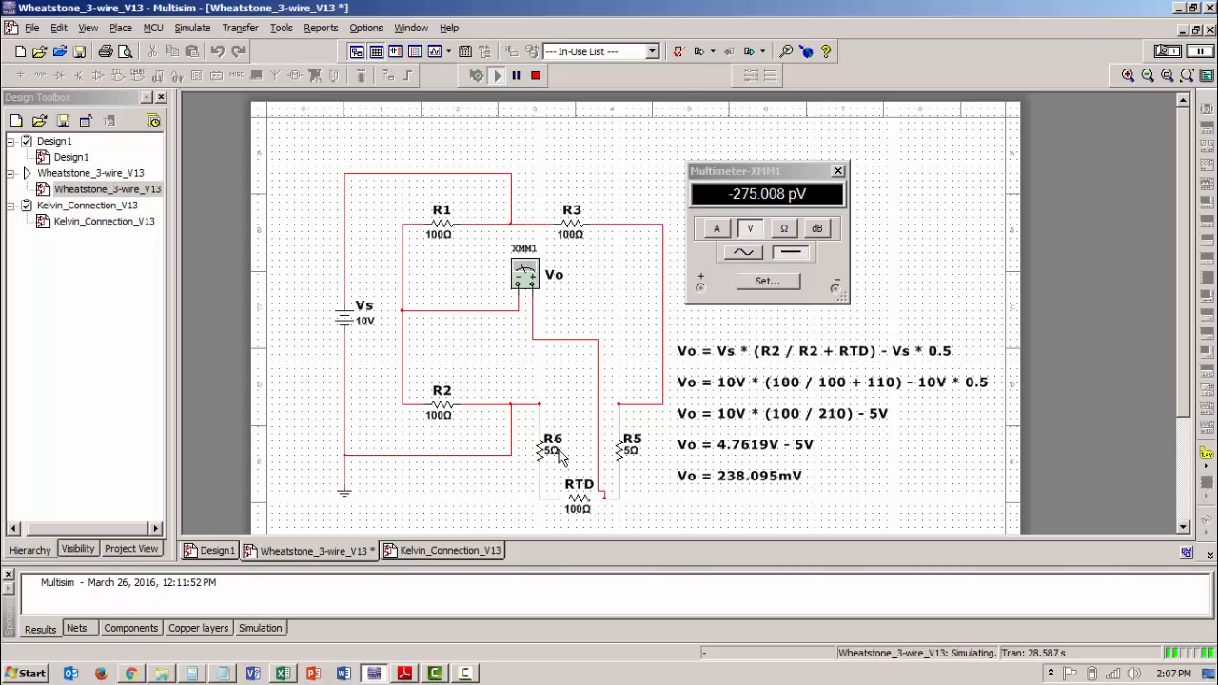
mouse_move(637, 466)
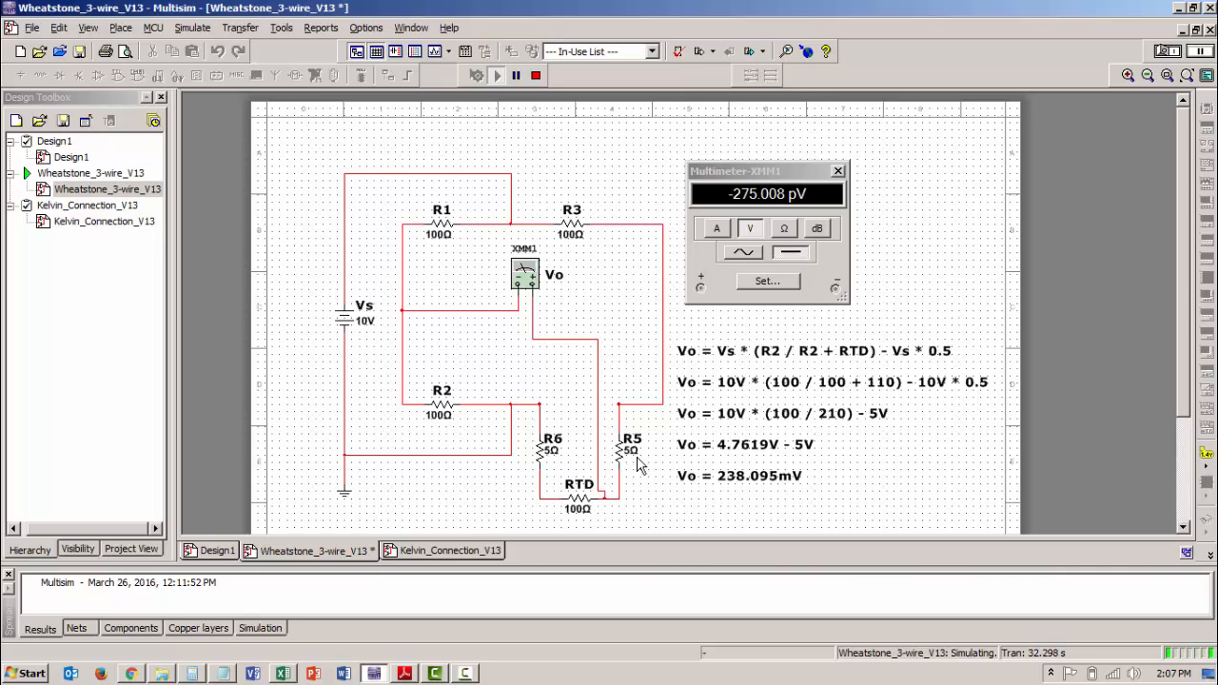
mouse_move(628, 480)
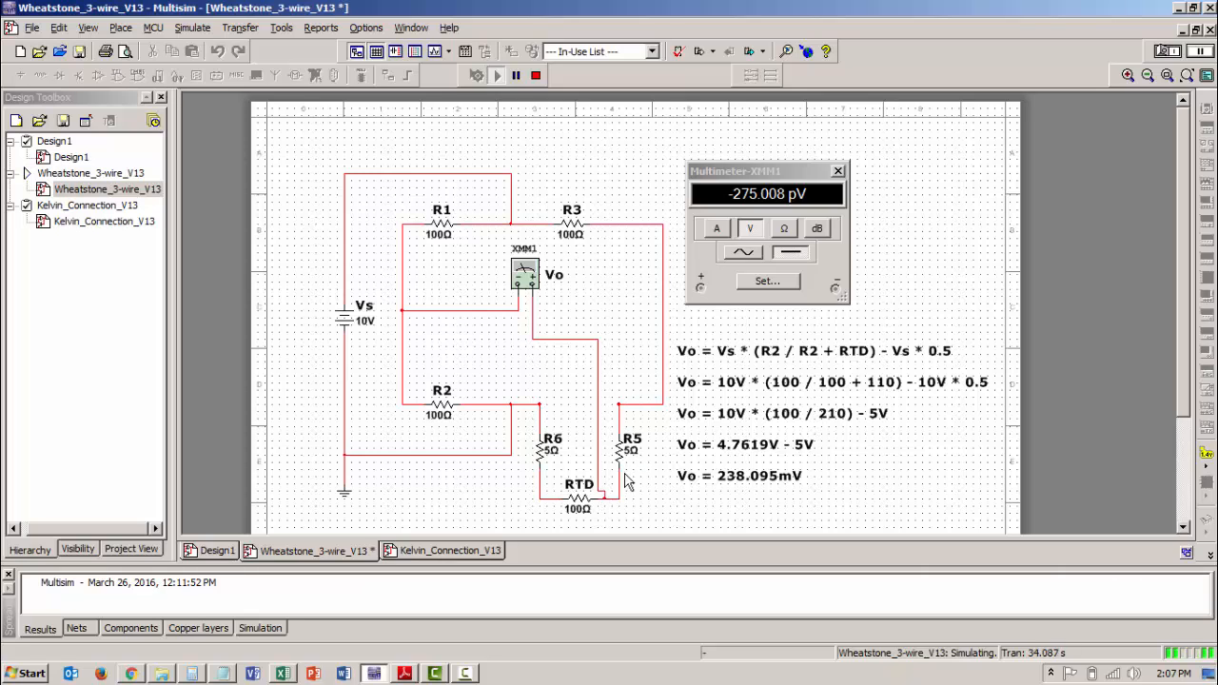
mouse_move(529, 478)
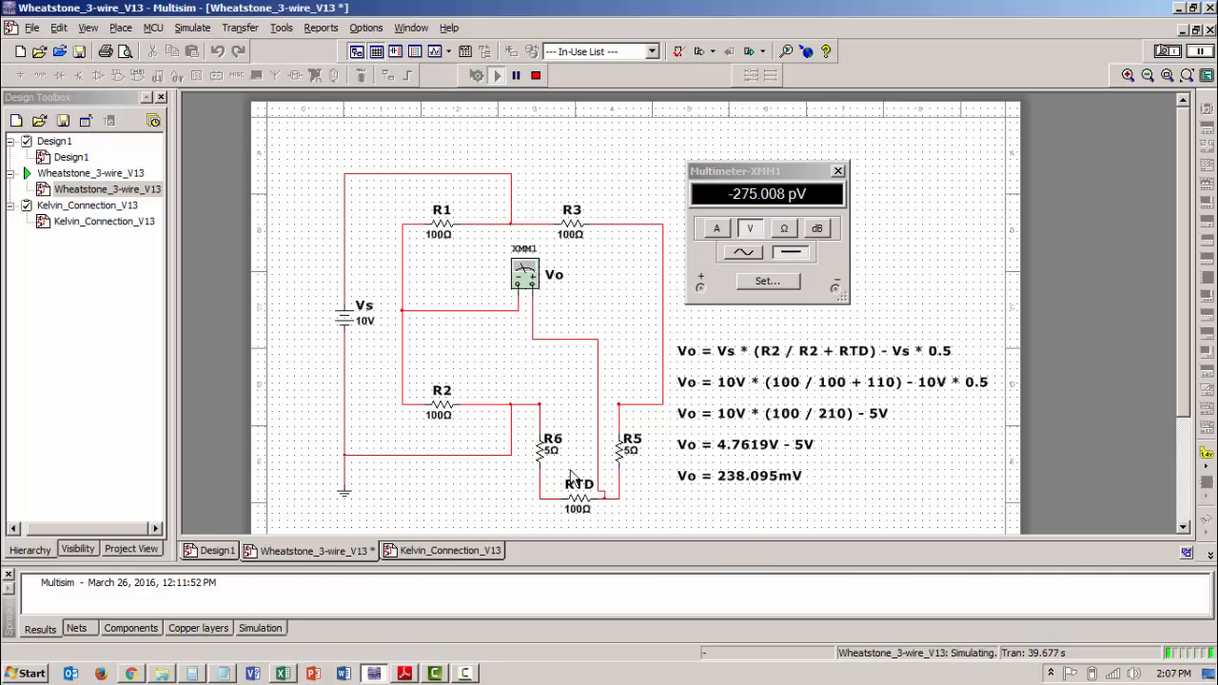
mouse_move(604, 499)
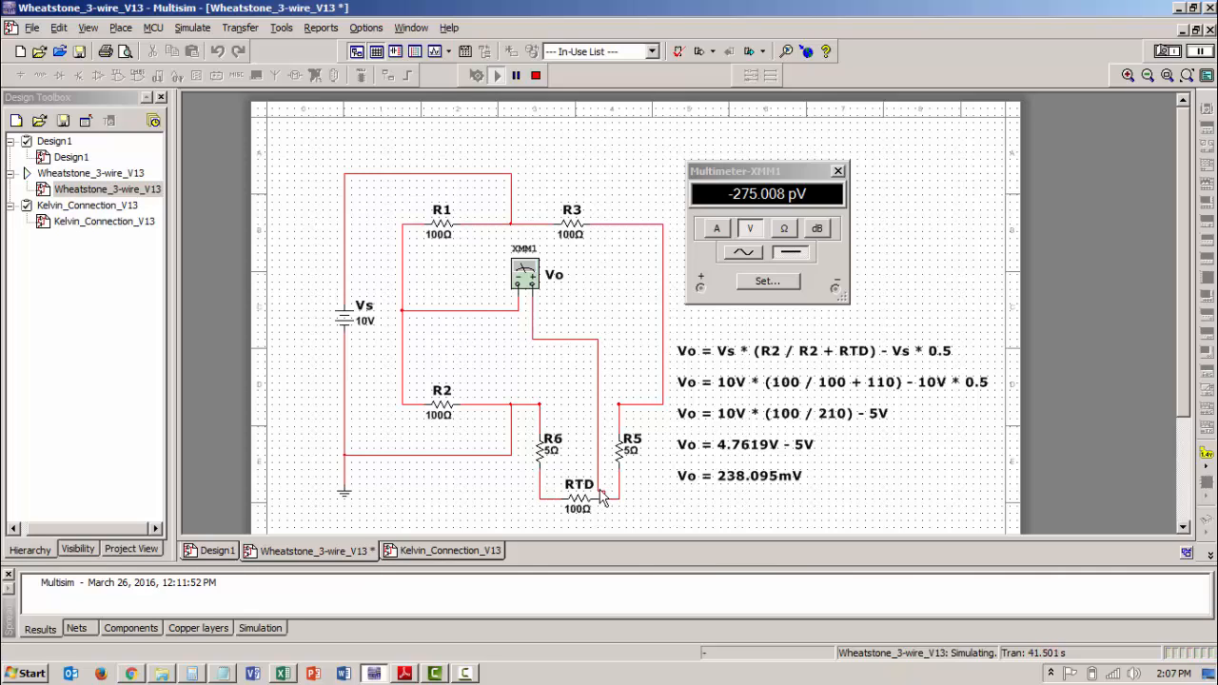
mouse_move(612, 479)
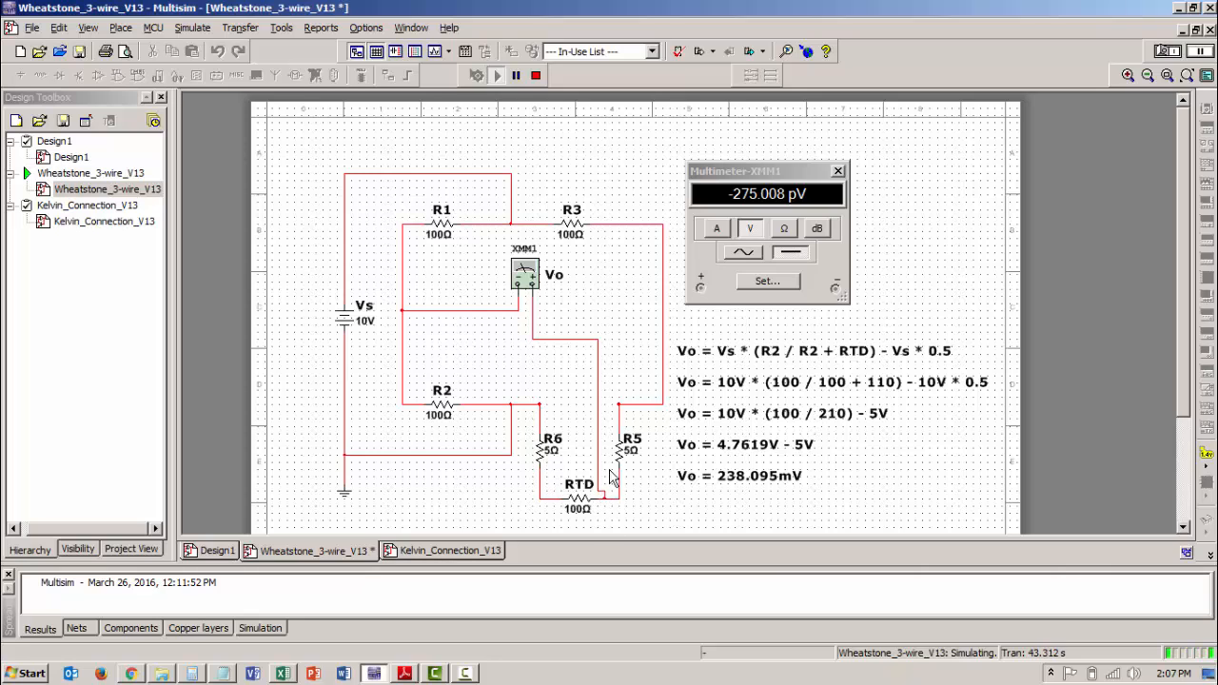
mouse_move(570, 394)
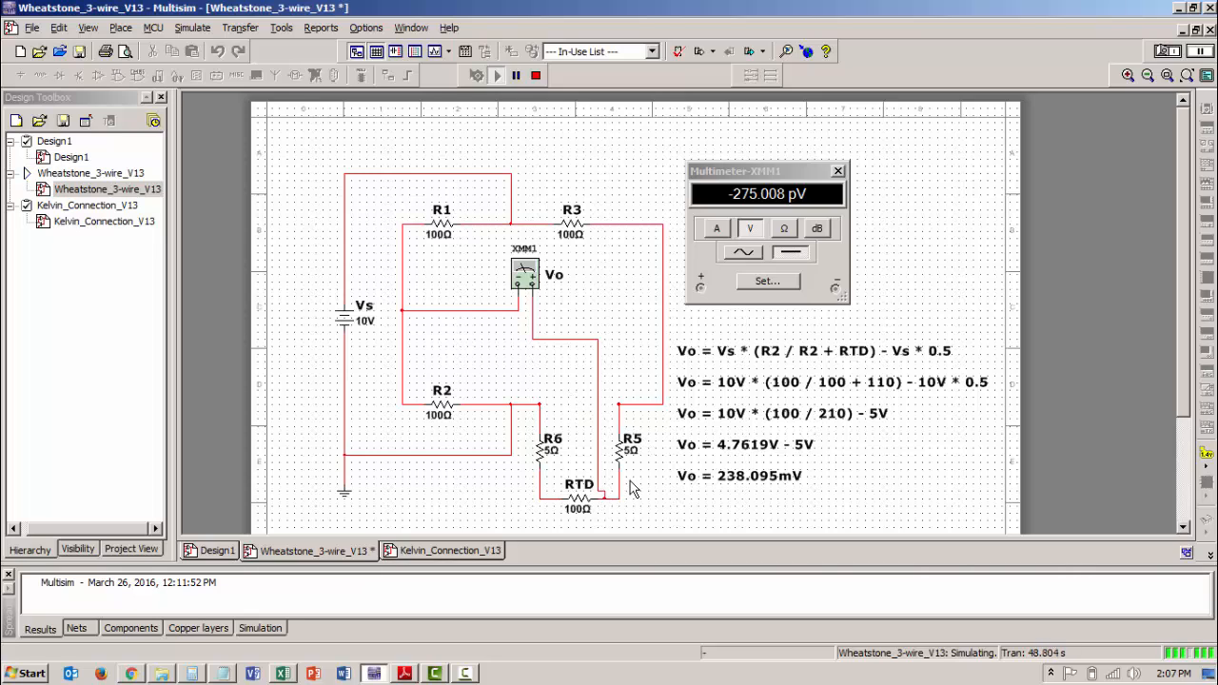
mouse_move(542, 453)
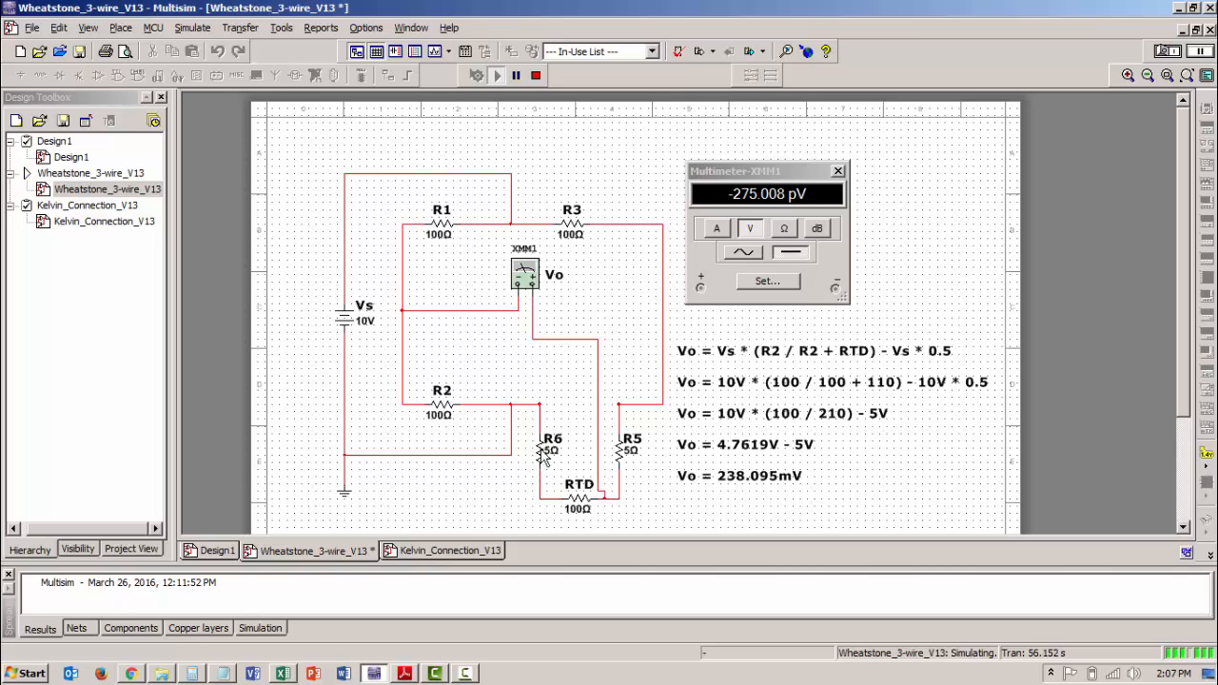
mouse_move(601, 467)
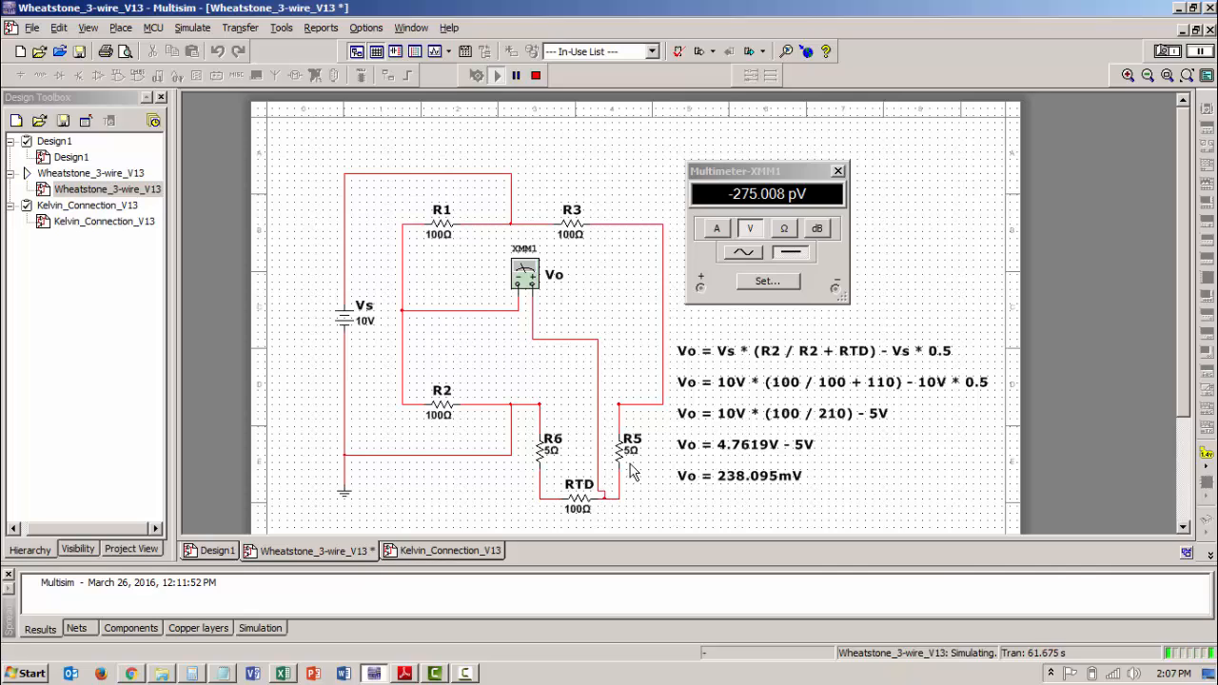
mouse_move(625, 501)
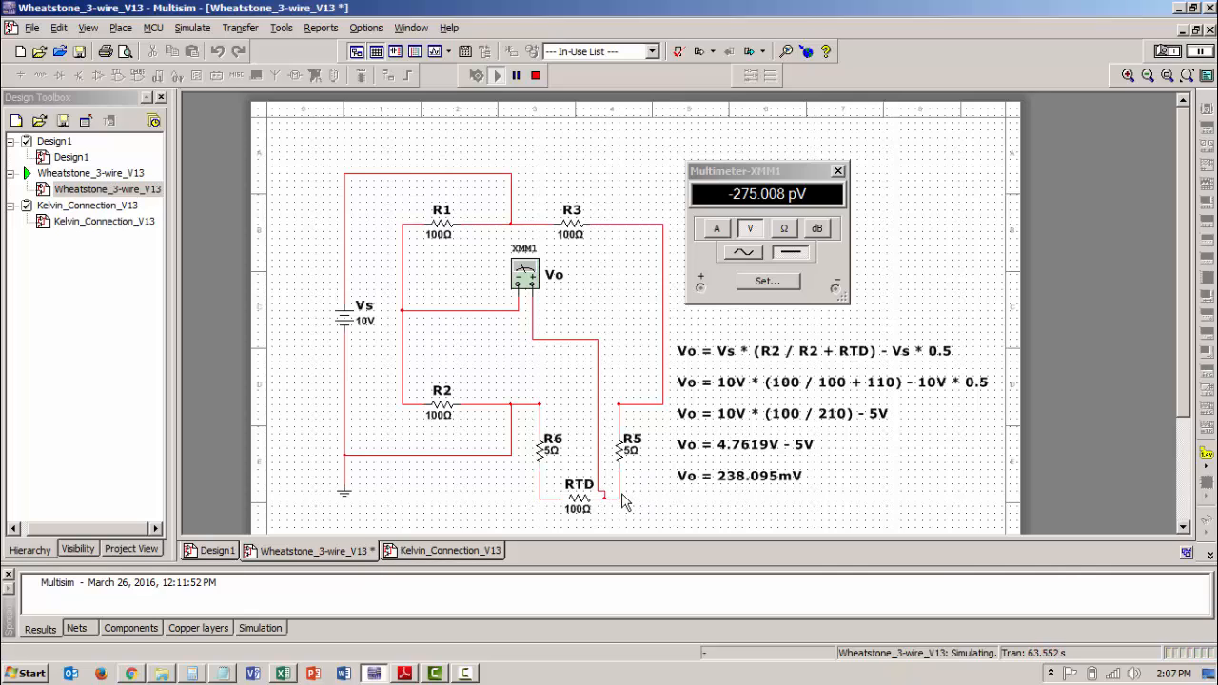
mouse_move(518, 306)
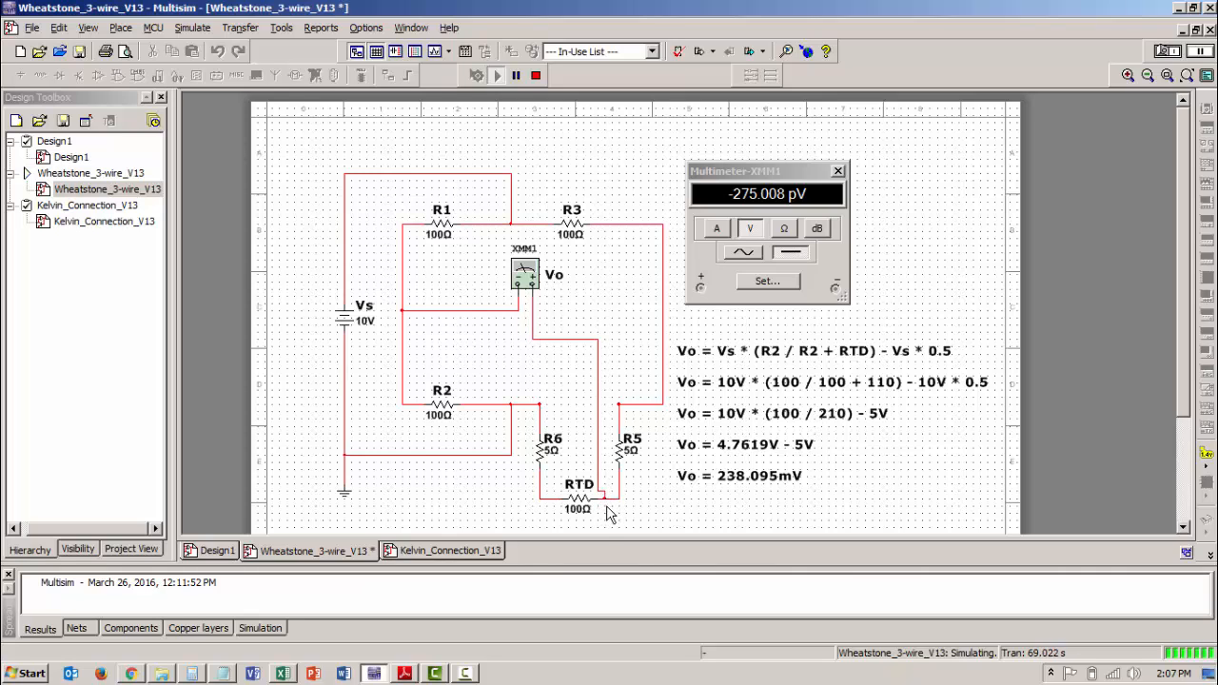
mouse_move(637, 456)
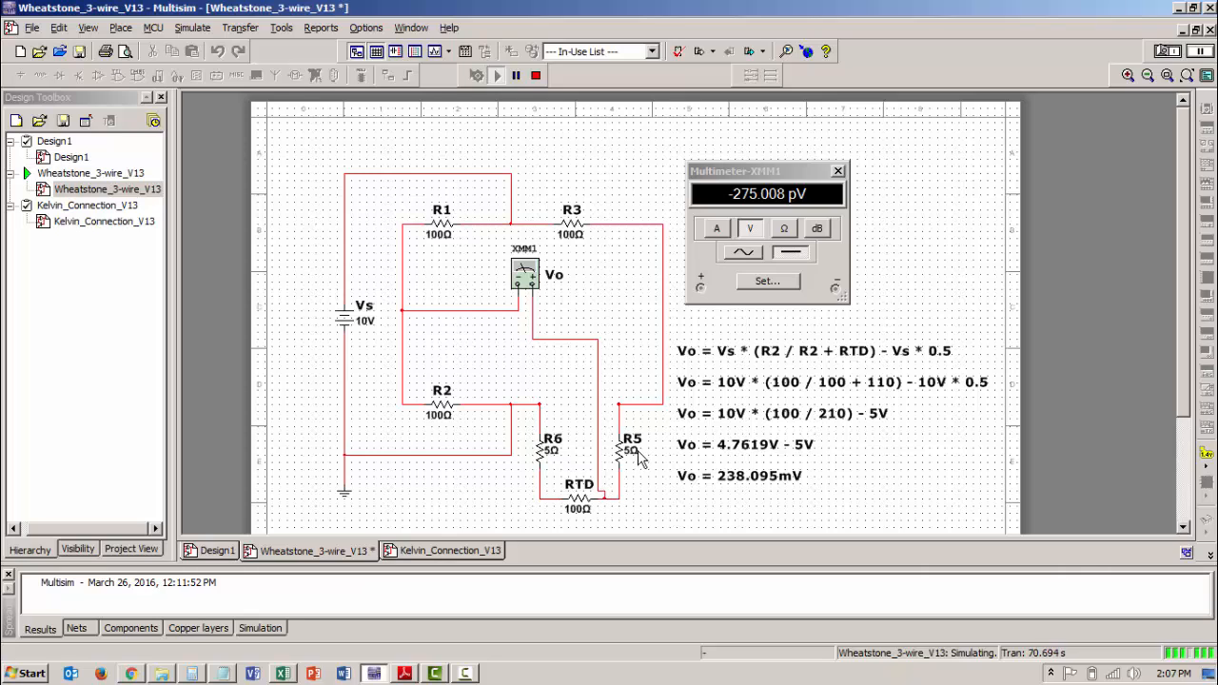
mouse_move(637, 438)
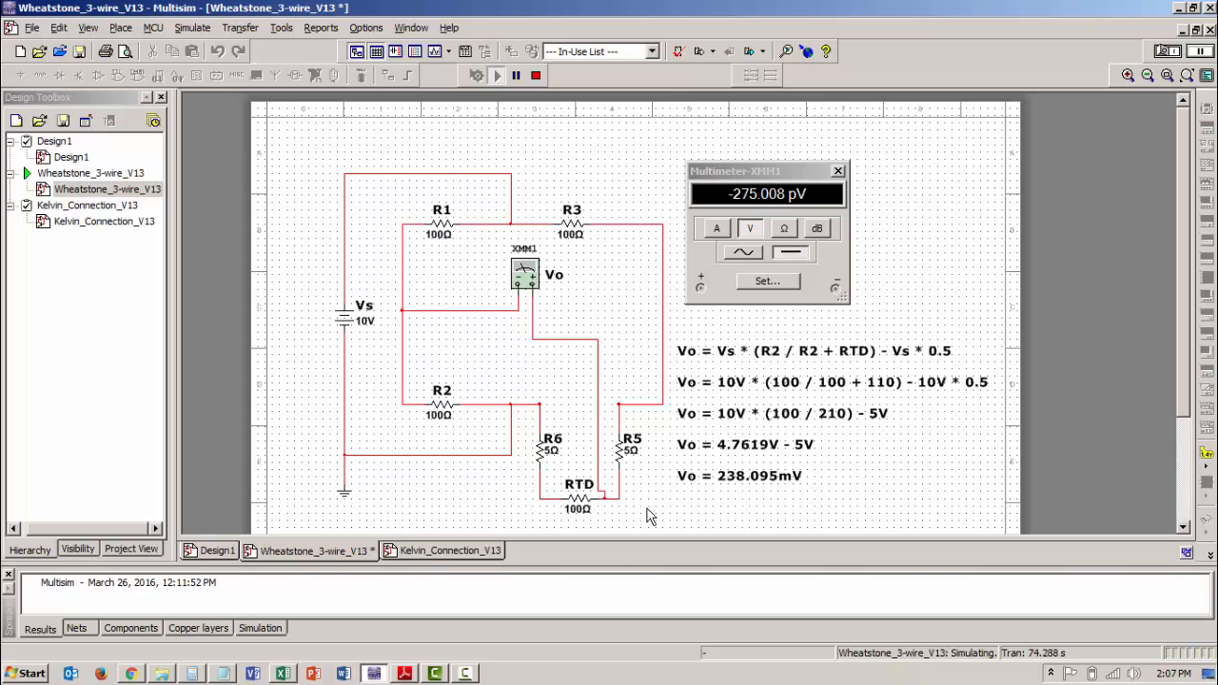
mouse_move(653, 490)
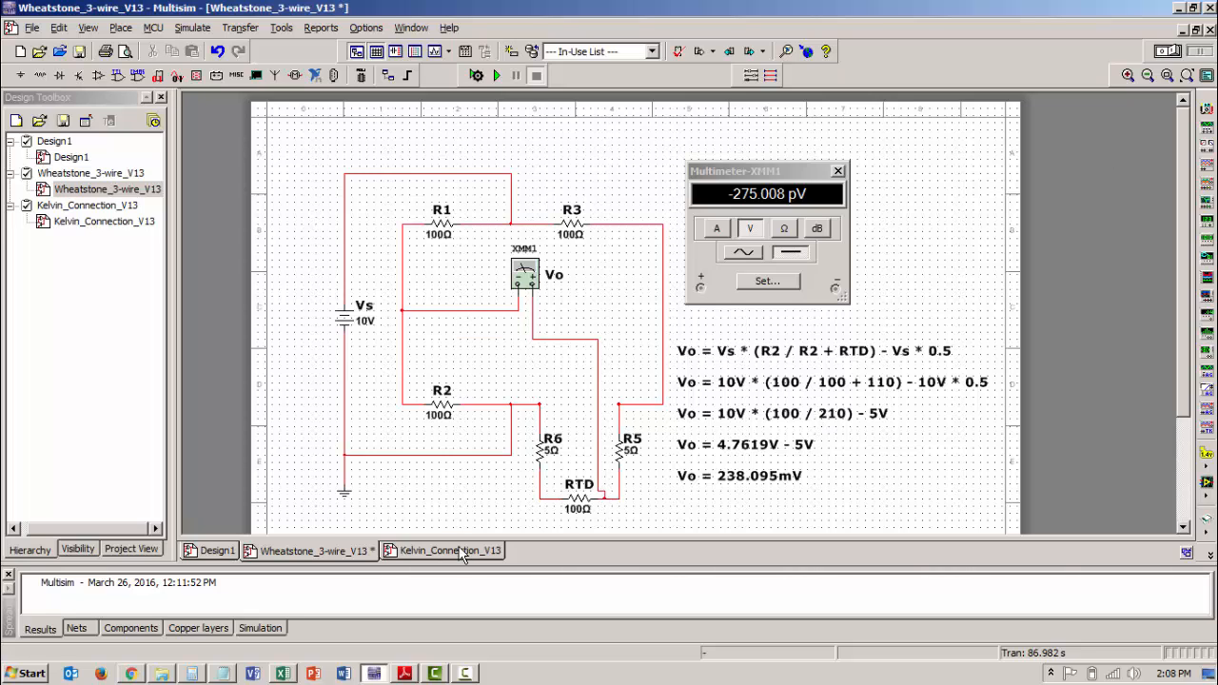
In the Kelvin_Connection_V13 schematic, edit the RTD resistor's Resistance value on the Value tab.
left_click(450, 550)
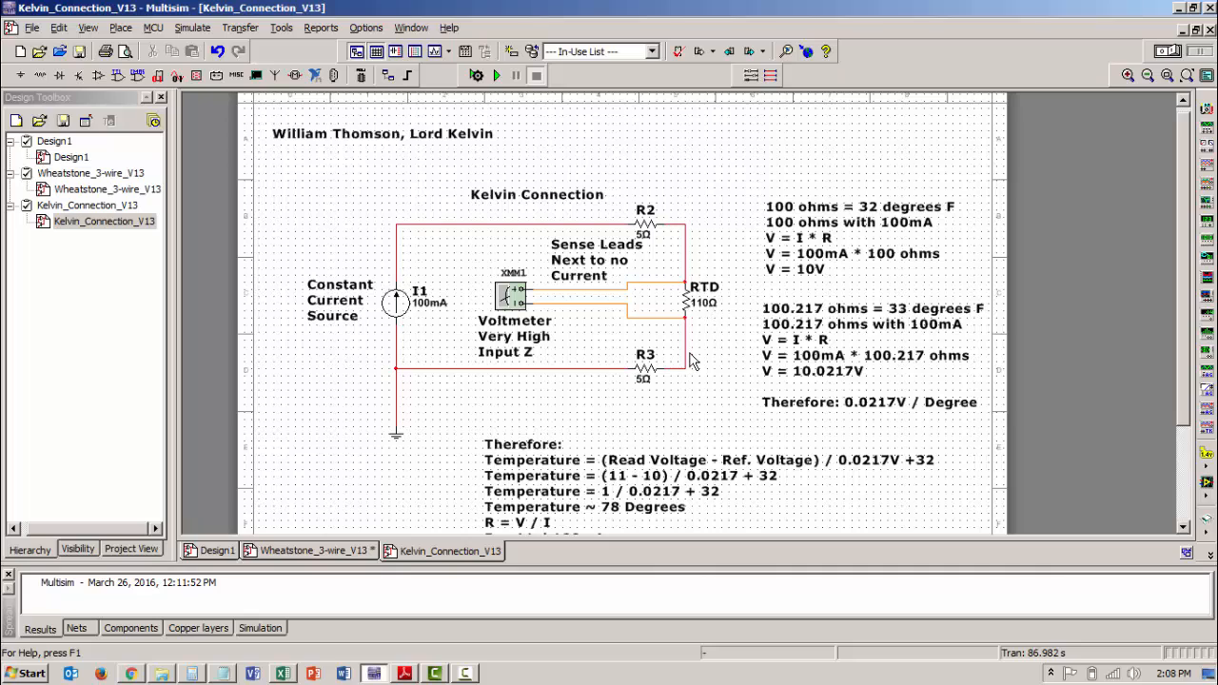
mouse_move(701, 301)
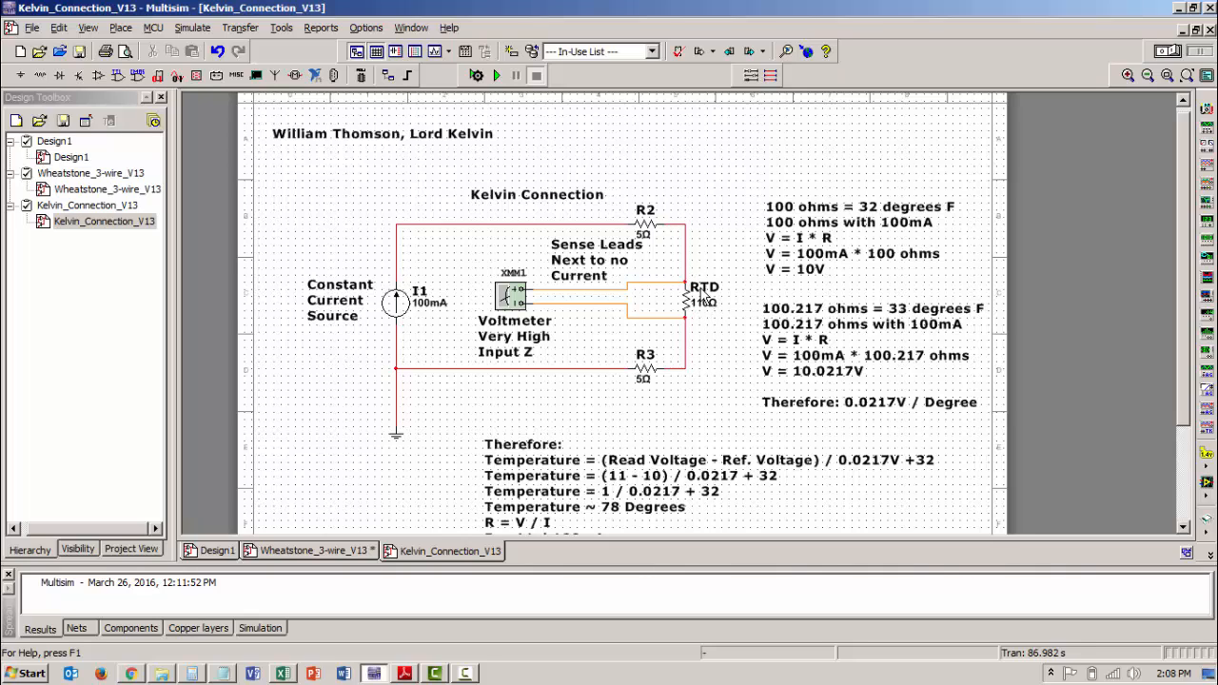
mouse_move(706, 307)
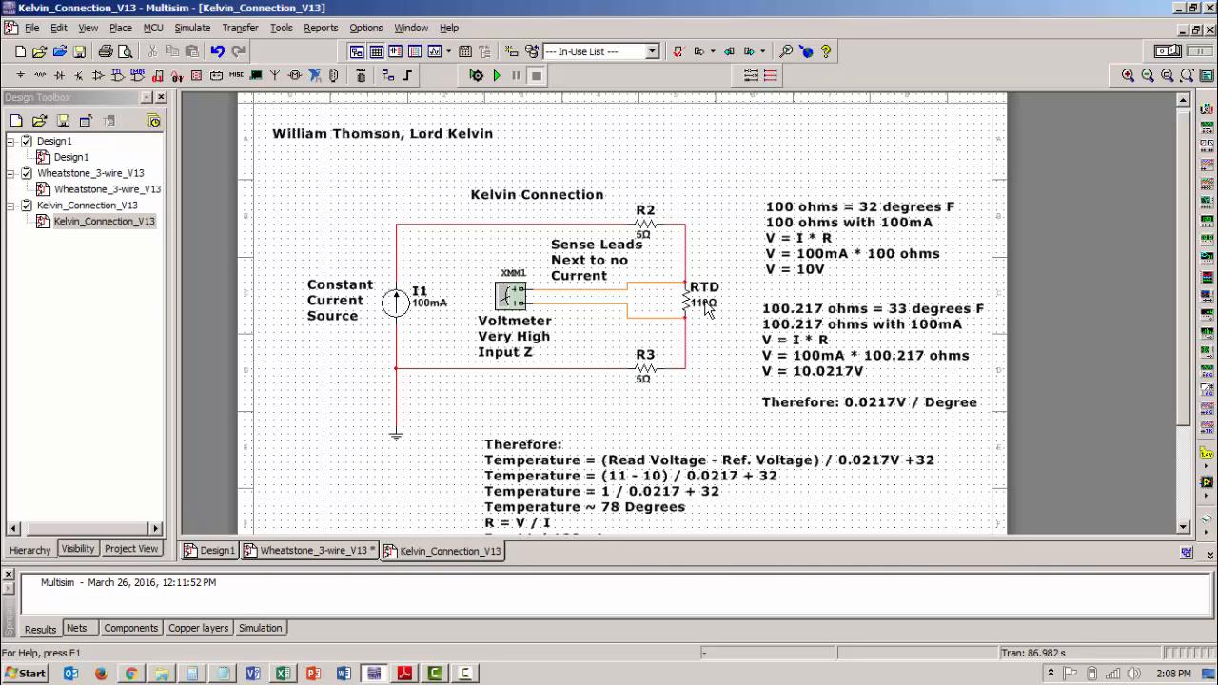
double_click(692, 302)
type("11")
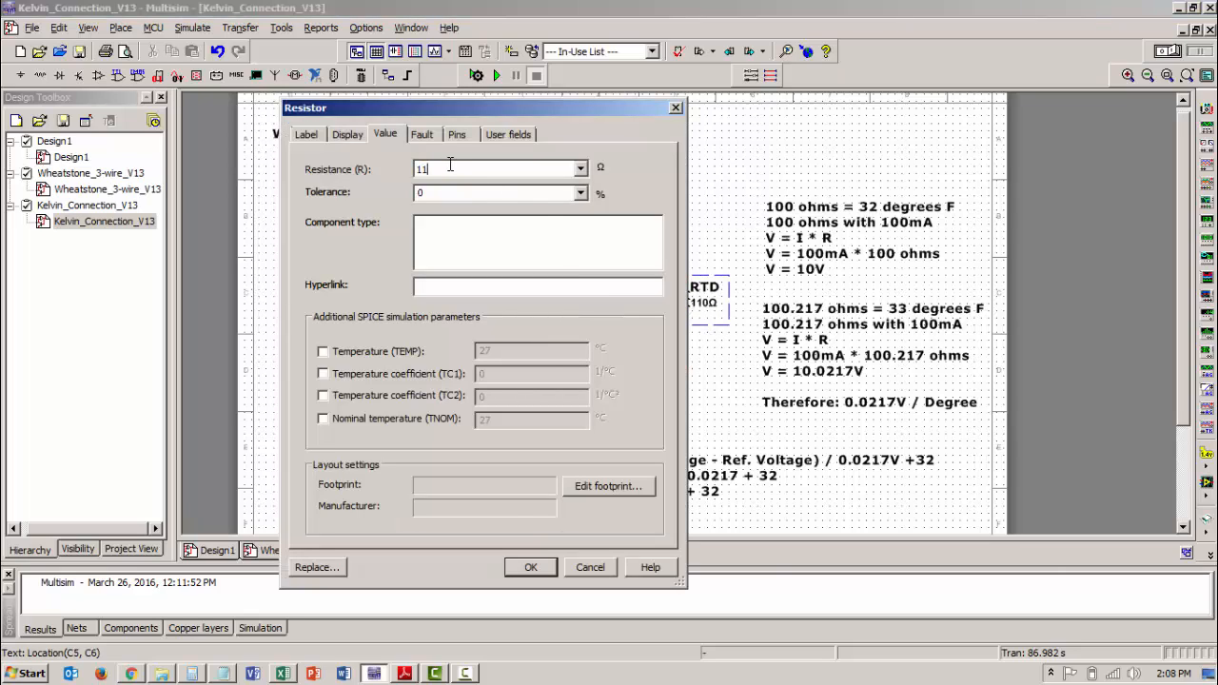
left_click(531, 567)
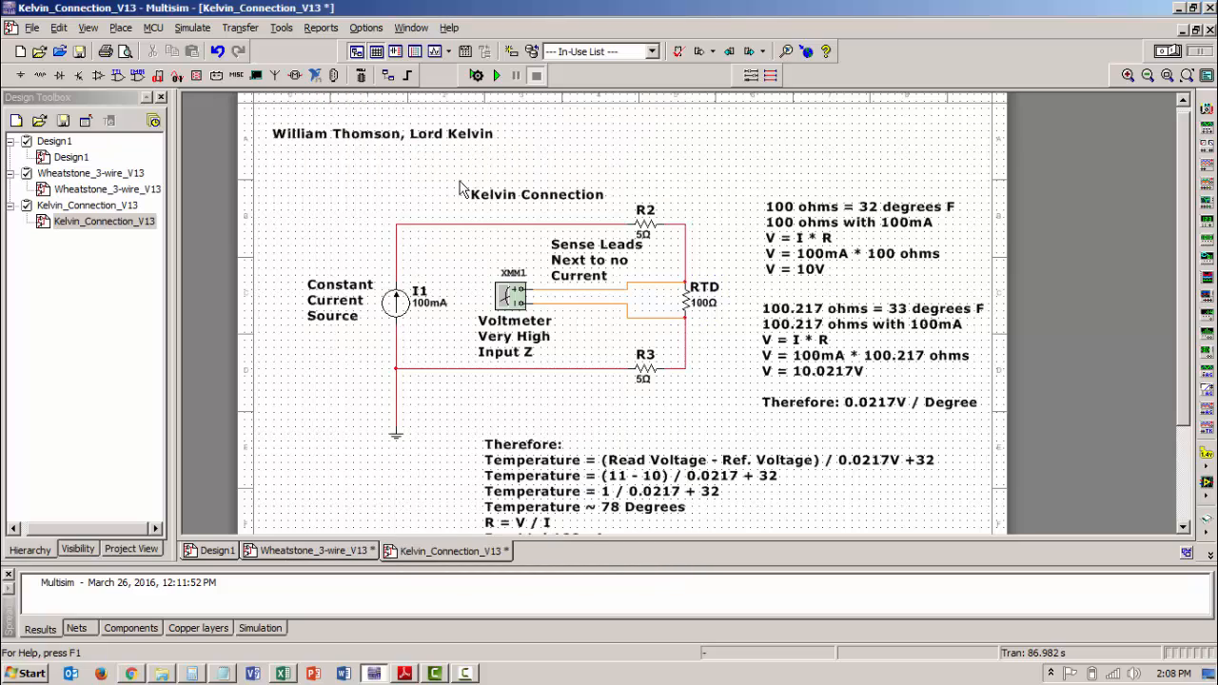
mouse_move(696, 241)
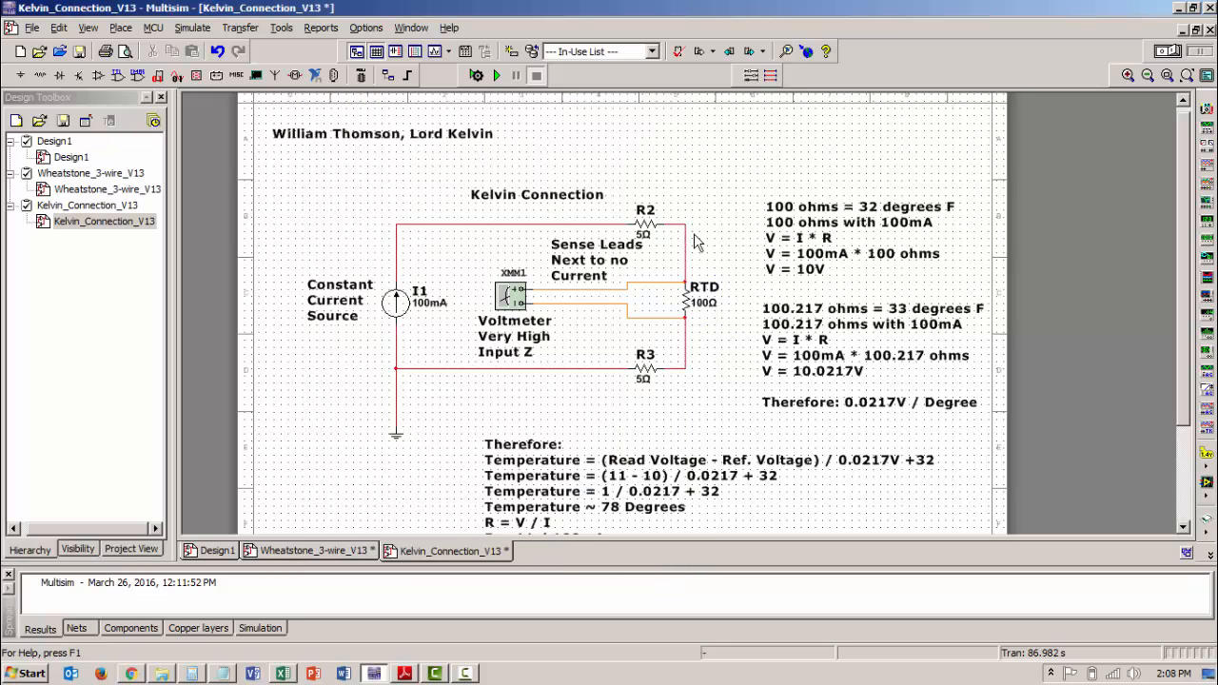
mouse_move(704, 266)
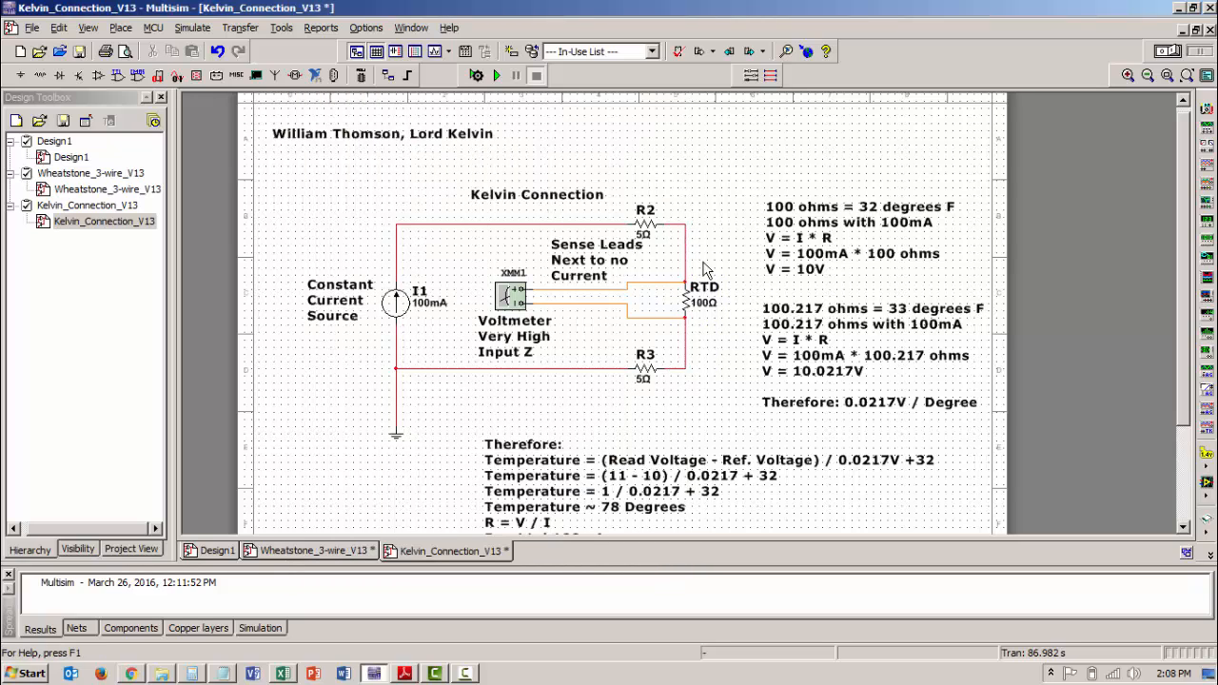
mouse_move(642, 398)
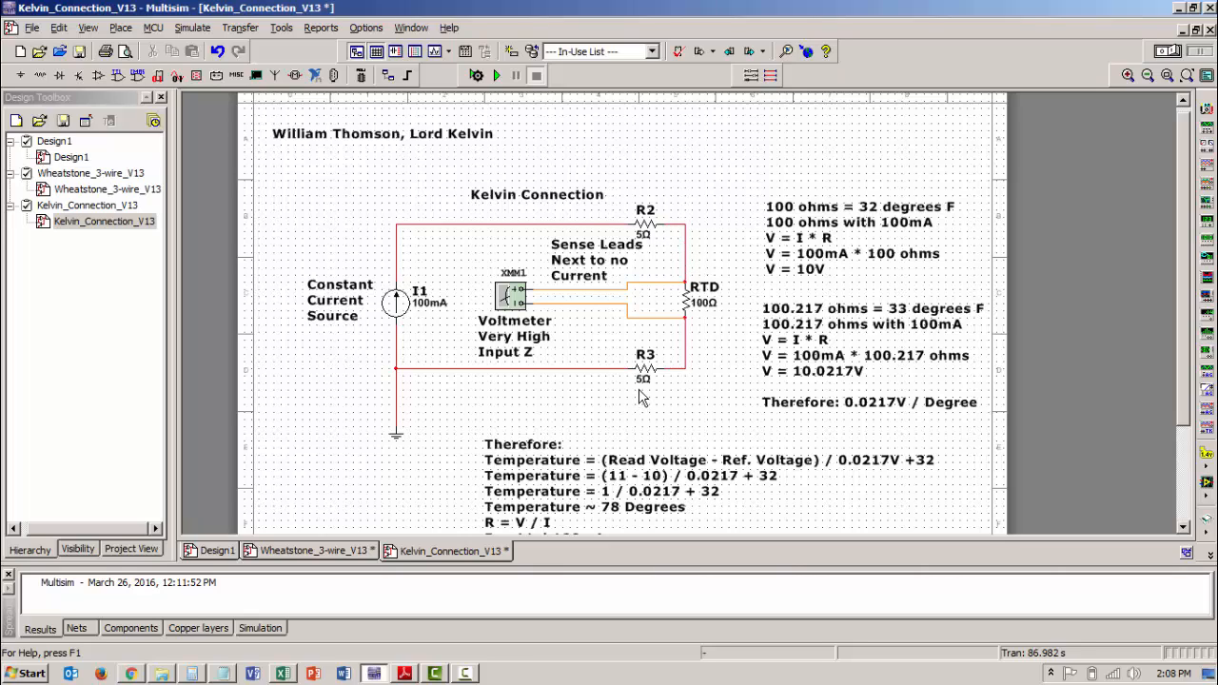
mouse_move(680, 388)
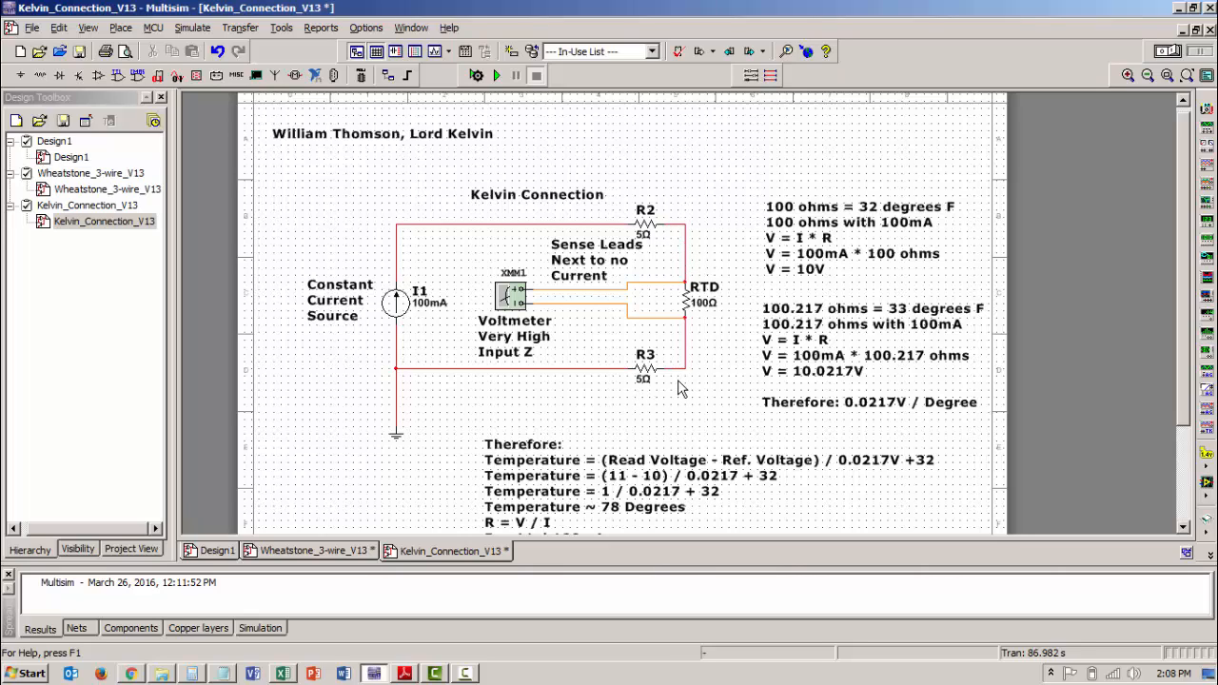
mouse_move(484, 335)
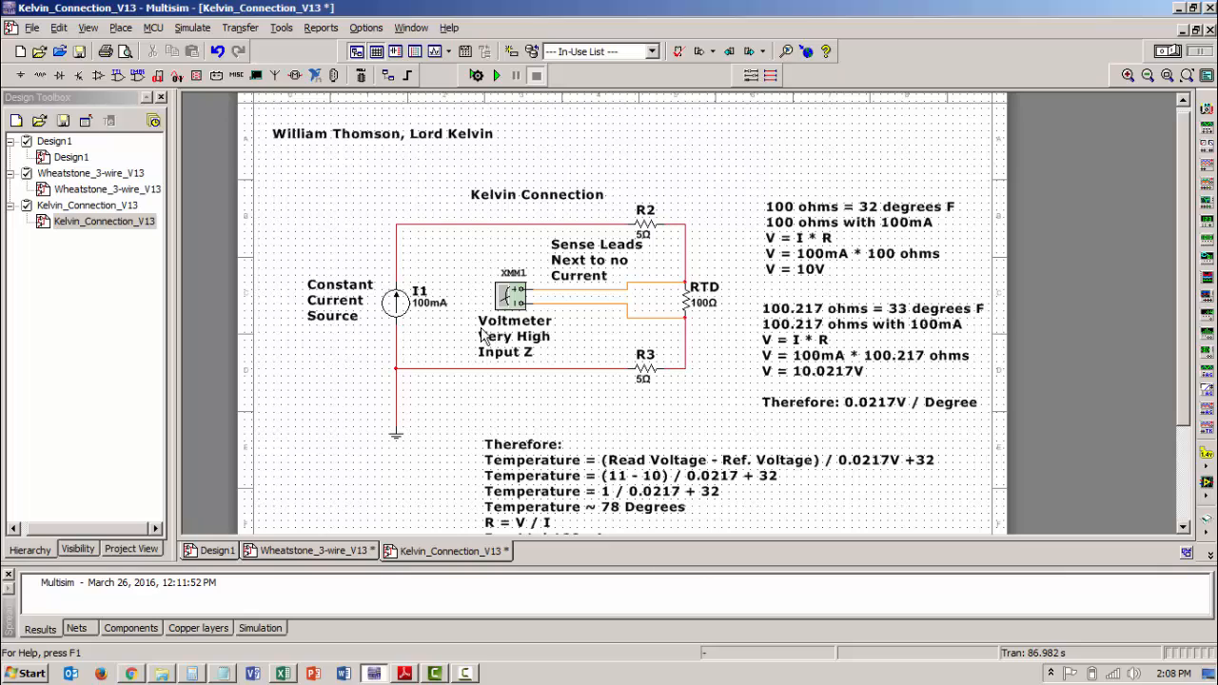
mouse_move(400, 355)
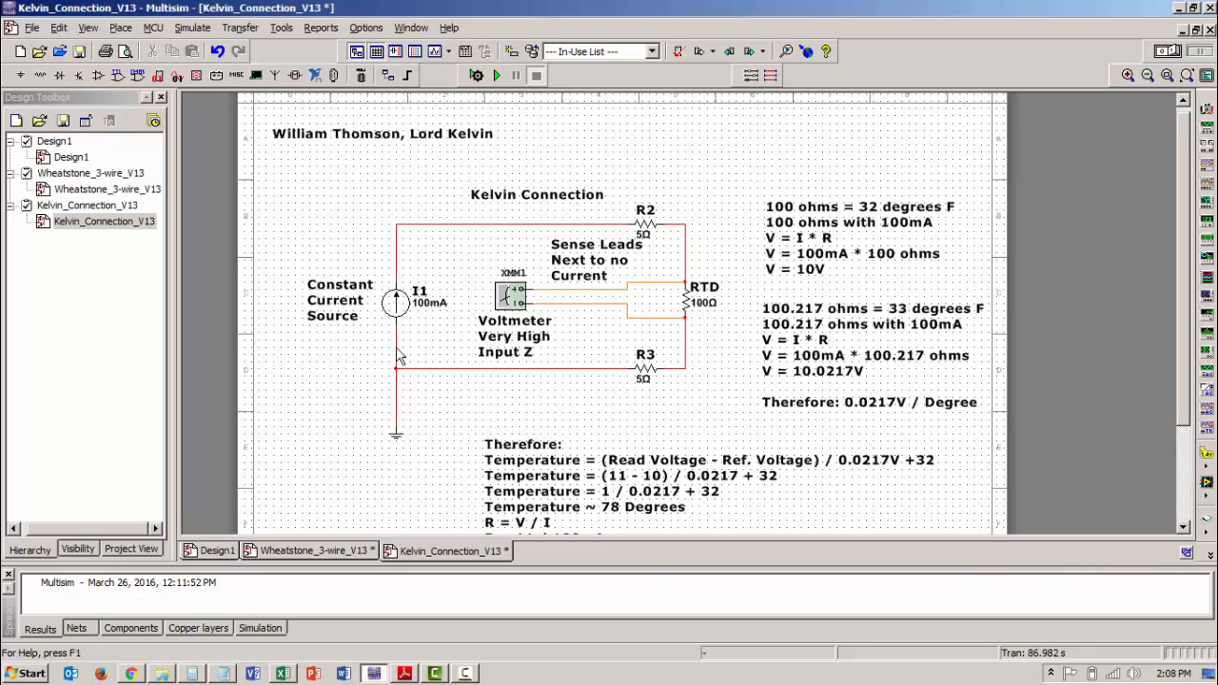
mouse_move(702, 355)
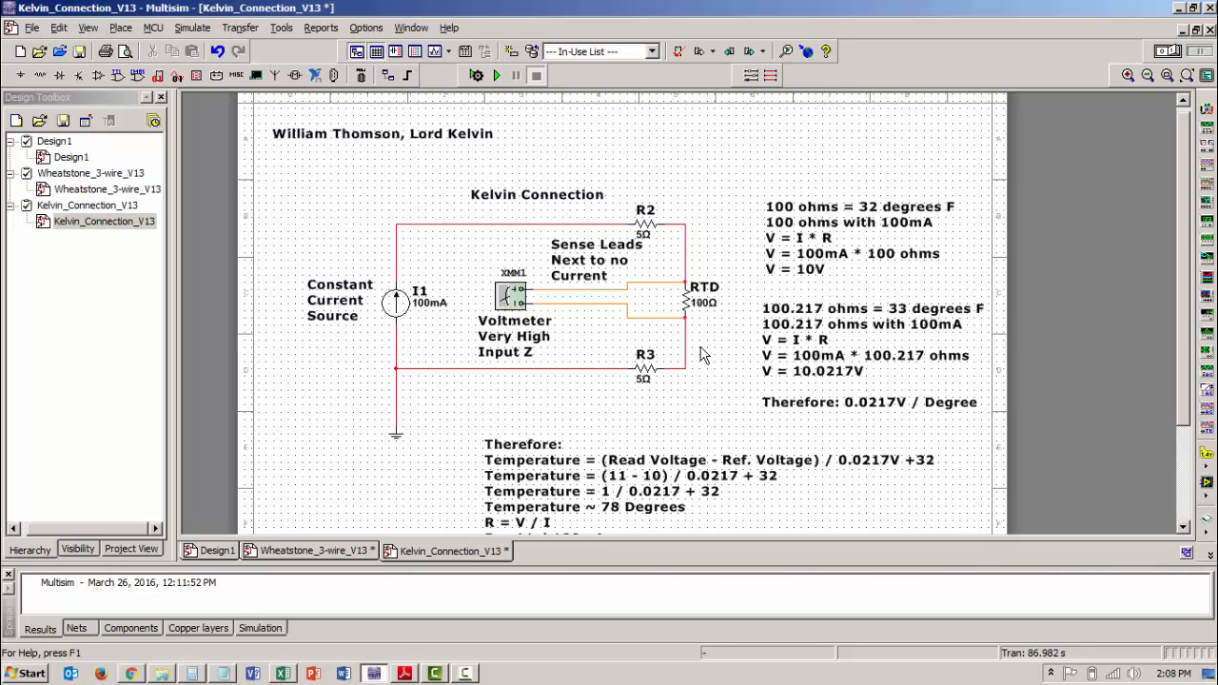
mouse_move(651, 380)
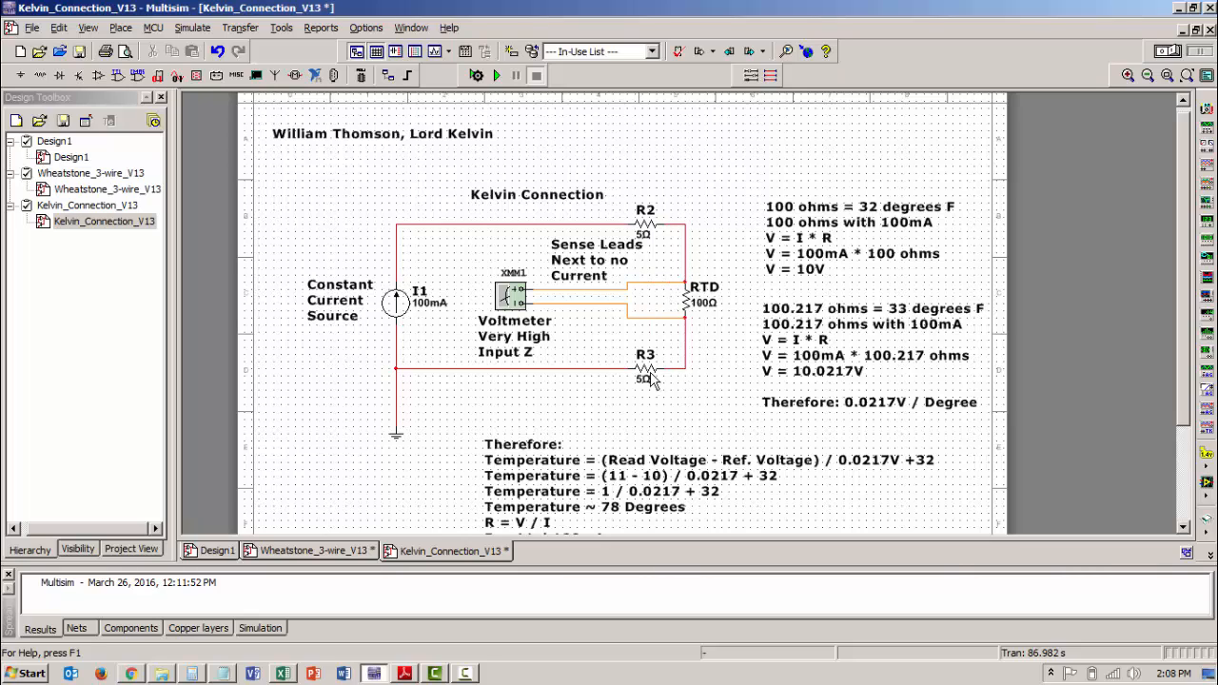
mouse_move(694, 409)
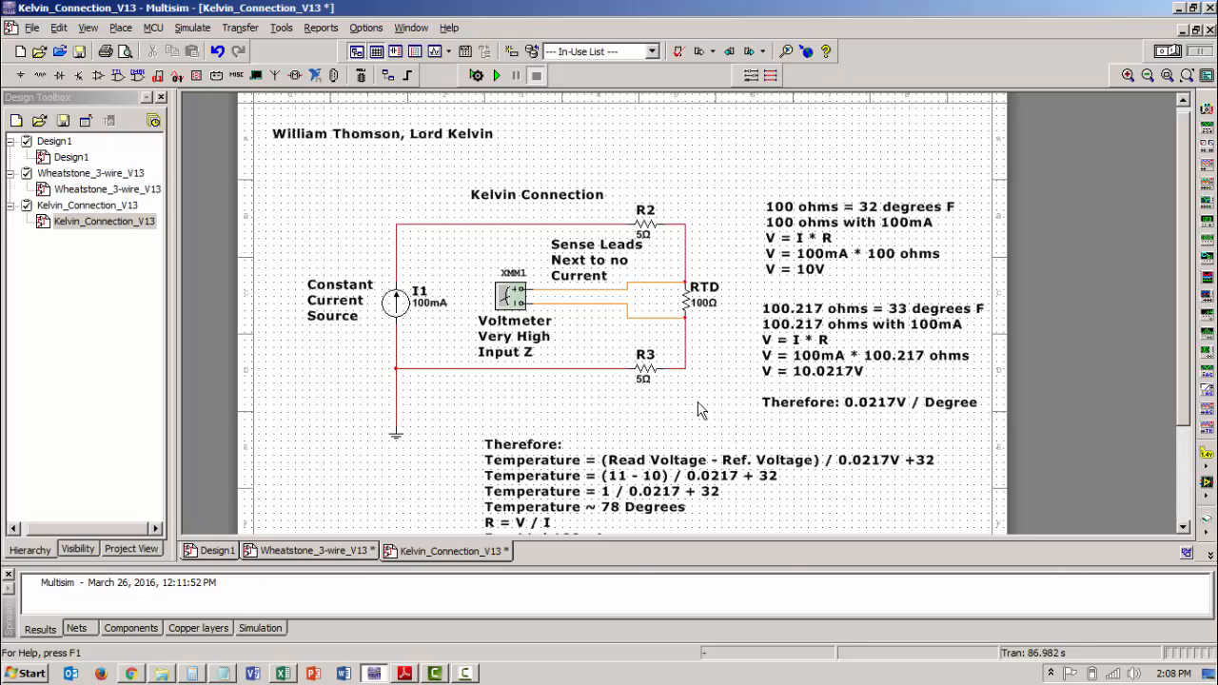
mouse_move(590, 246)
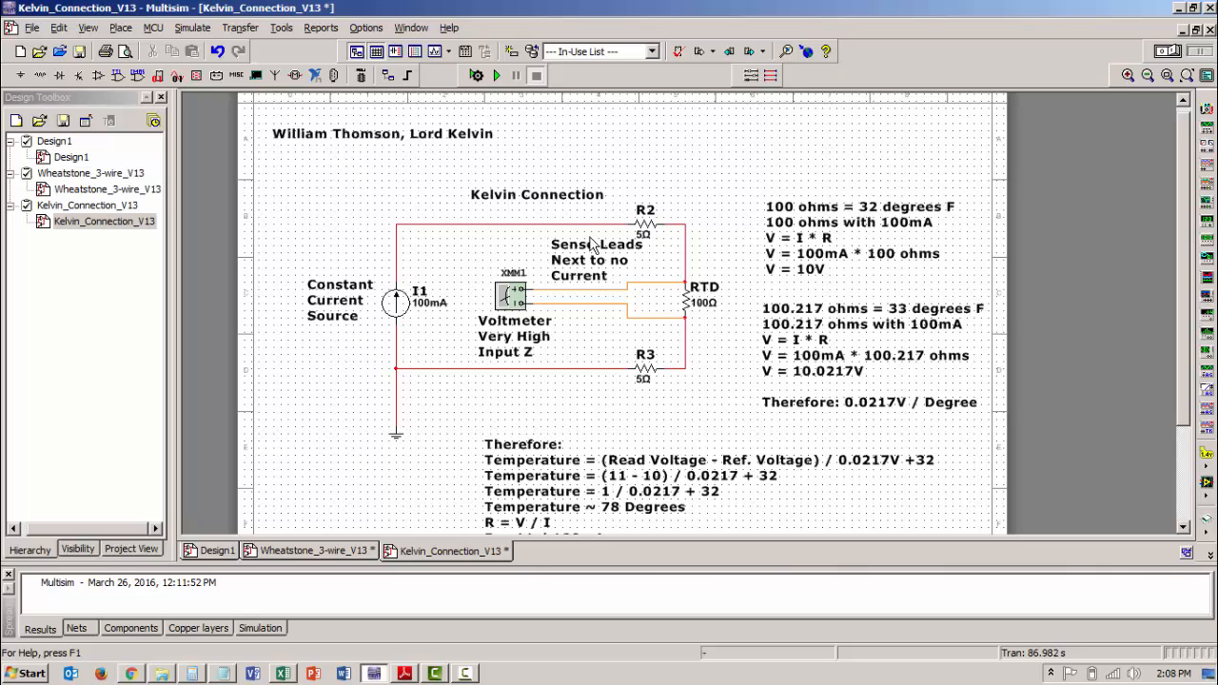
mouse_move(644, 405)
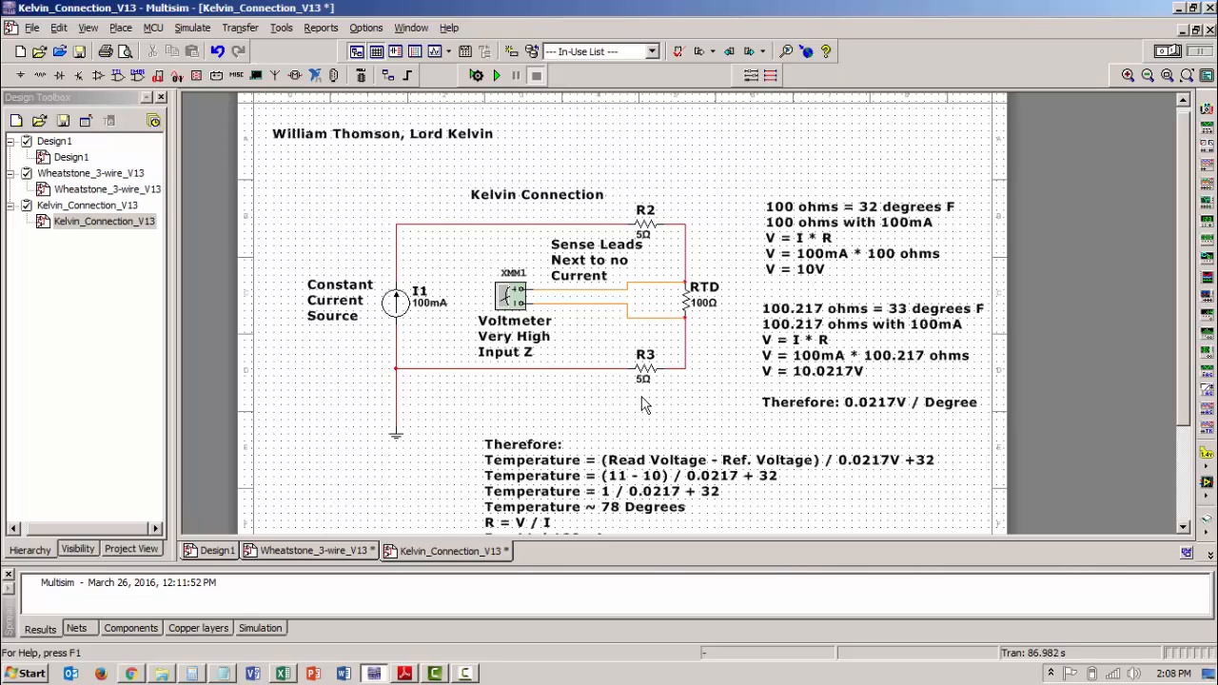
mouse_move(580, 219)
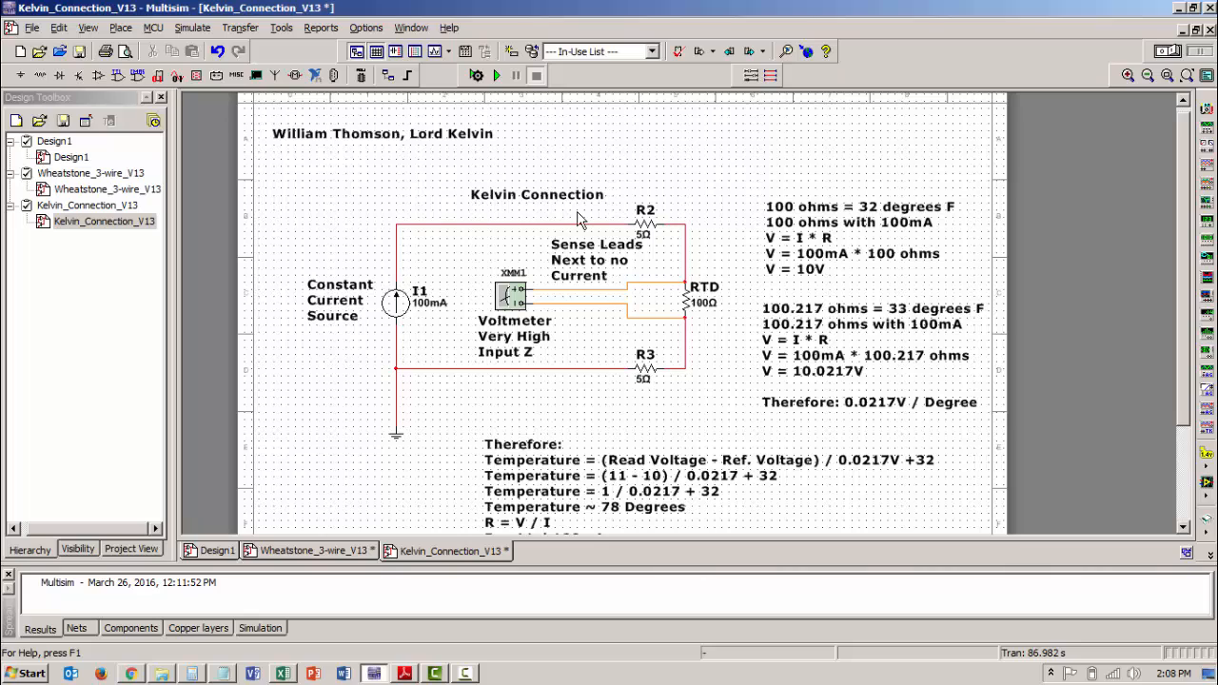
mouse_move(557, 211)
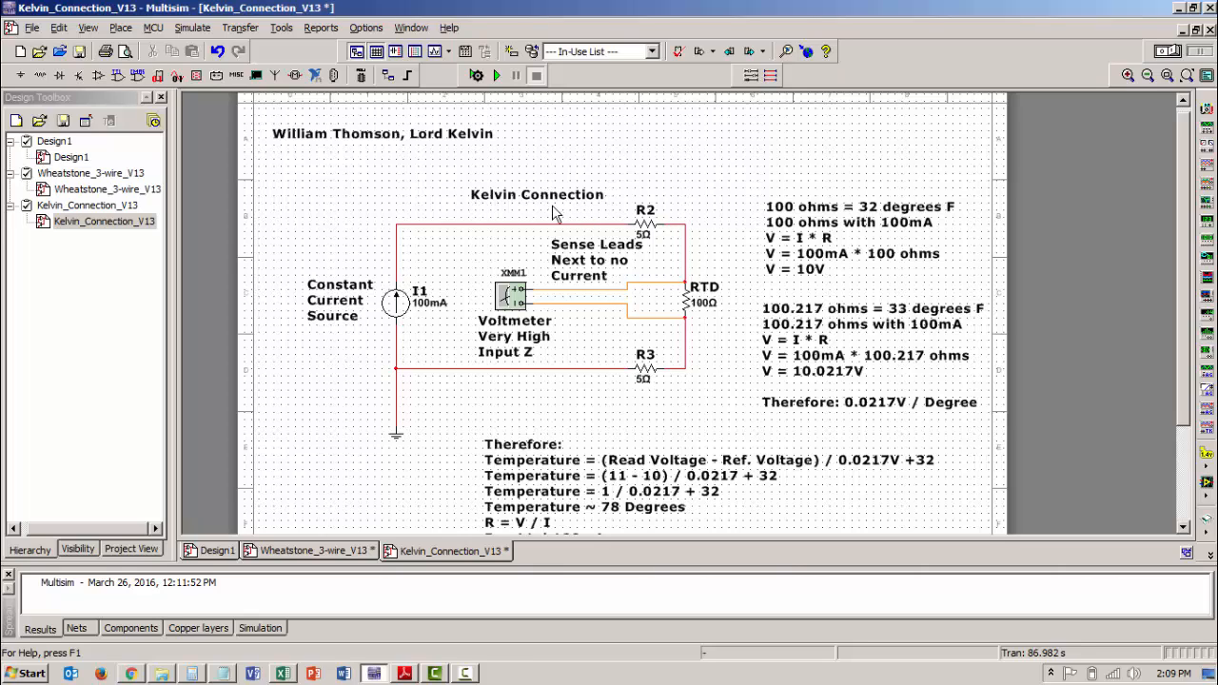
mouse_move(452, 173)
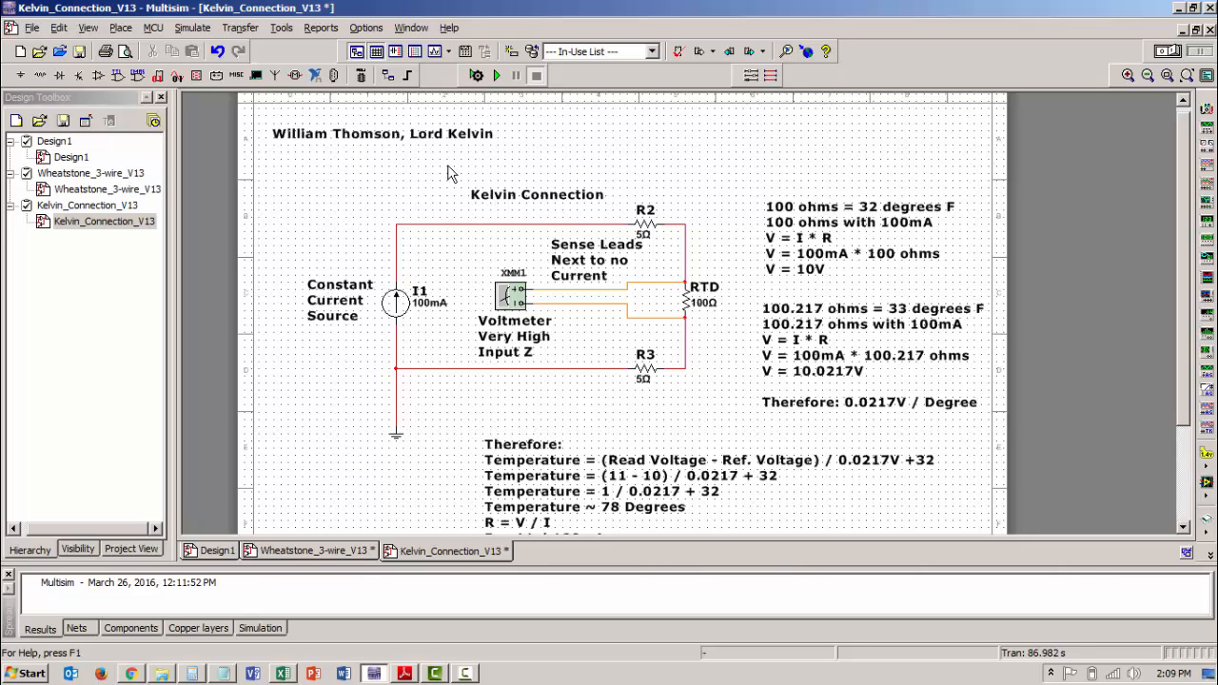
mouse_move(504, 152)
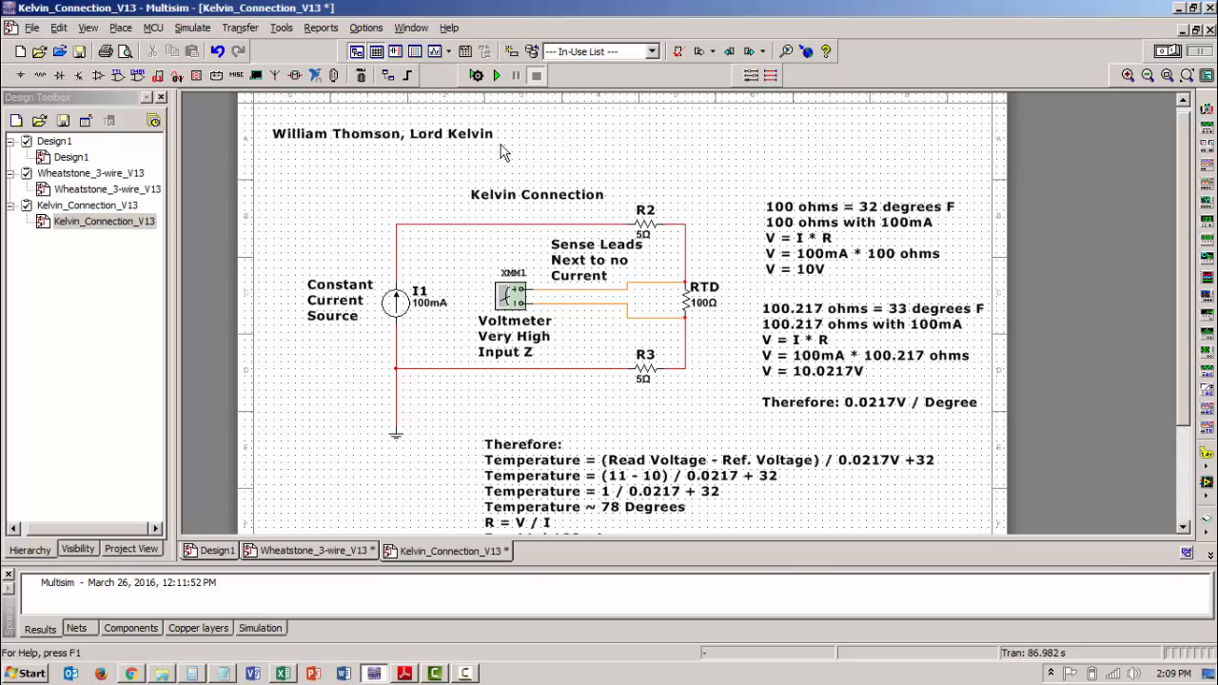
mouse_move(575, 401)
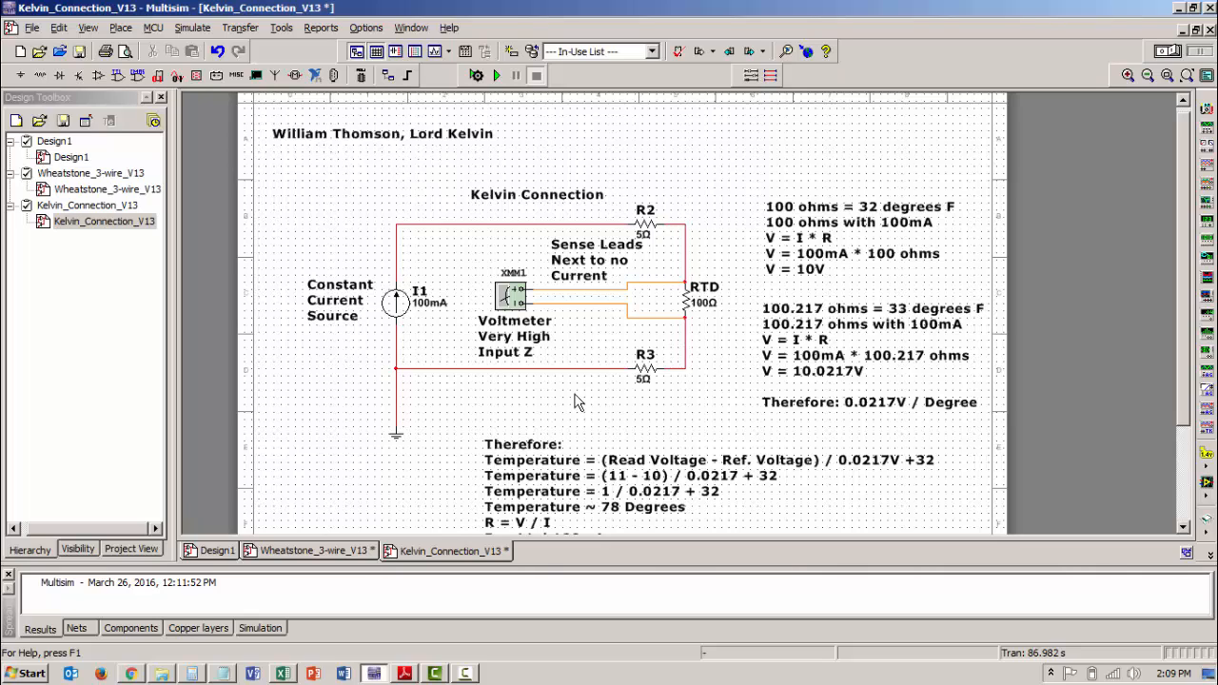
mouse_move(636, 320)
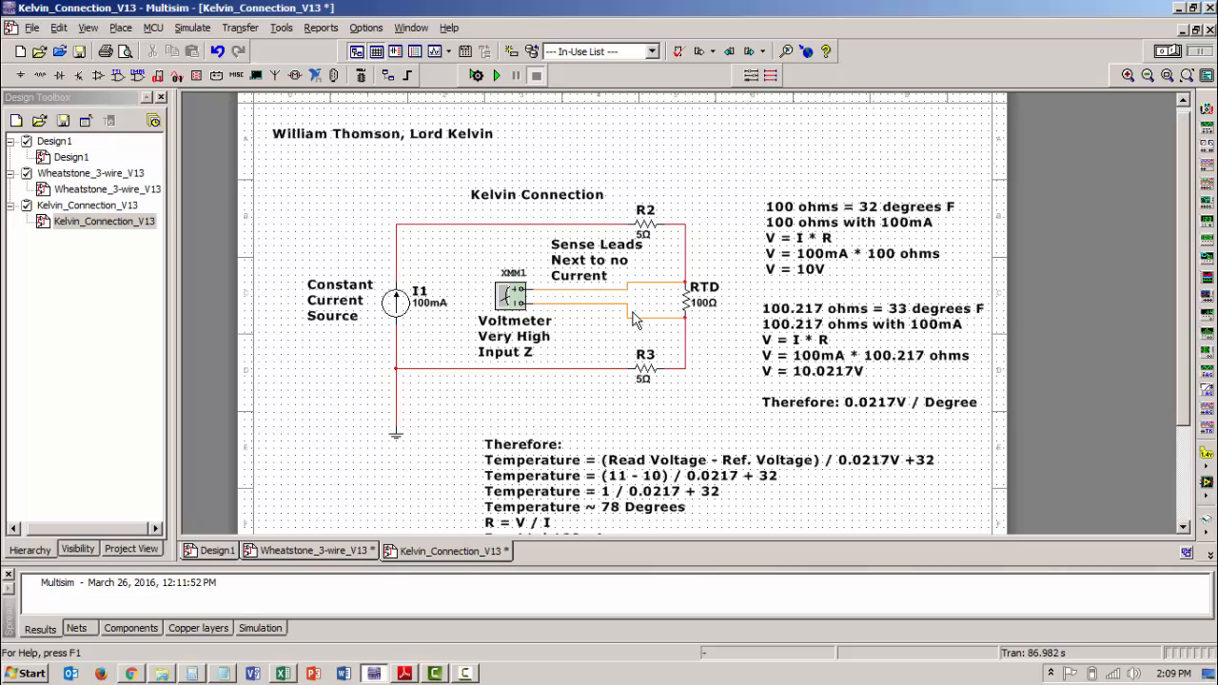
mouse_move(407, 238)
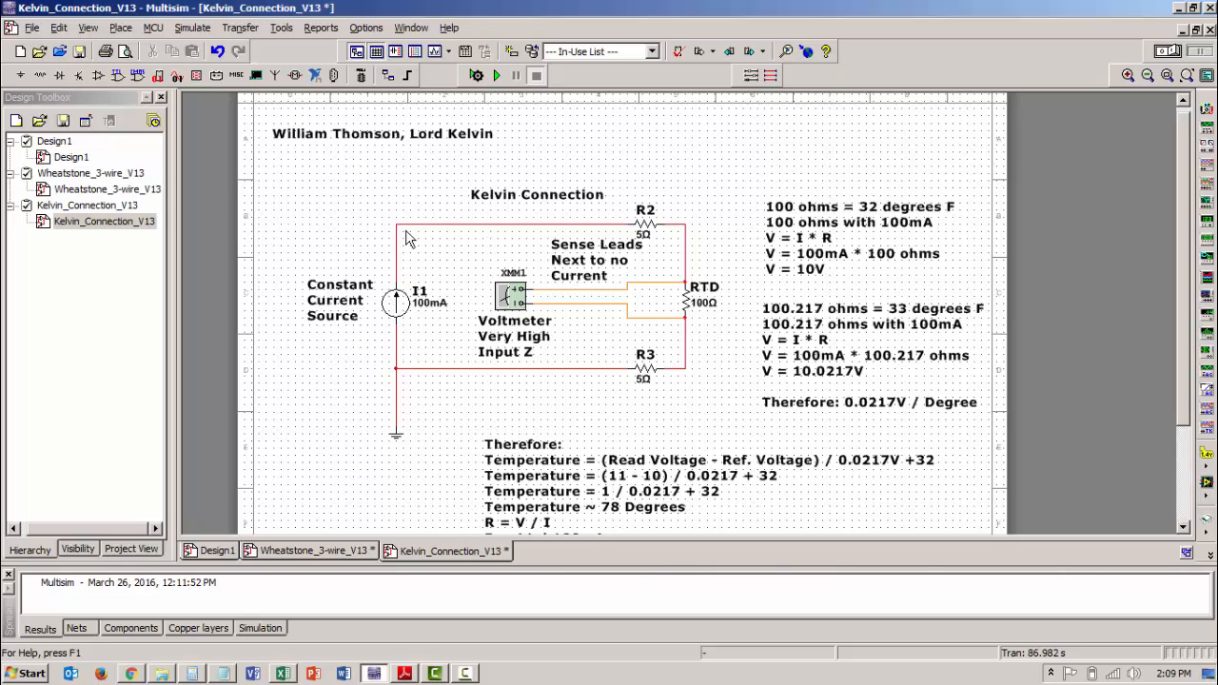
mouse_move(399, 361)
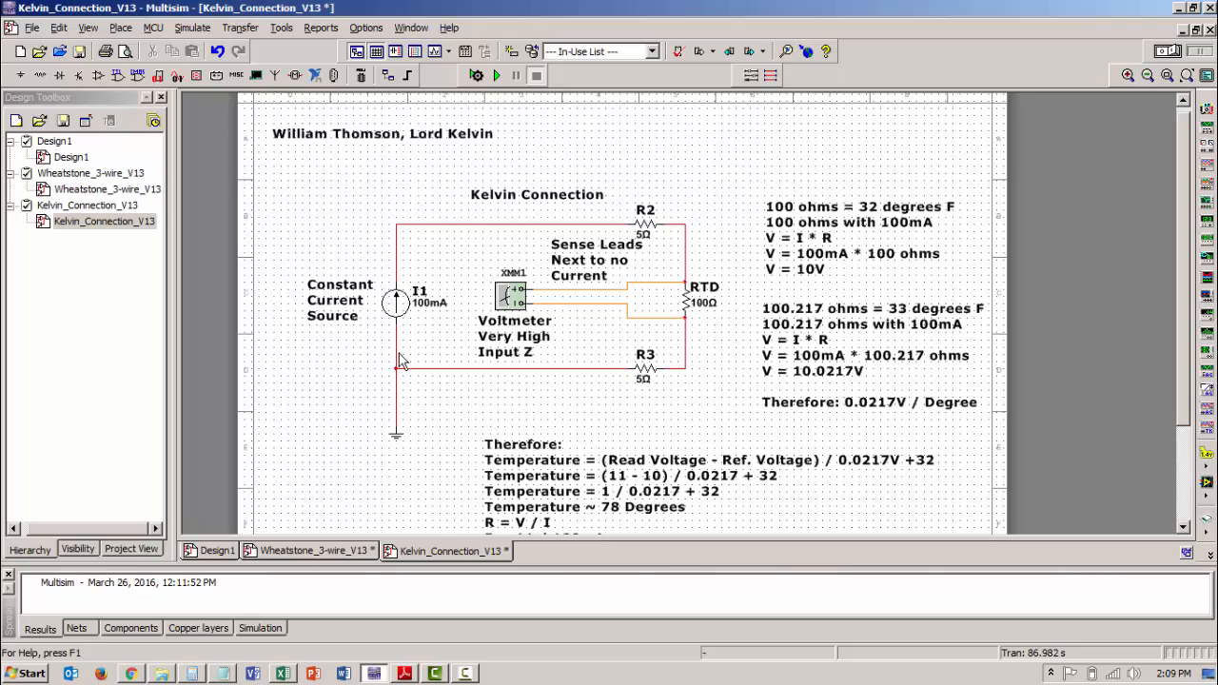
mouse_move(457, 303)
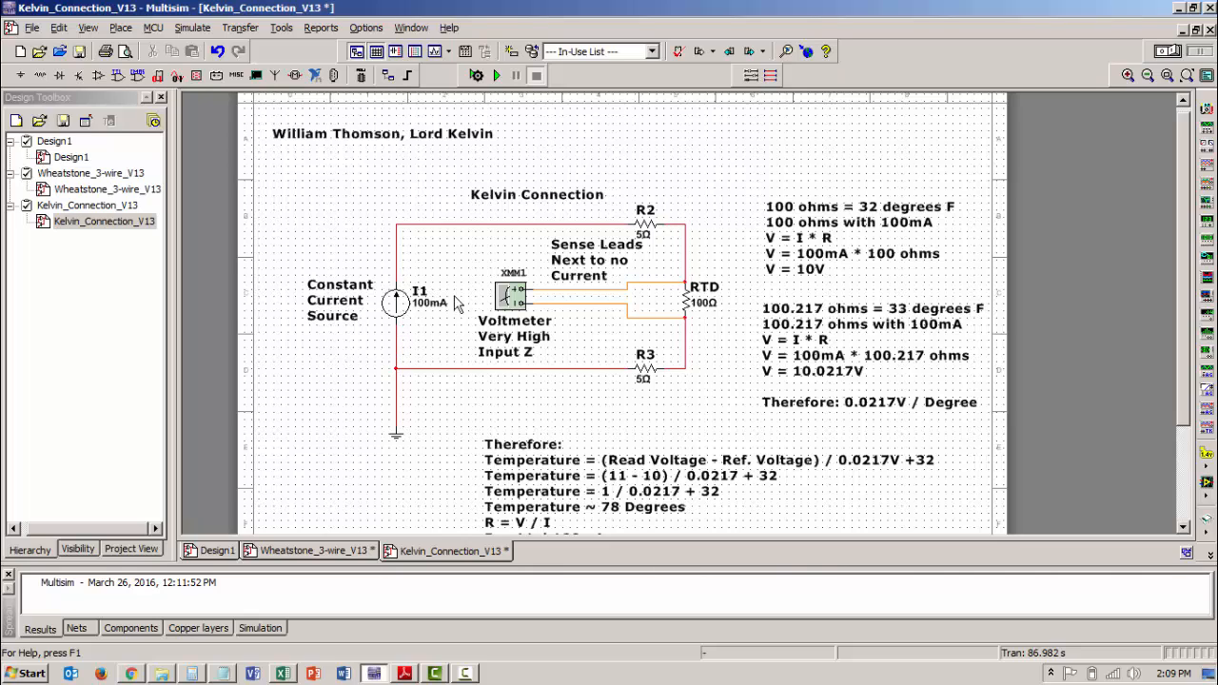
mouse_move(628, 236)
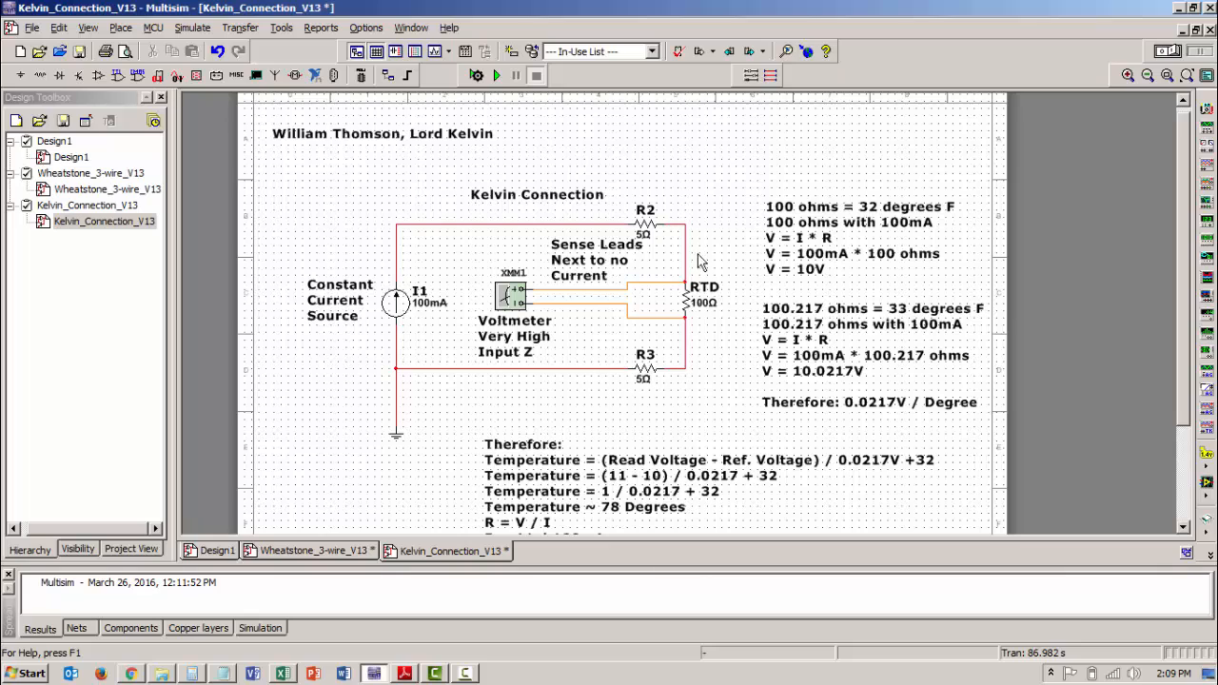
mouse_move(400, 331)
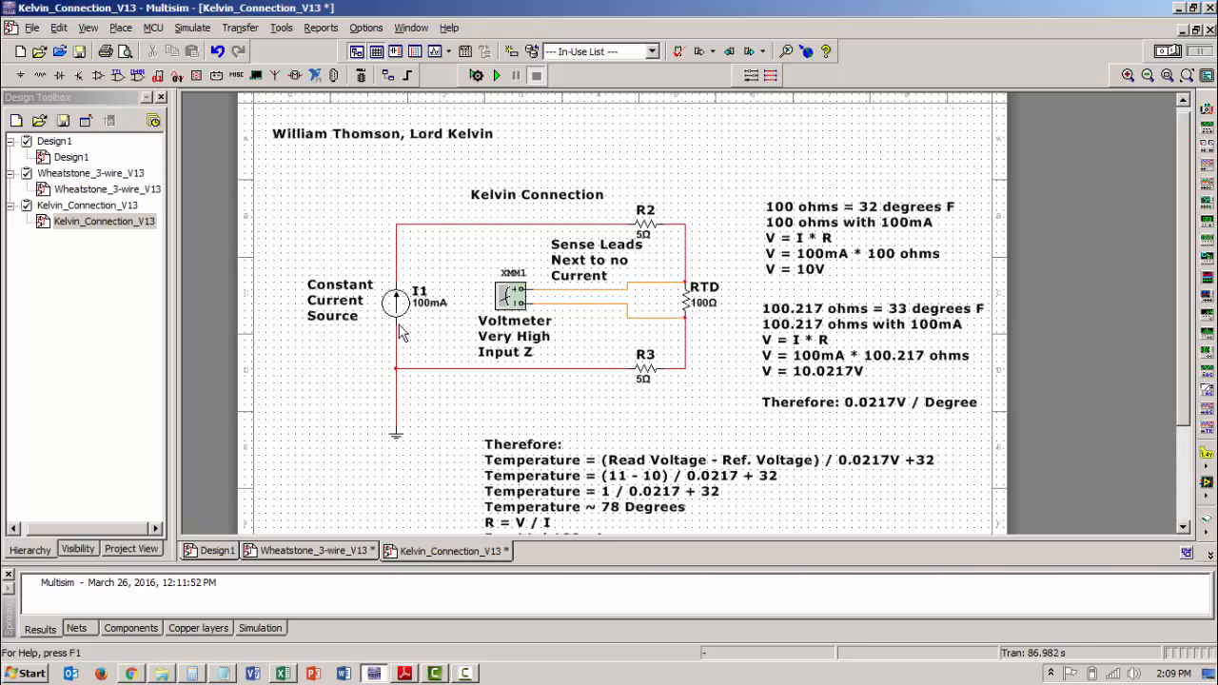
mouse_move(536, 226)
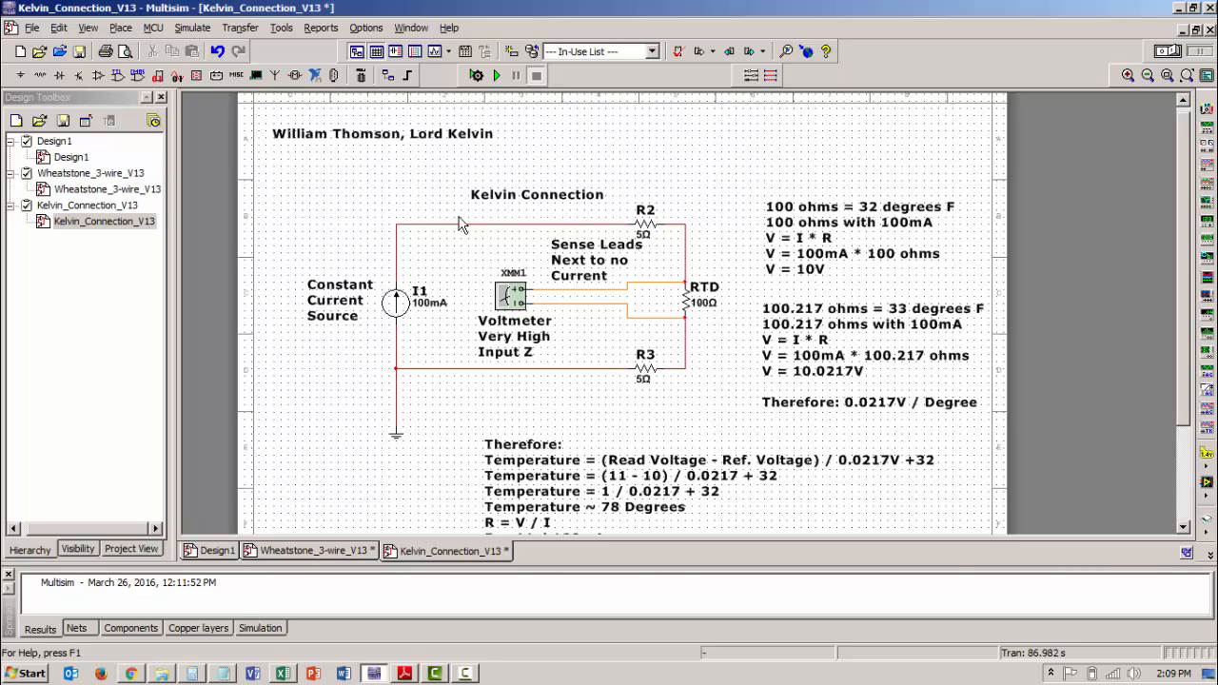
mouse_move(694, 287)
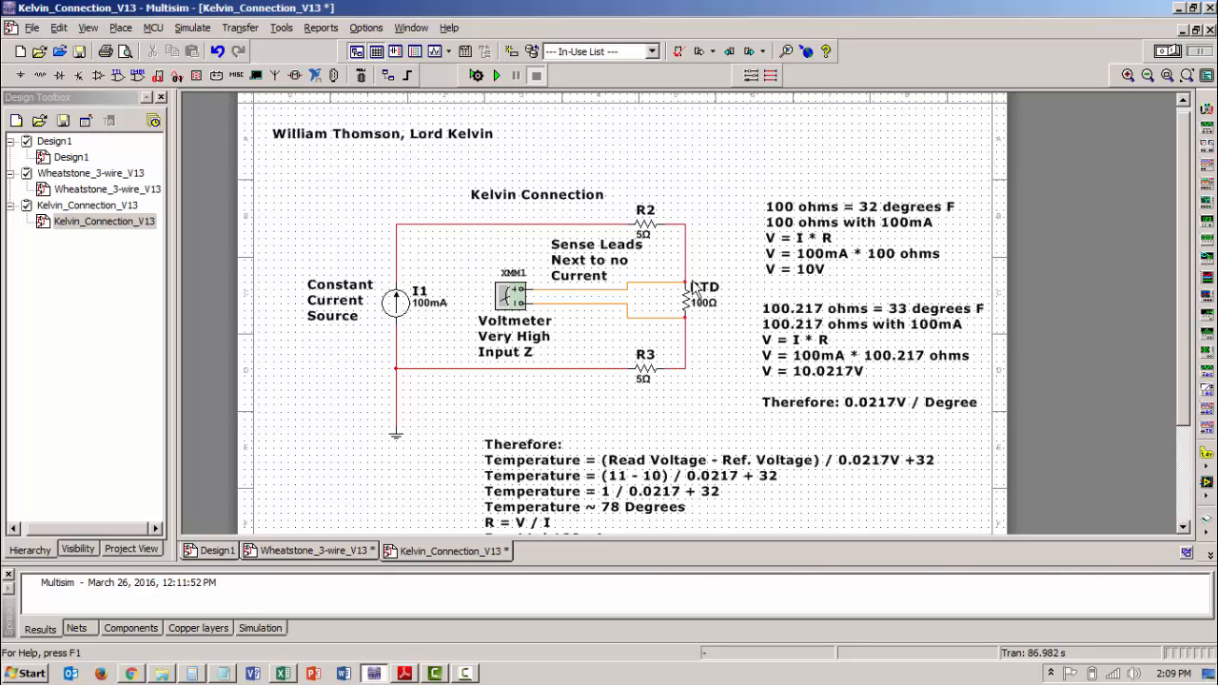
mouse_move(725, 321)
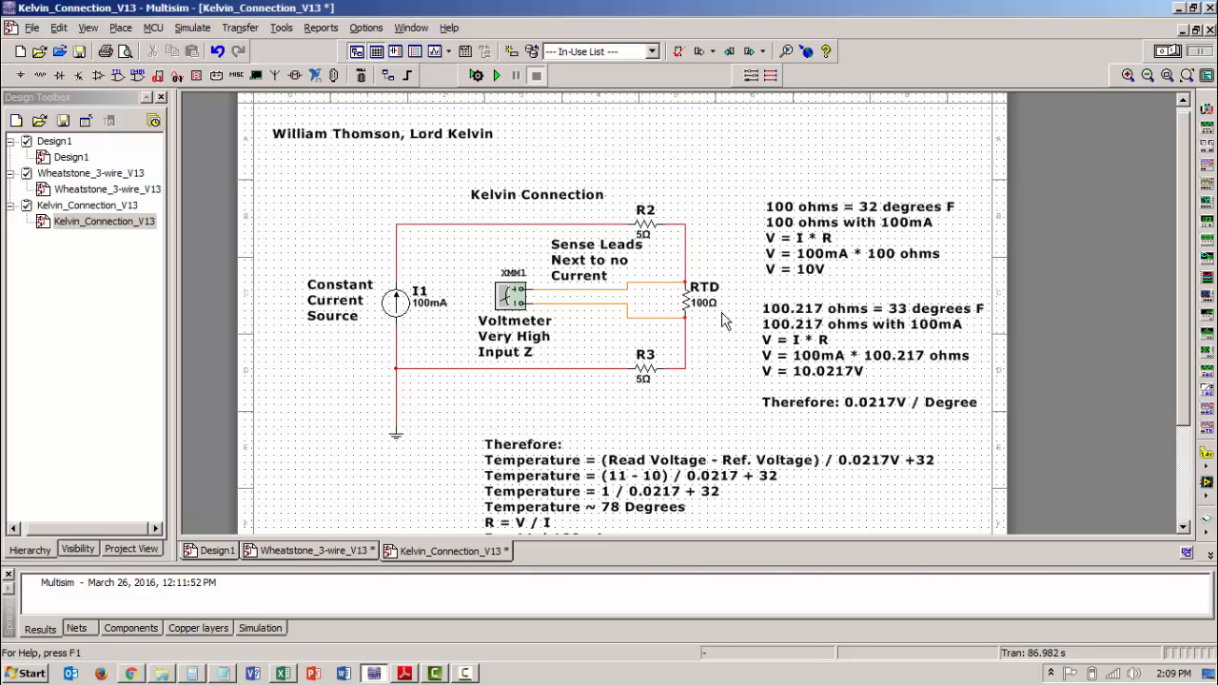
mouse_move(677, 341)
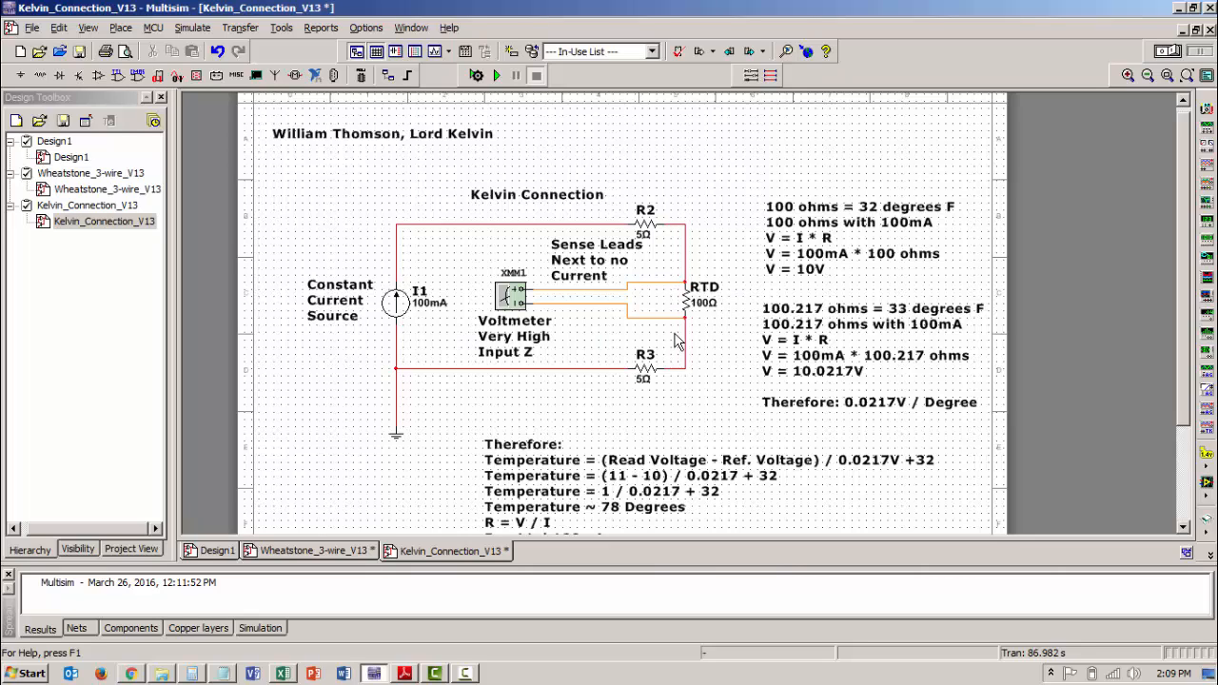
mouse_move(517, 300)
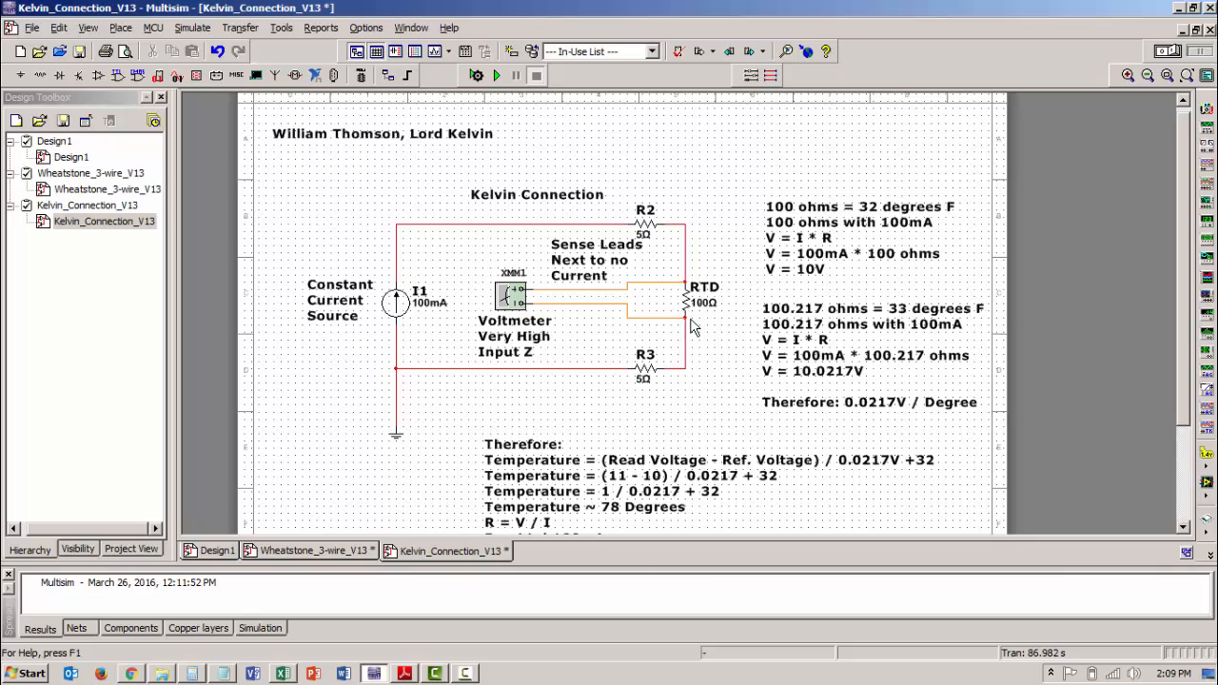
mouse_move(700, 337)
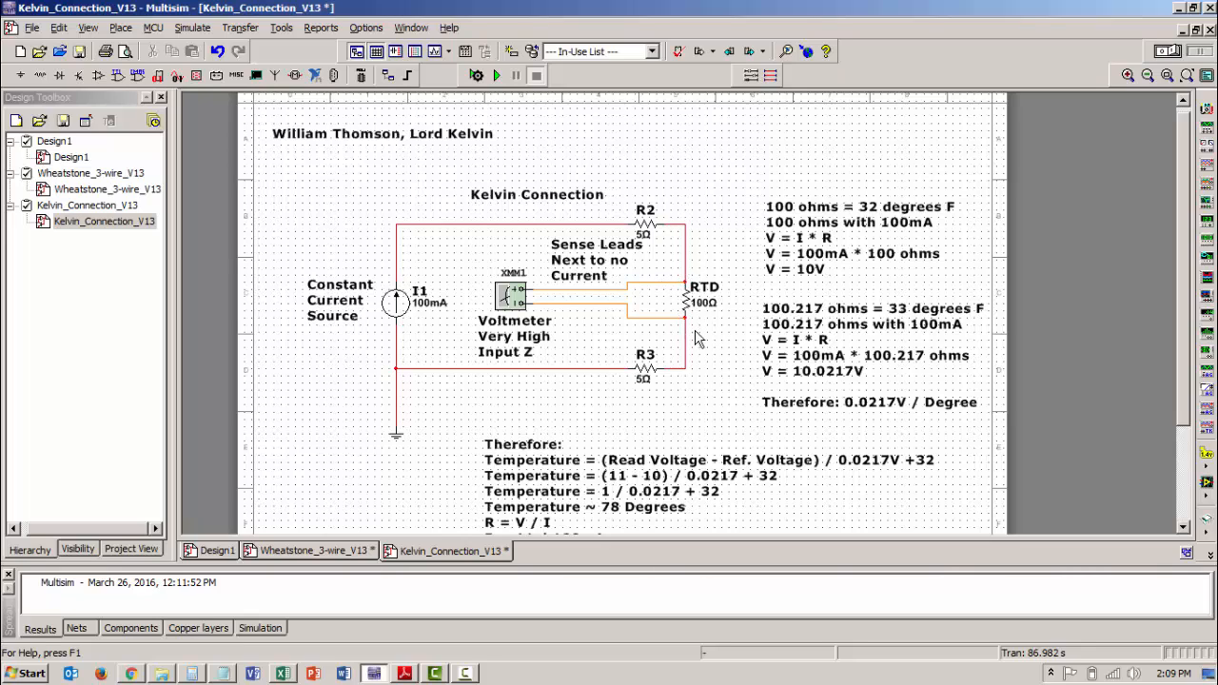
mouse_move(393, 303)
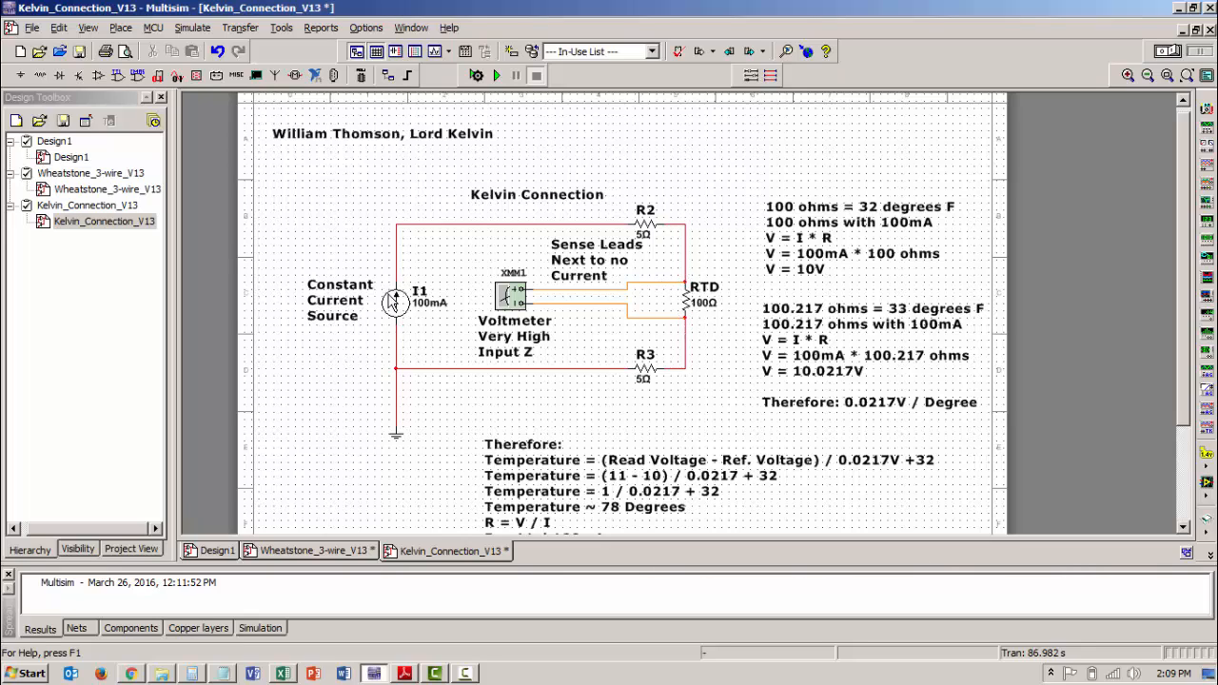
mouse_move(671, 249)
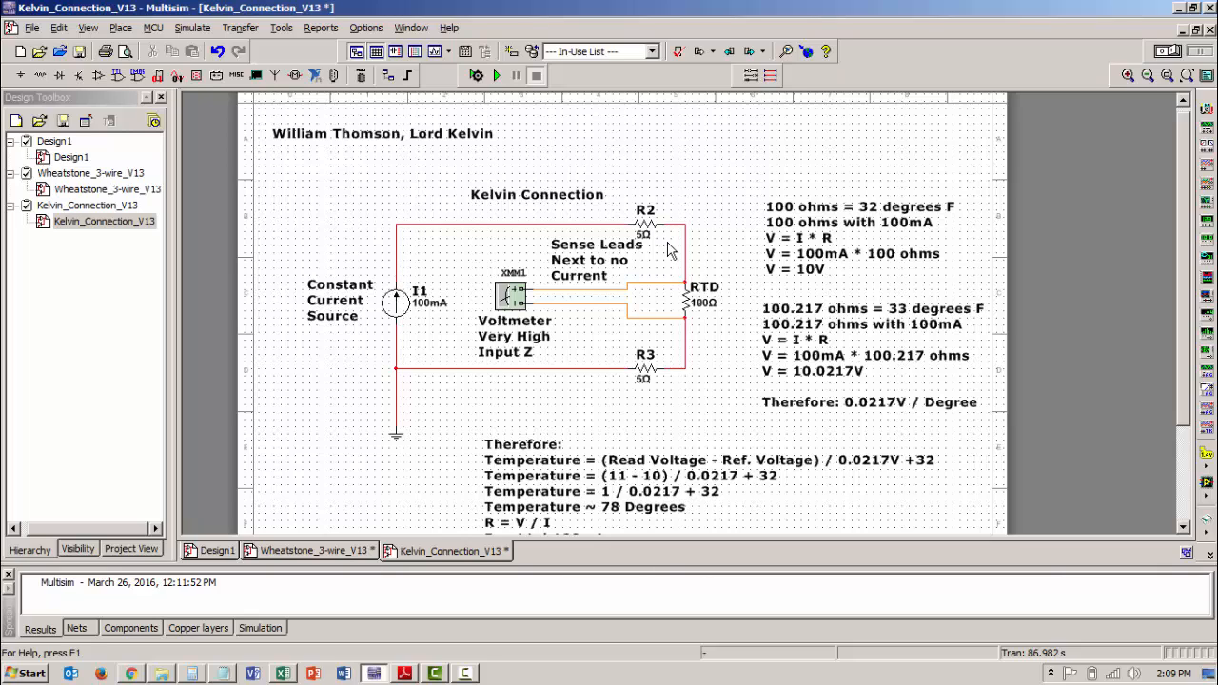
mouse_move(702, 293)
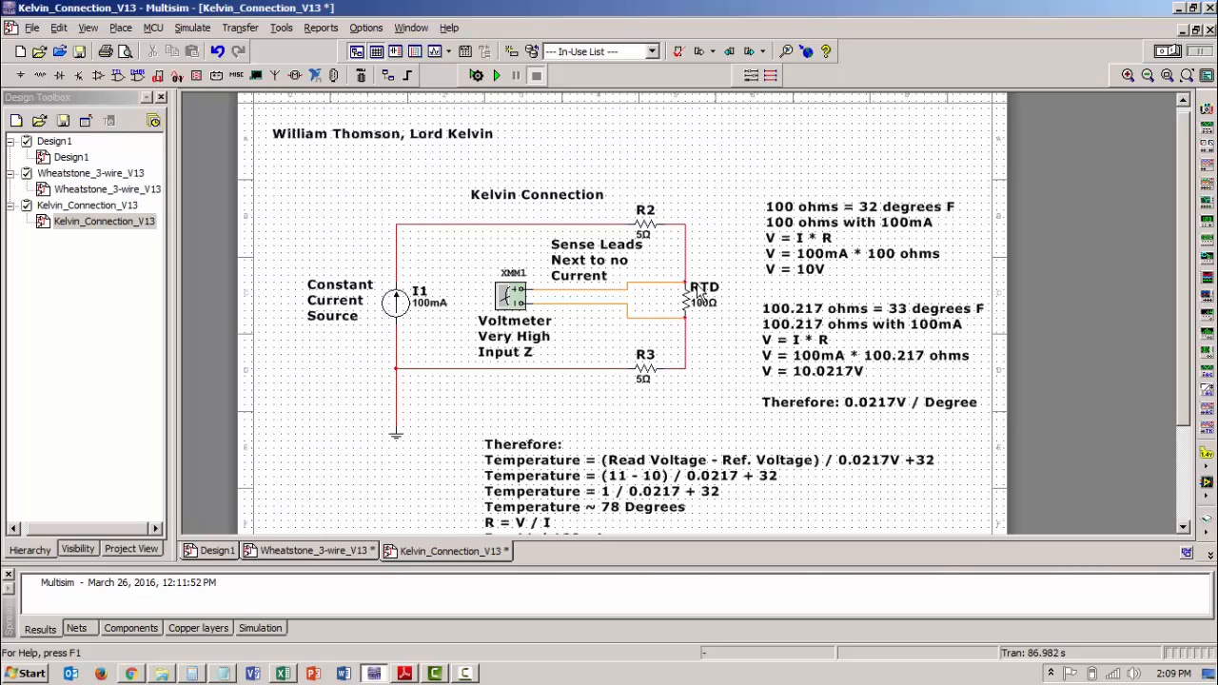
mouse_move(702, 326)
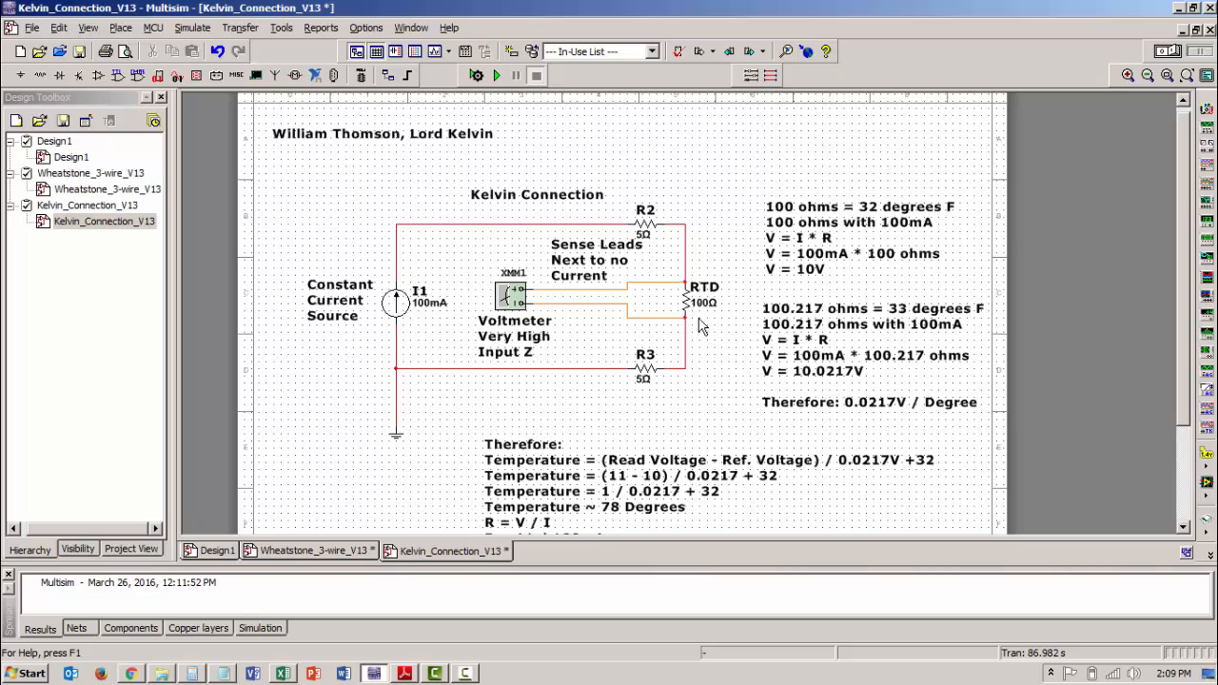
mouse_move(1125, 95)
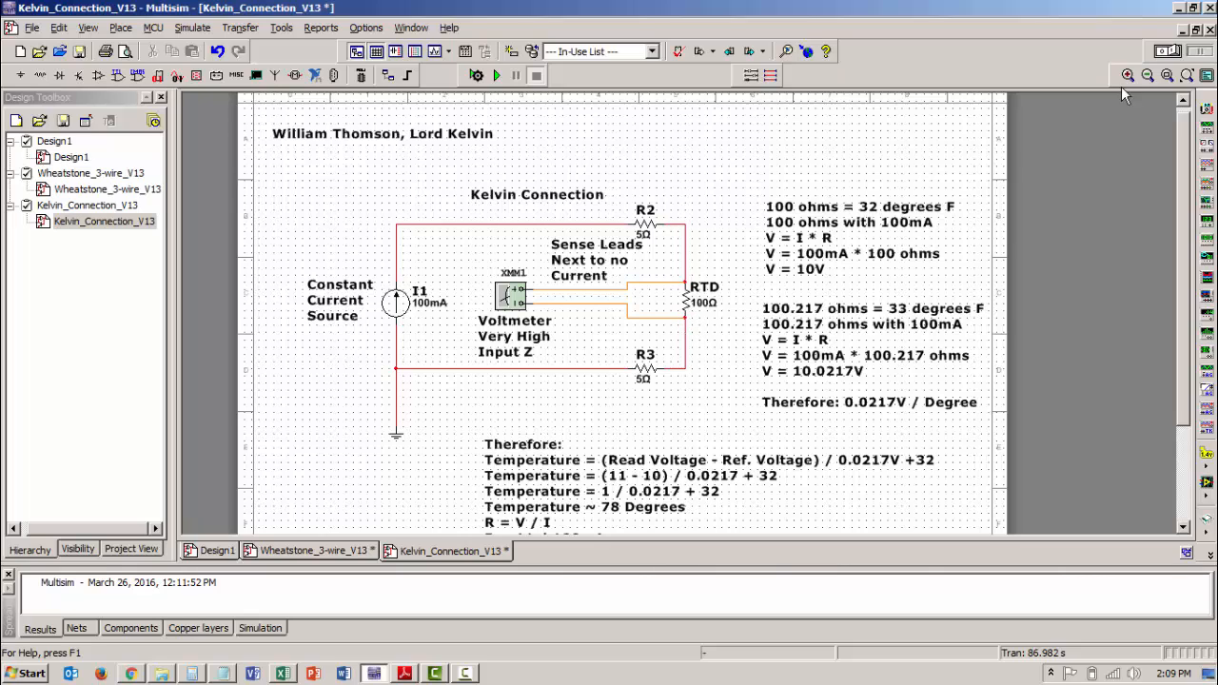
Simulate the Kelvin circuit and show XMM1 reading 10 V beside the schematic.
left_click(495, 74)
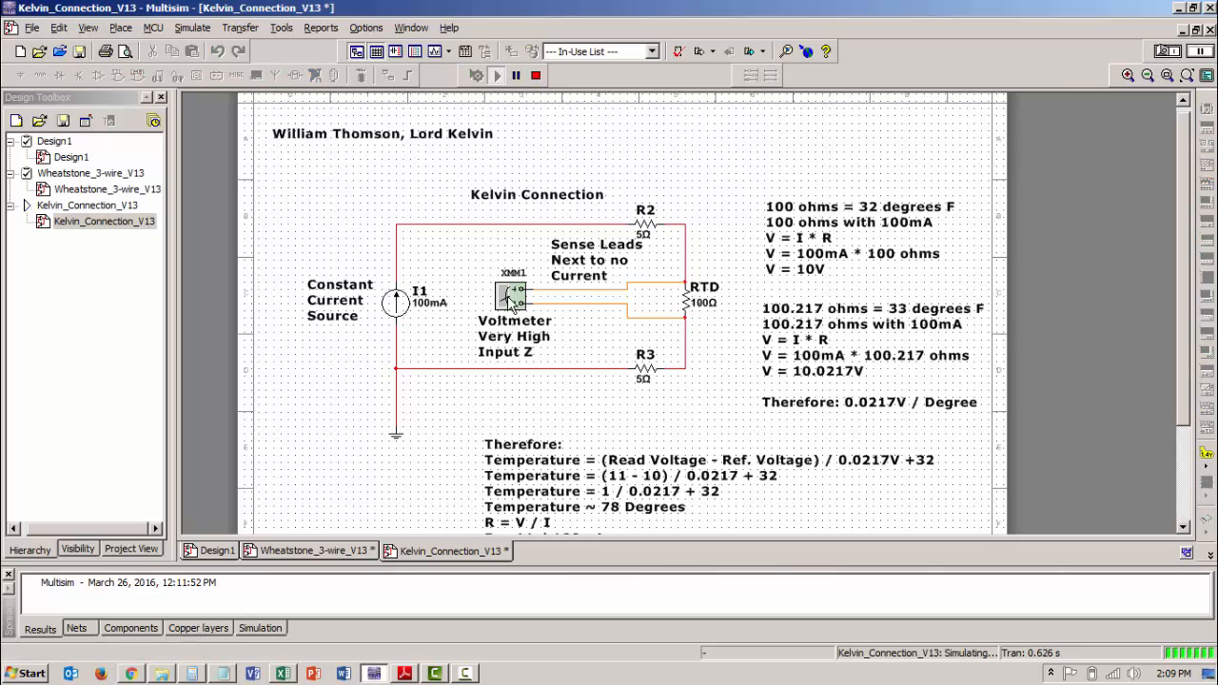
double_click(512, 294)
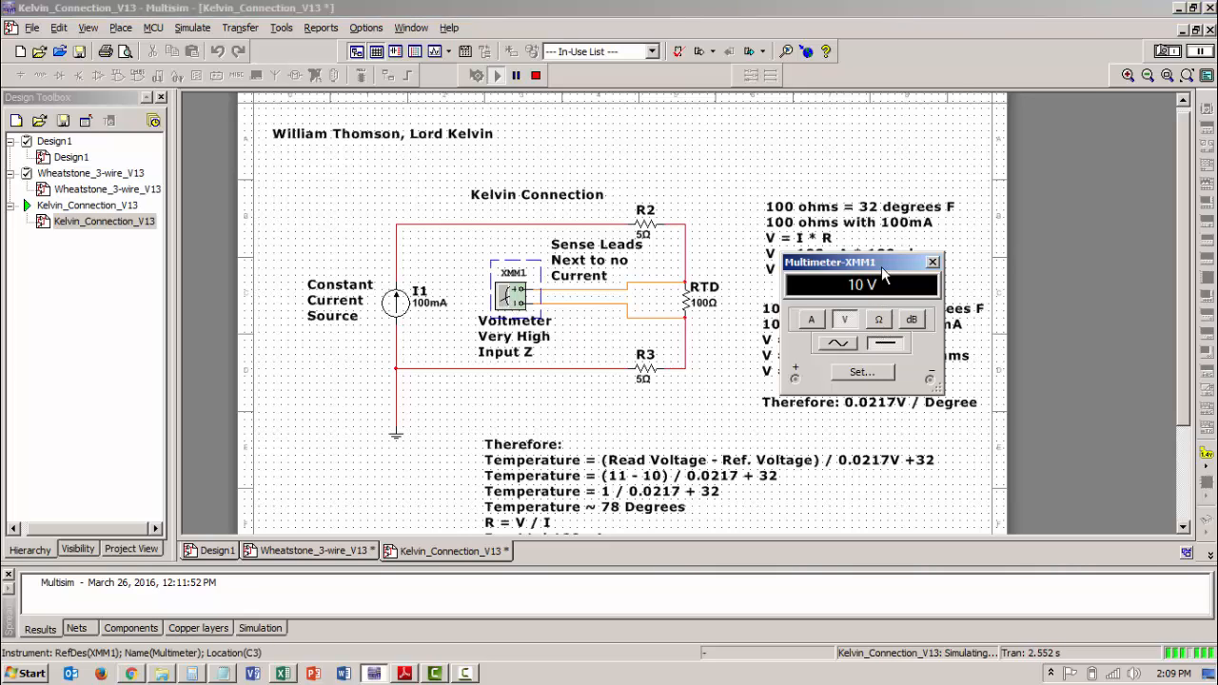
left_click_drag(829, 262, 872, 241)
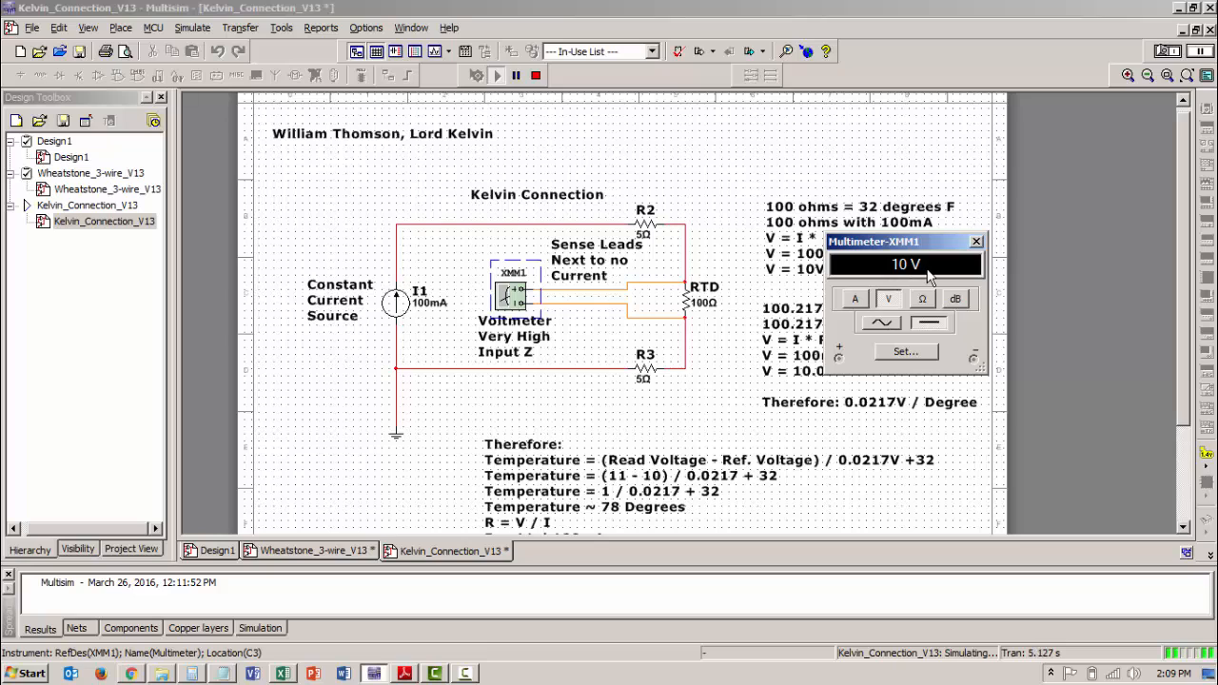
mouse_move(451, 305)
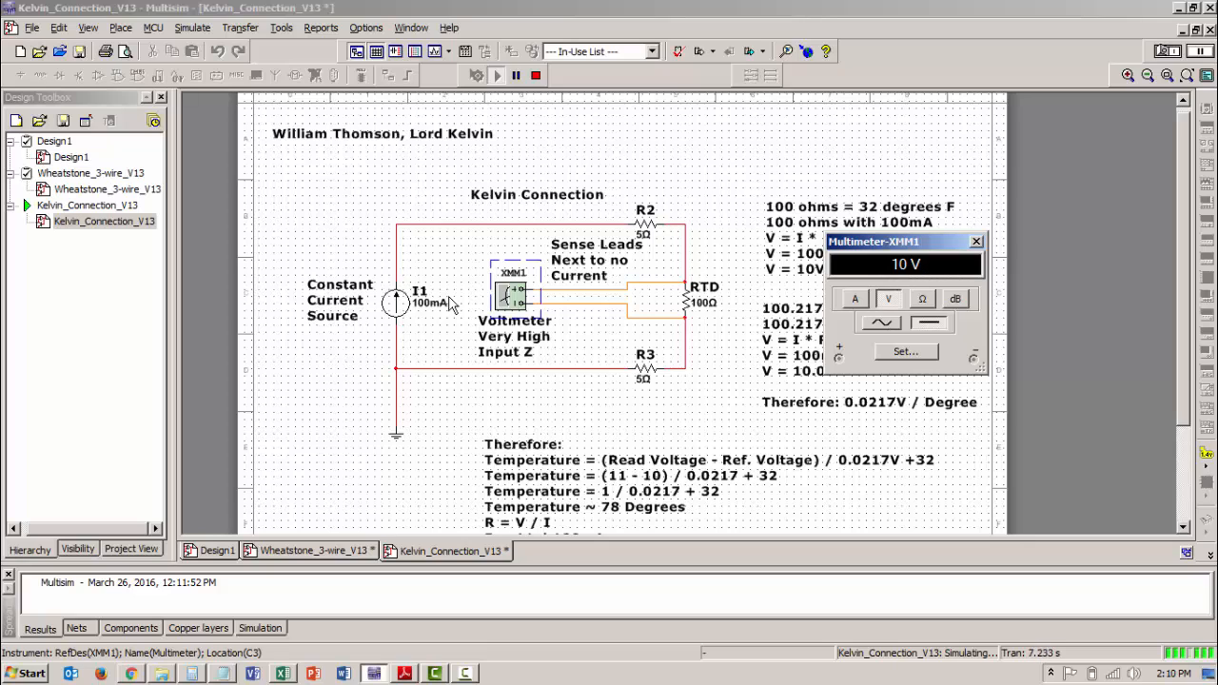
mouse_move(700, 414)
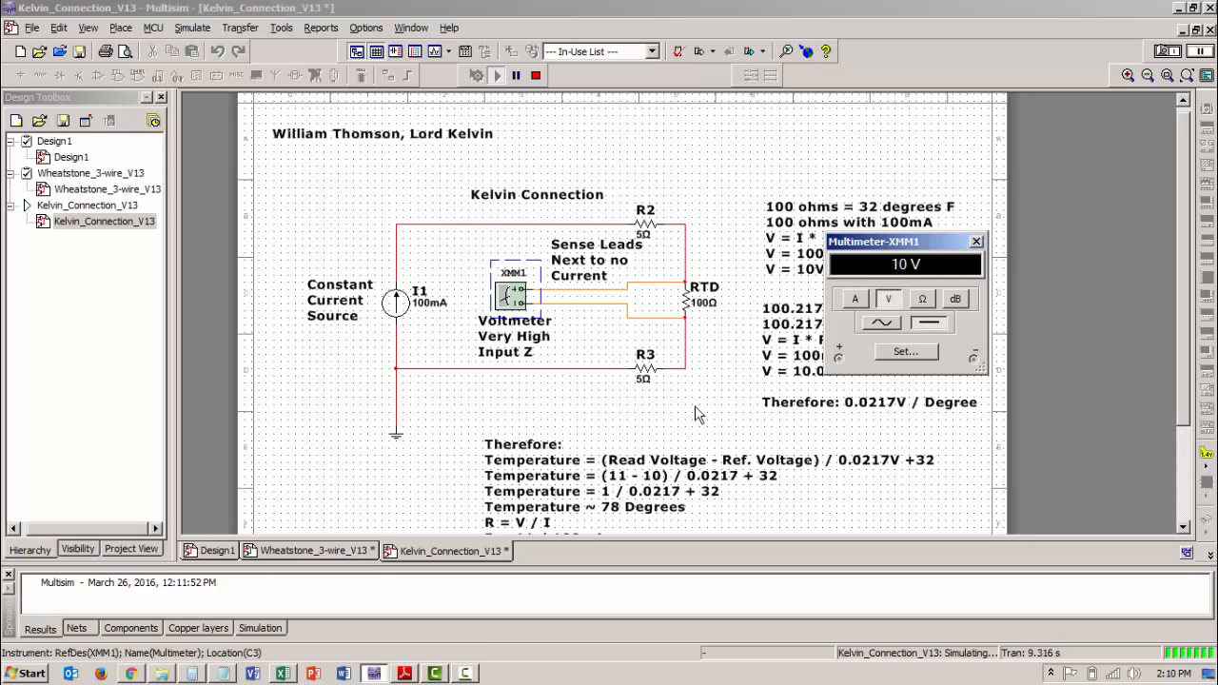
mouse_move(694, 314)
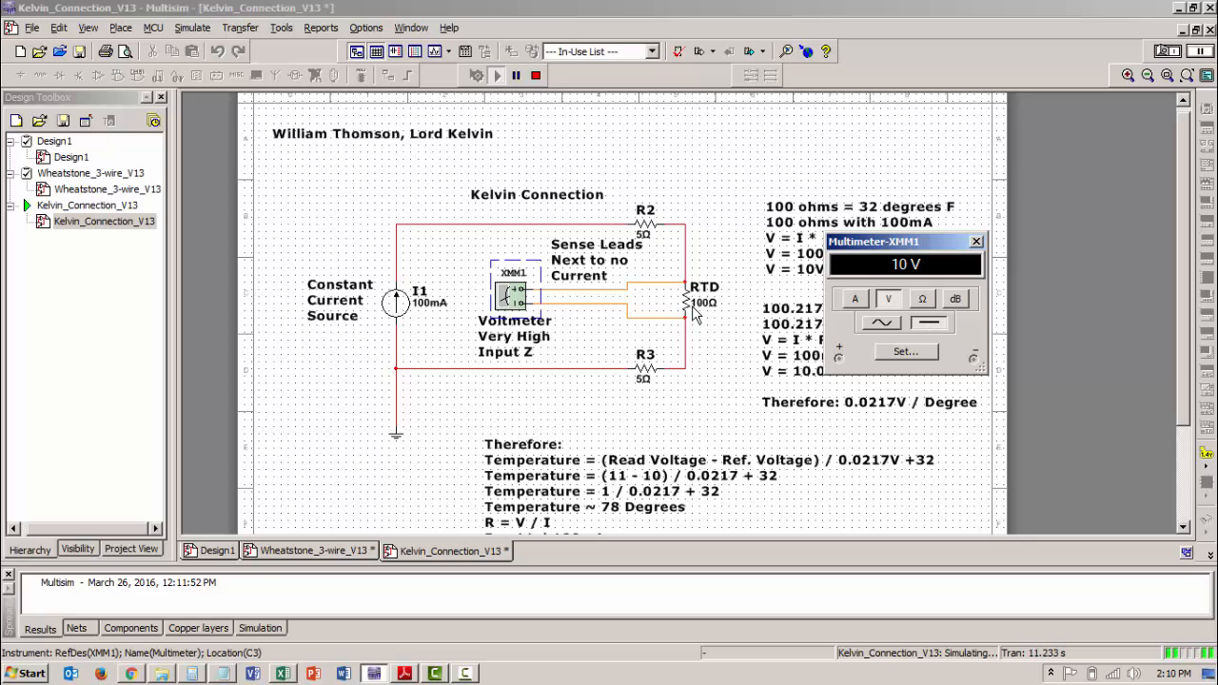
mouse_move(716, 323)
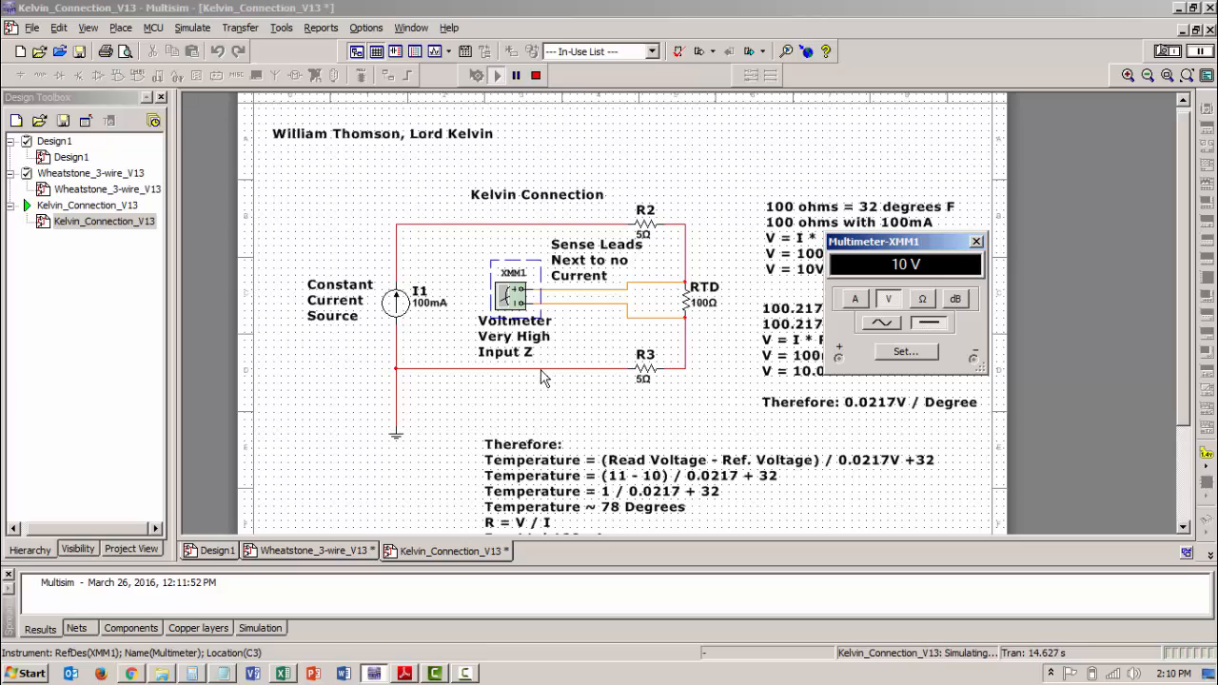
mouse_move(697, 350)
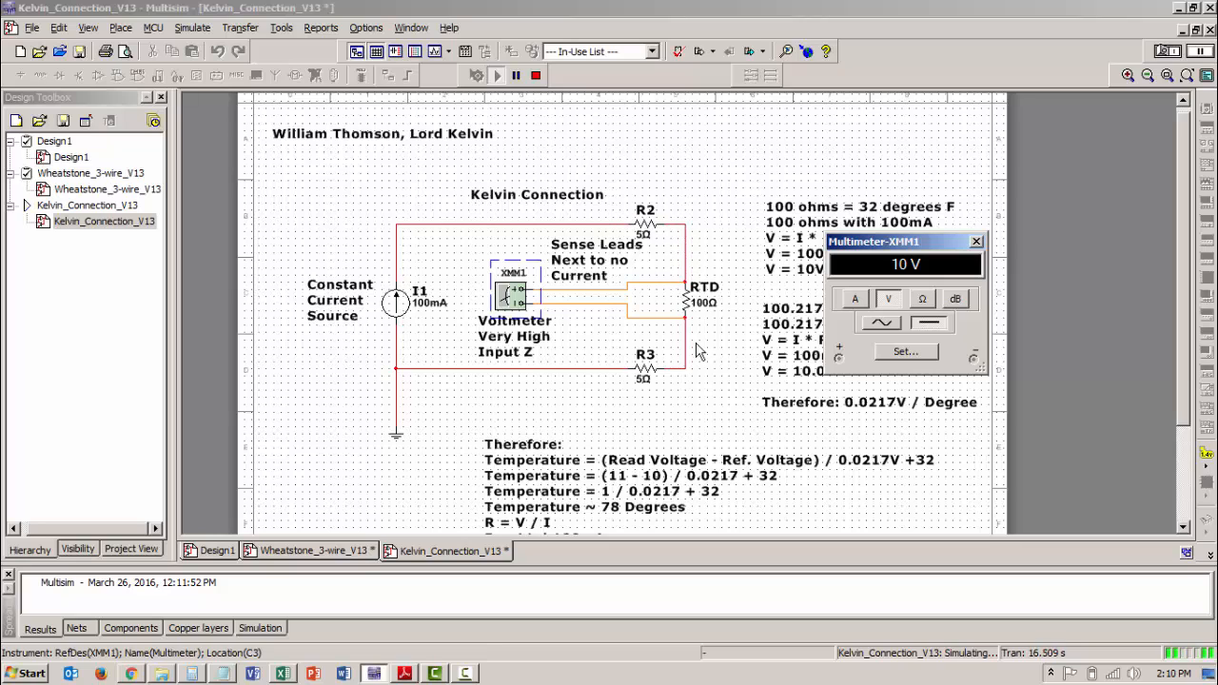
mouse_move(703, 331)
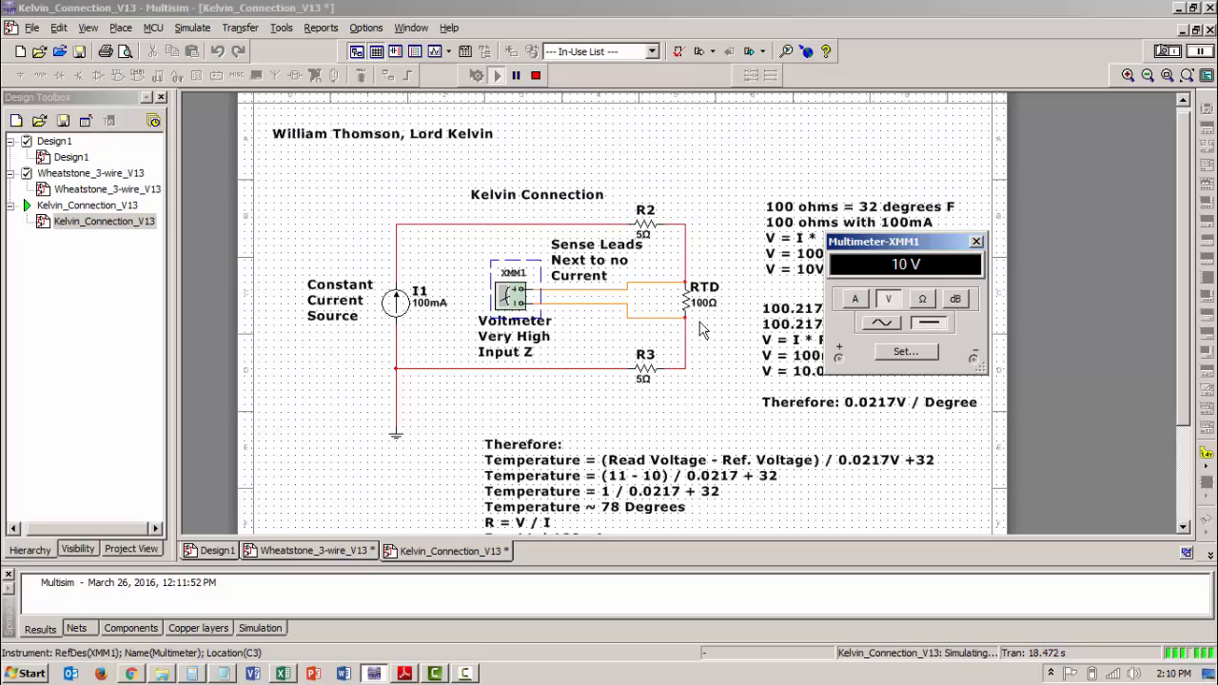
mouse_move(688, 367)
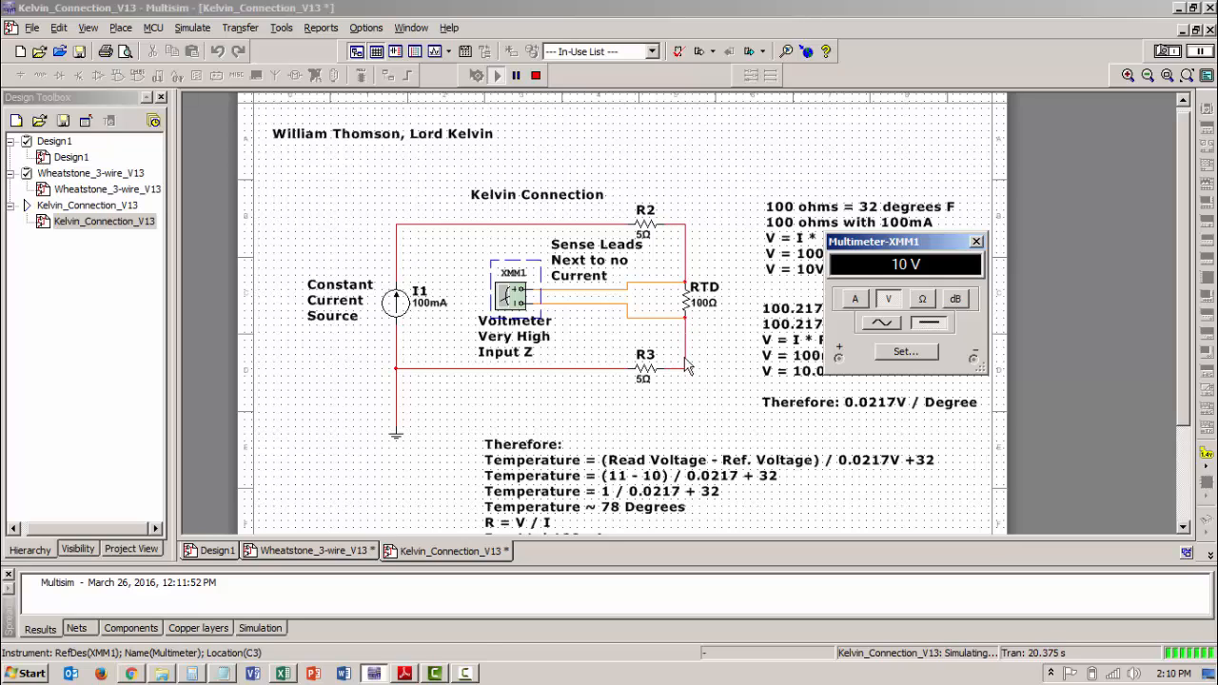
mouse_move(459, 364)
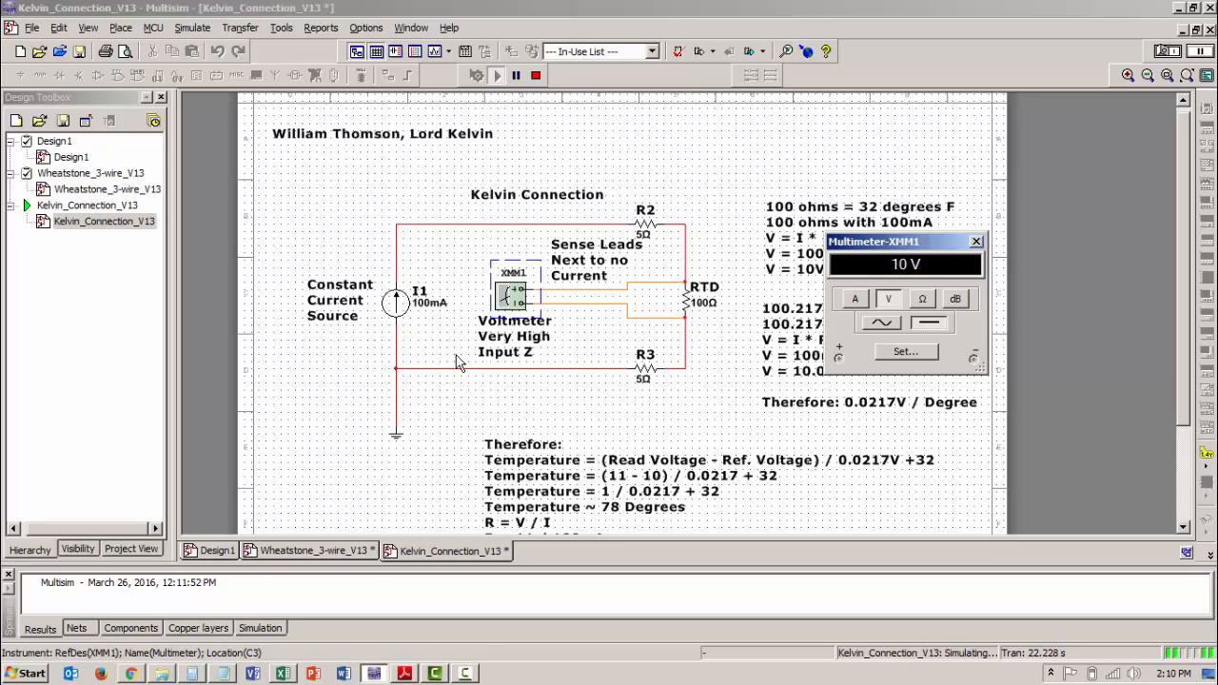
mouse_move(623, 247)
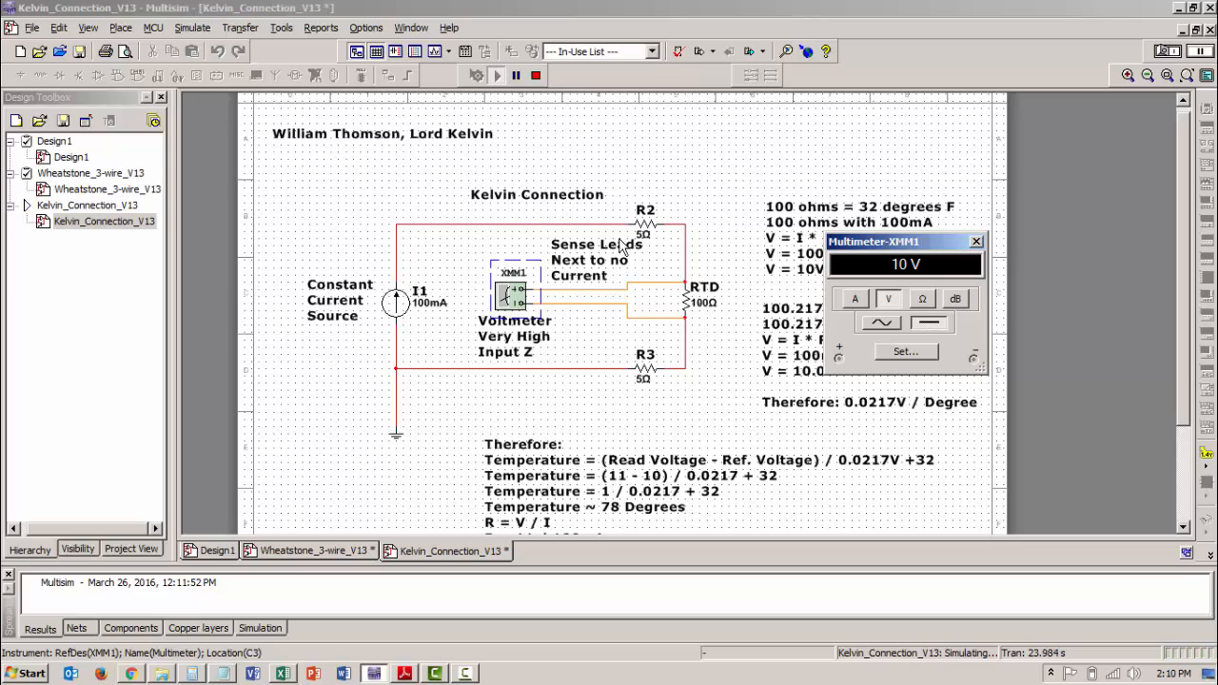
mouse_move(709, 276)
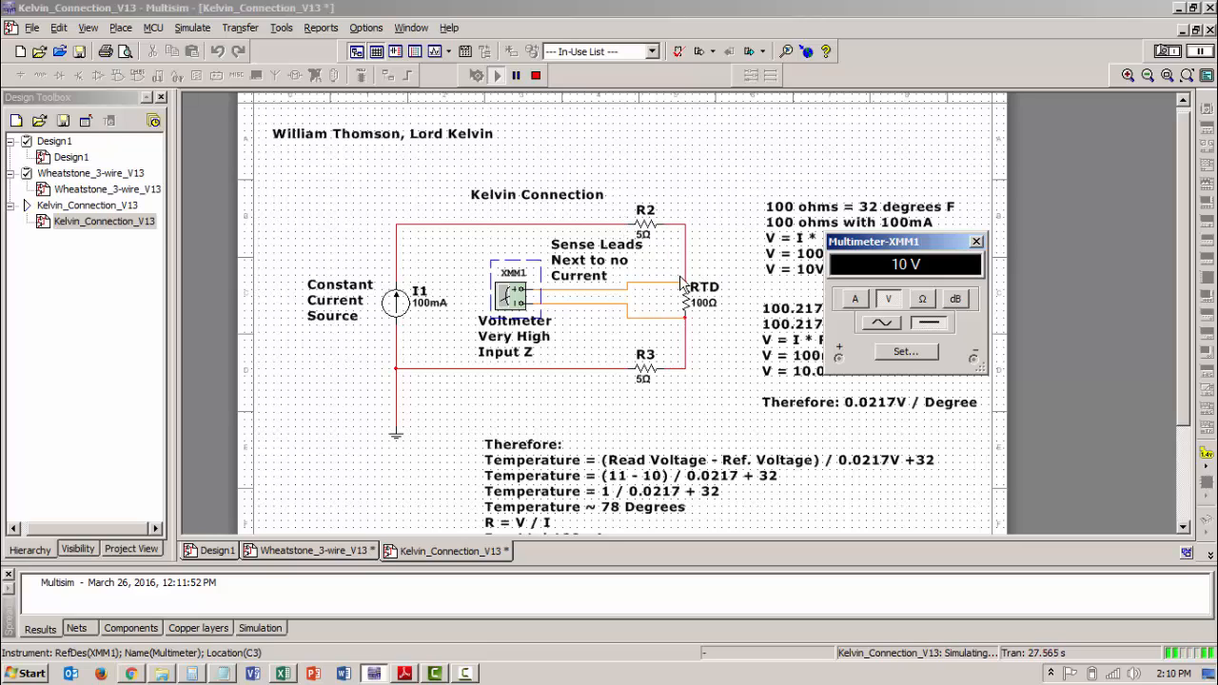
mouse_move(614, 354)
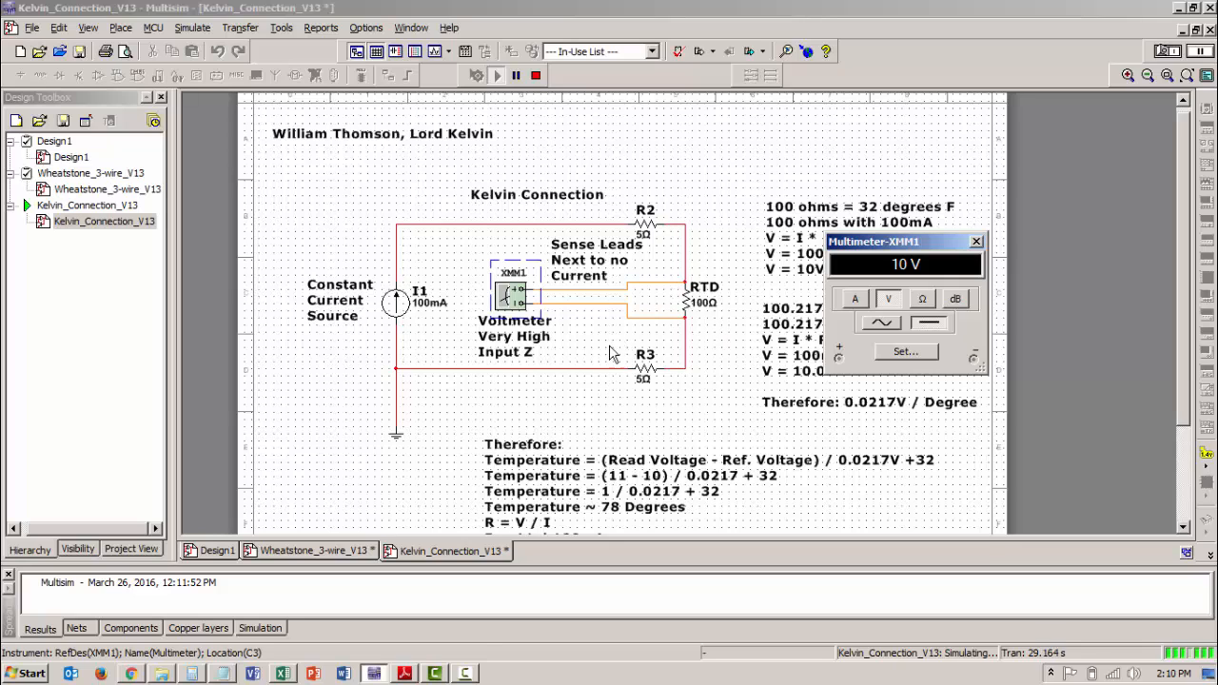
mouse_move(673, 398)
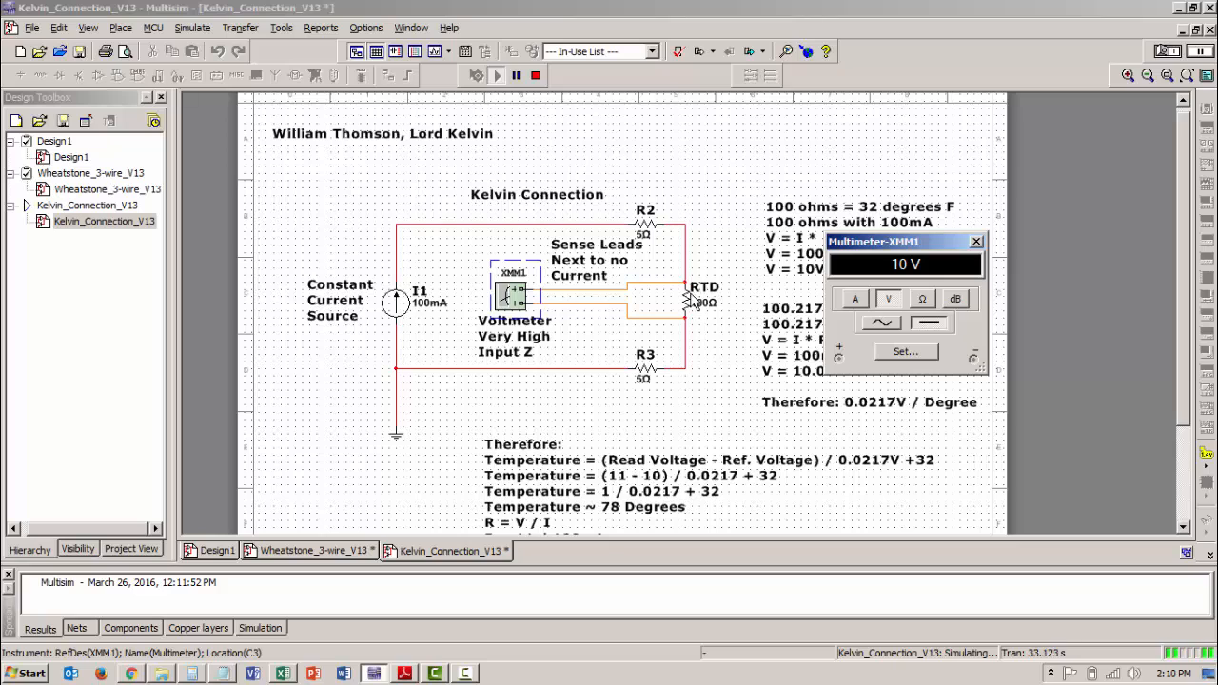
mouse_move(695, 323)
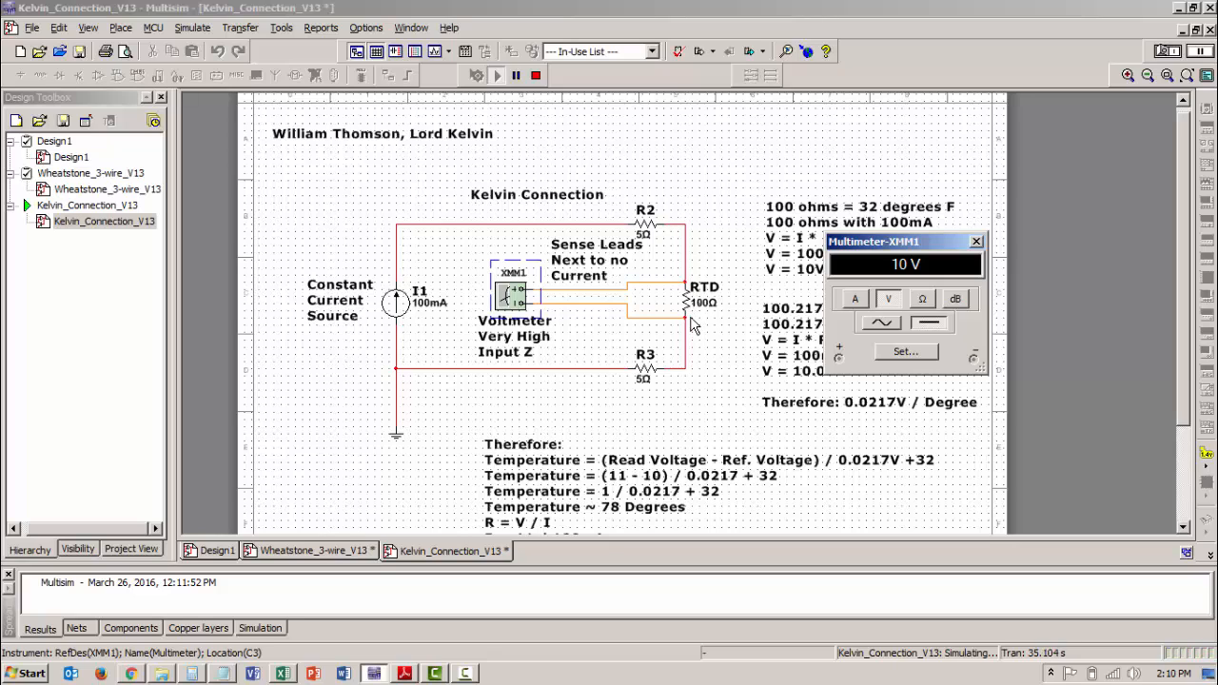
mouse_move(694, 327)
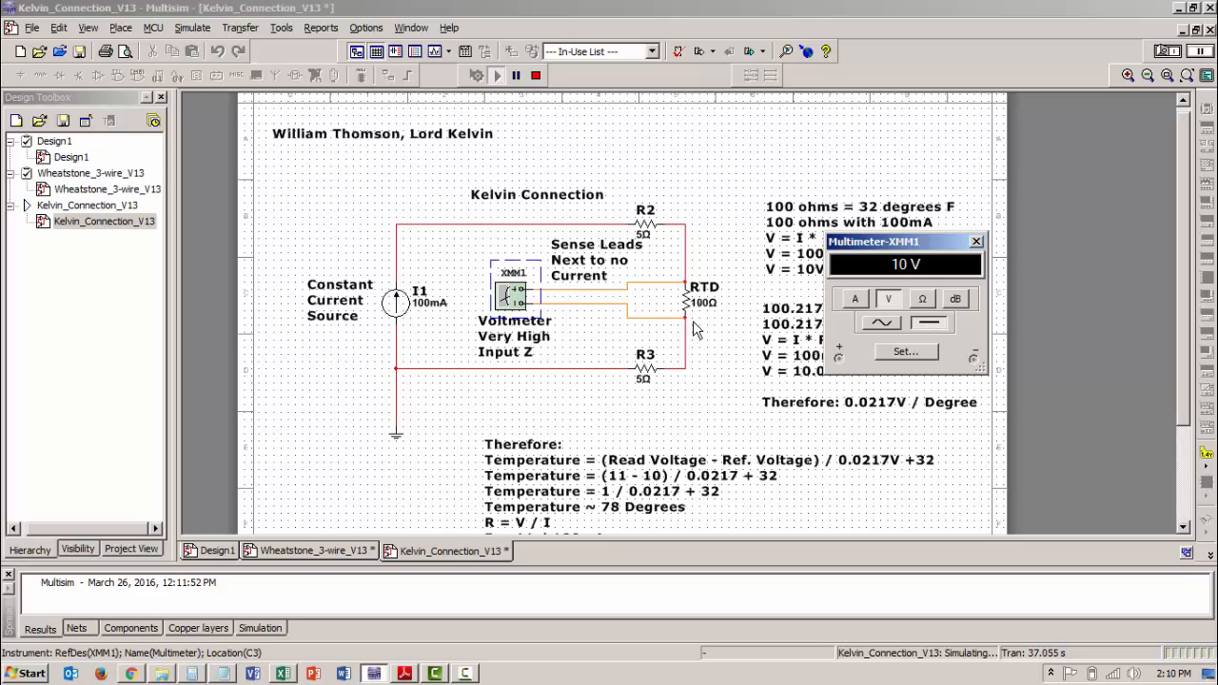
mouse_move(737, 318)
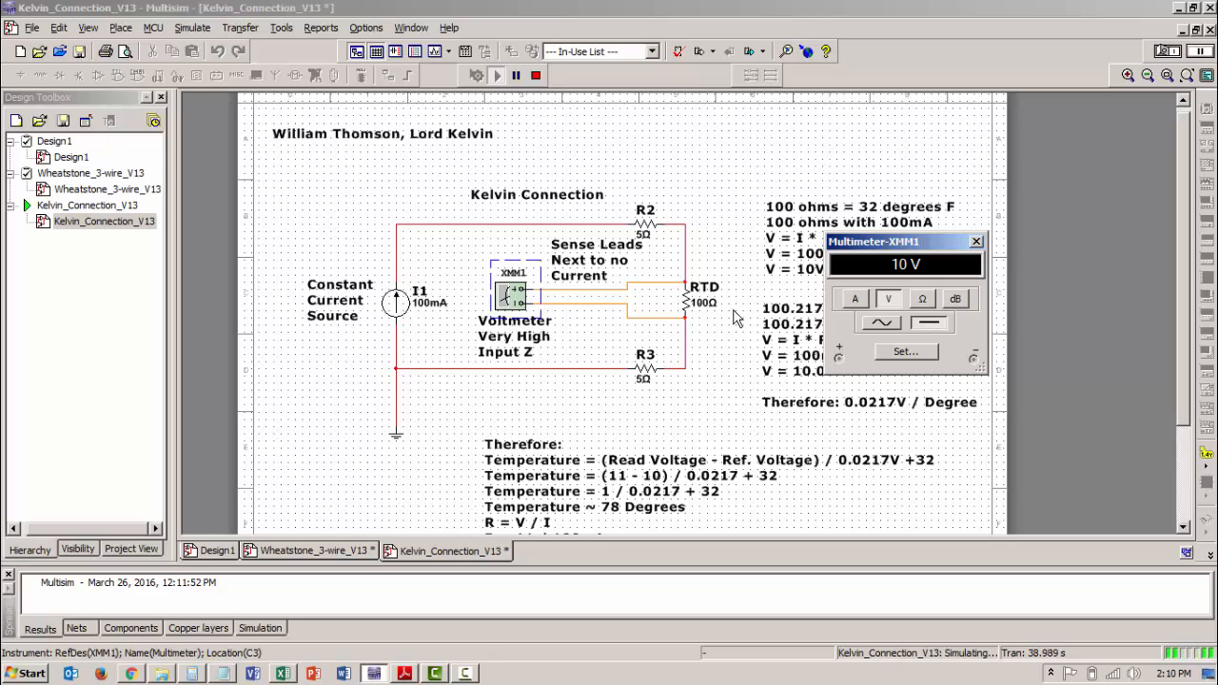
mouse_move(731, 320)
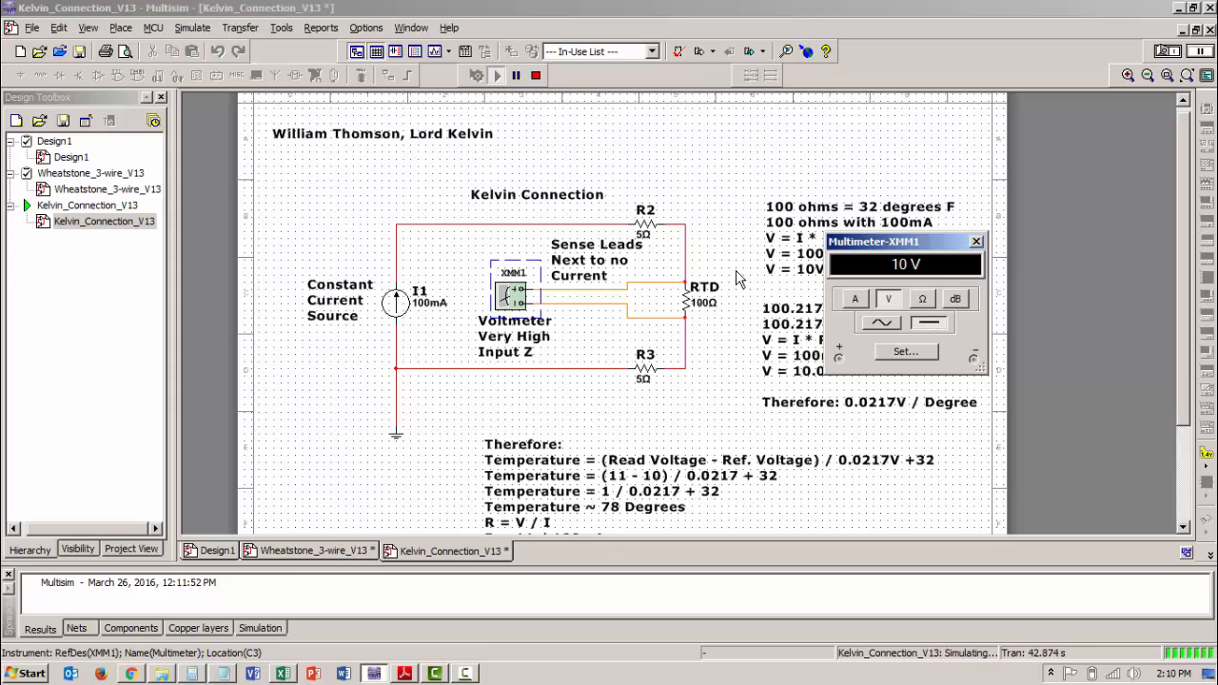
mouse_move(1162, 120)
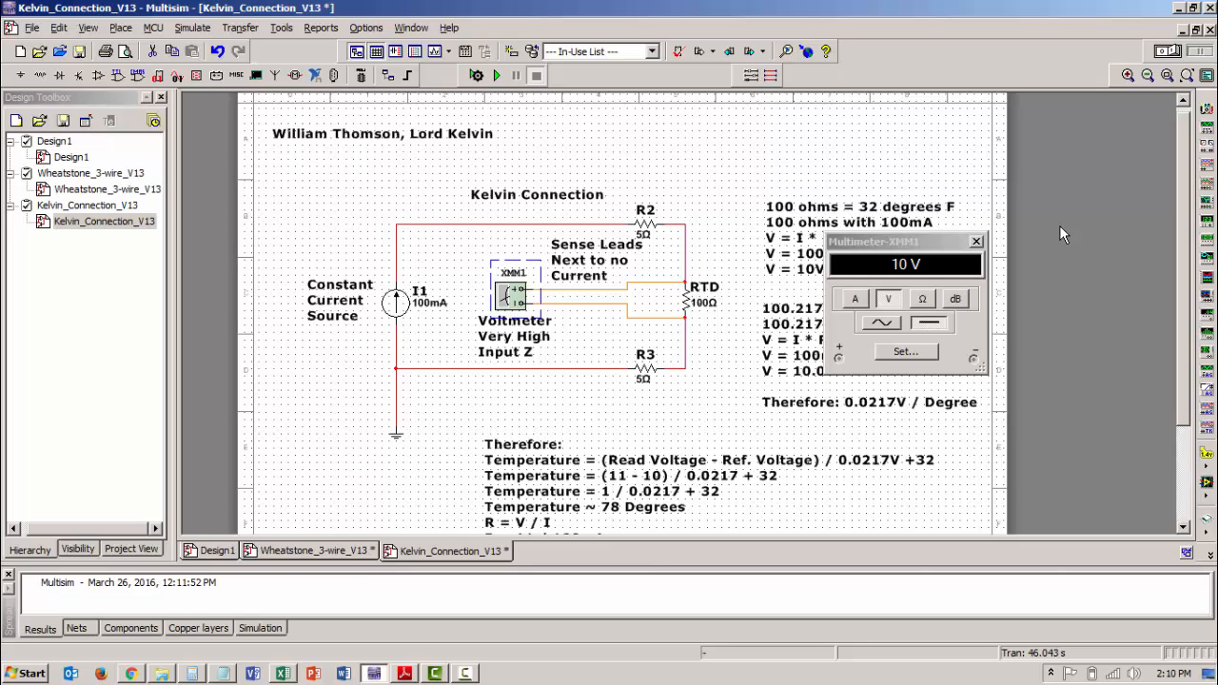
mouse_move(1073, 236)
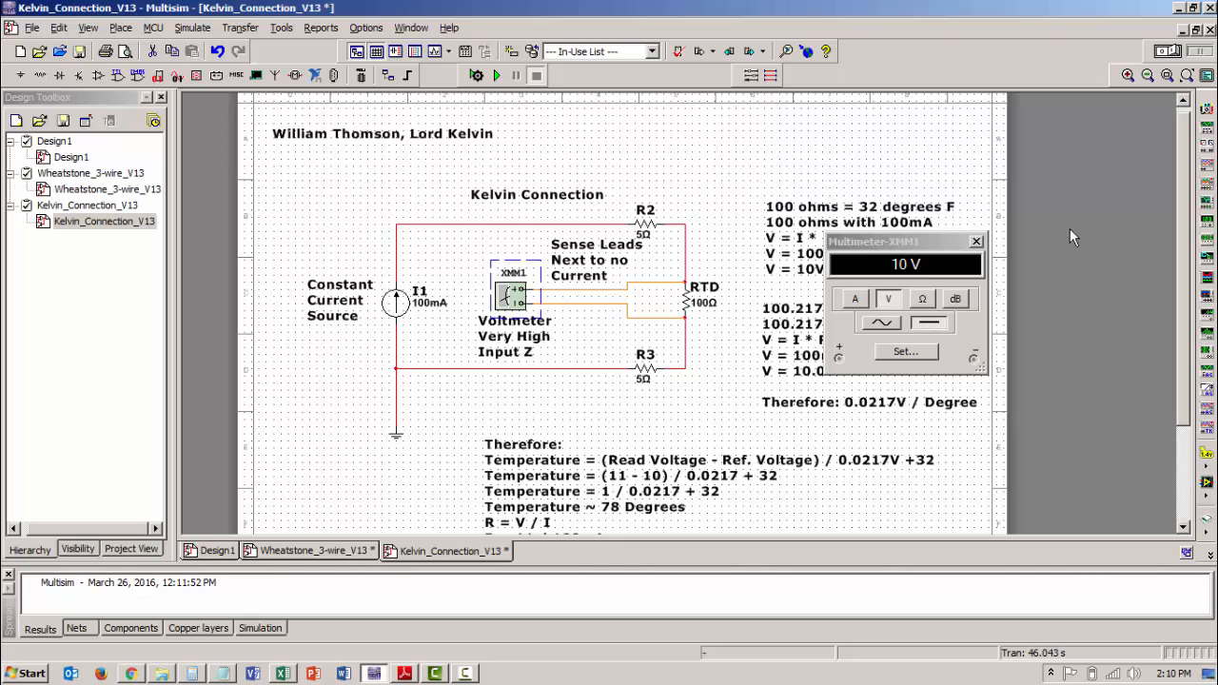
left_click_drag(875, 241, 1056, 155)
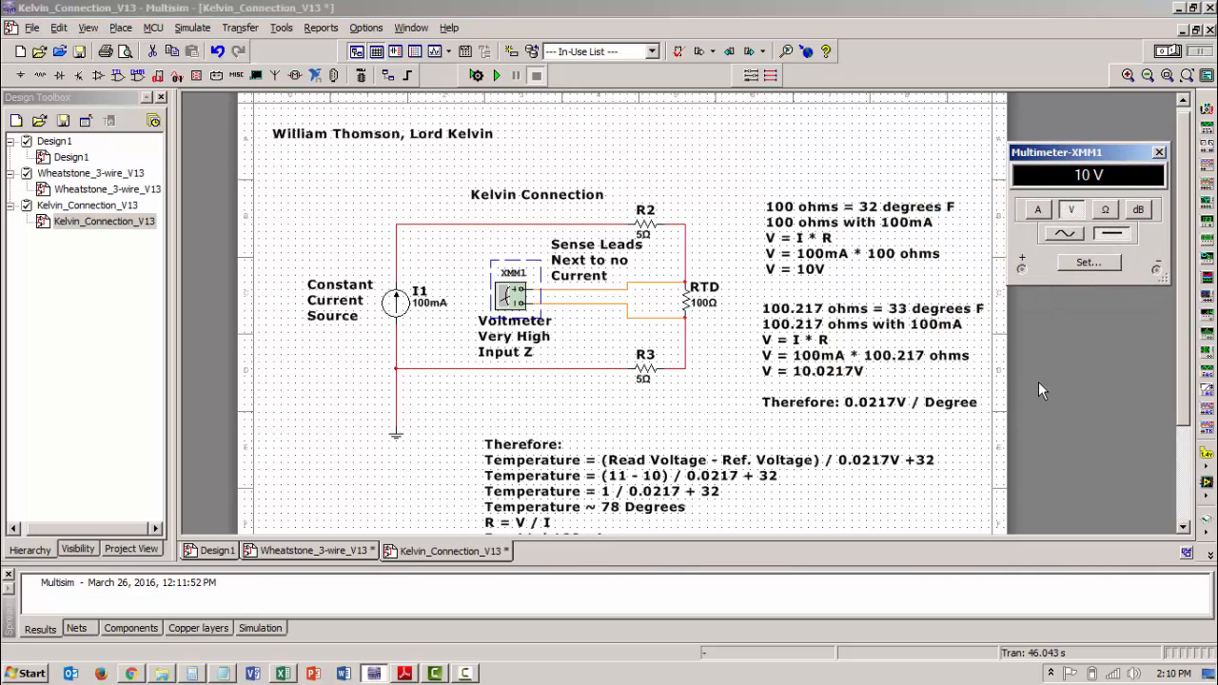
mouse_move(1046, 413)
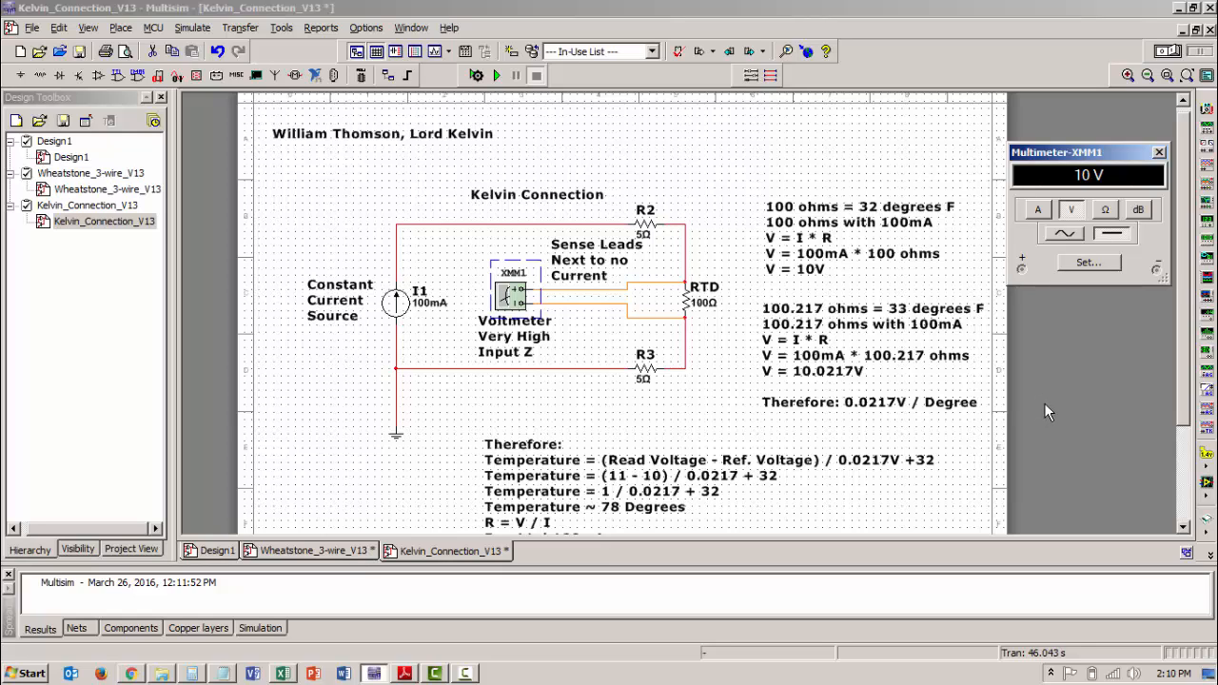
mouse_move(999, 400)
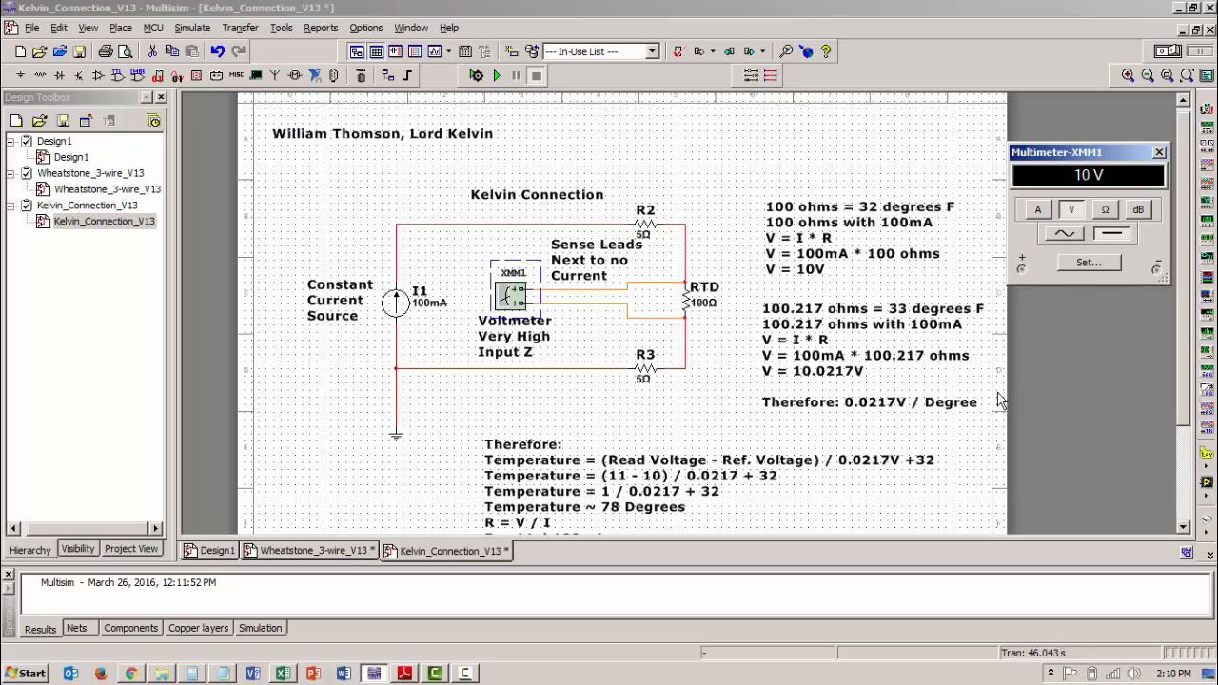
mouse_move(861, 372)
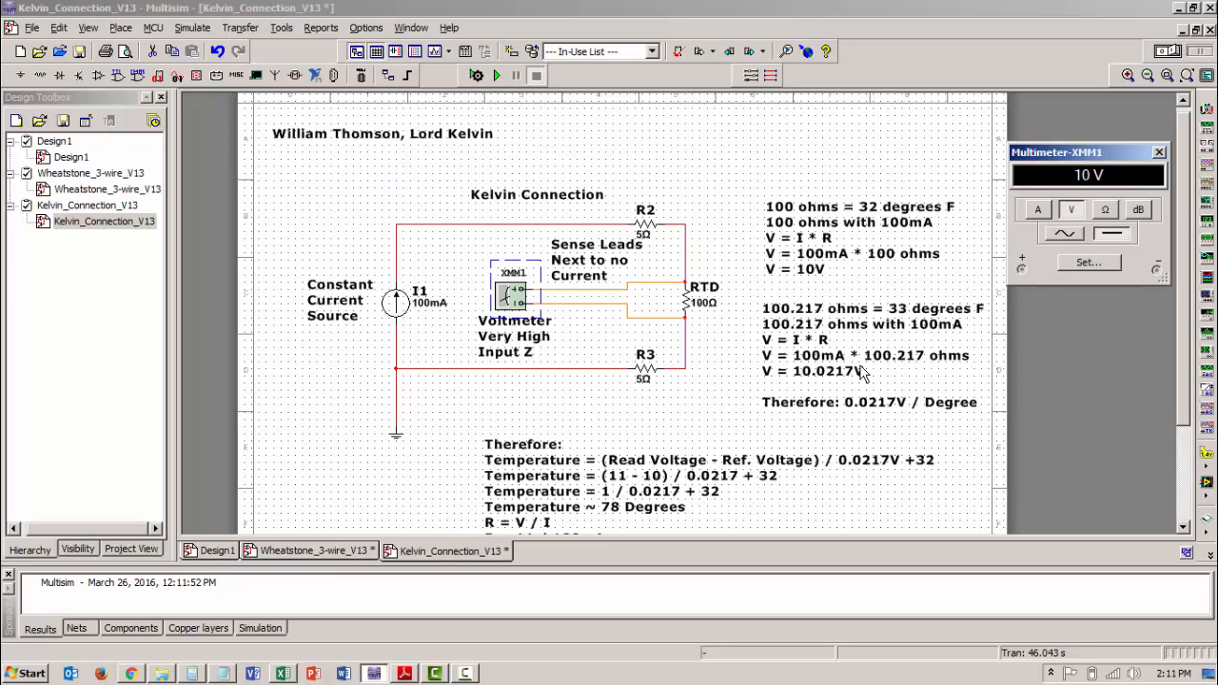
mouse_move(859, 350)
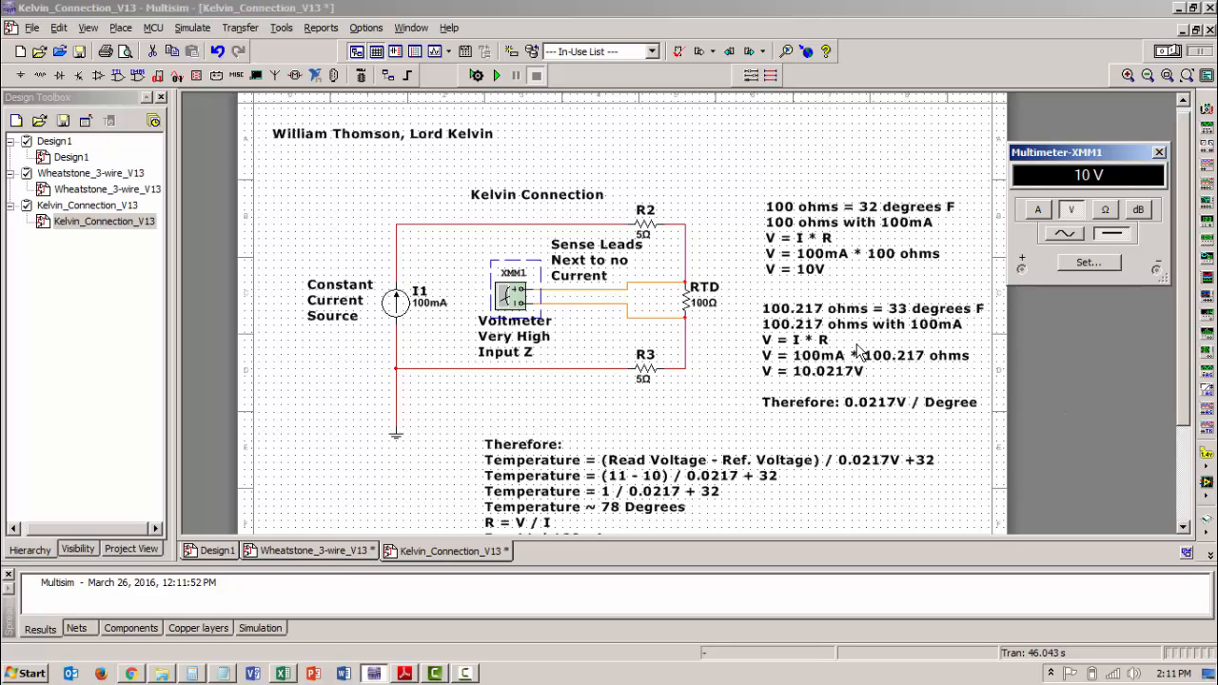
mouse_move(585, 433)
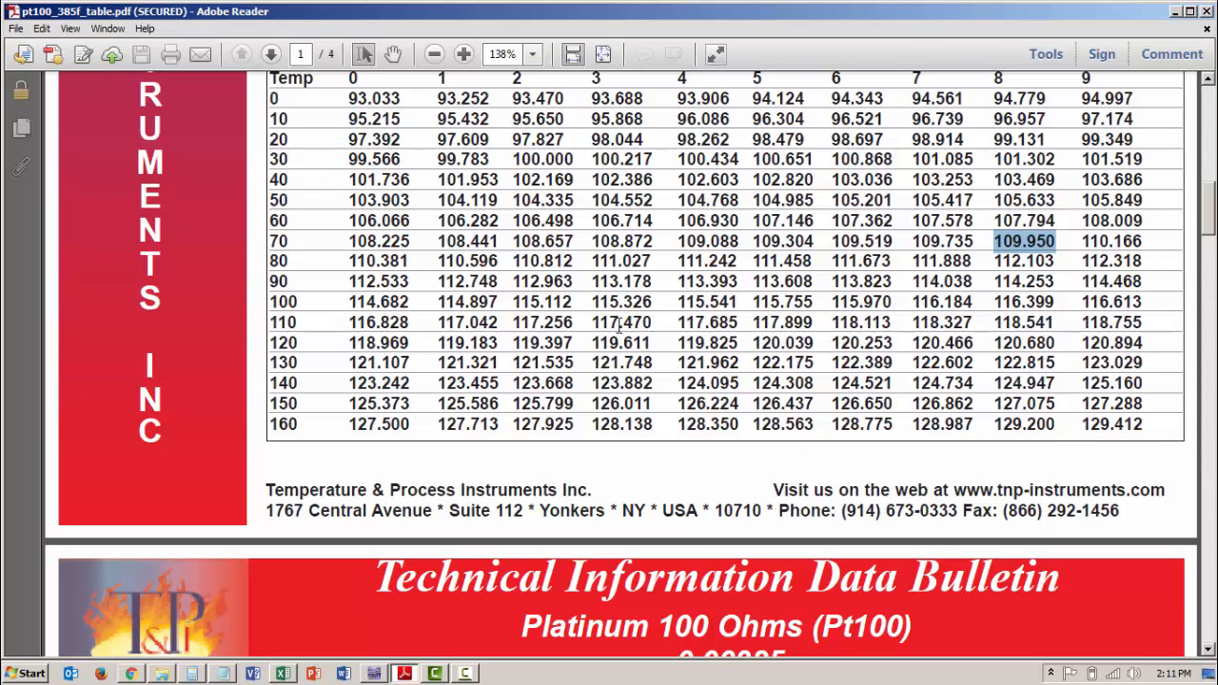
mouse_move(295, 98)
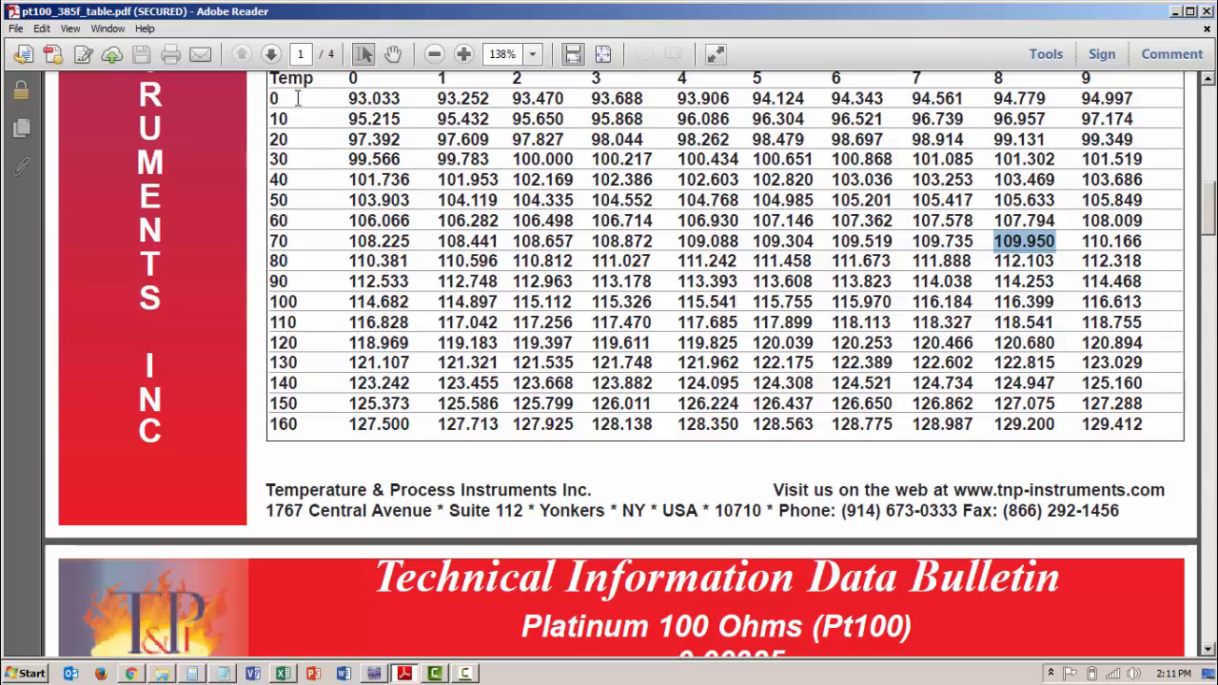
Page back to the Pt100 table rows near 32 °F and mark the 100.434 Ω value for 34 °F.
scroll("up", 3)
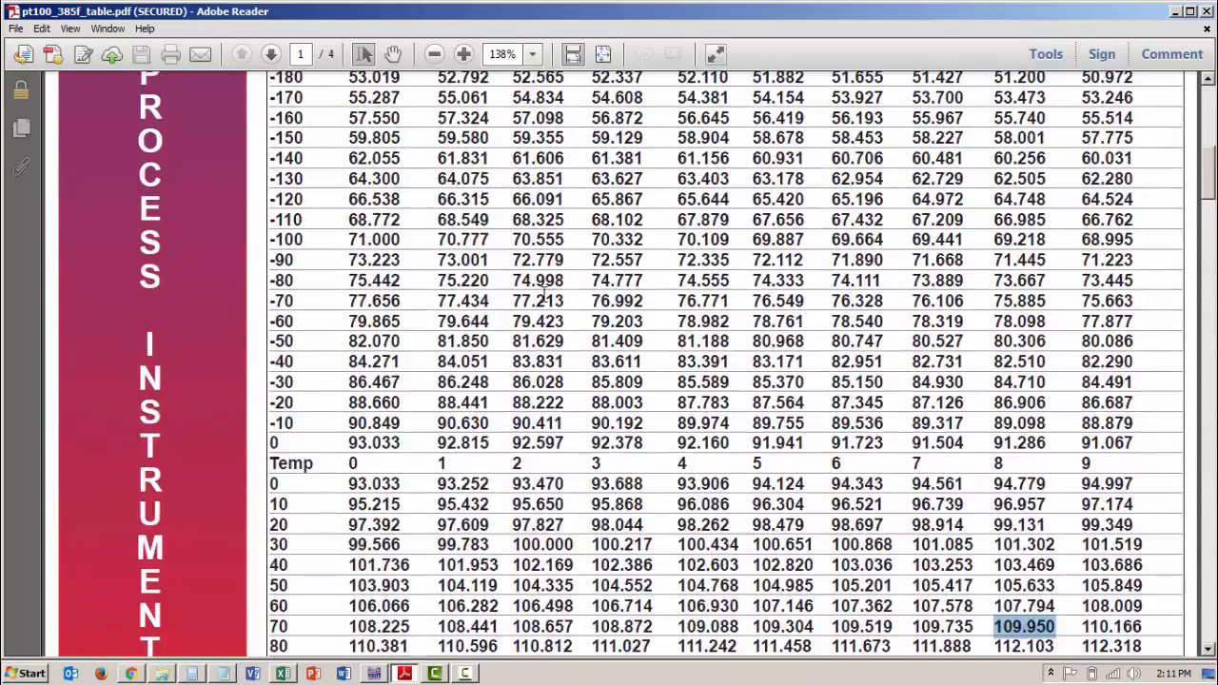
scroll("up", 3)
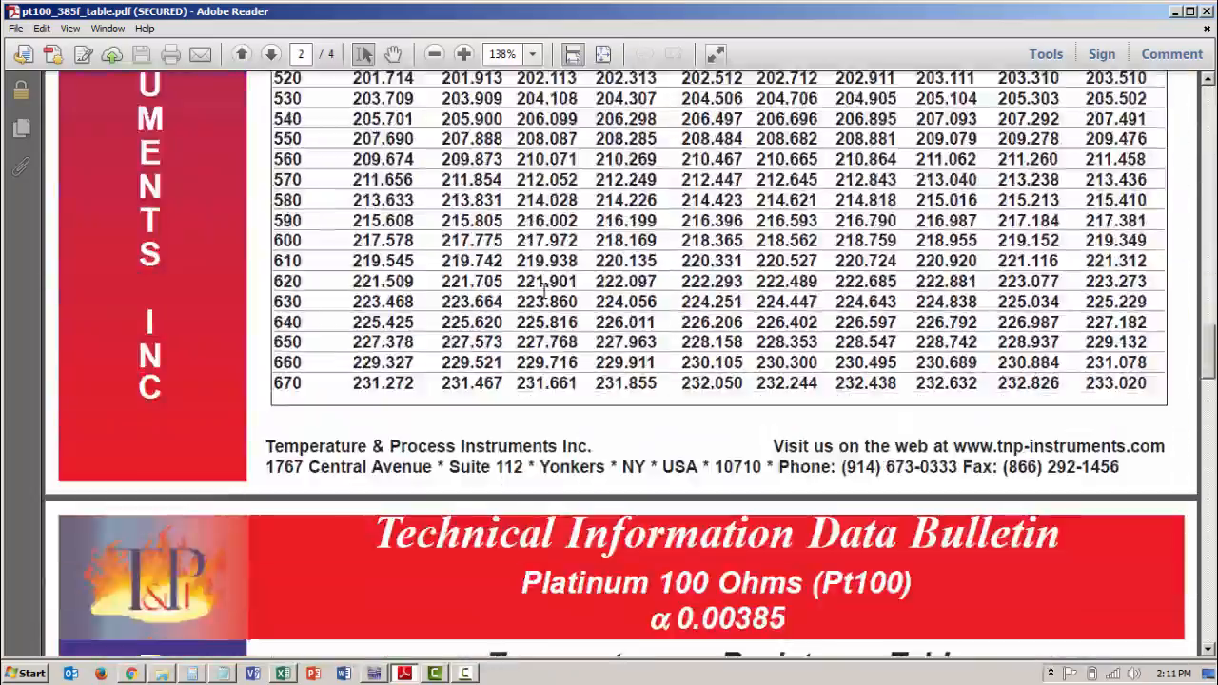
scroll("down", 3)
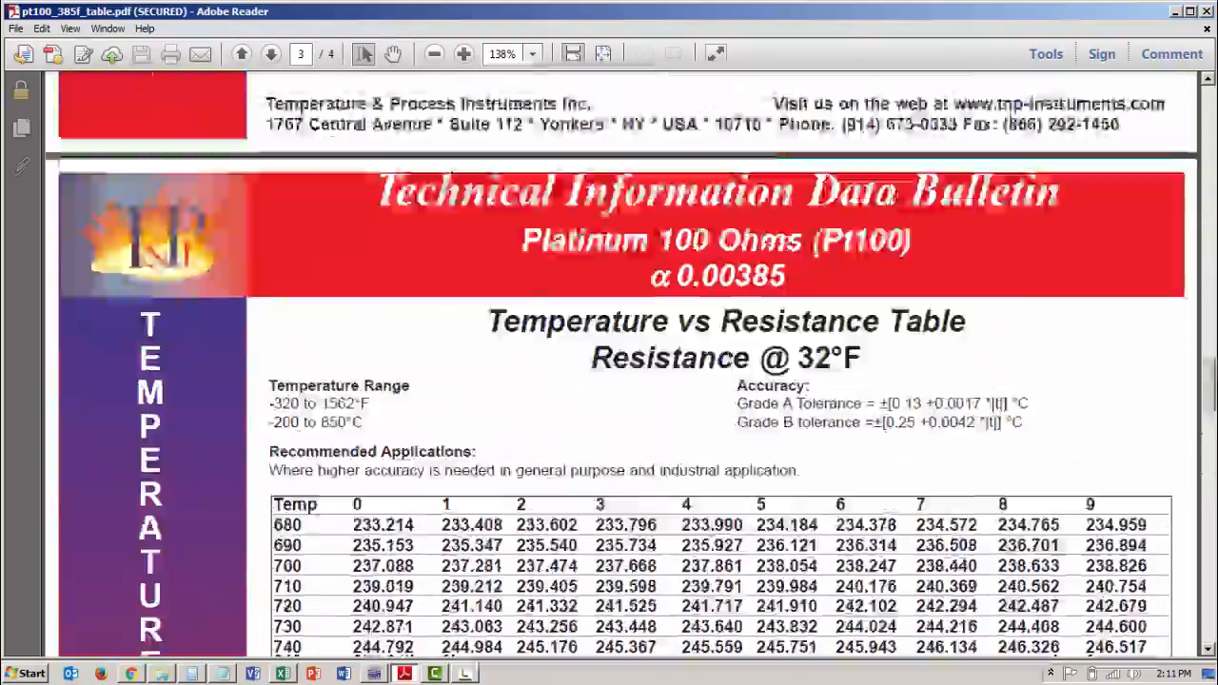
left_click(241, 54)
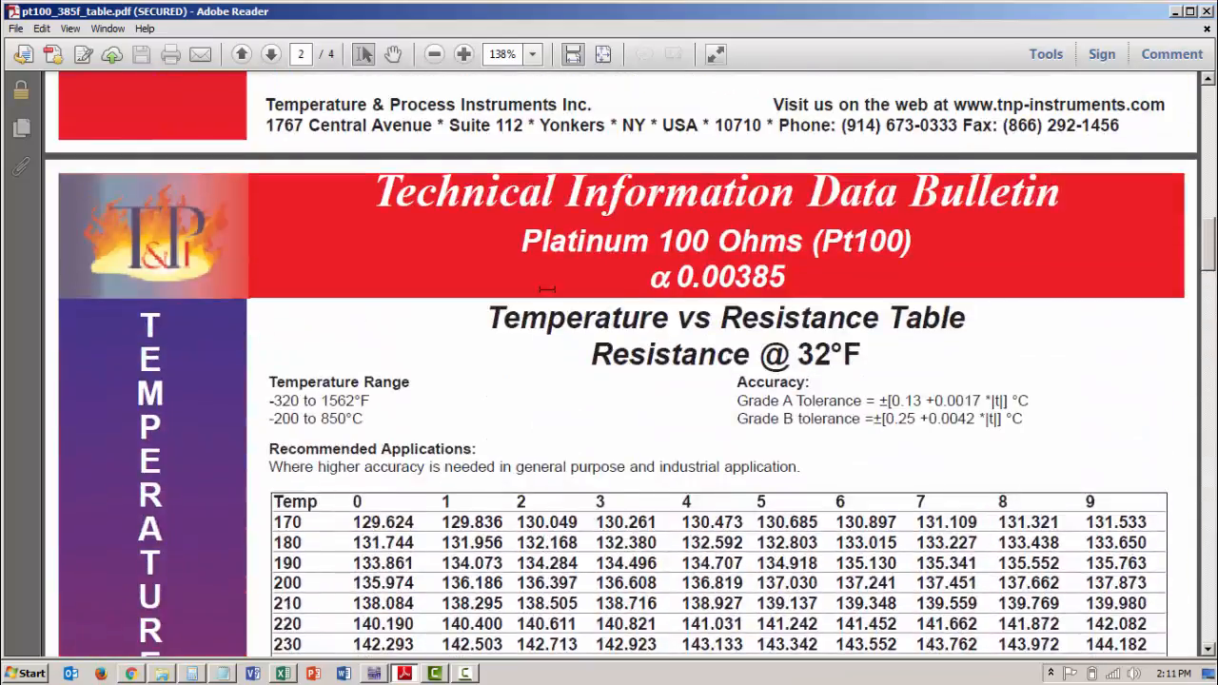
left_click(240, 53)
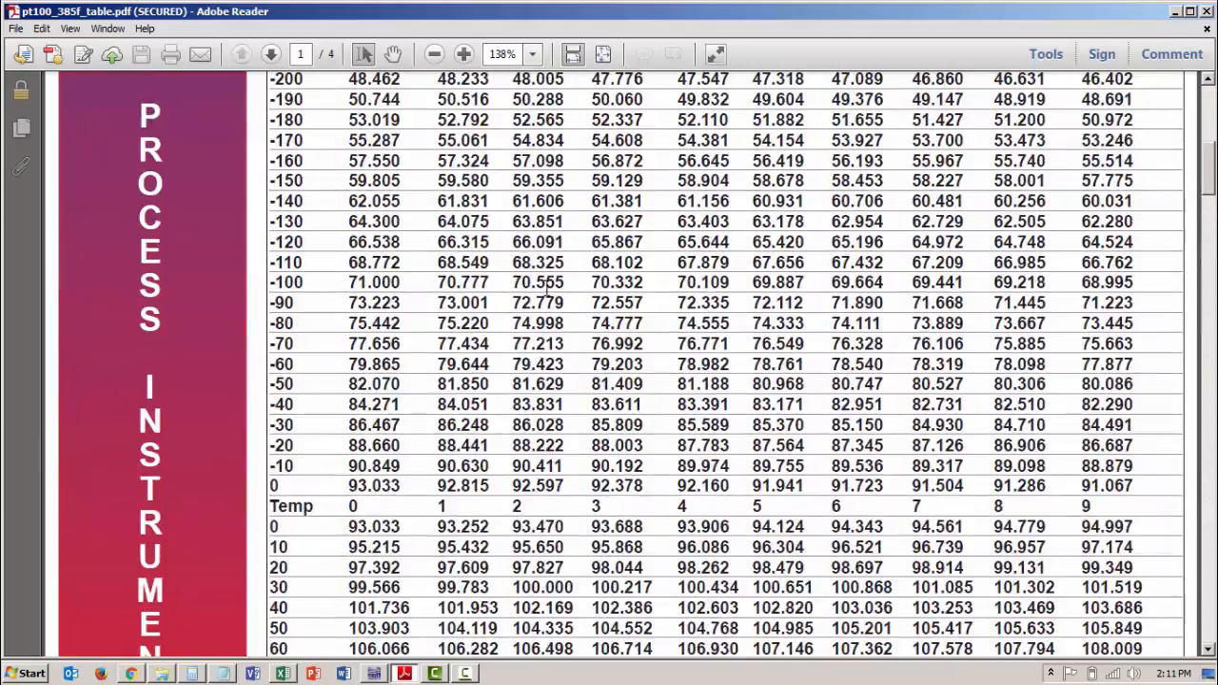
scroll("down", 3)
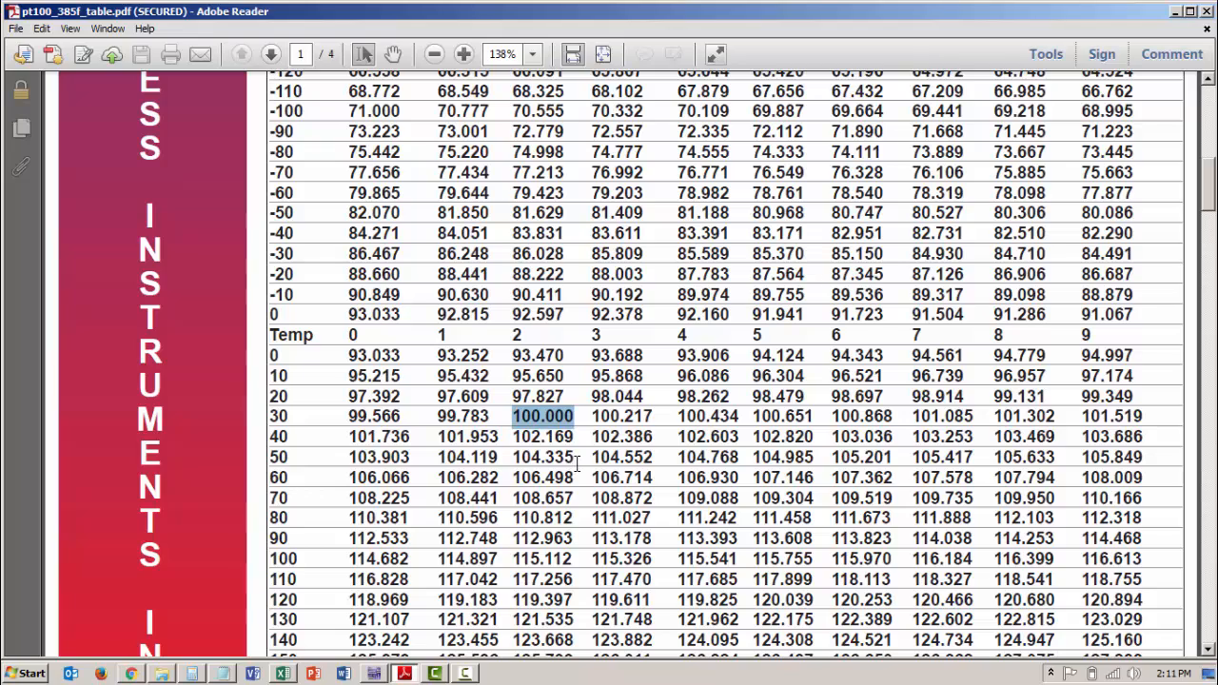
mouse_move(598, 338)
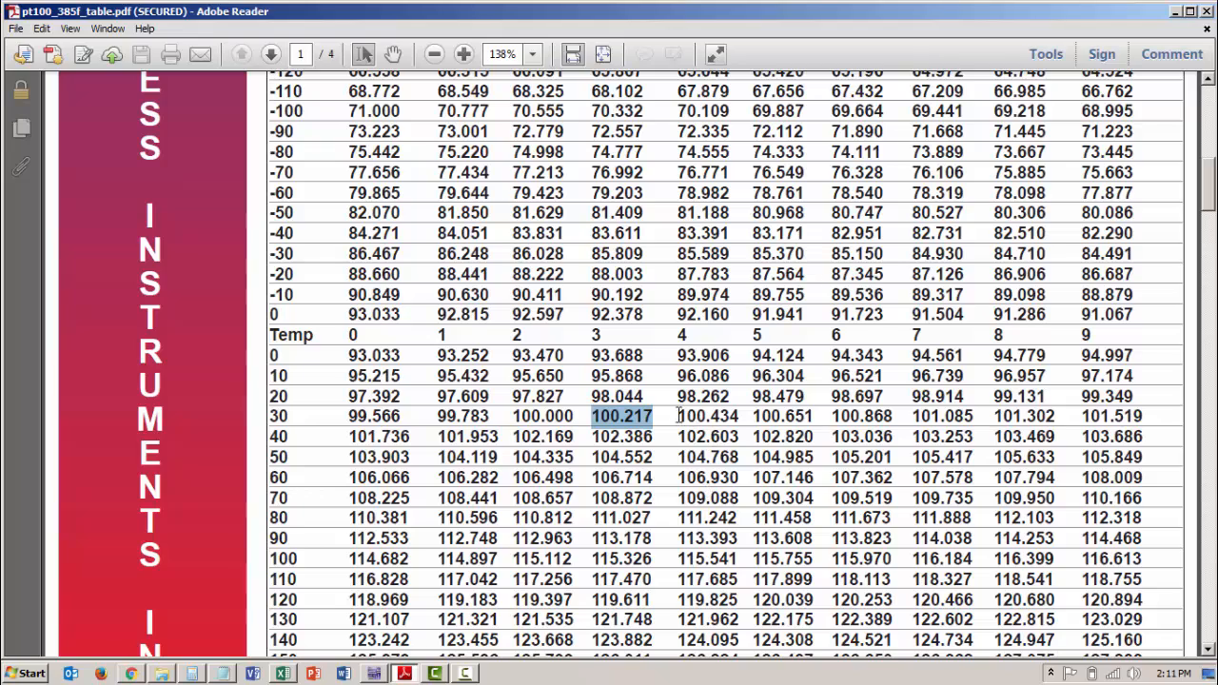
left_click(707, 416)
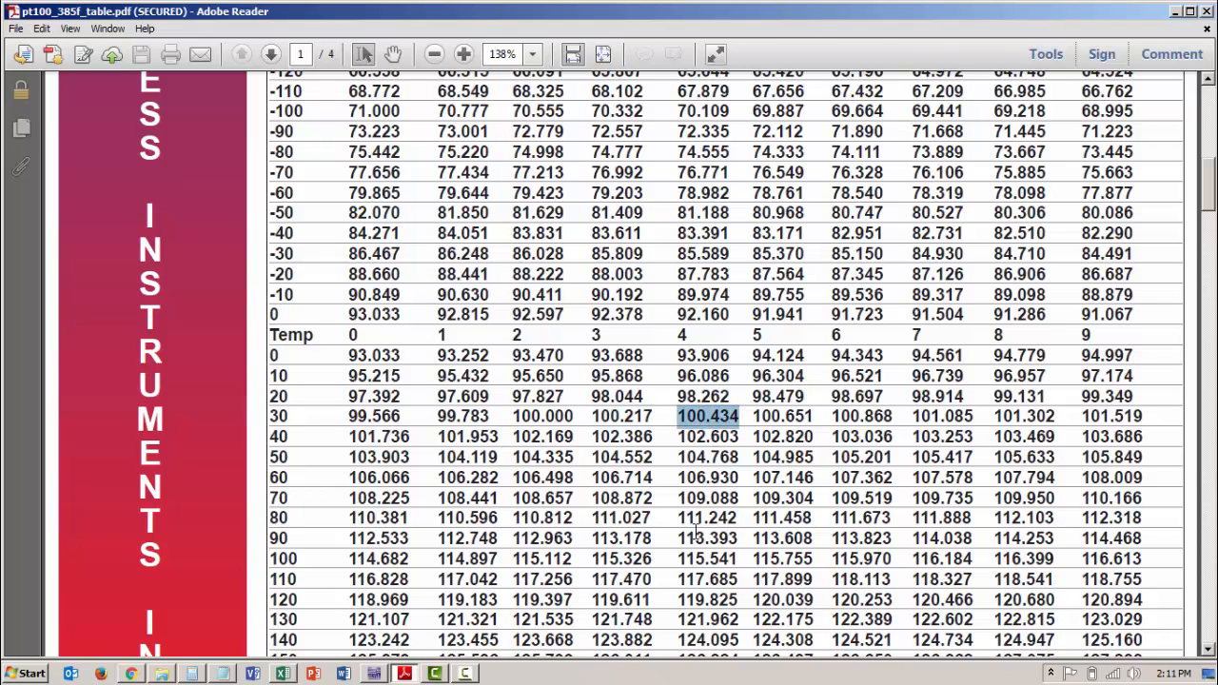
mouse_move(749, 484)
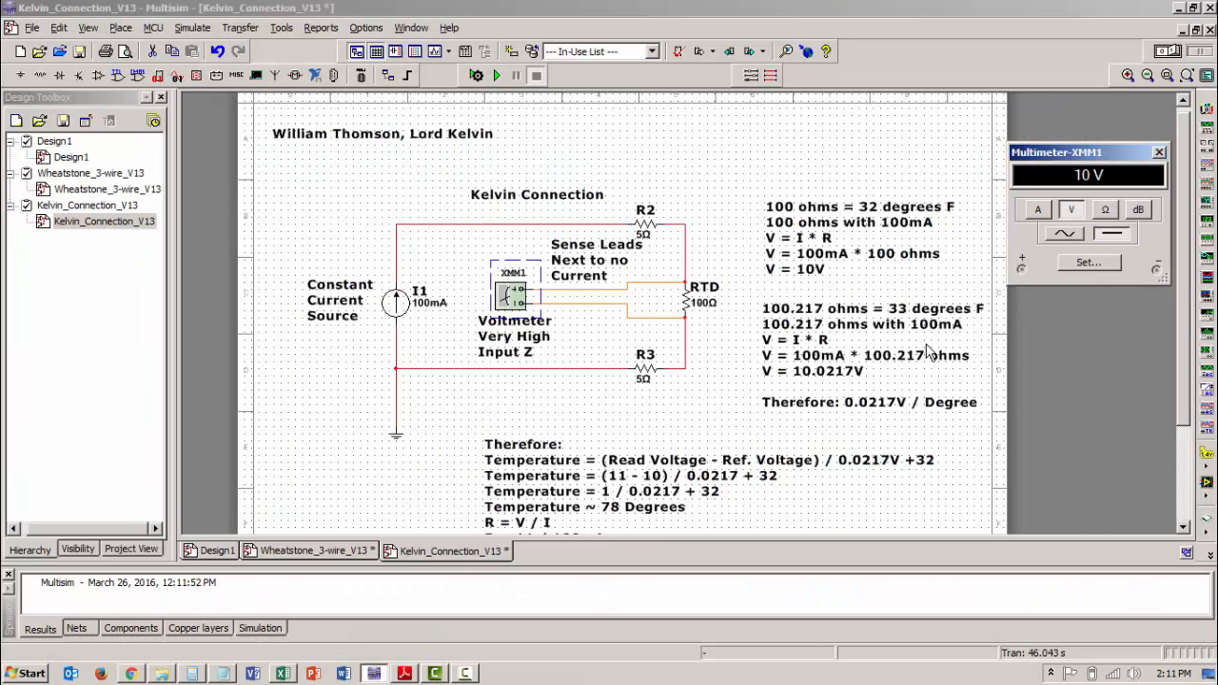
mouse_move(859, 421)
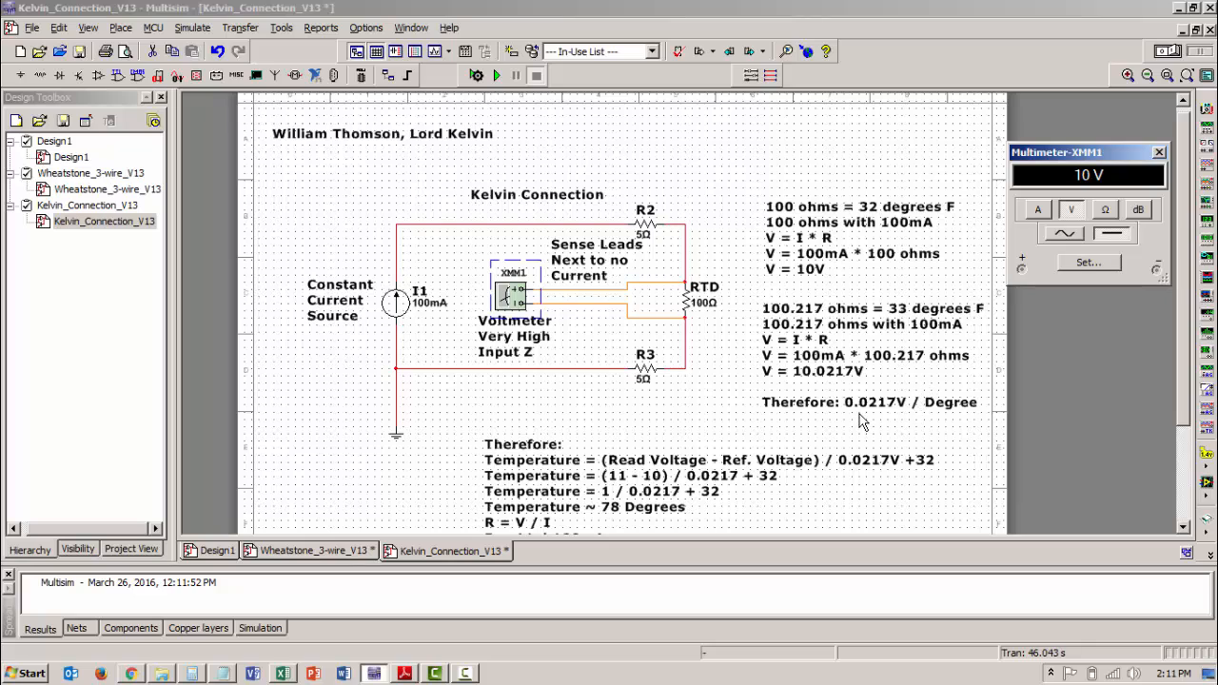
mouse_move(780, 197)
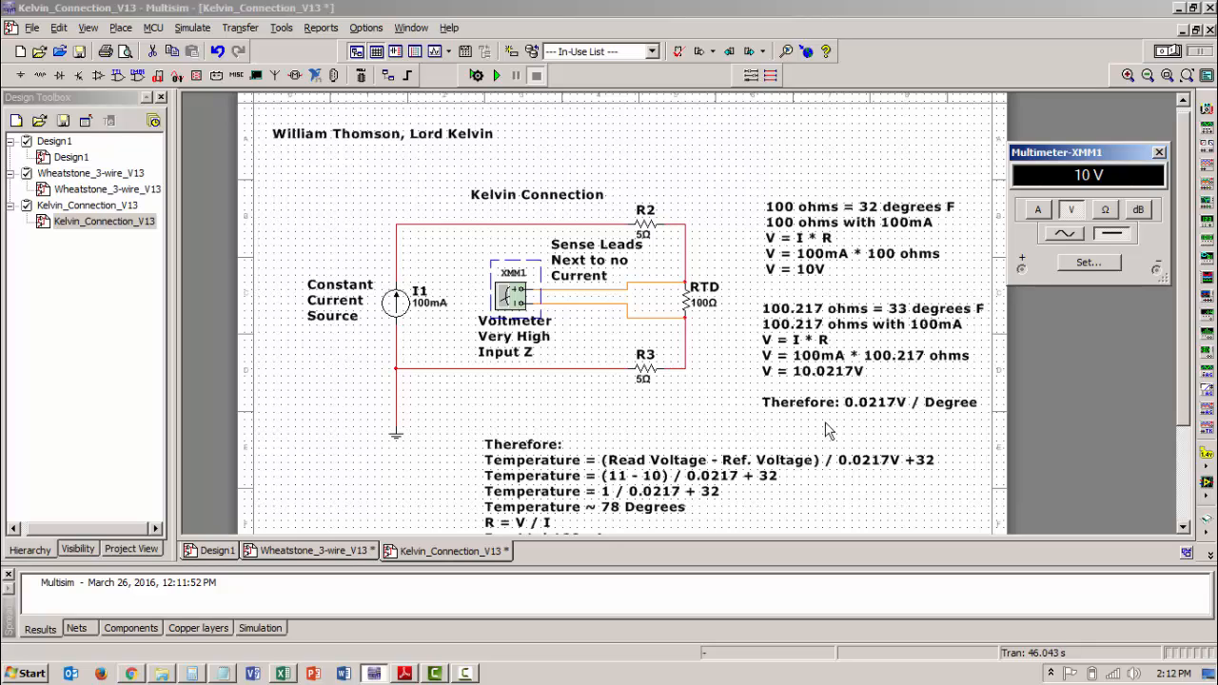
mouse_move(854, 383)
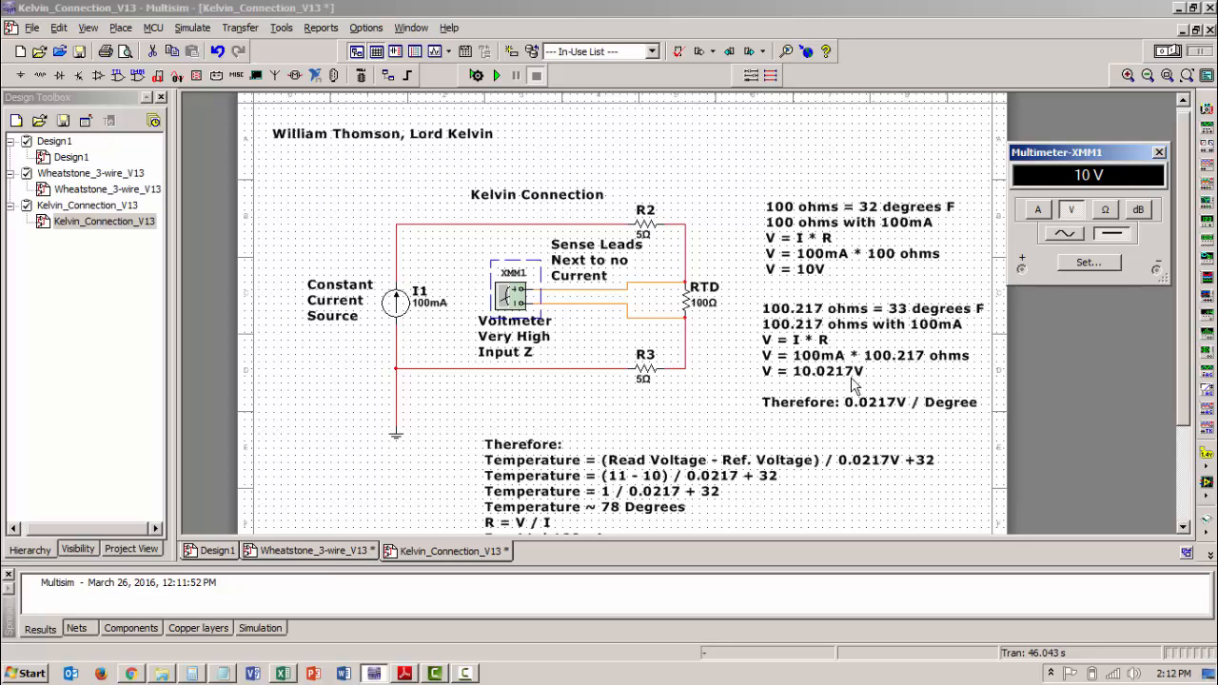
mouse_move(901, 382)
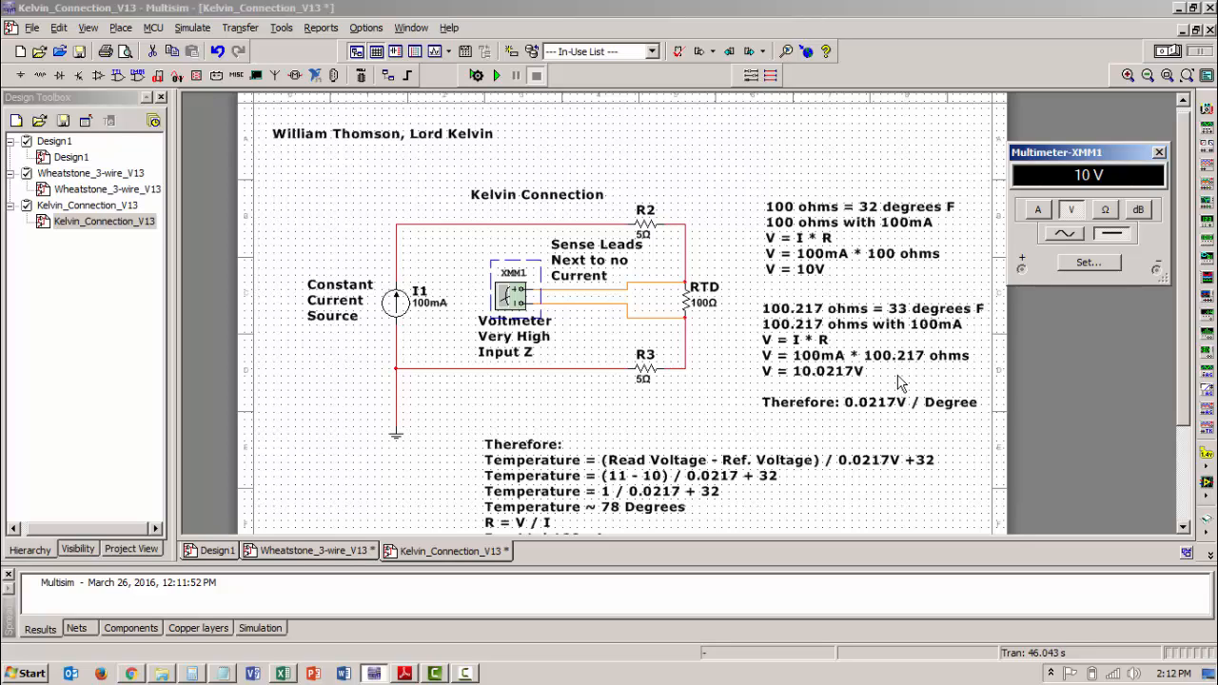
mouse_move(868, 421)
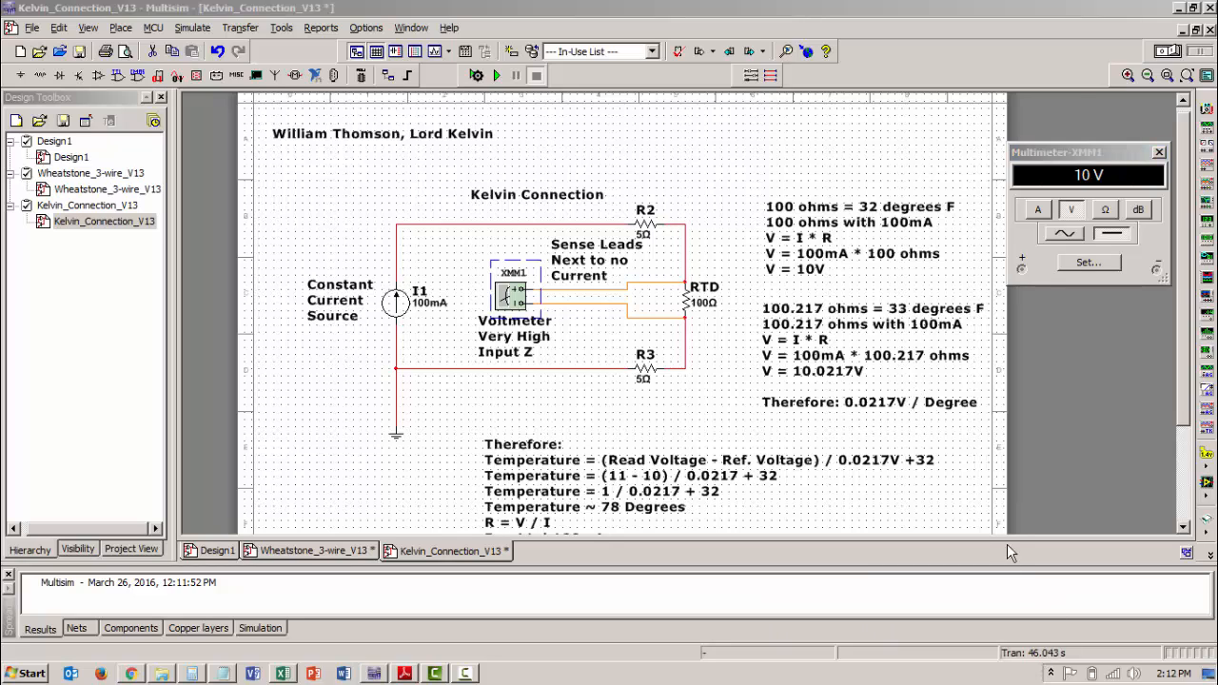
mouse_move(866, 419)
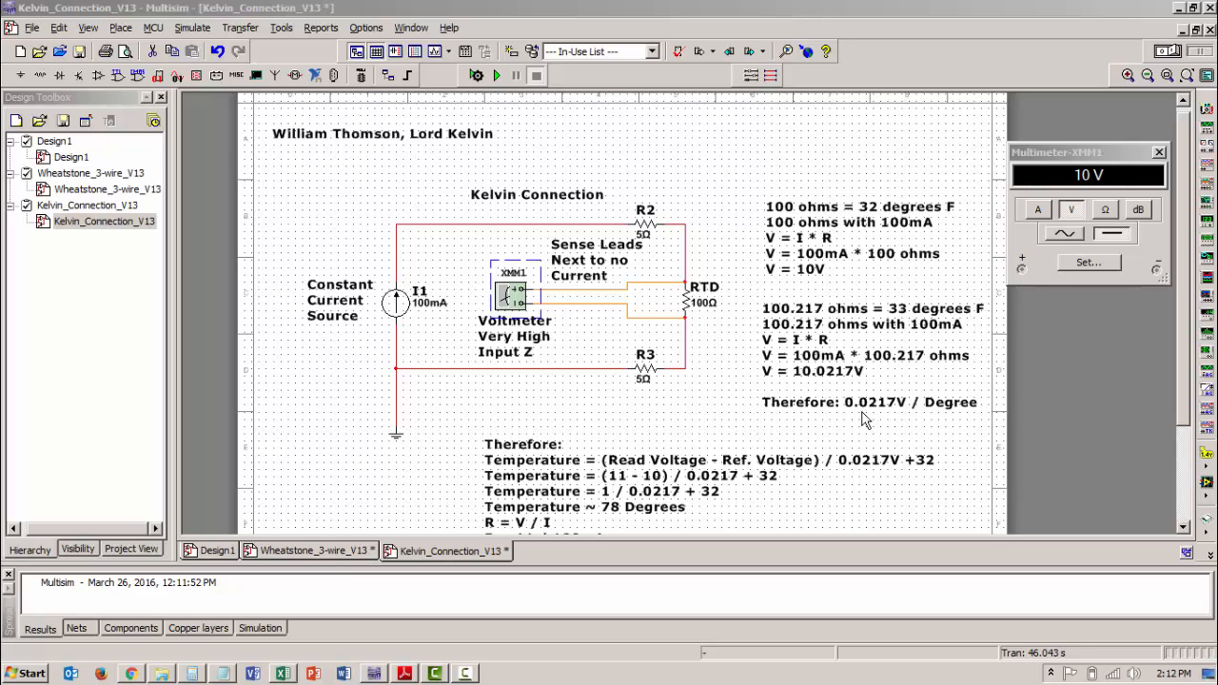
mouse_move(904, 425)
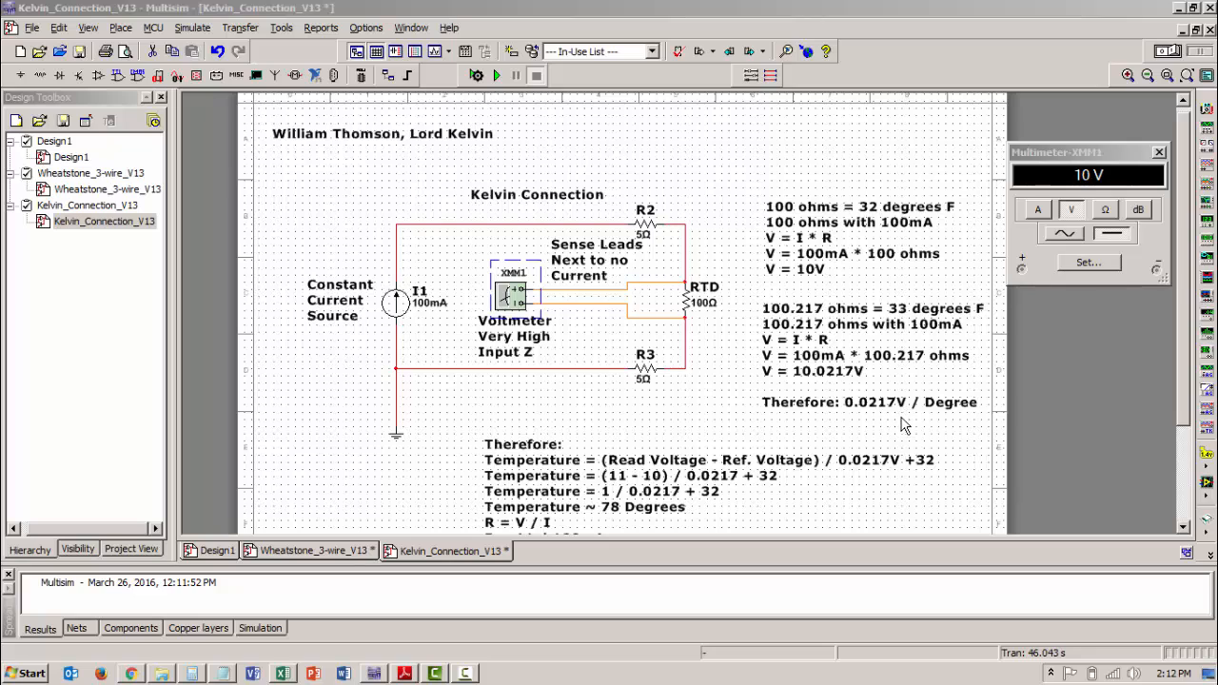
mouse_move(949, 421)
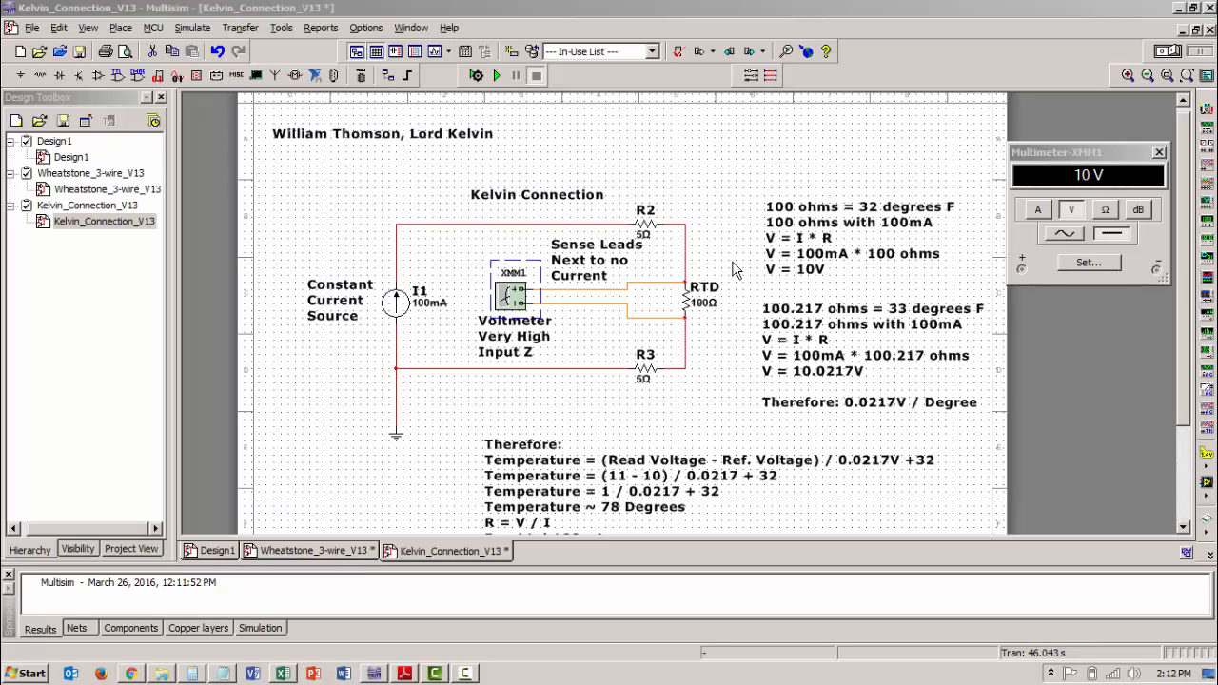
mouse_move(727, 310)
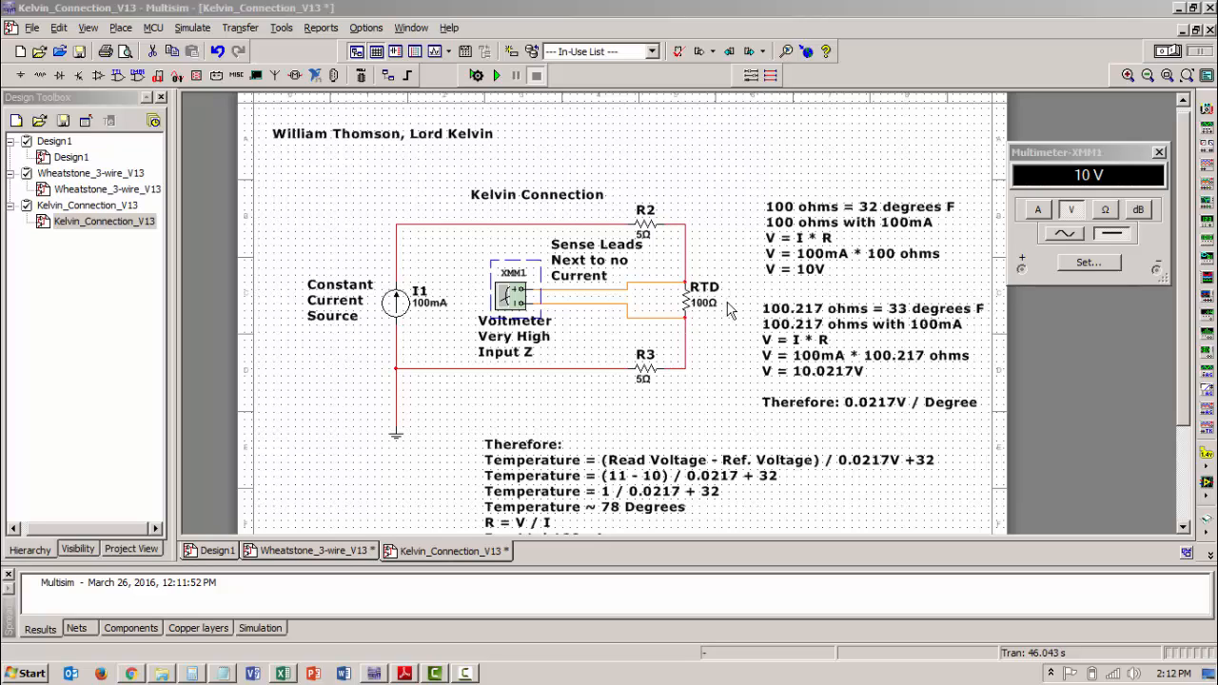
Set the RTD's Resistance (R) to 110 Ω and apply it.
double_click(692, 302)
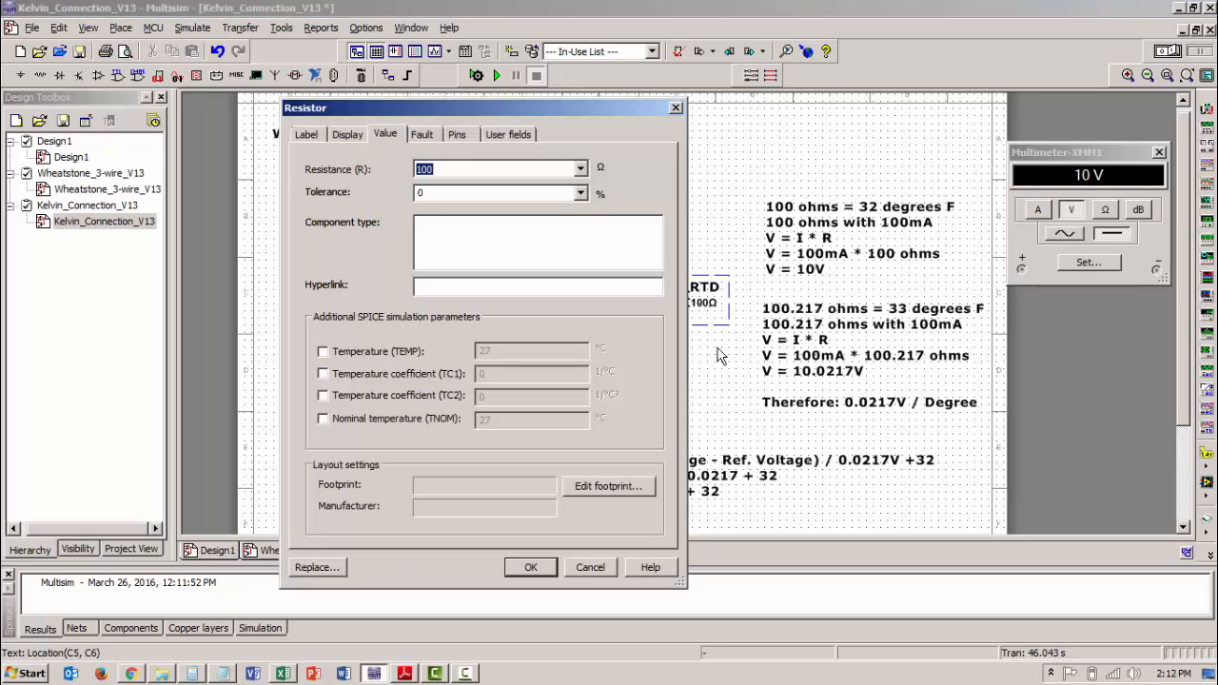
type("110")
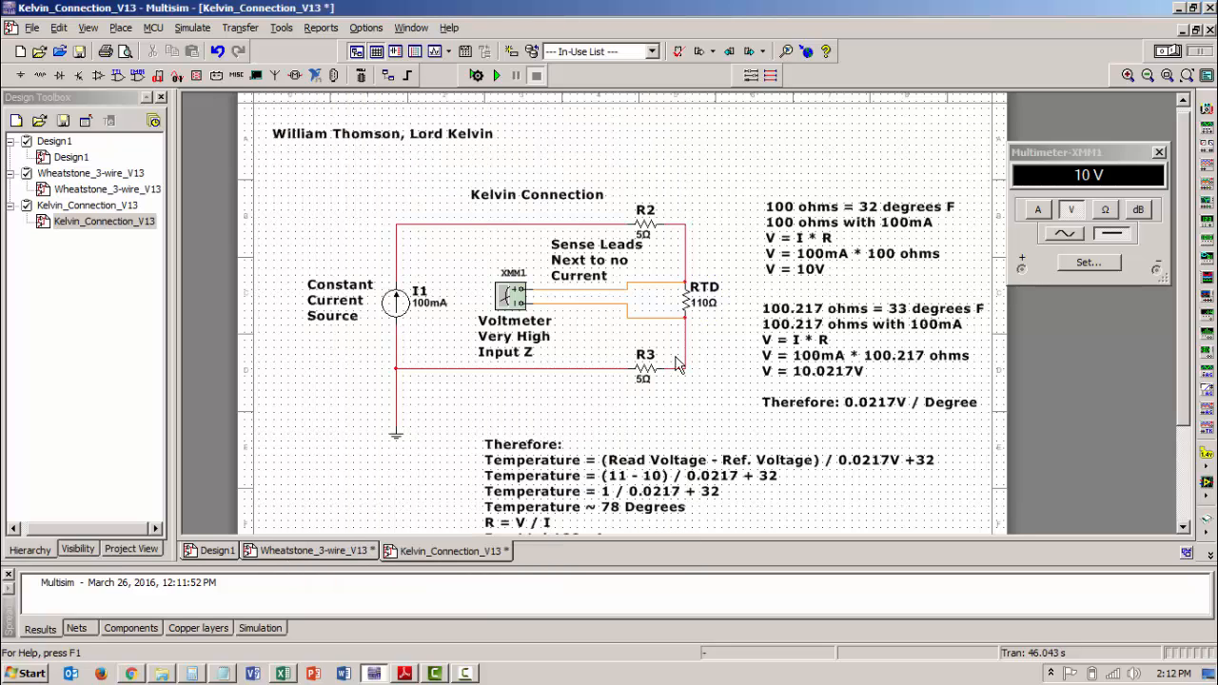
left_click(404, 673)
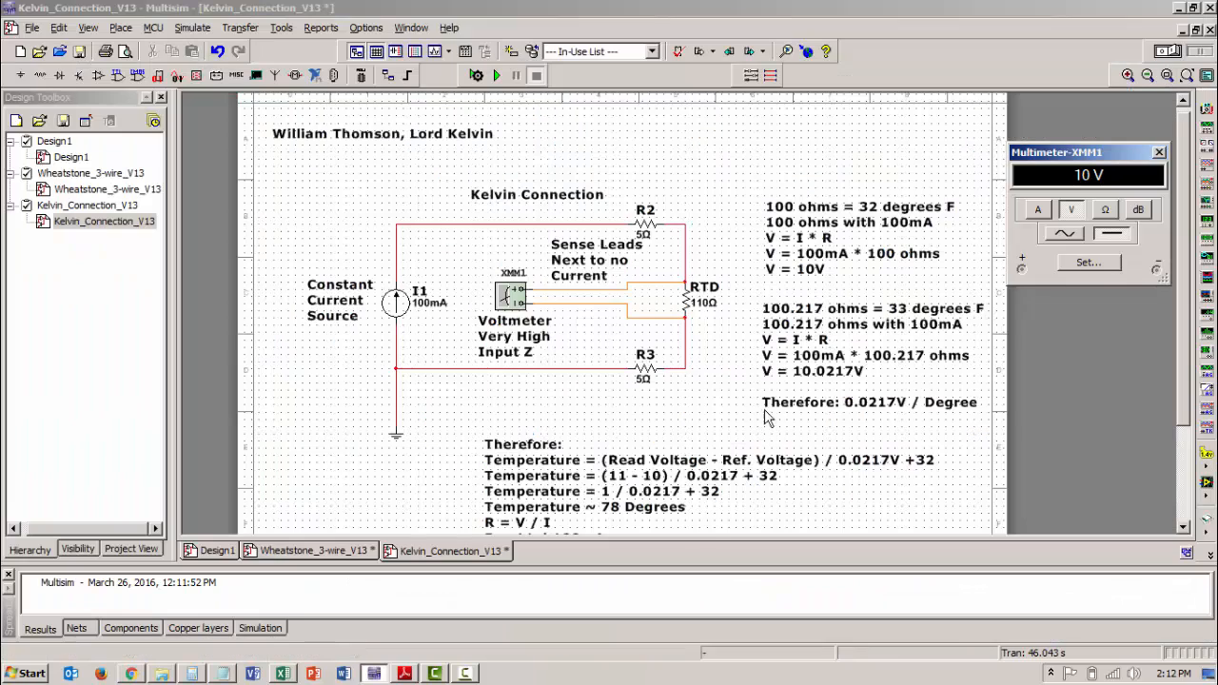
mouse_move(723, 309)
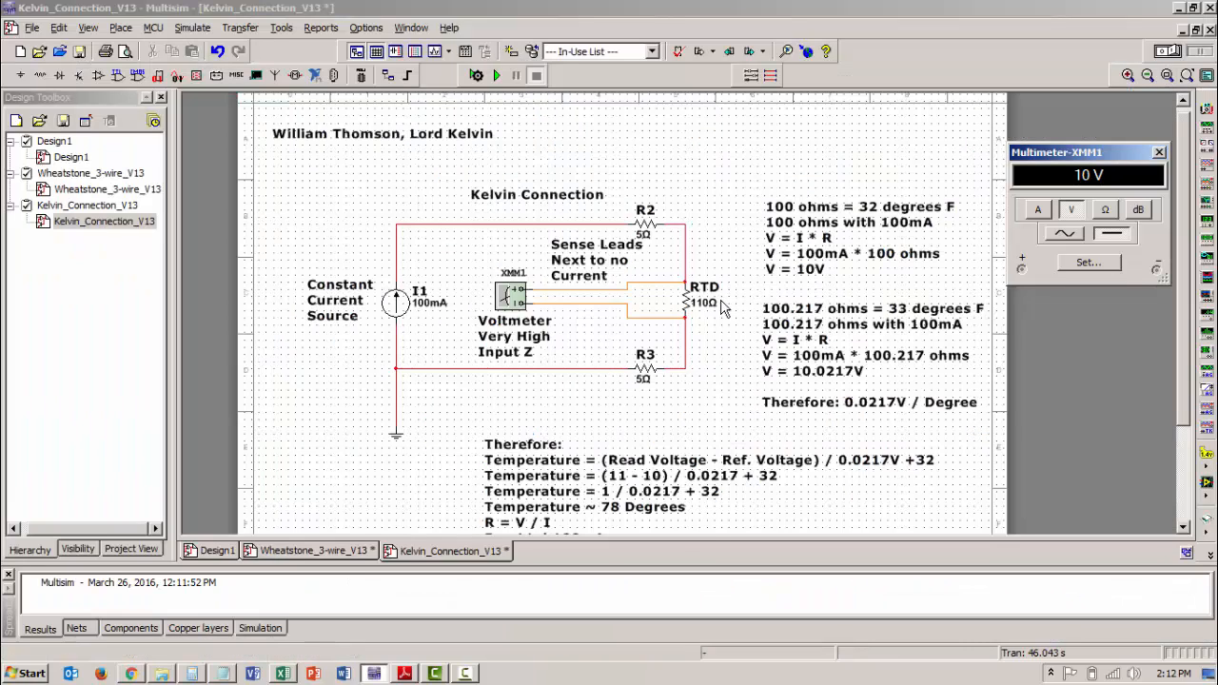
mouse_move(666, 252)
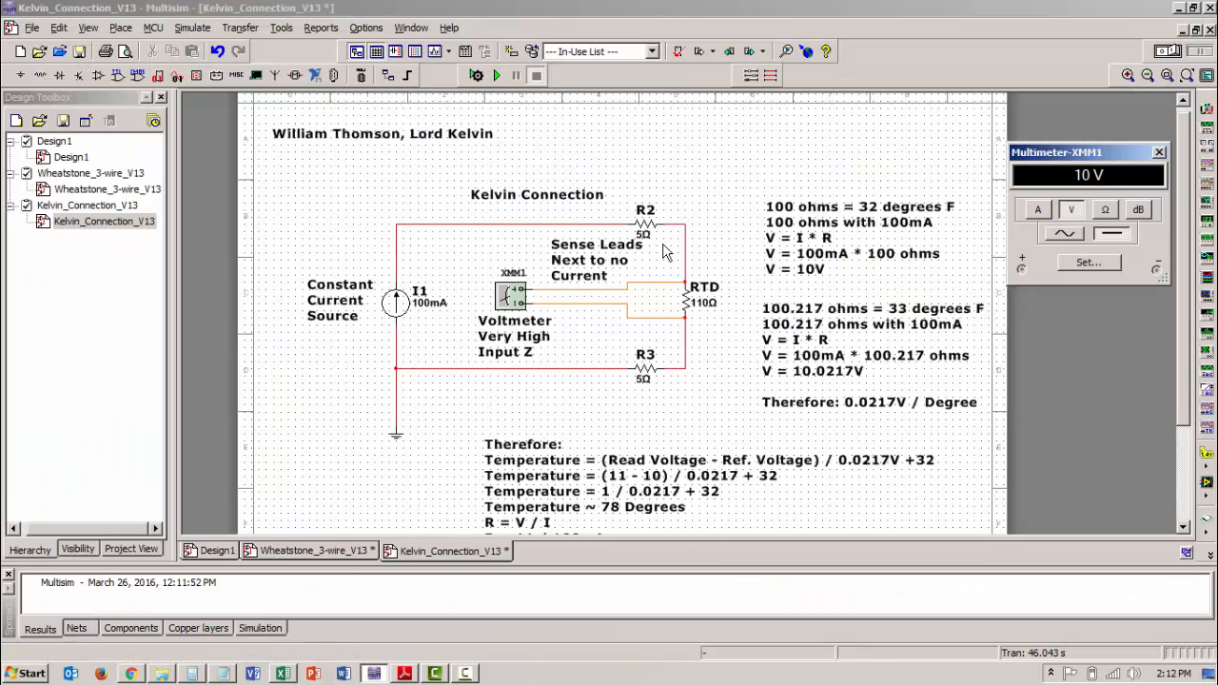
mouse_move(635, 354)
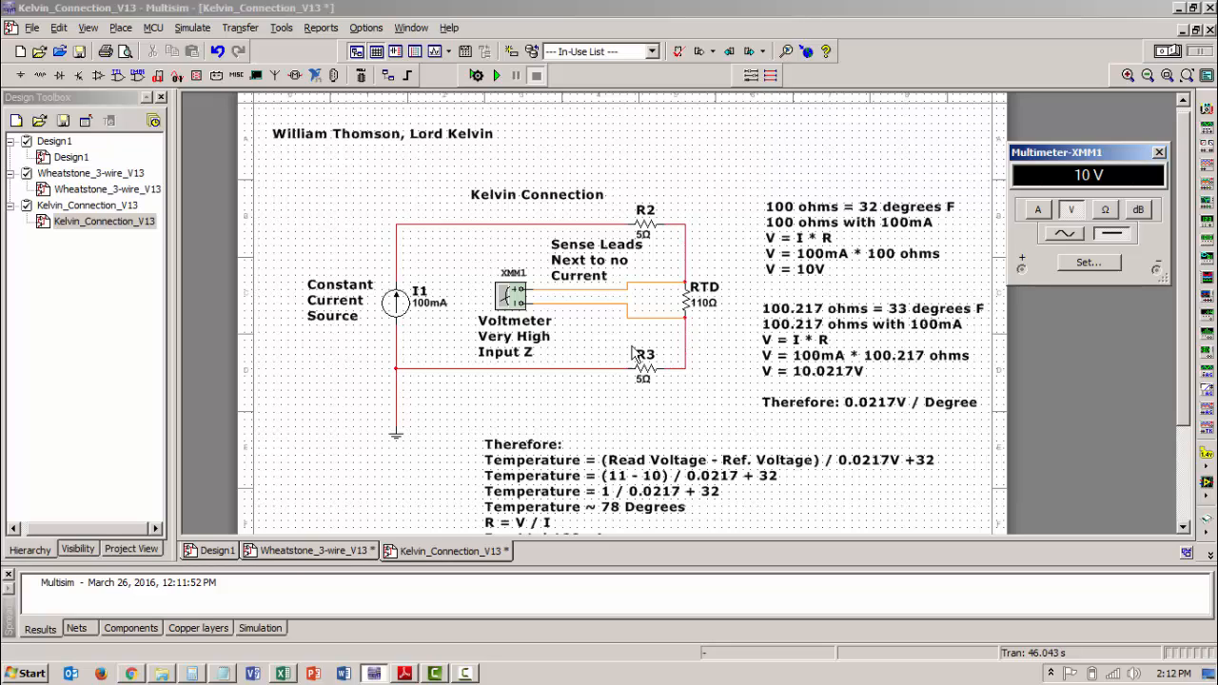
mouse_move(1170, 52)
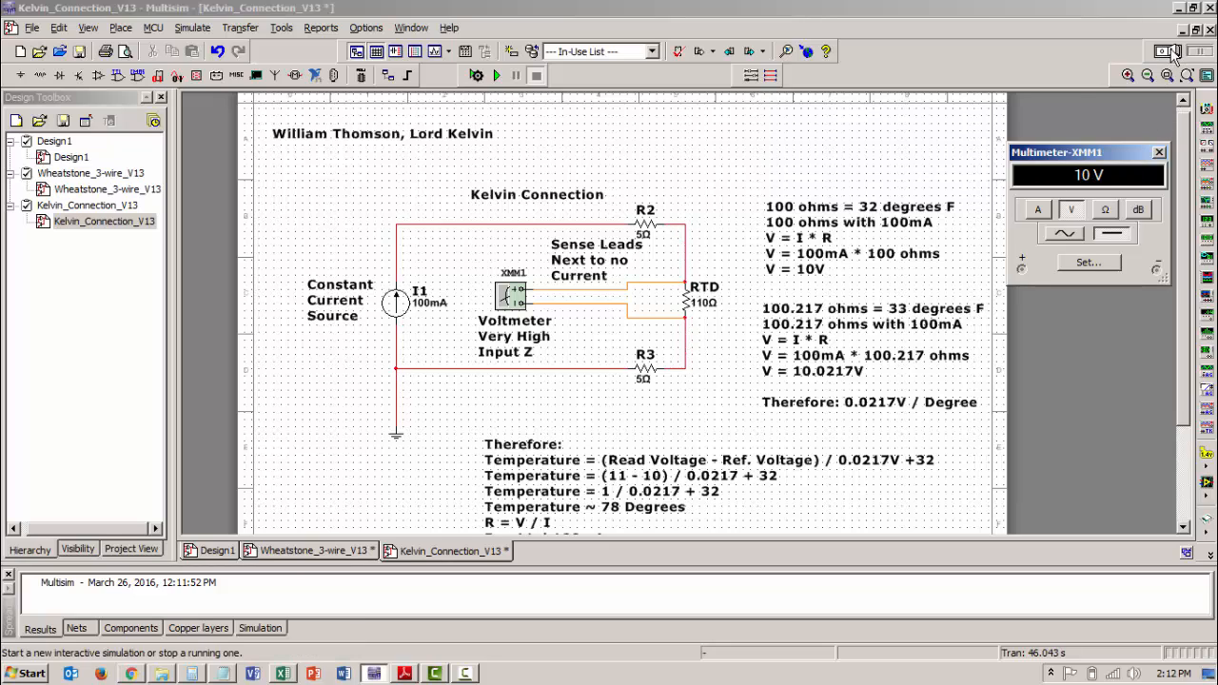
left_click(496, 75)
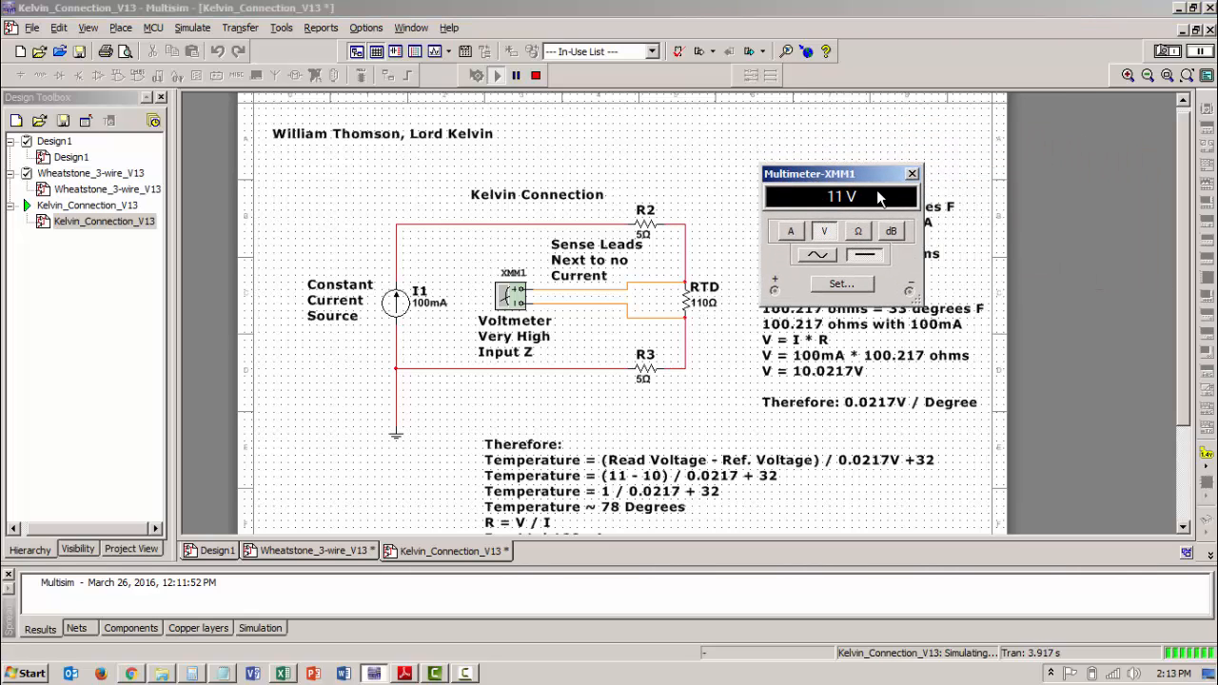
mouse_move(848, 422)
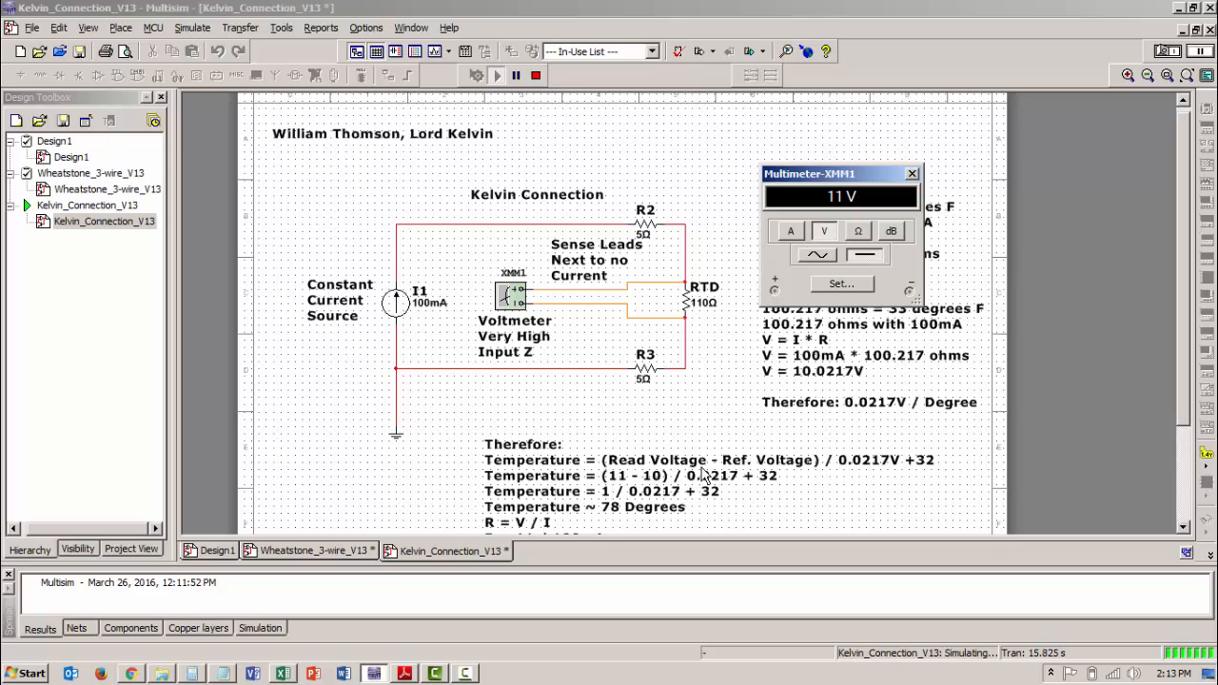
mouse_move(785, 474)
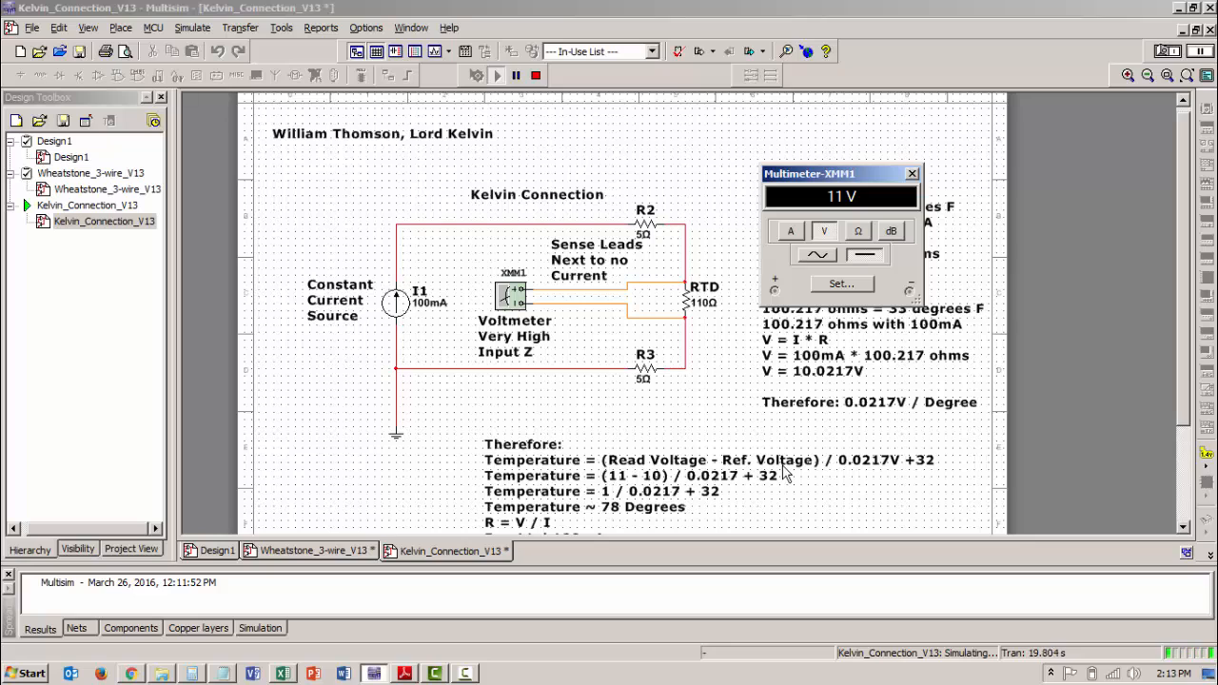
mouse_move(822, 475)
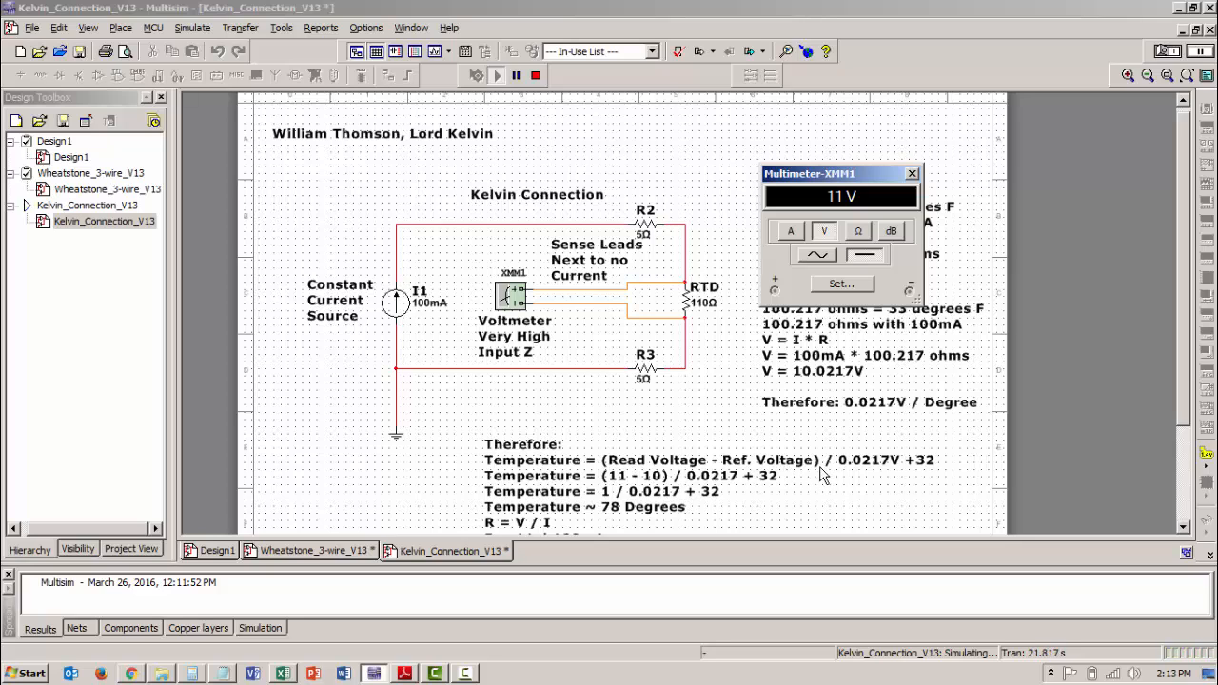
mouse_move(708, 323)
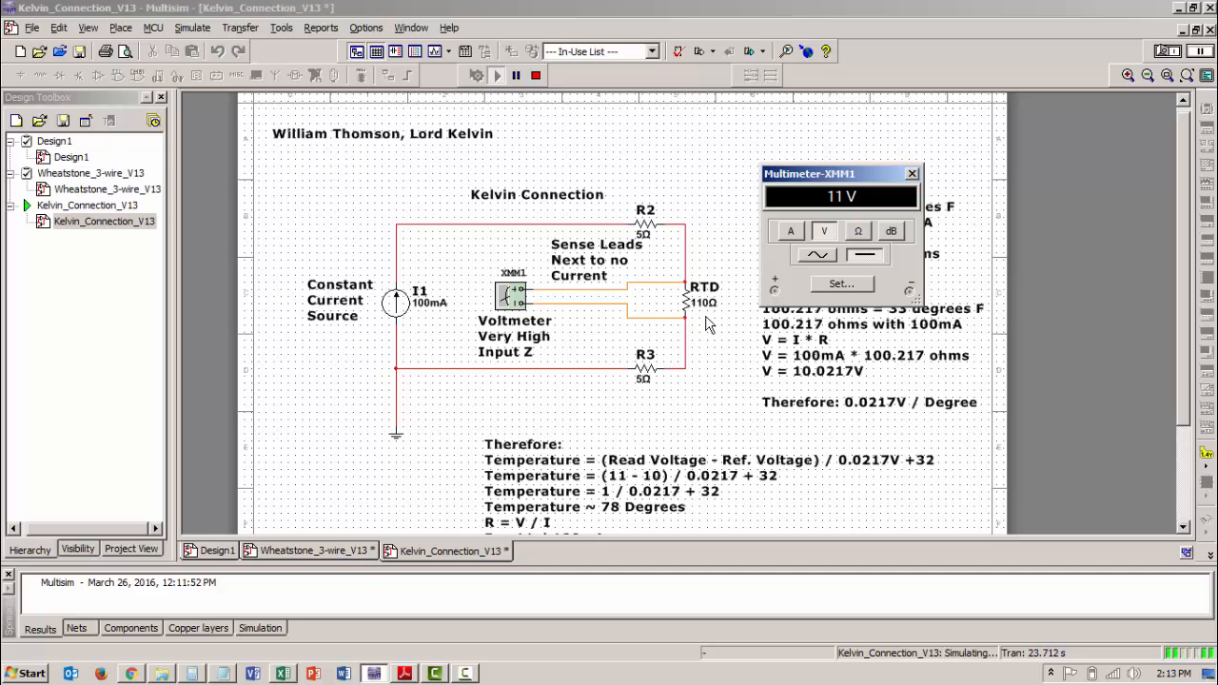
mouse_move(718, 371)
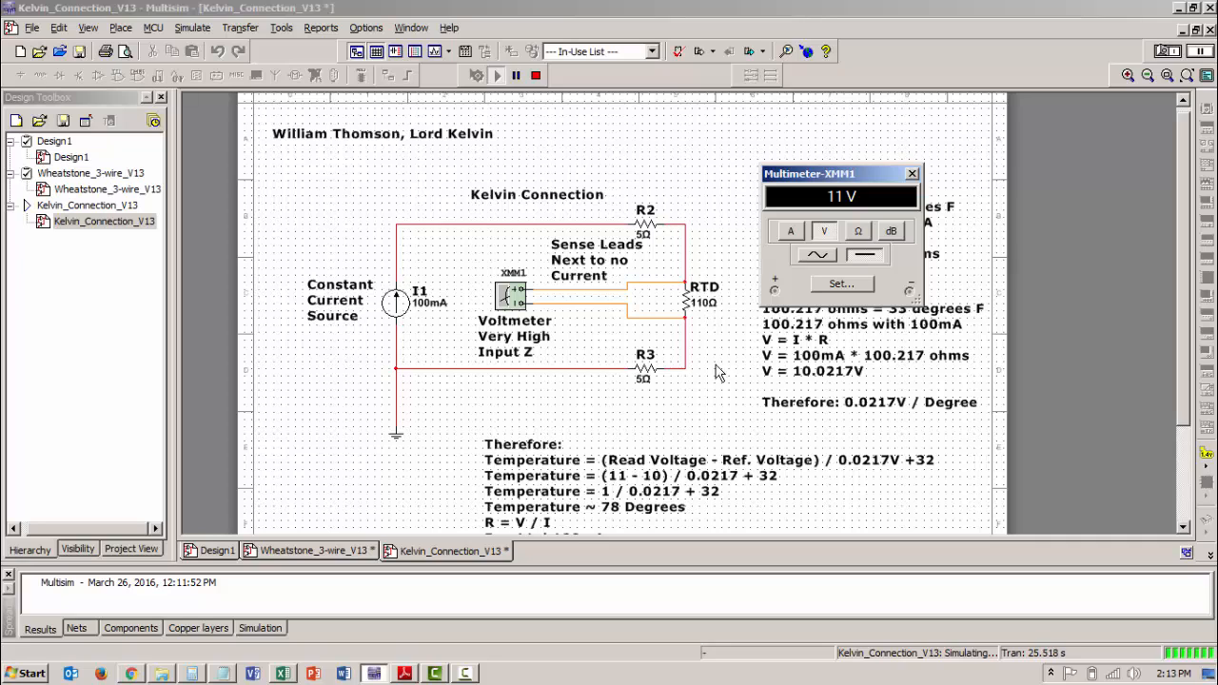
mouse_move(865, 398)
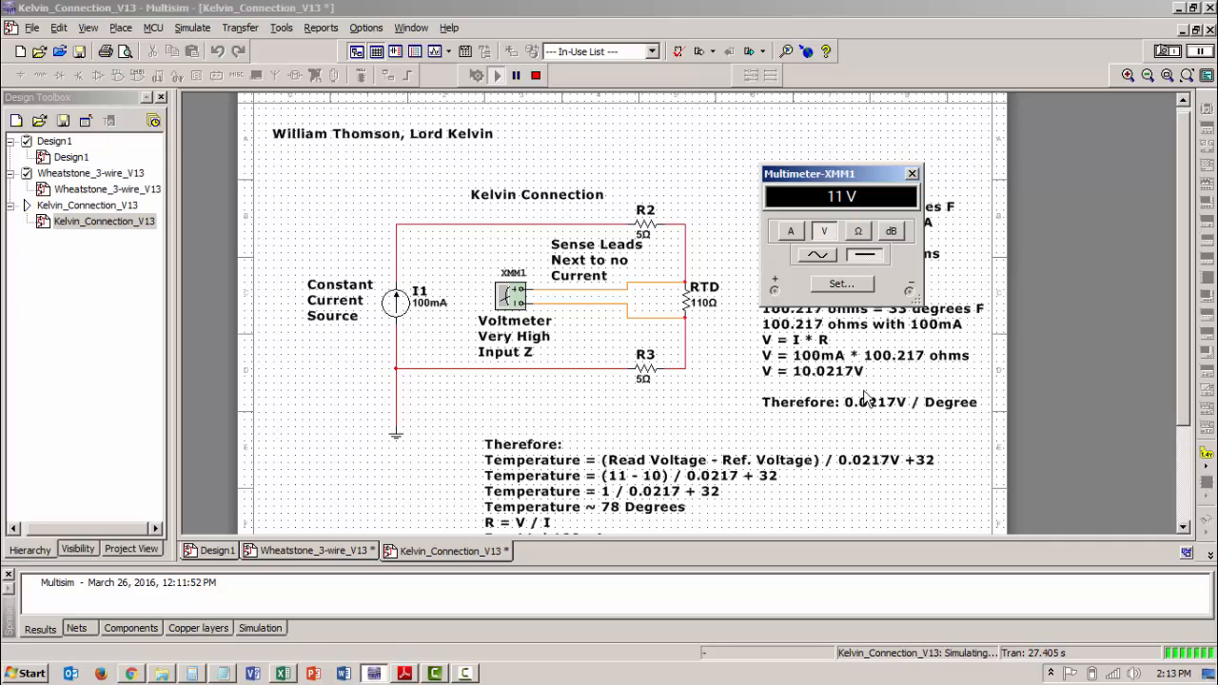
mouse_move(918, 459)
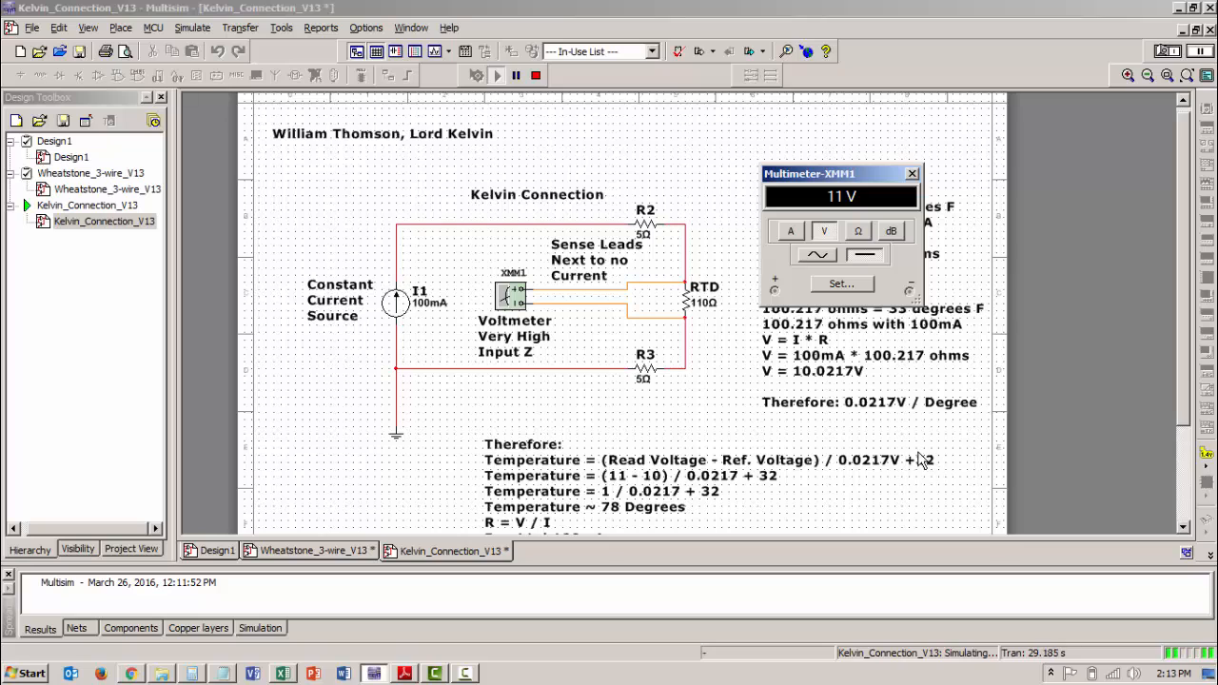
mouse_move(937, 485)
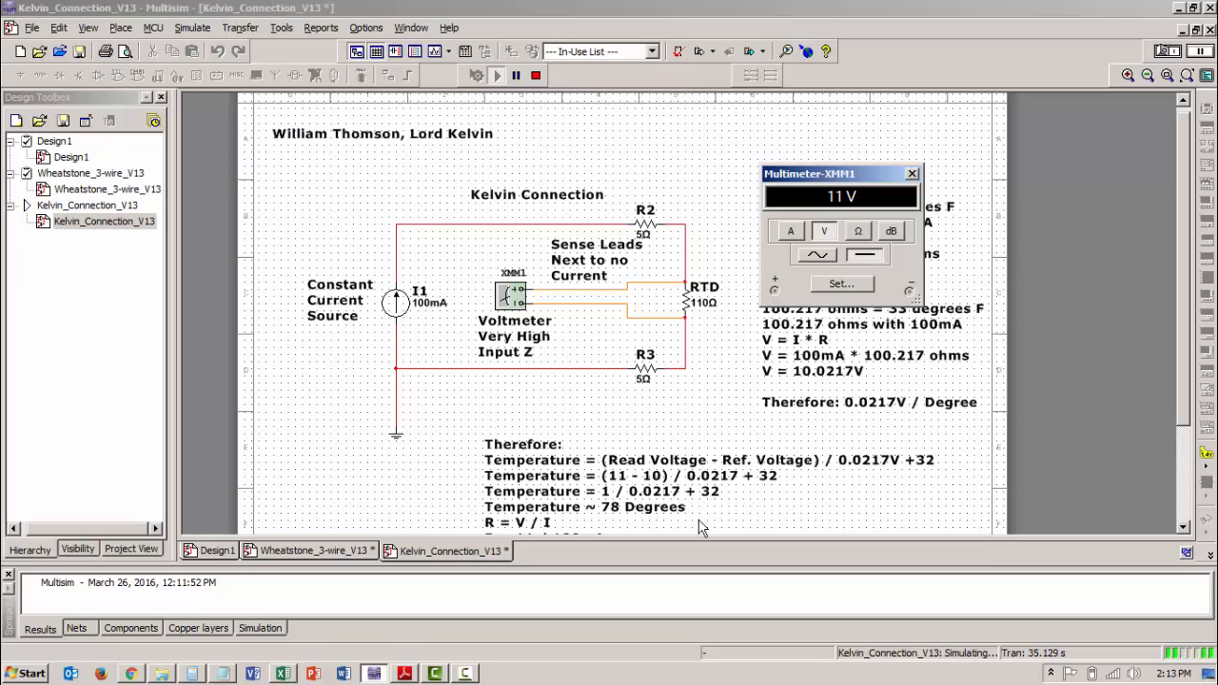
mouse_move(666, 492)
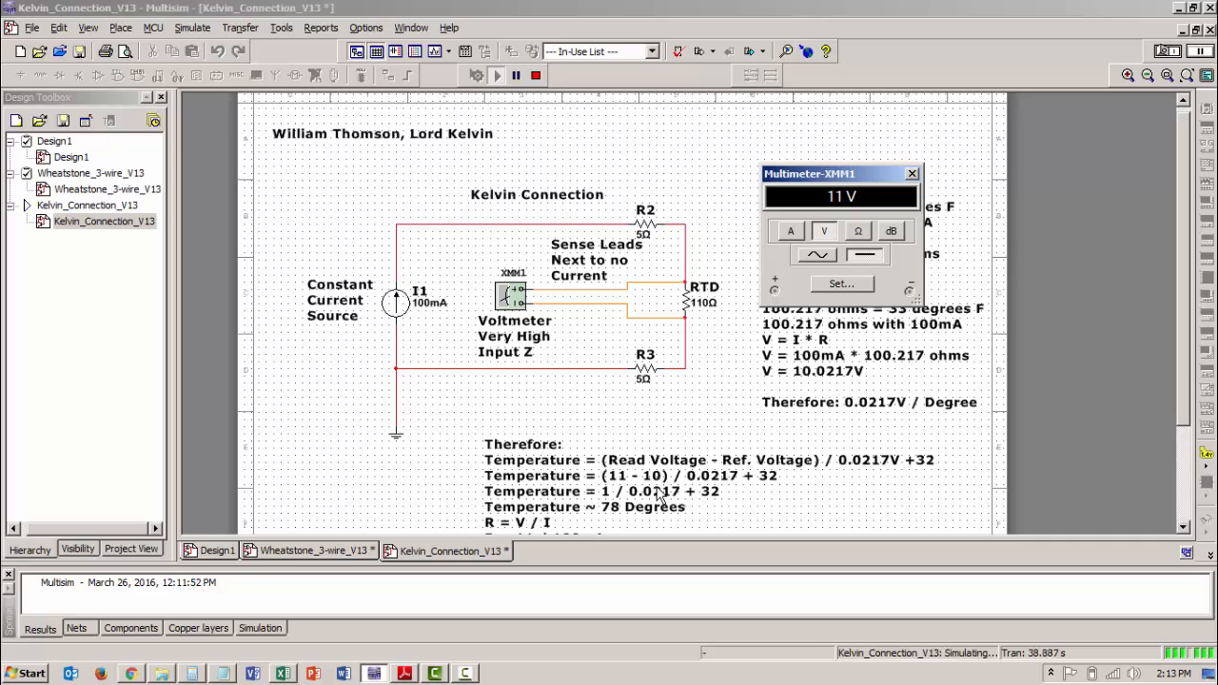
mouse_move(671, 493)
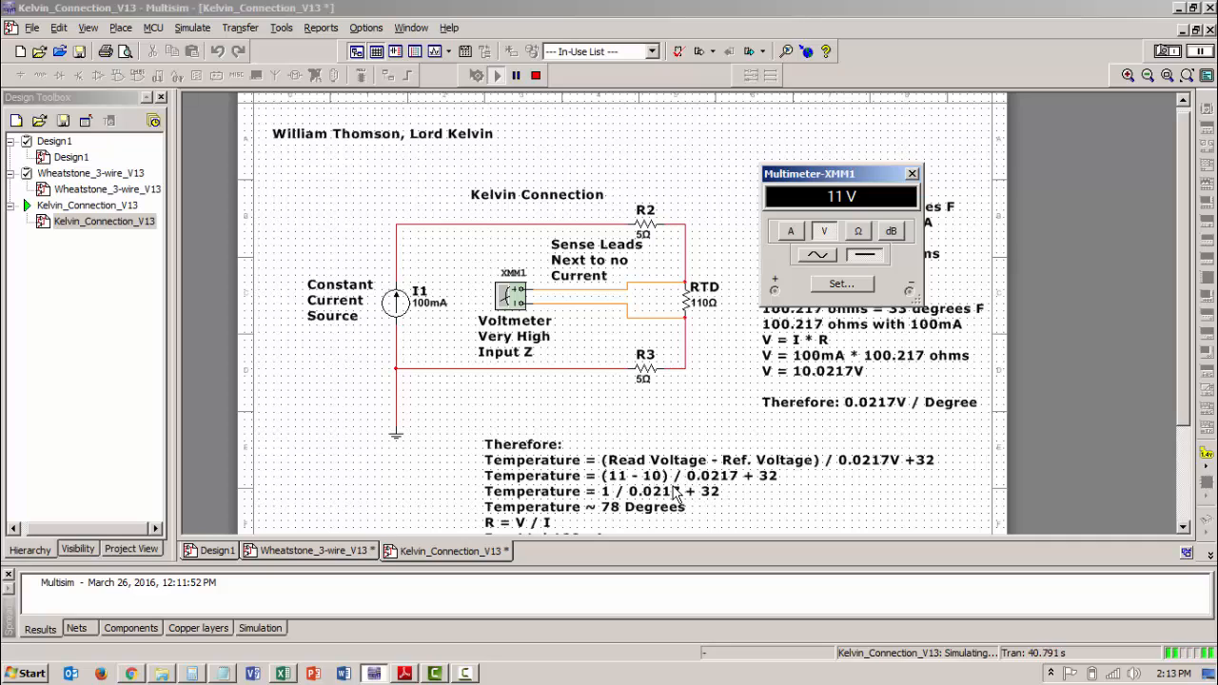
mouse_move(744, 496)
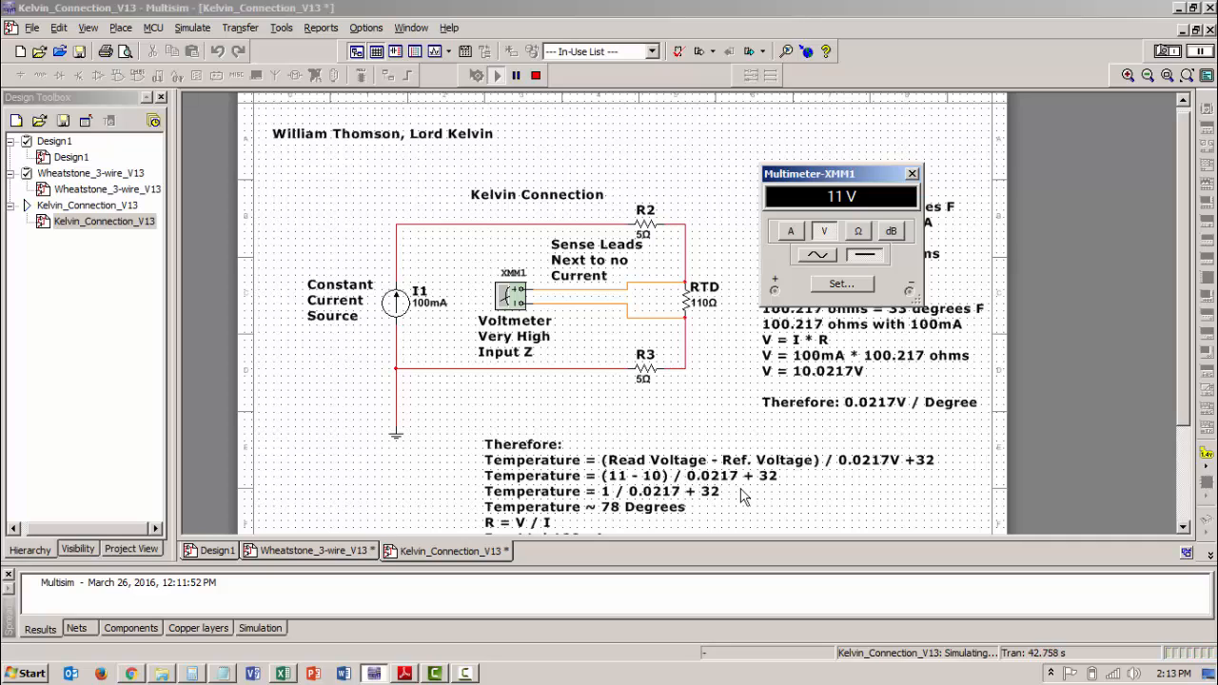
mouse_move(780, 495)
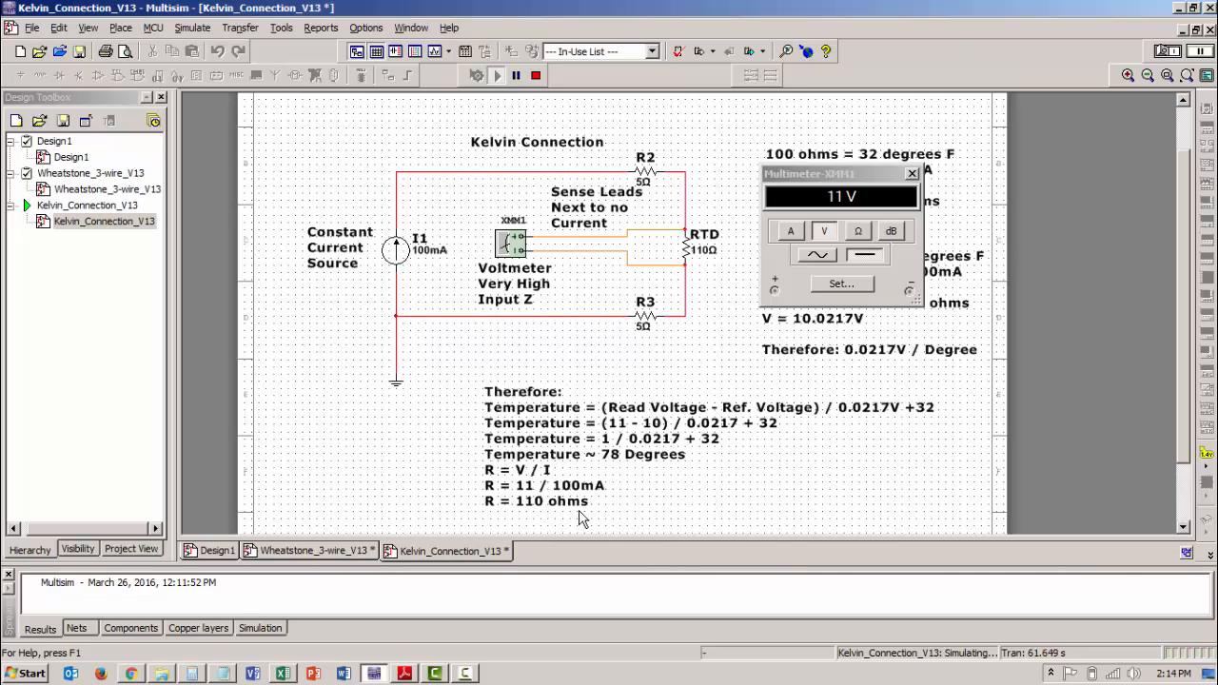
mouse_move(692, 469)
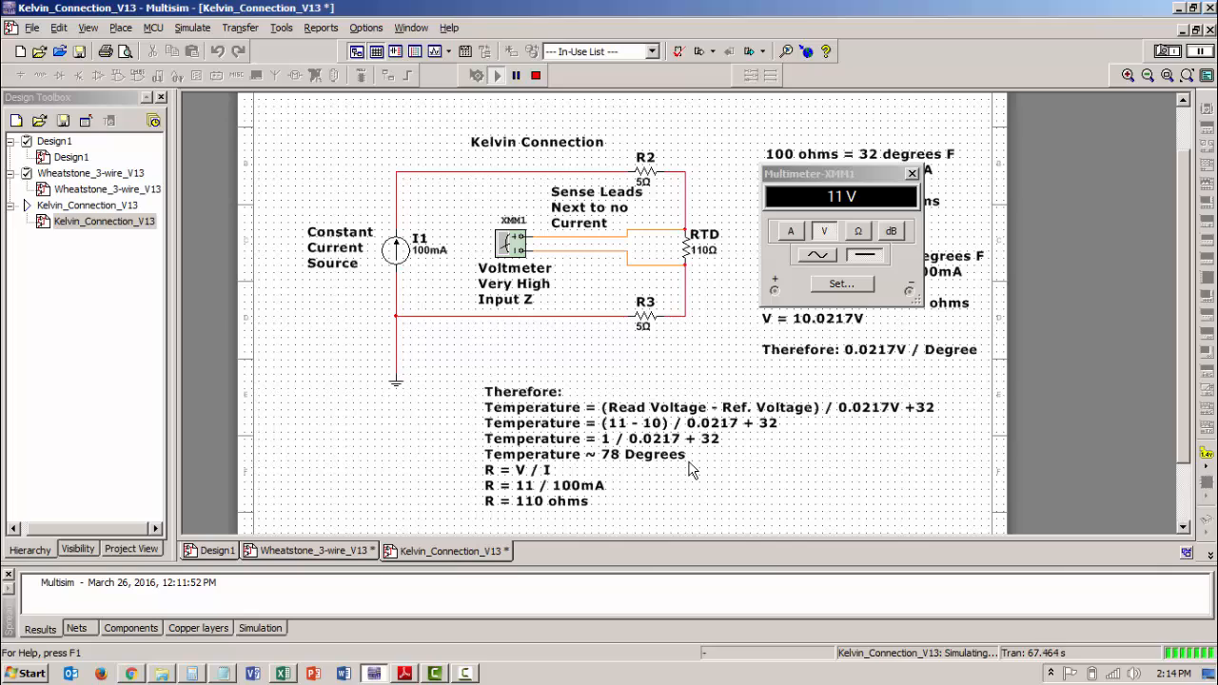
mouse_move(675, 369)
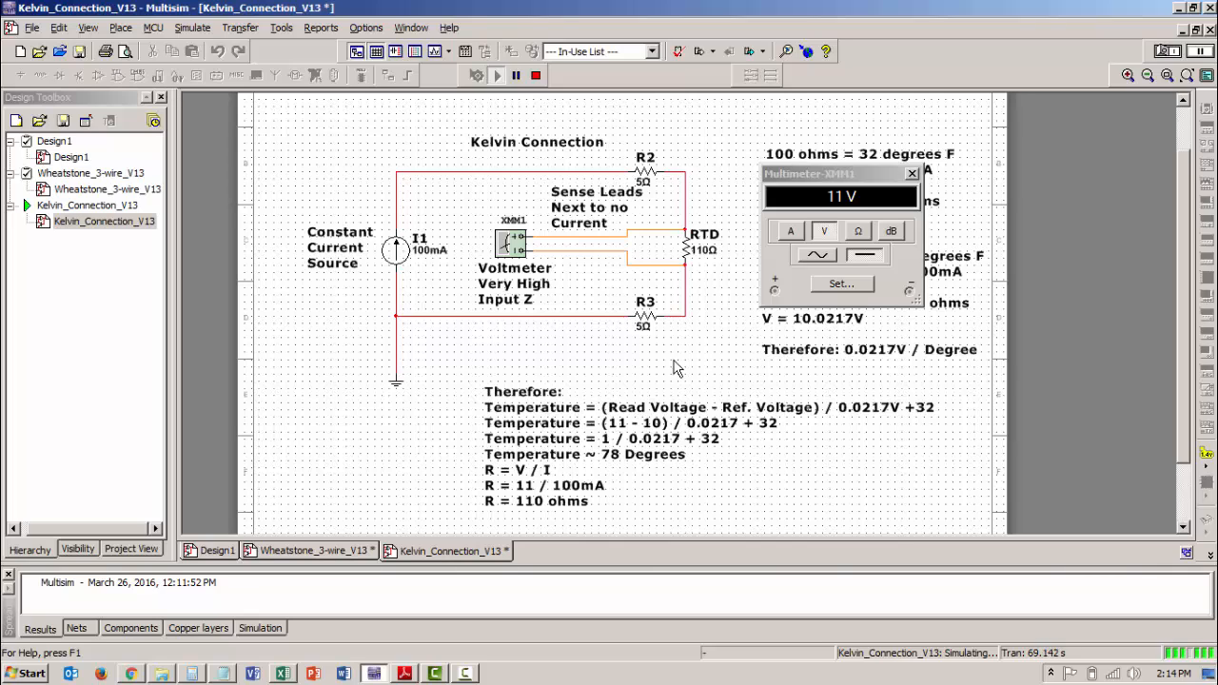
mouse_move(718, 217)
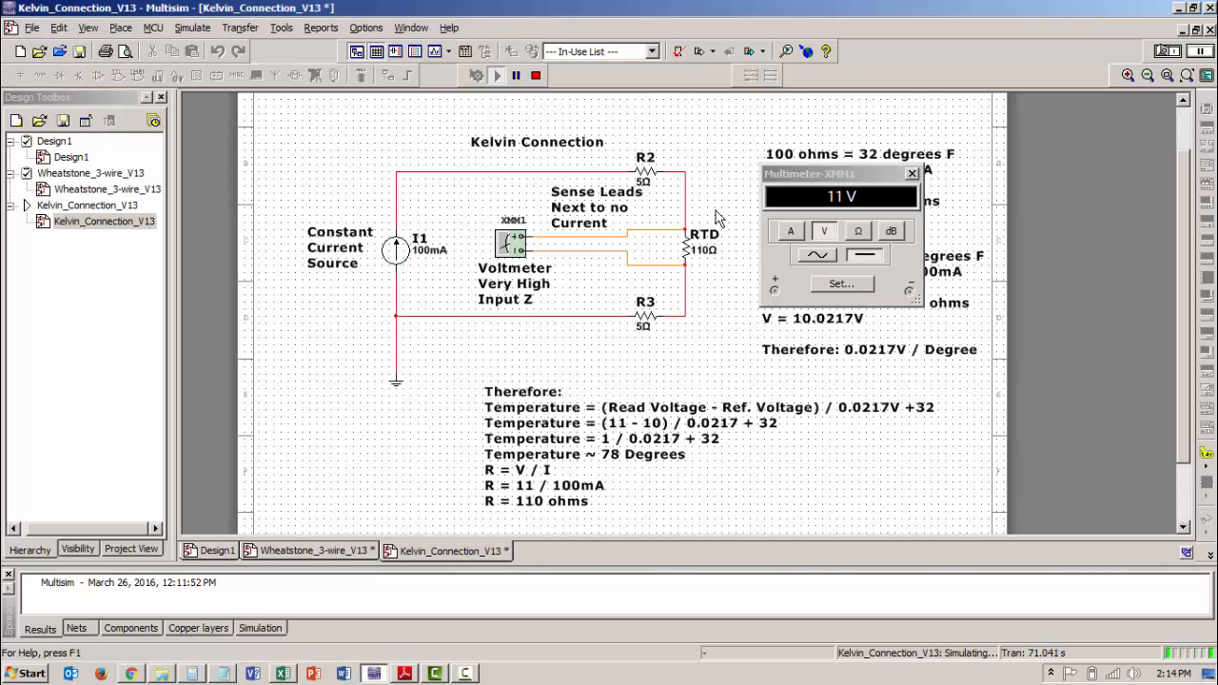
mouse_move(659, 345)
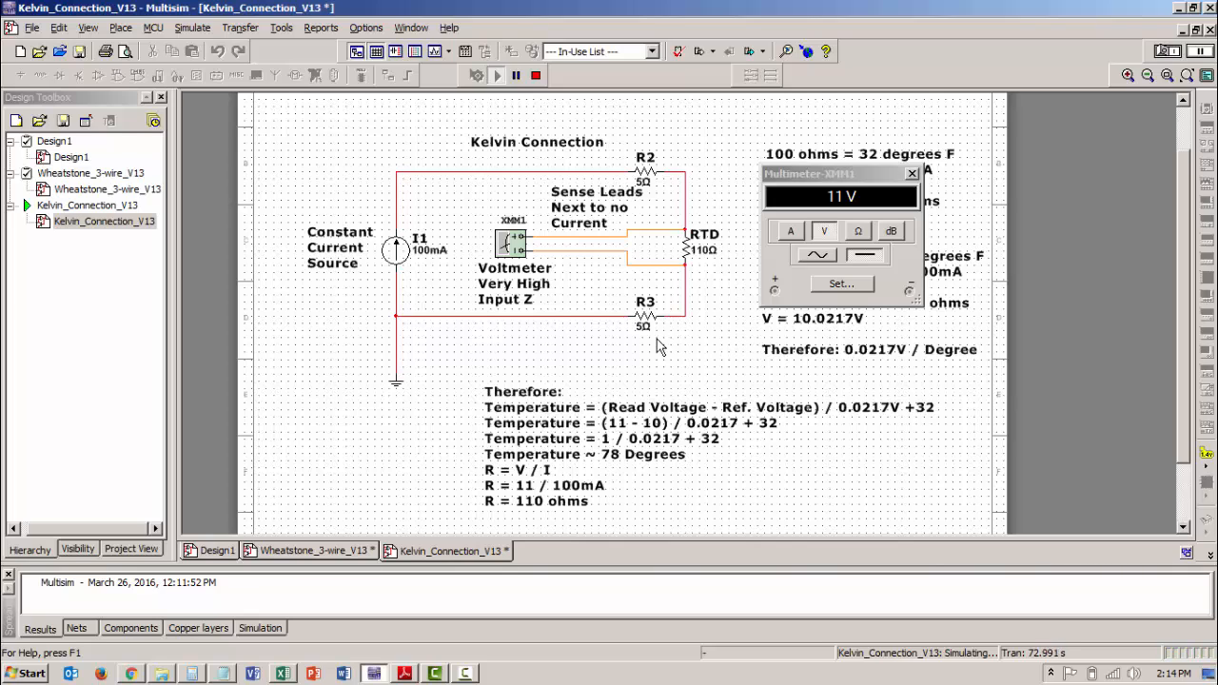
mouse_move(666, 326)
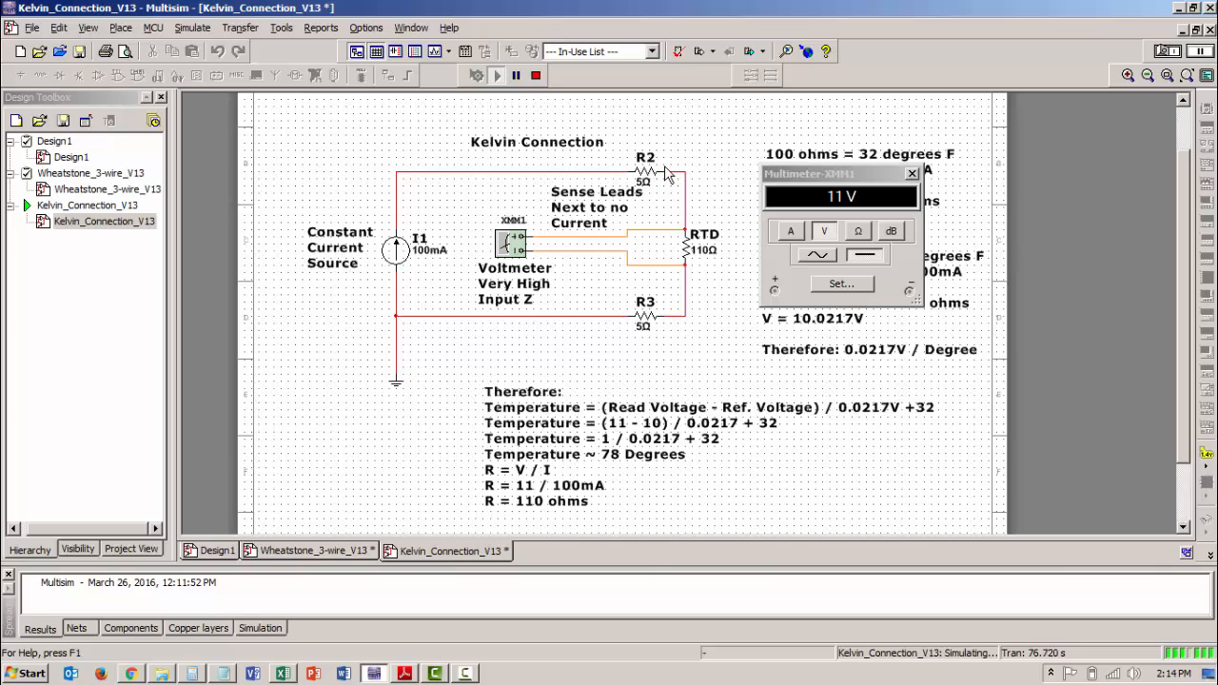
mouse_move(693, 262)
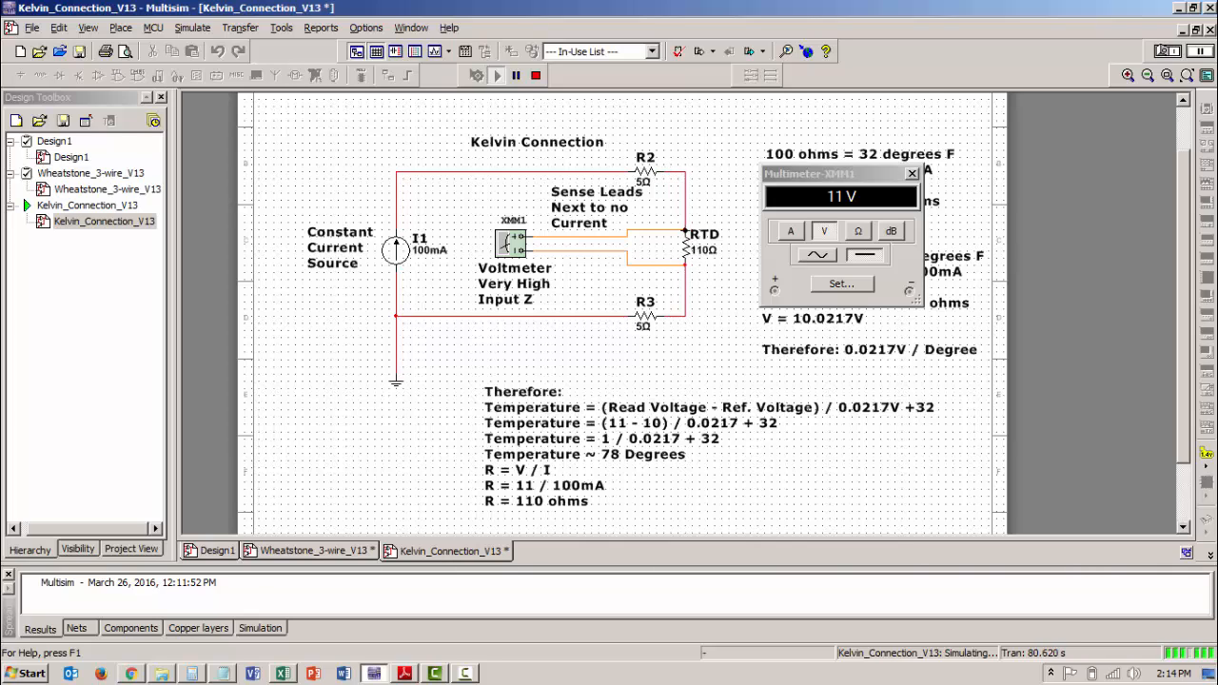
mouse_move(715, 271)
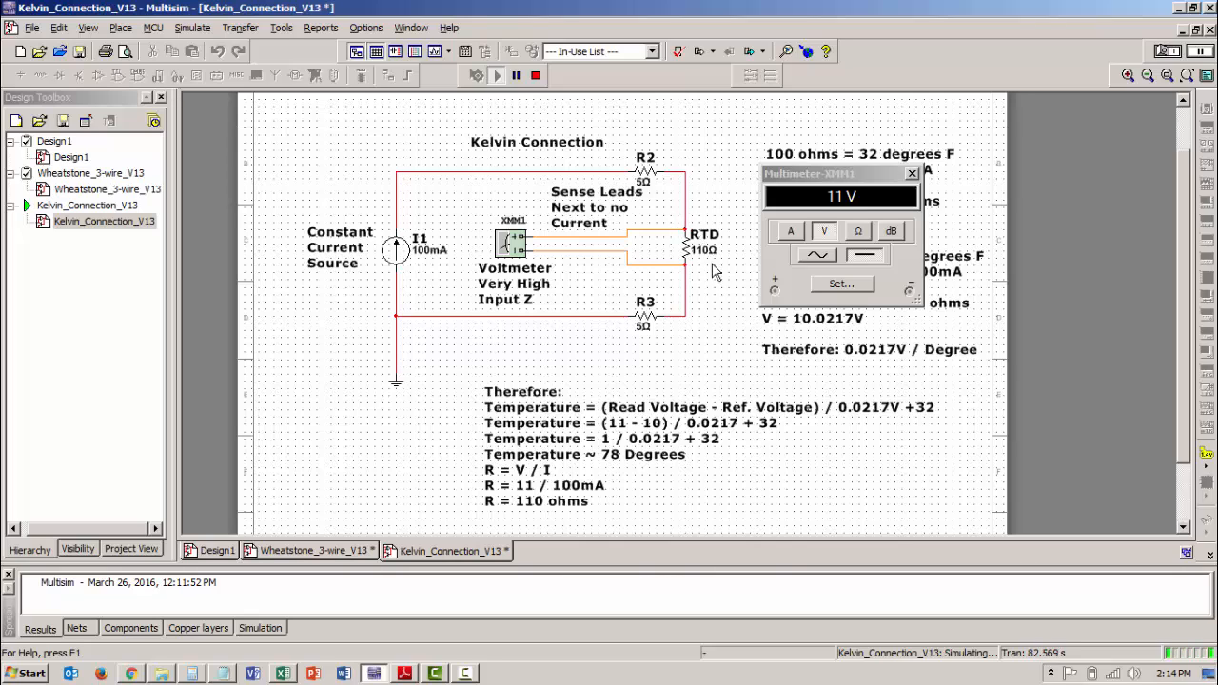
mouse_move(728, 290)
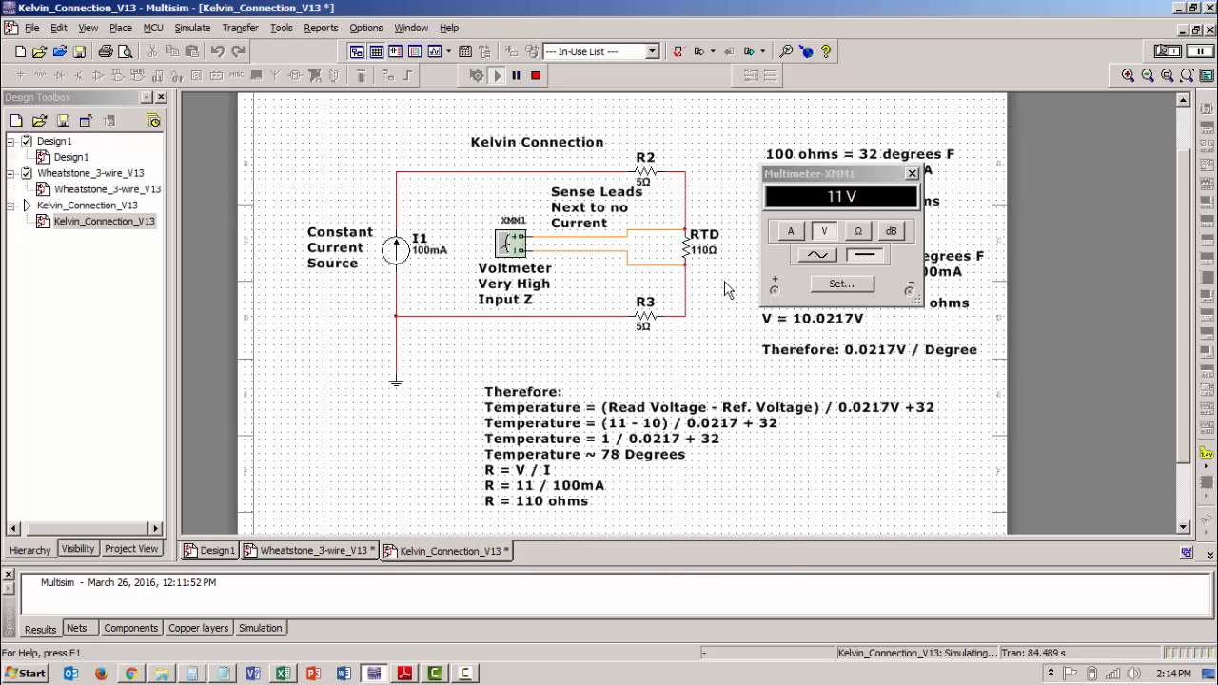
mouse_move(713, 323)
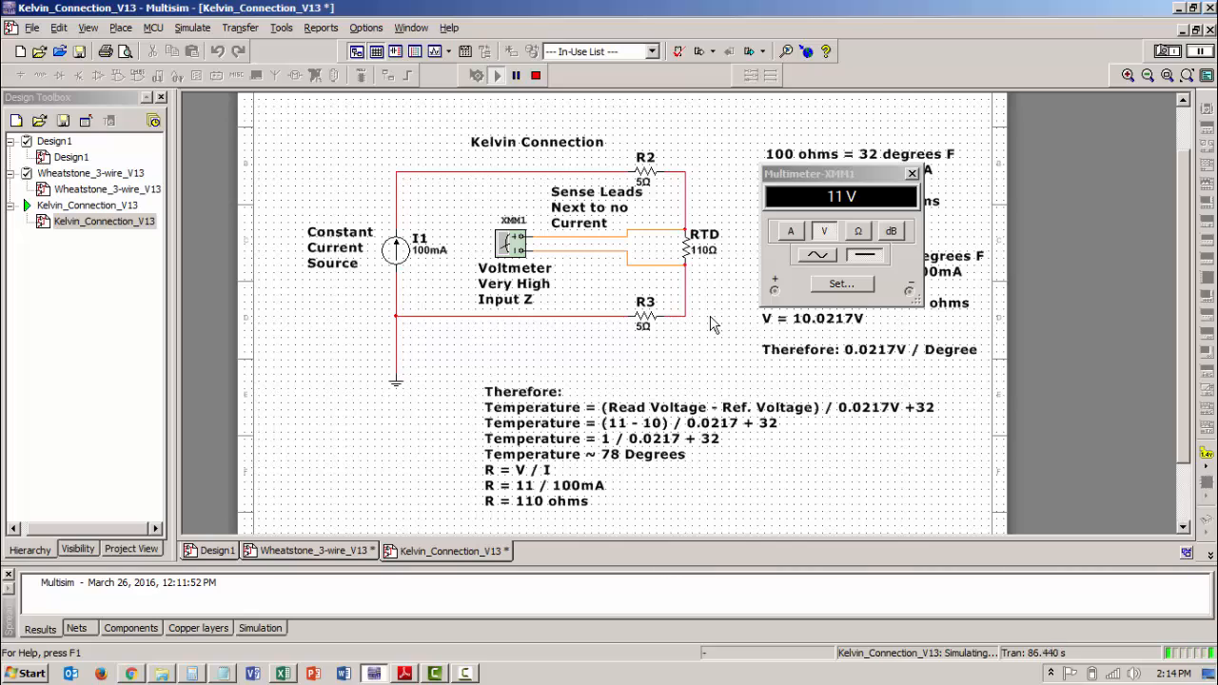